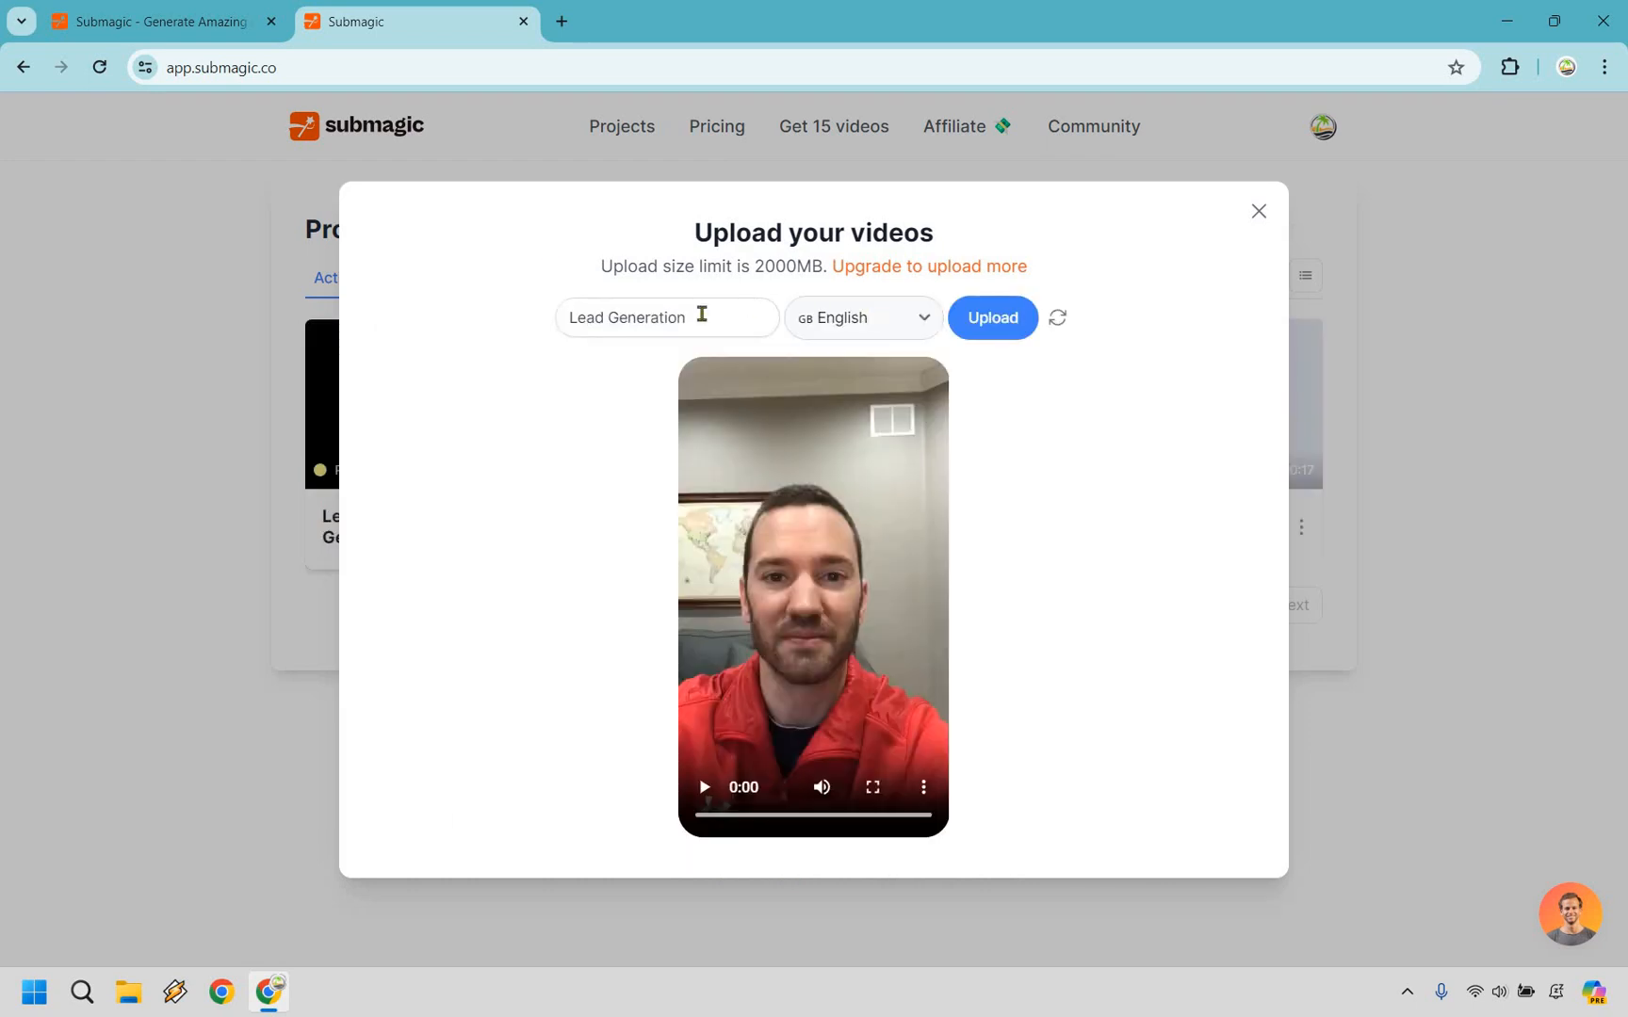
mouse_move(867, 320)
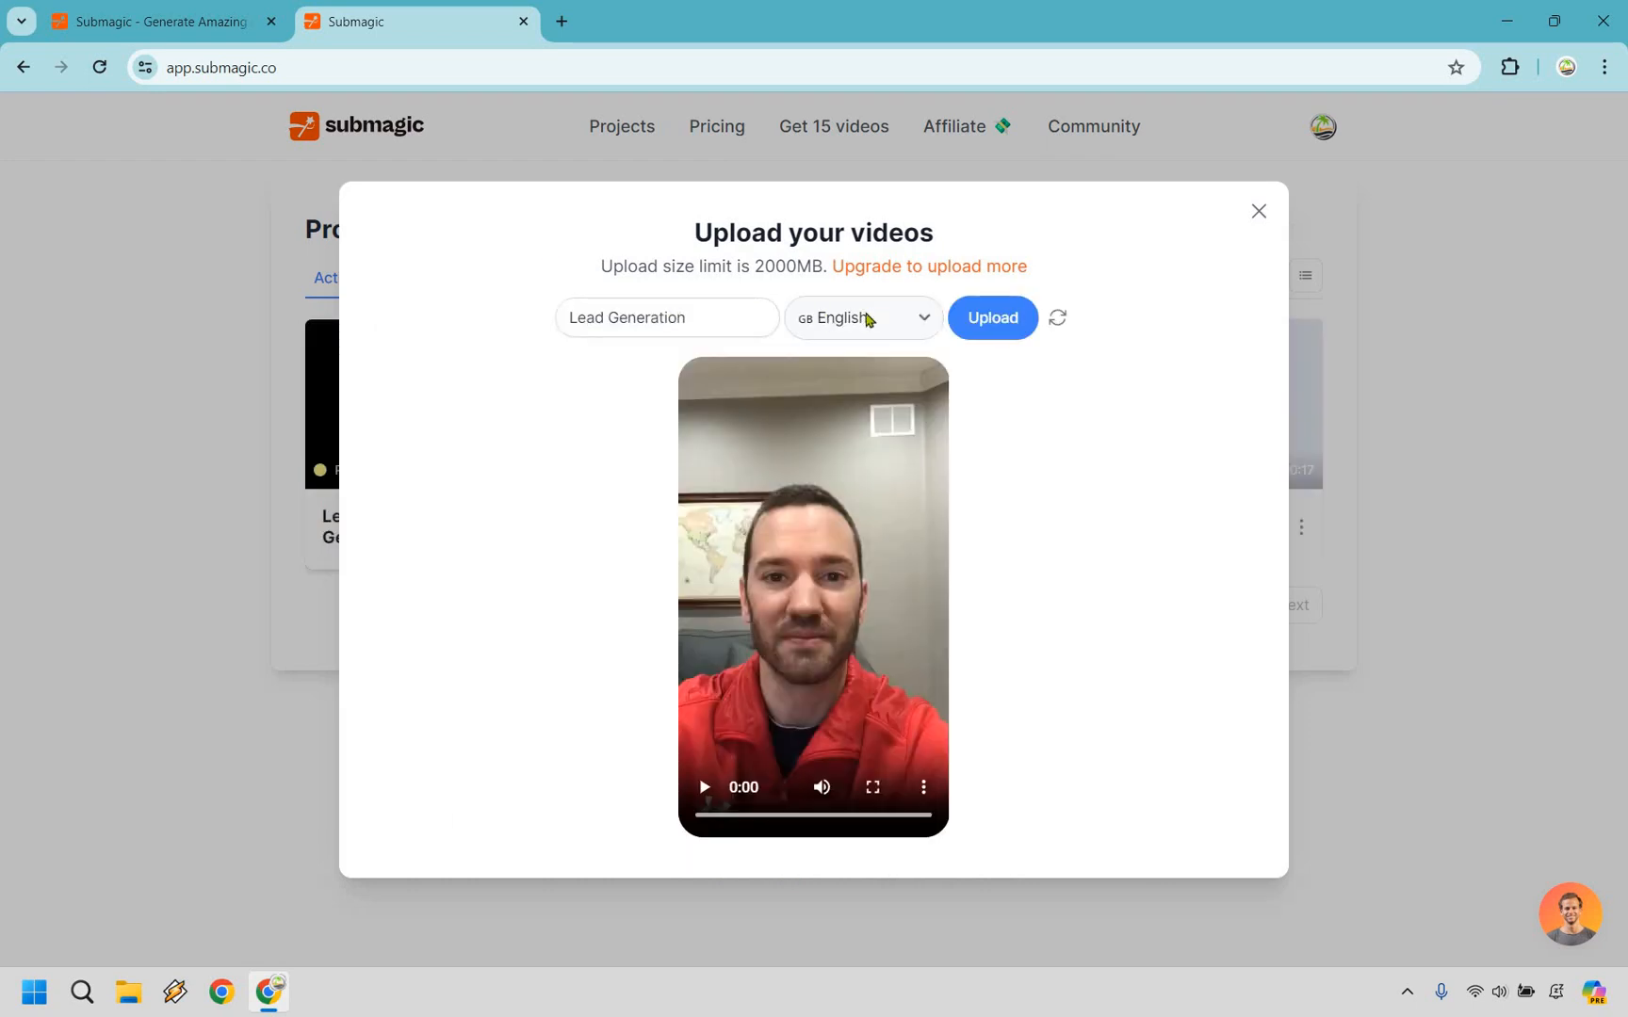
Set English as the caption language and upload the Lead Generation video
left_click(863, 317)
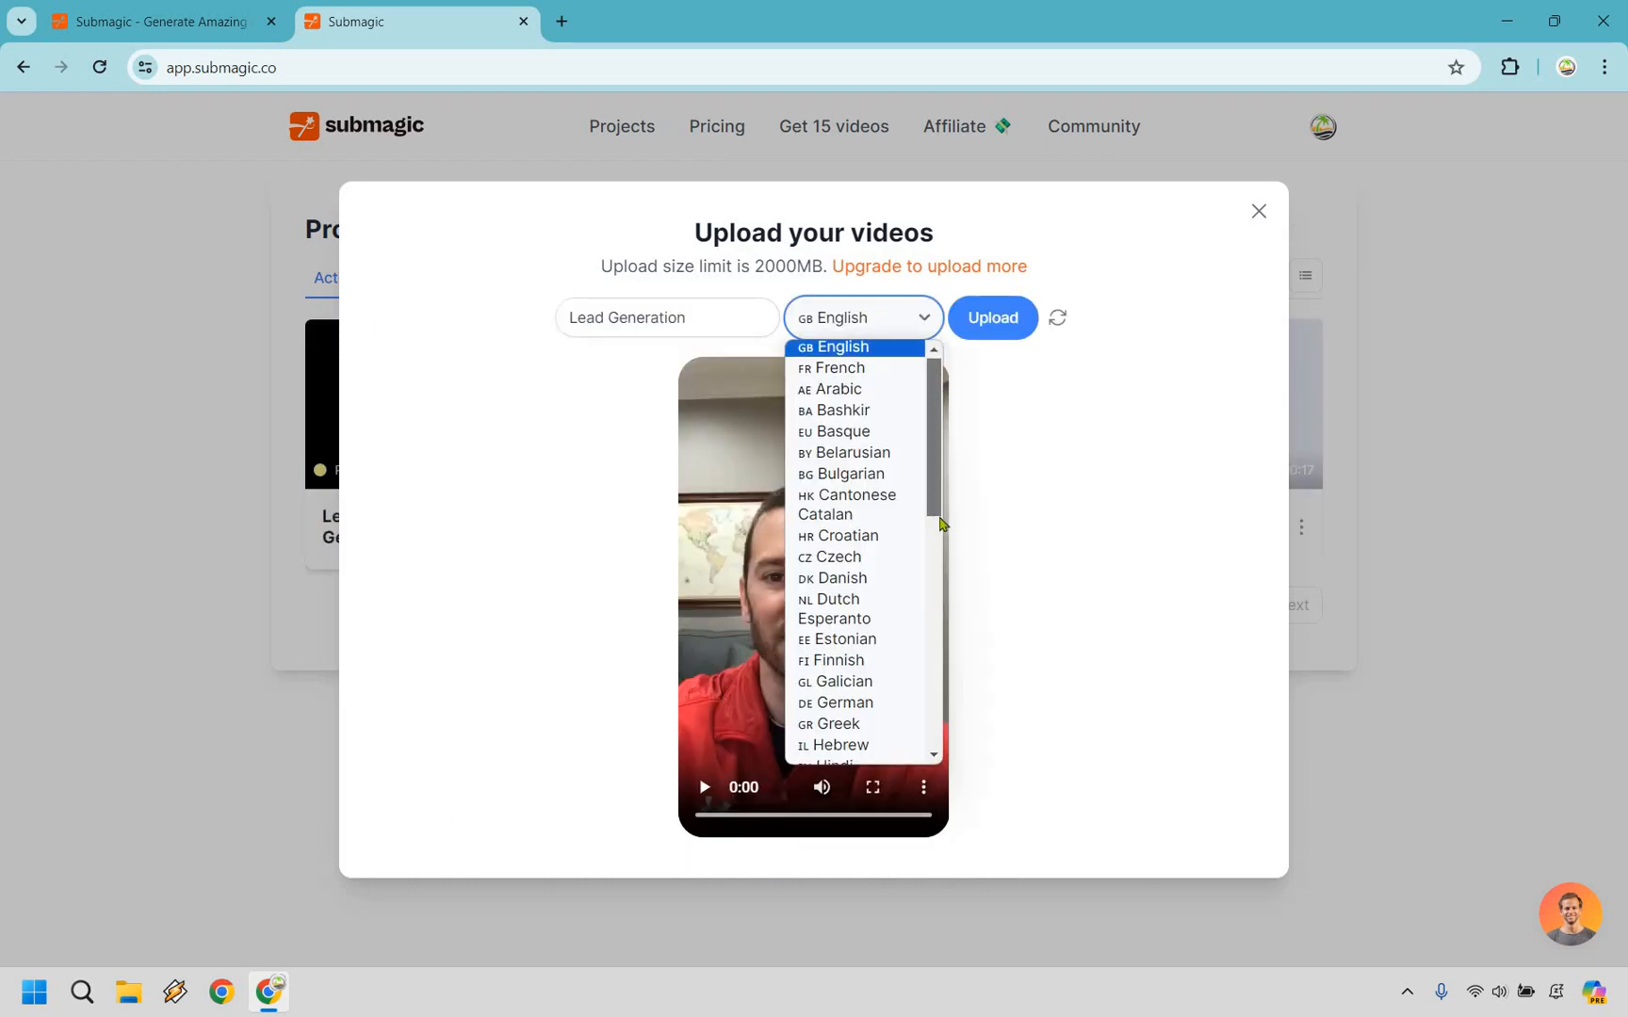
scroll("down", 3)
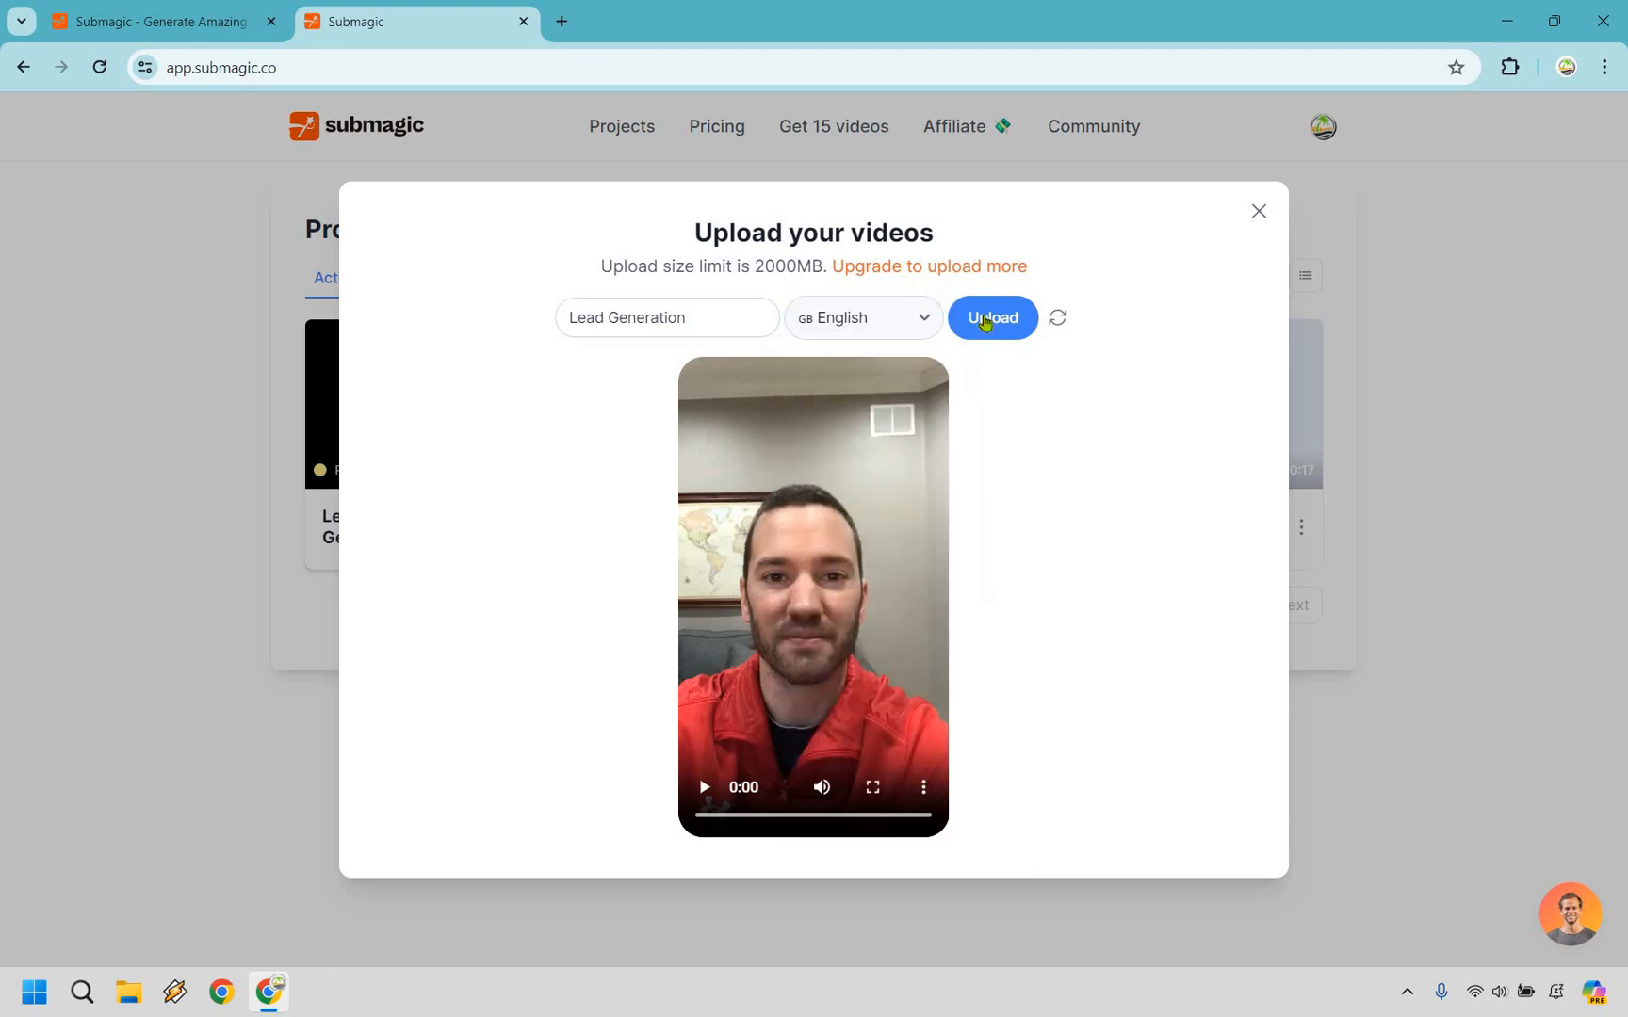
left_click(992, 317)
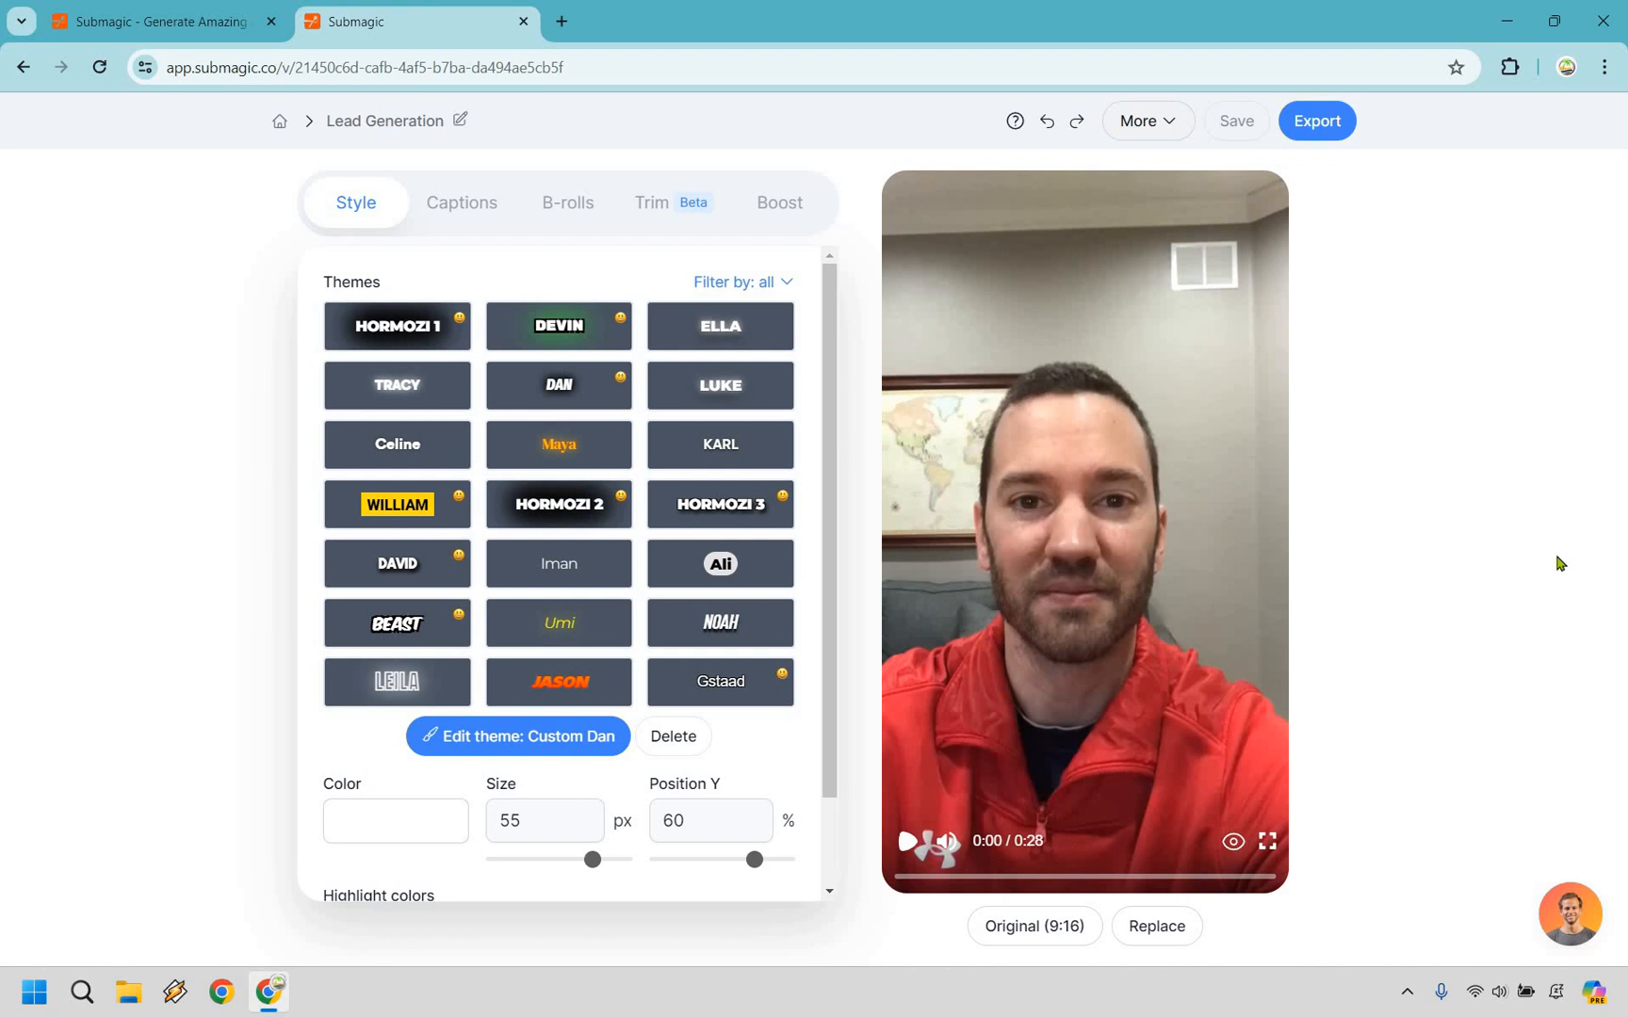
mouse_move(889, 813)
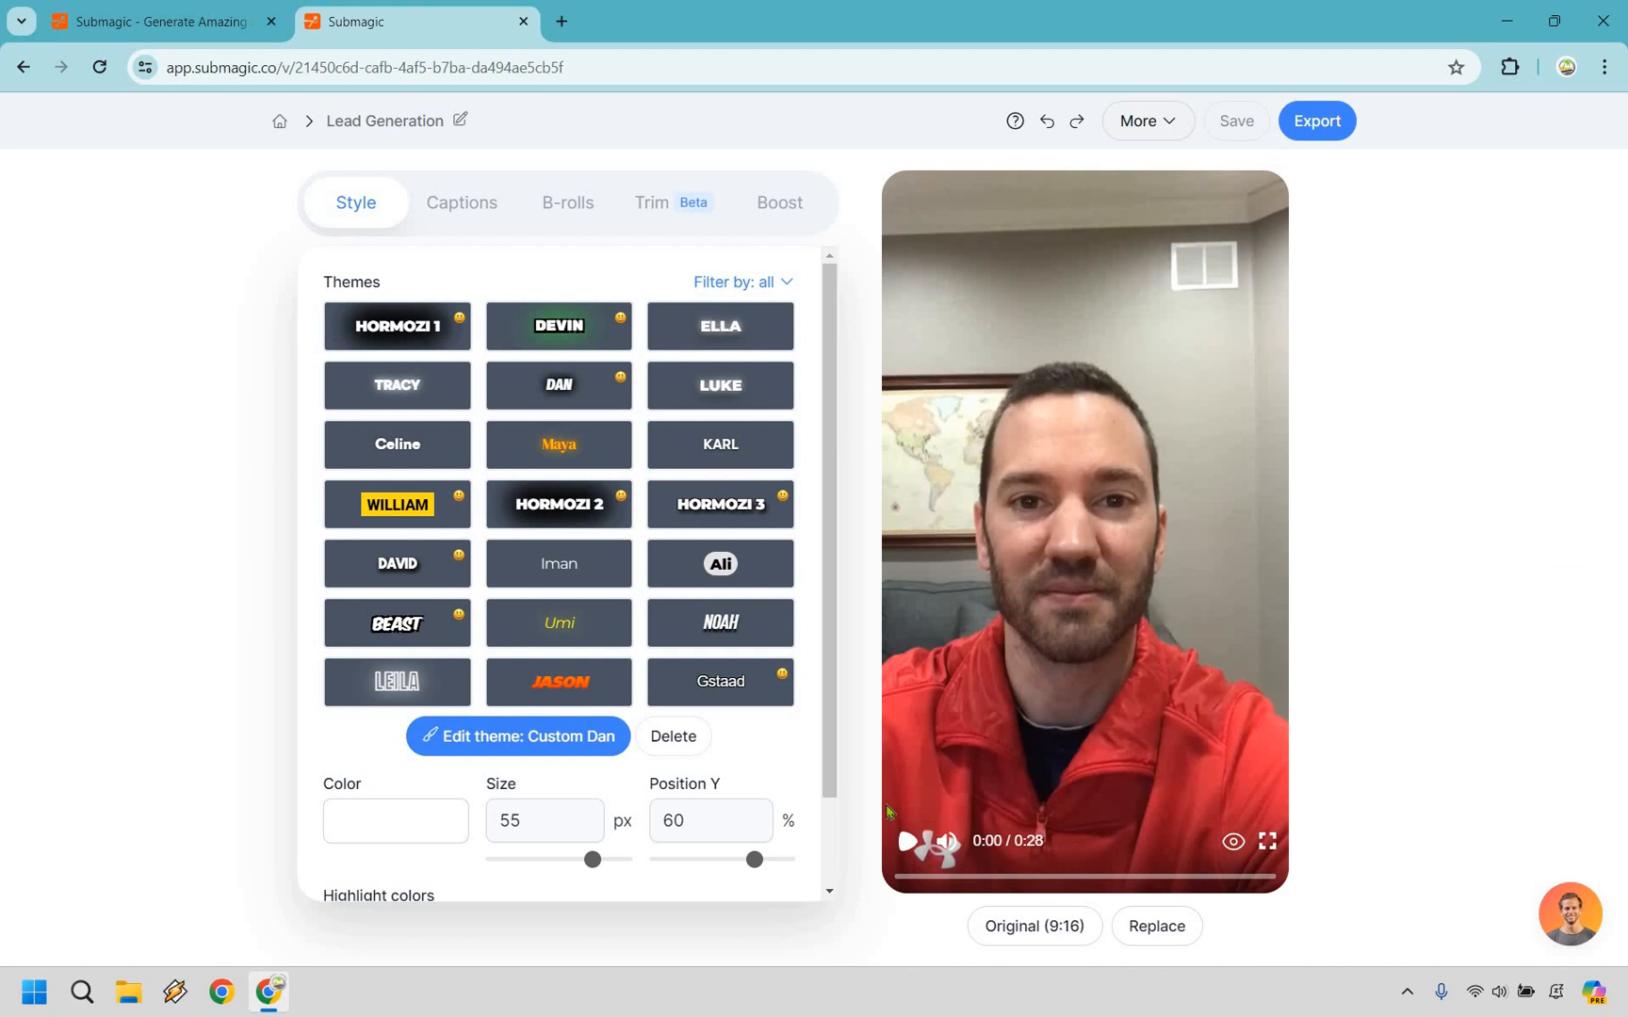
Play and pause the preview to inspect the auto-generated captions
left_click(911, 843)
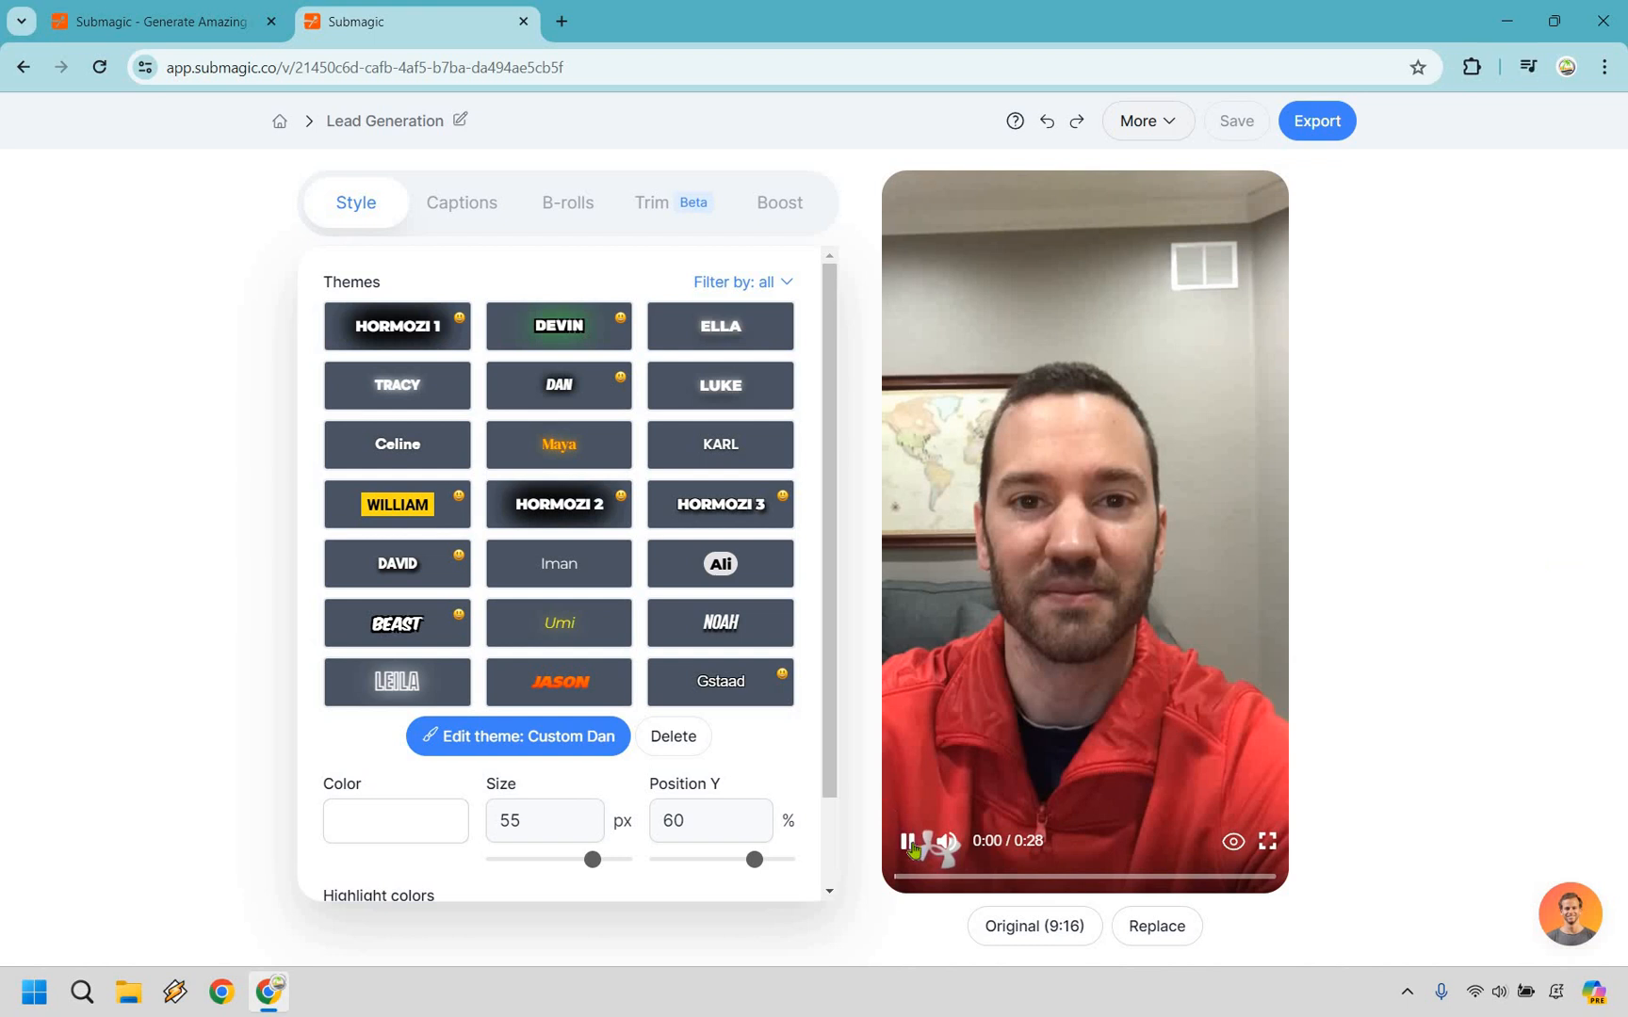
left_click(906, 841)
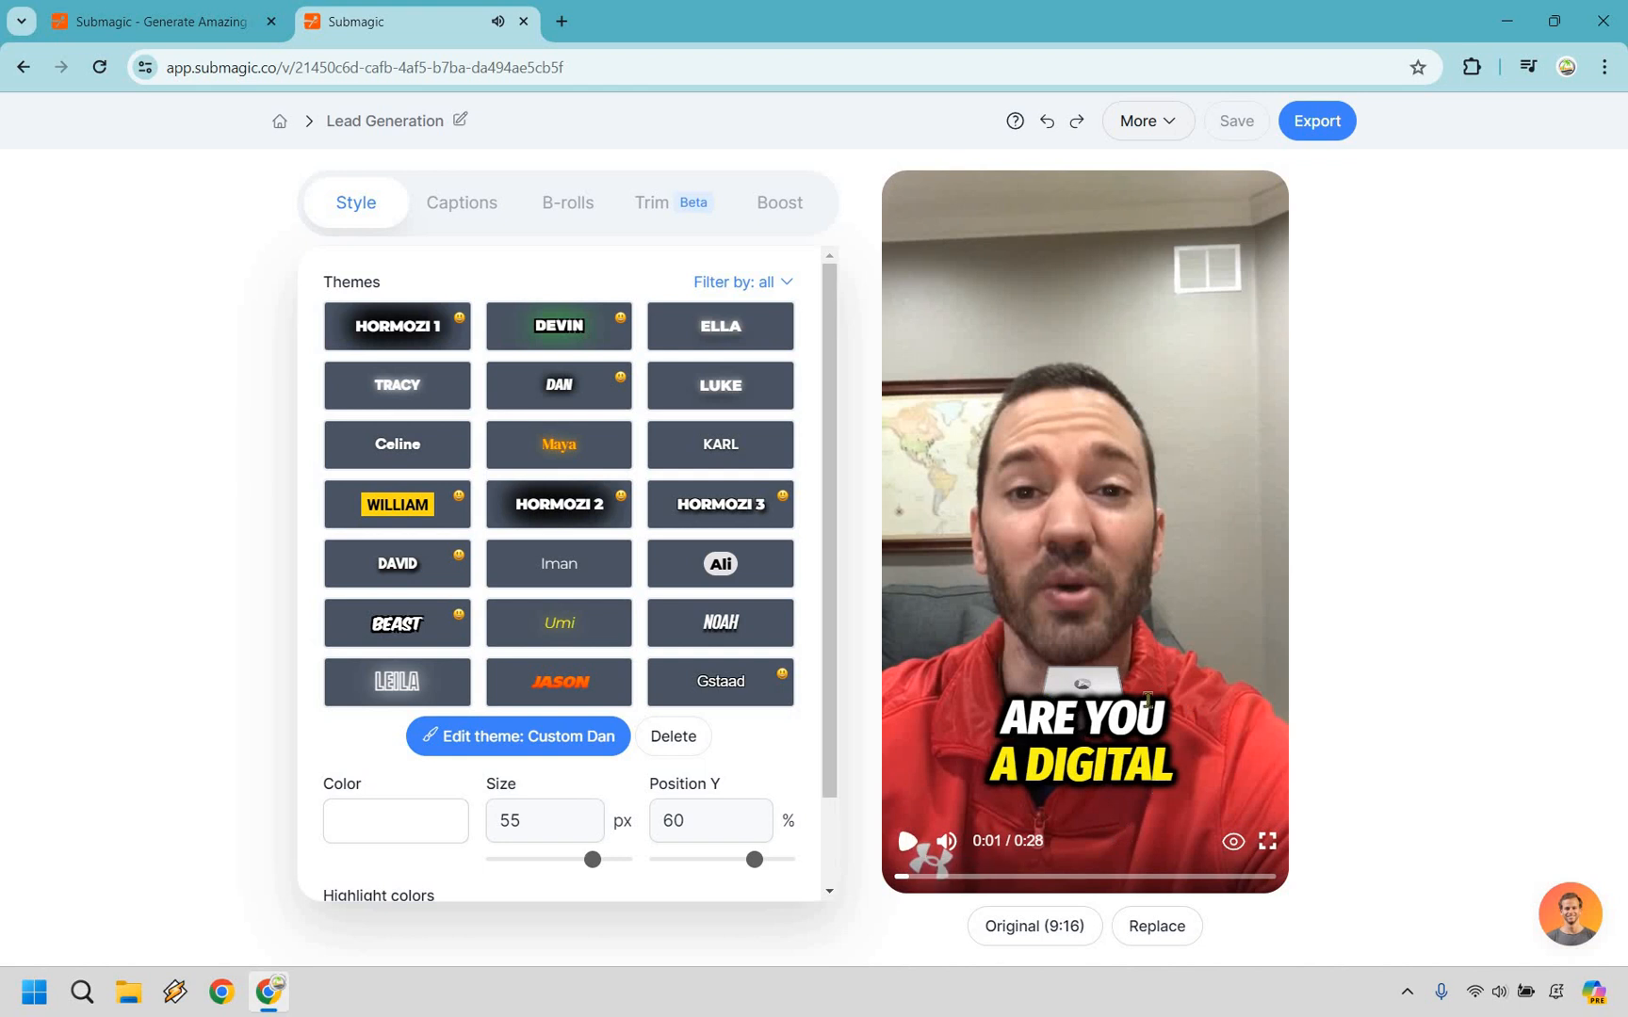
mouse_move(1545, 664)
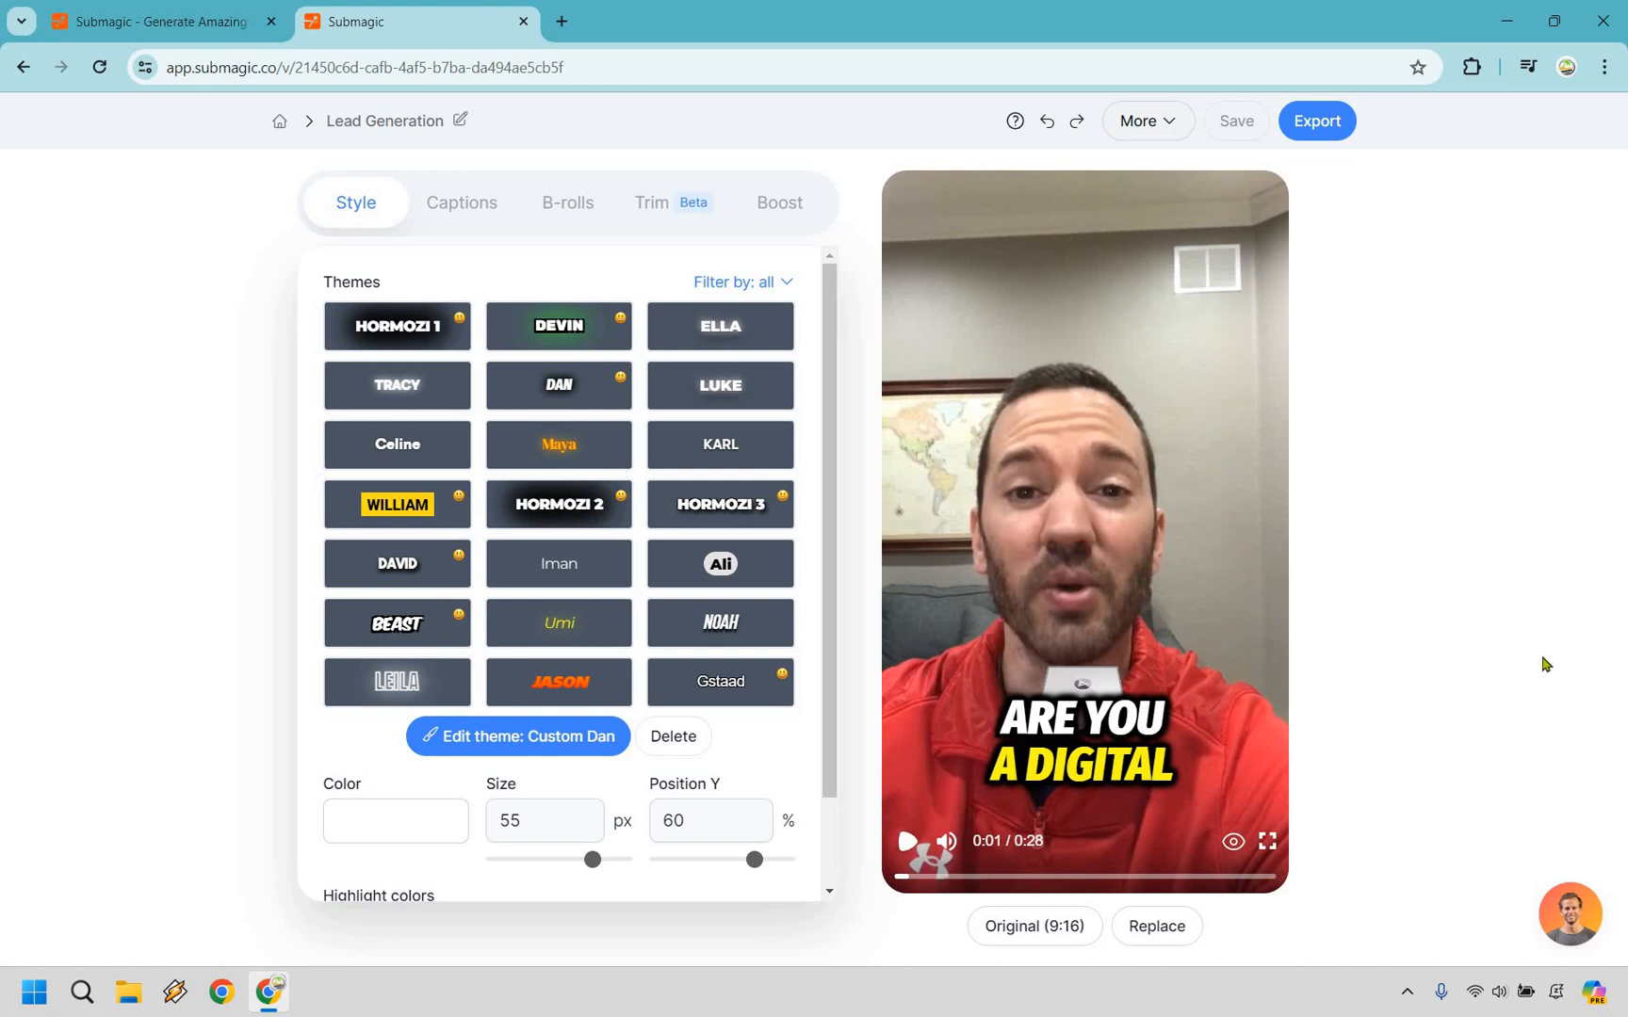
mouse_move(522, 328)
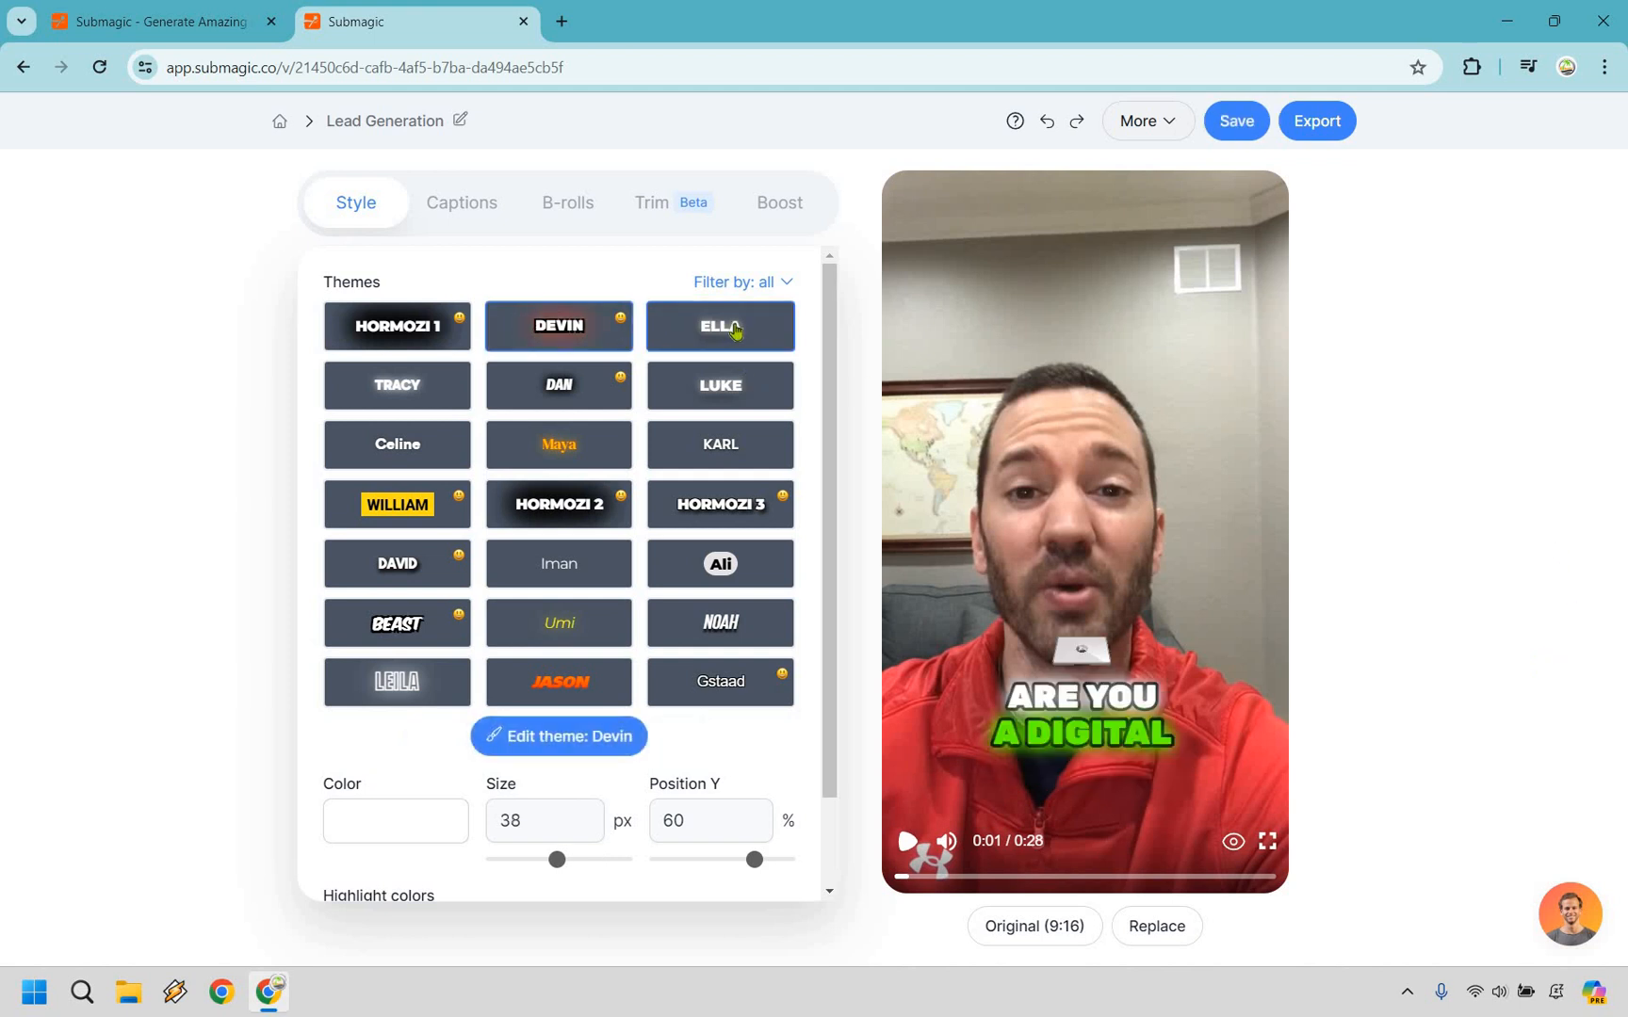
Preview the Ella, Hormozi, Beast, William, David, Ali and Jason themes, then apply Dan
left_click(719, 325)
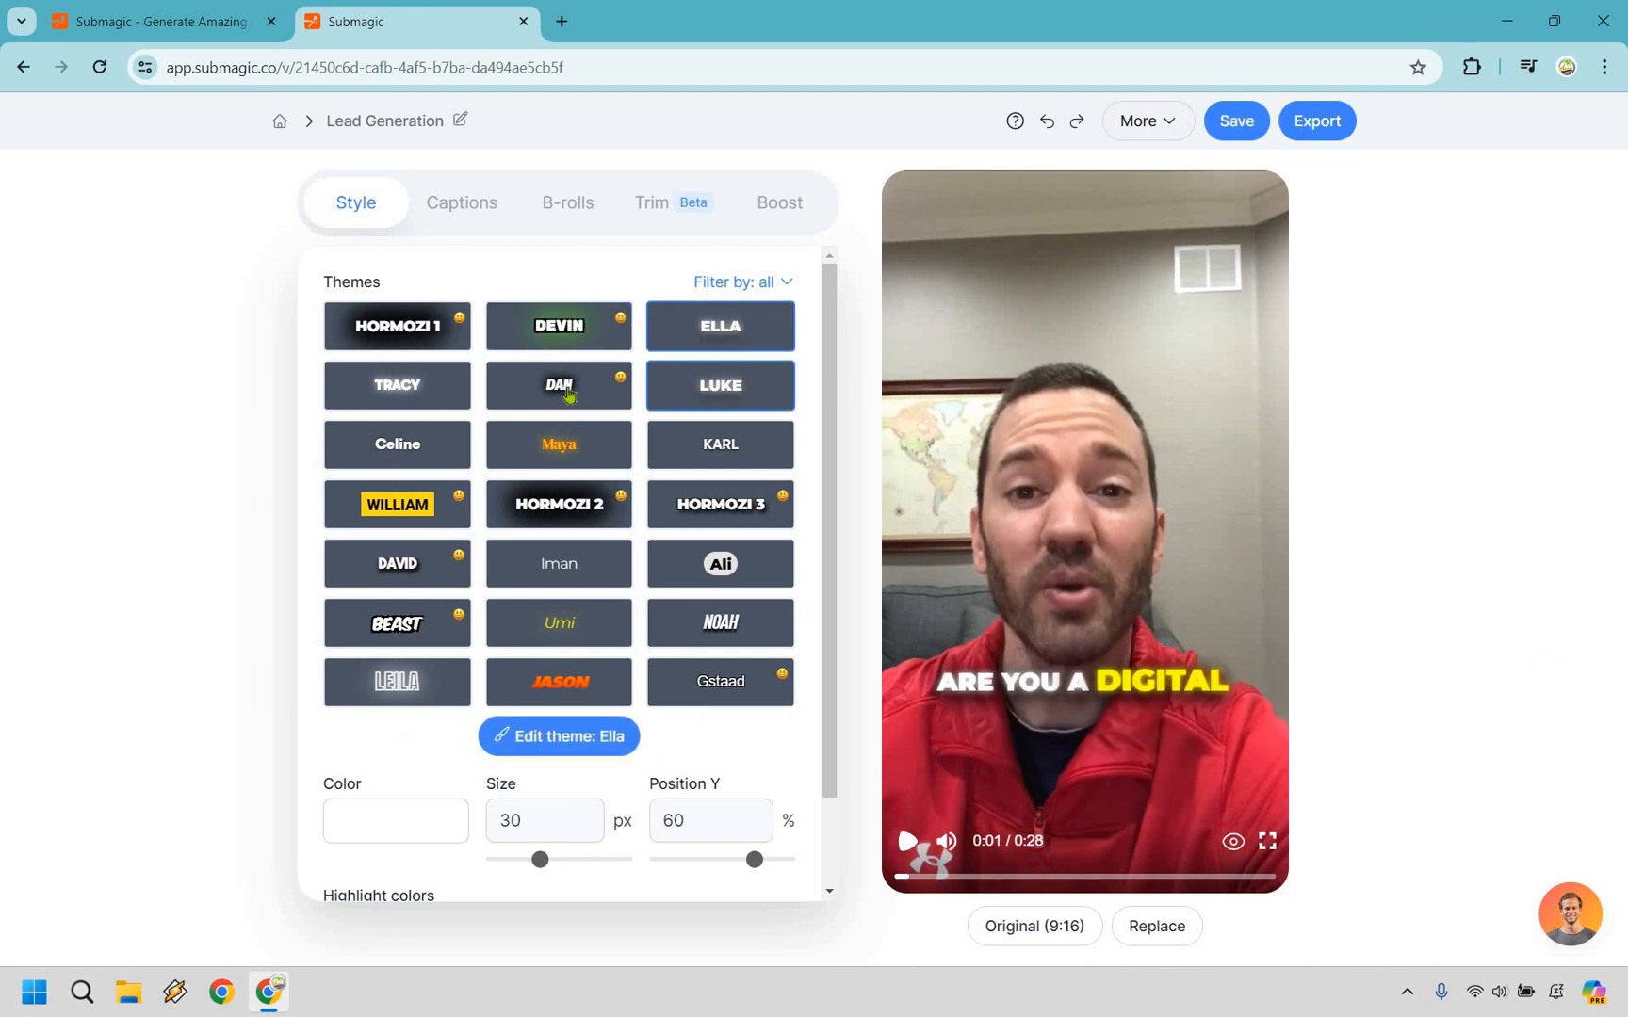
left_click(558, 385)
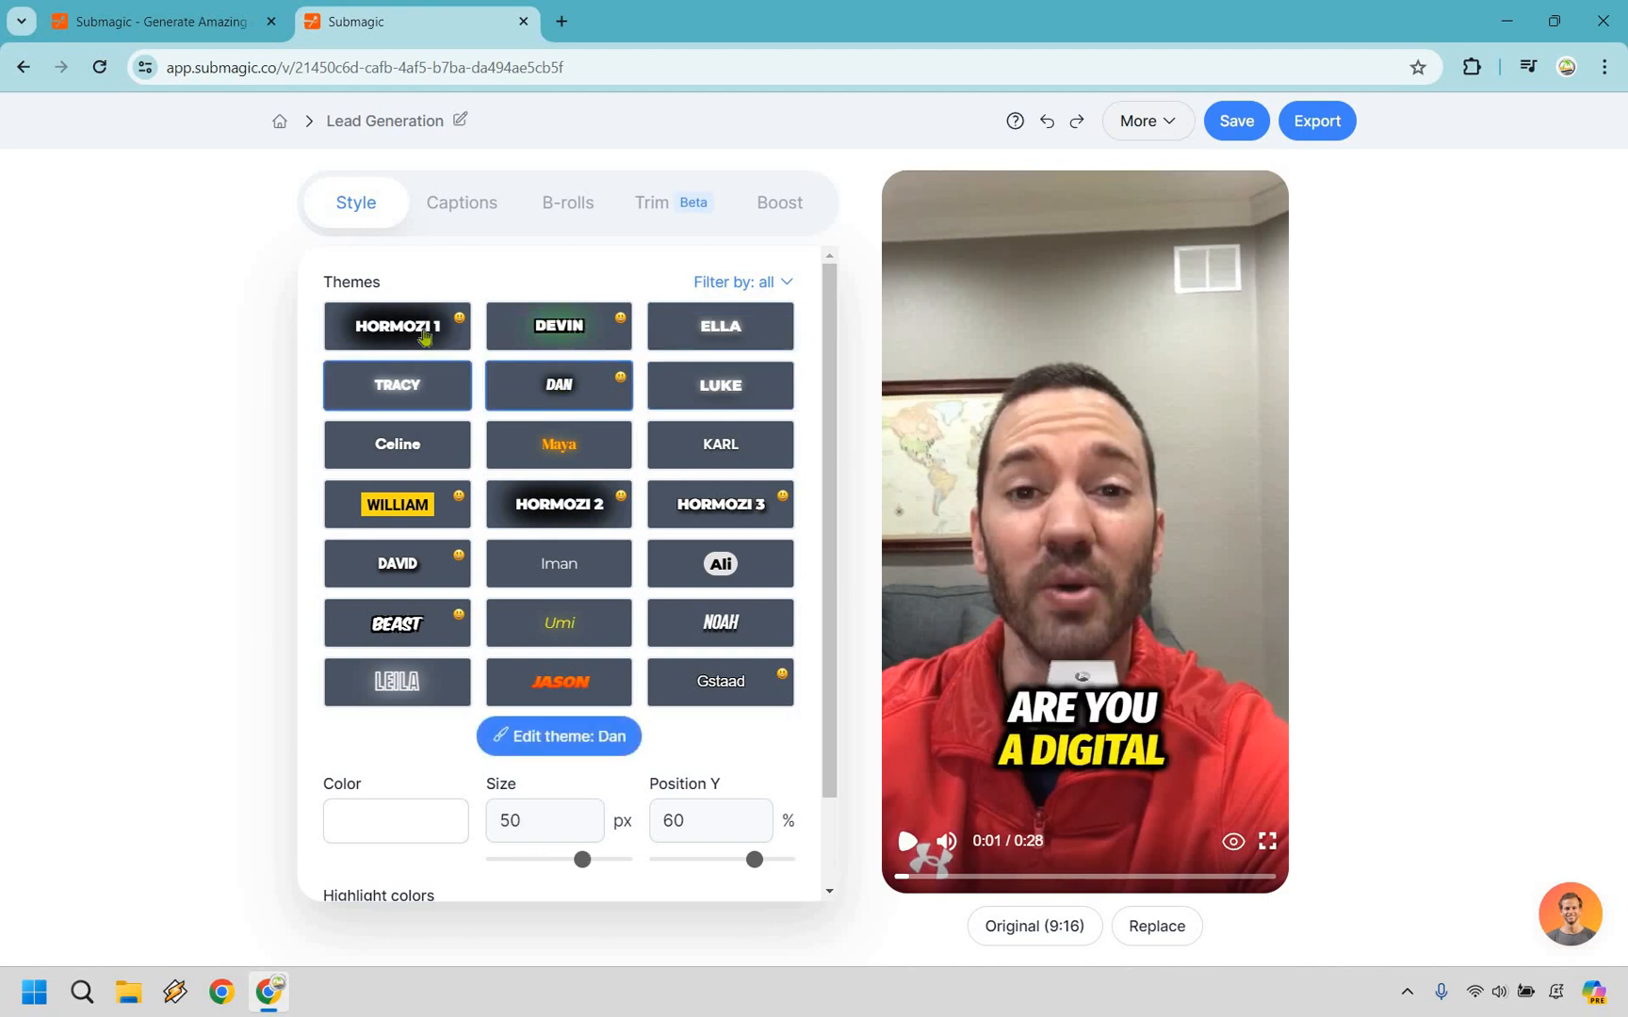
left_click(396, 326)
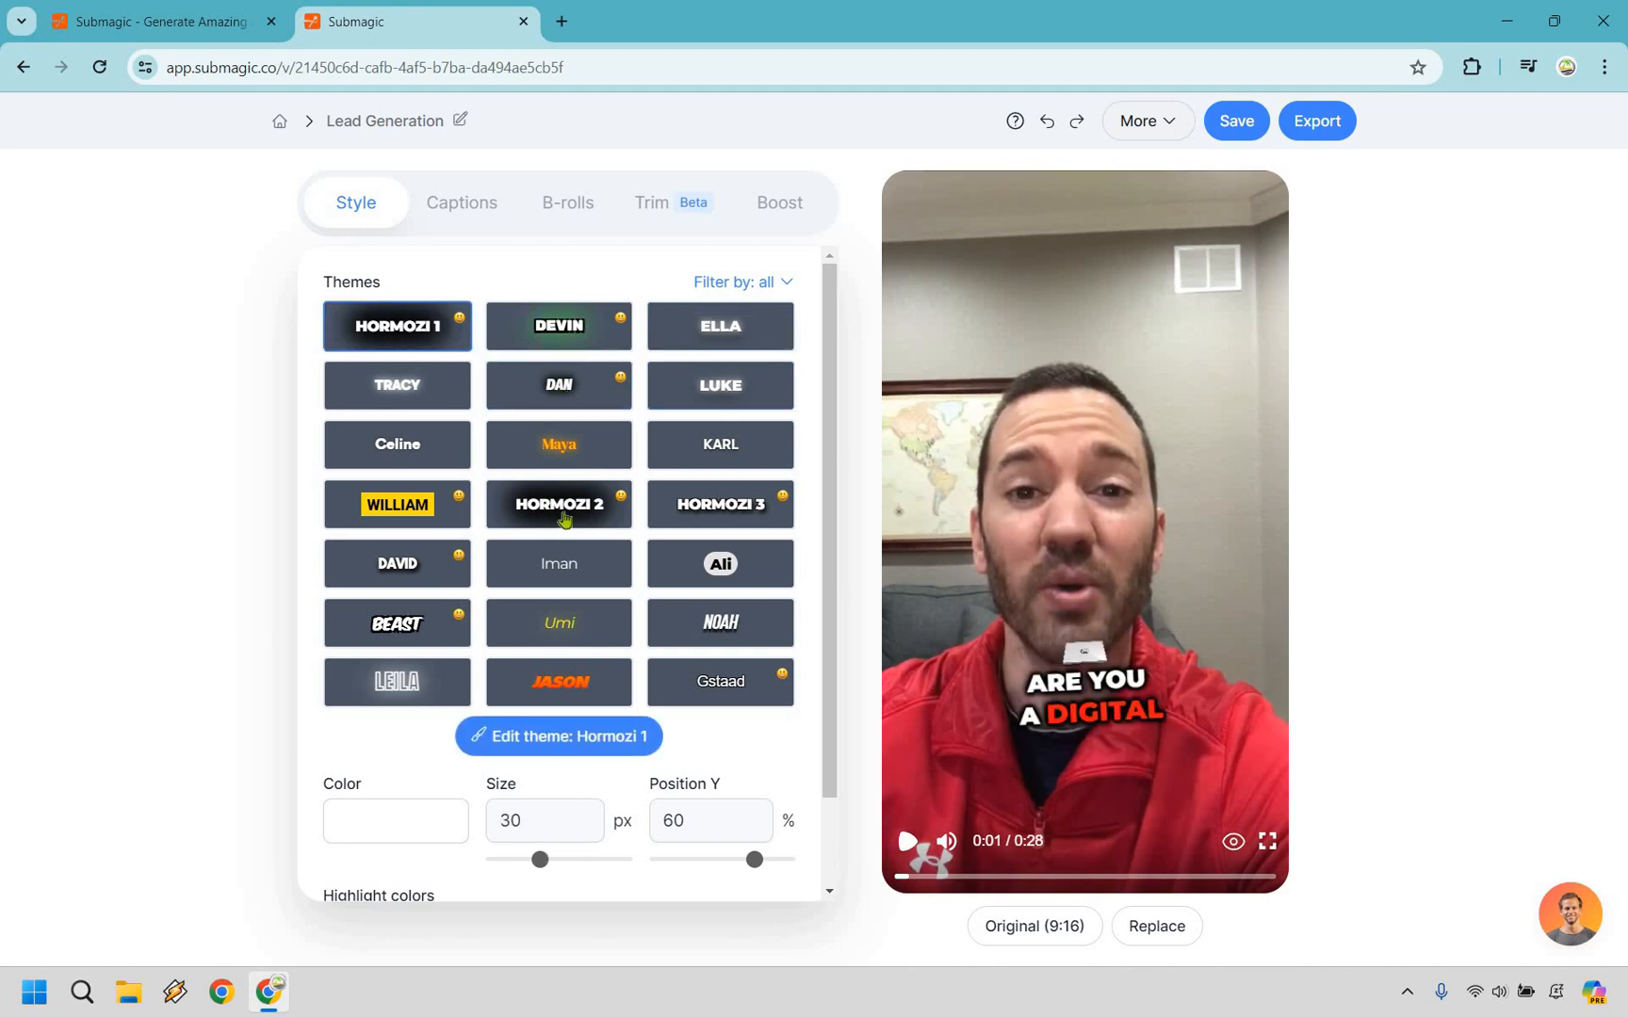
left_click(720, 504)
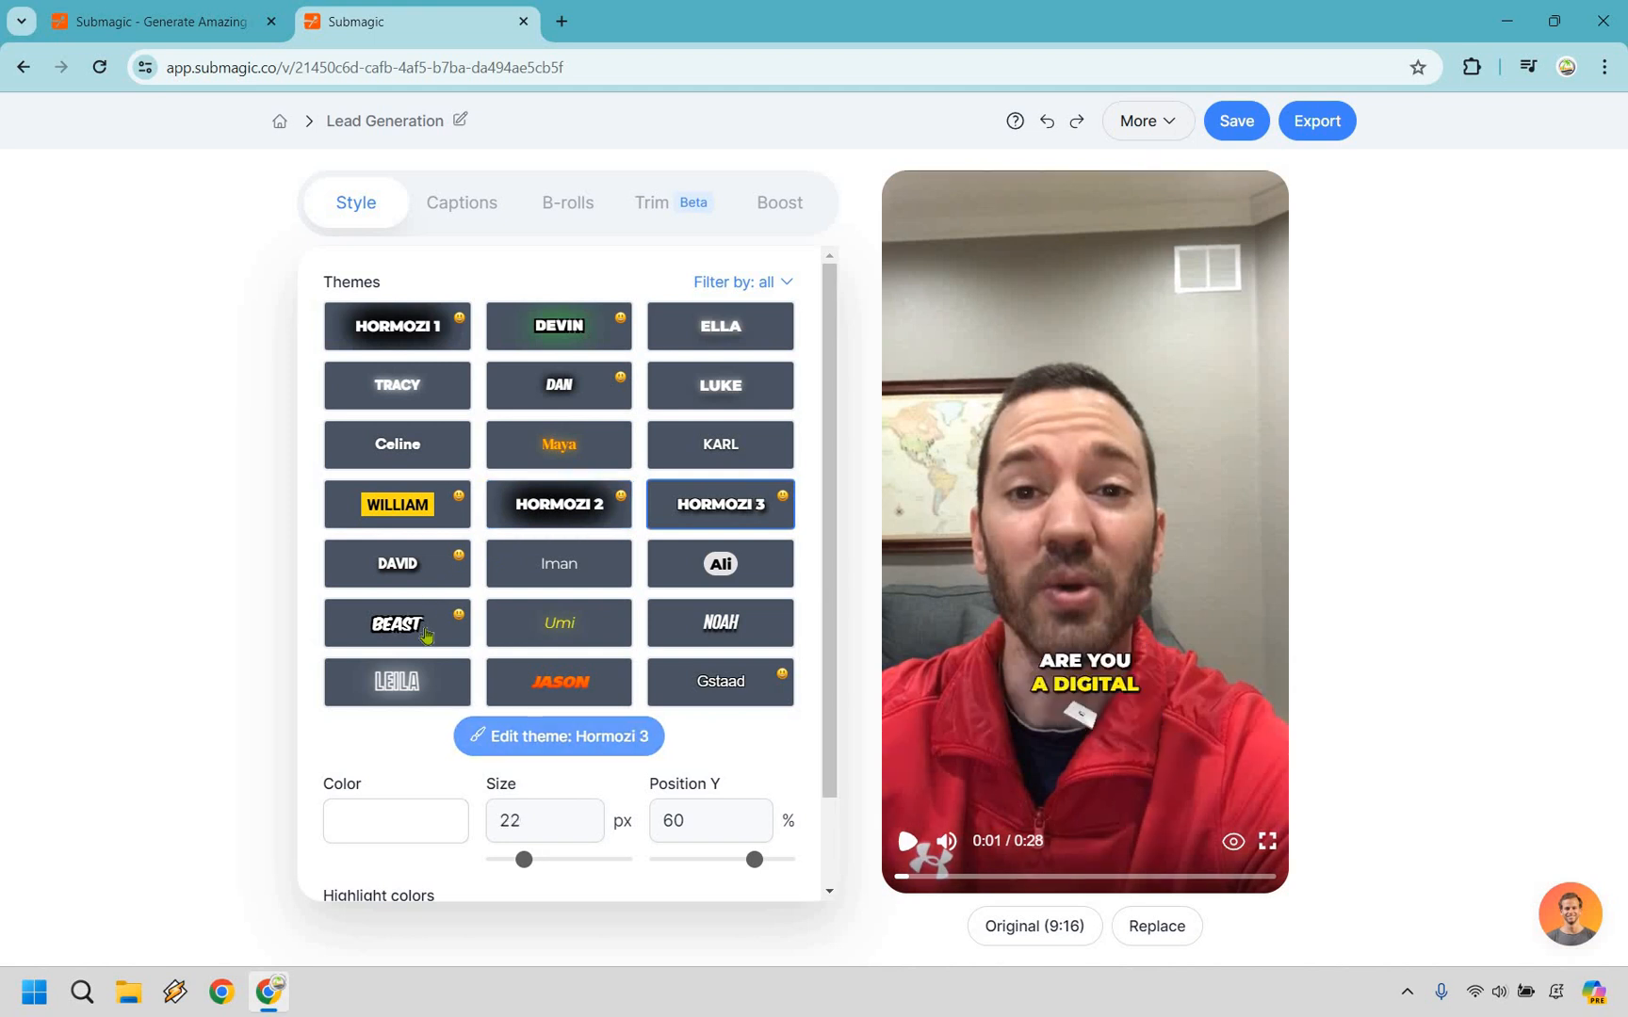
left_click(396, 623)
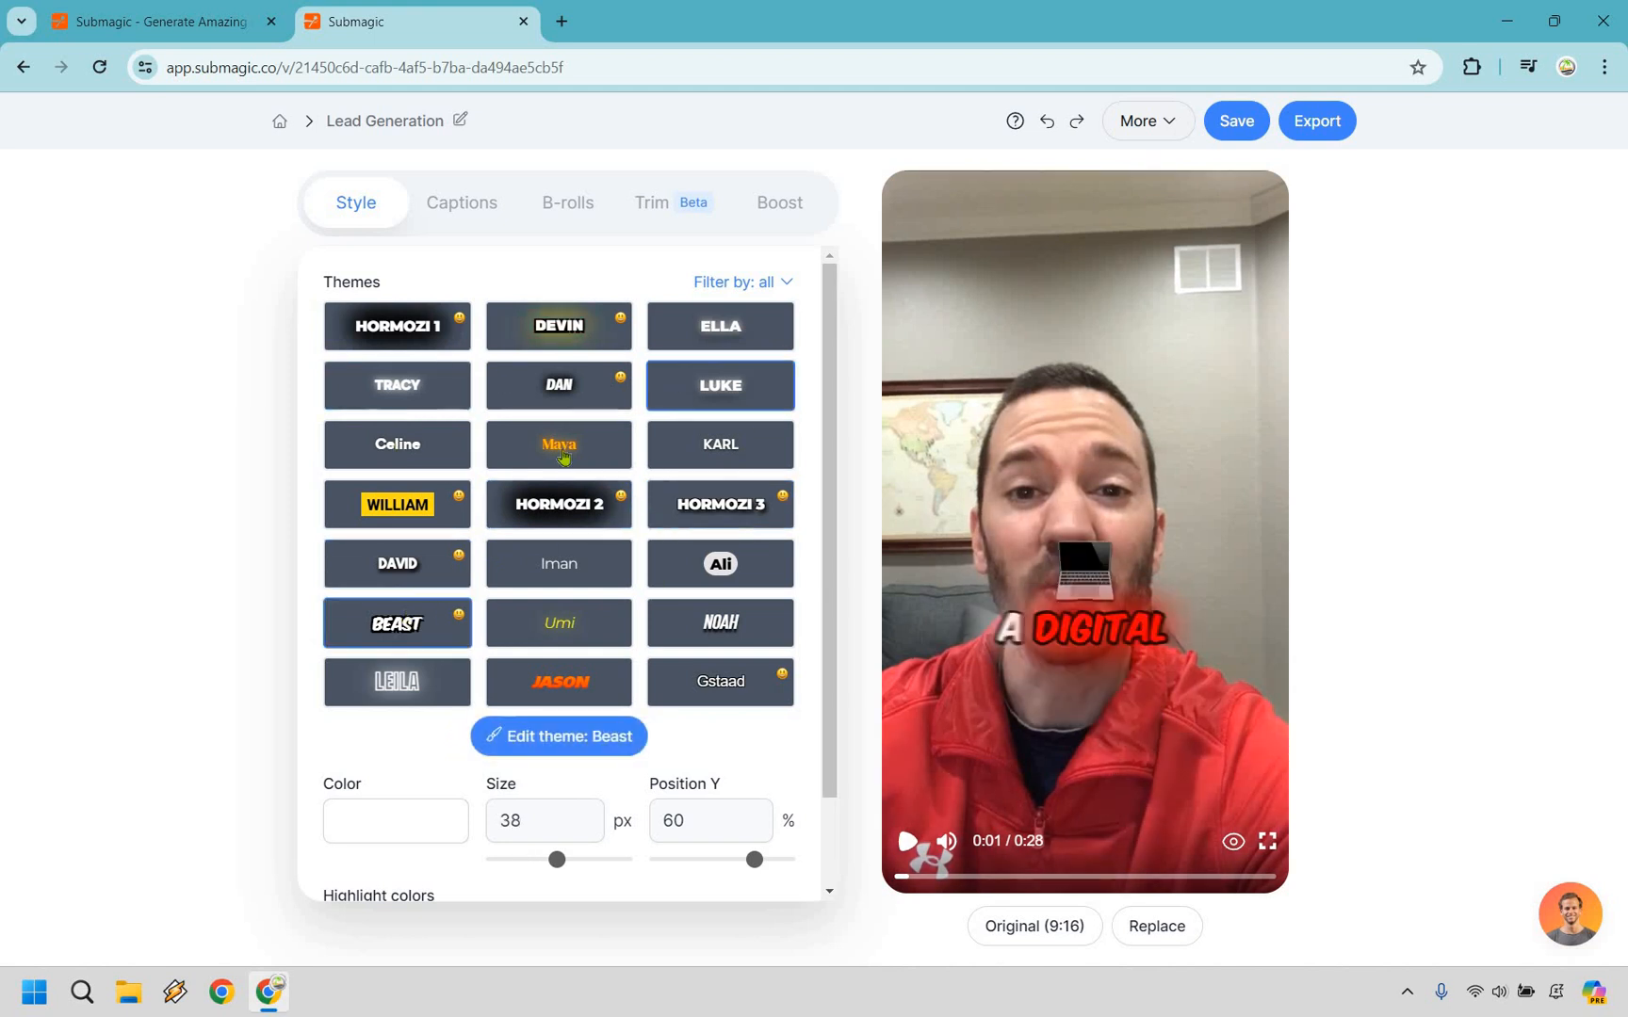
left_click(558, 444)
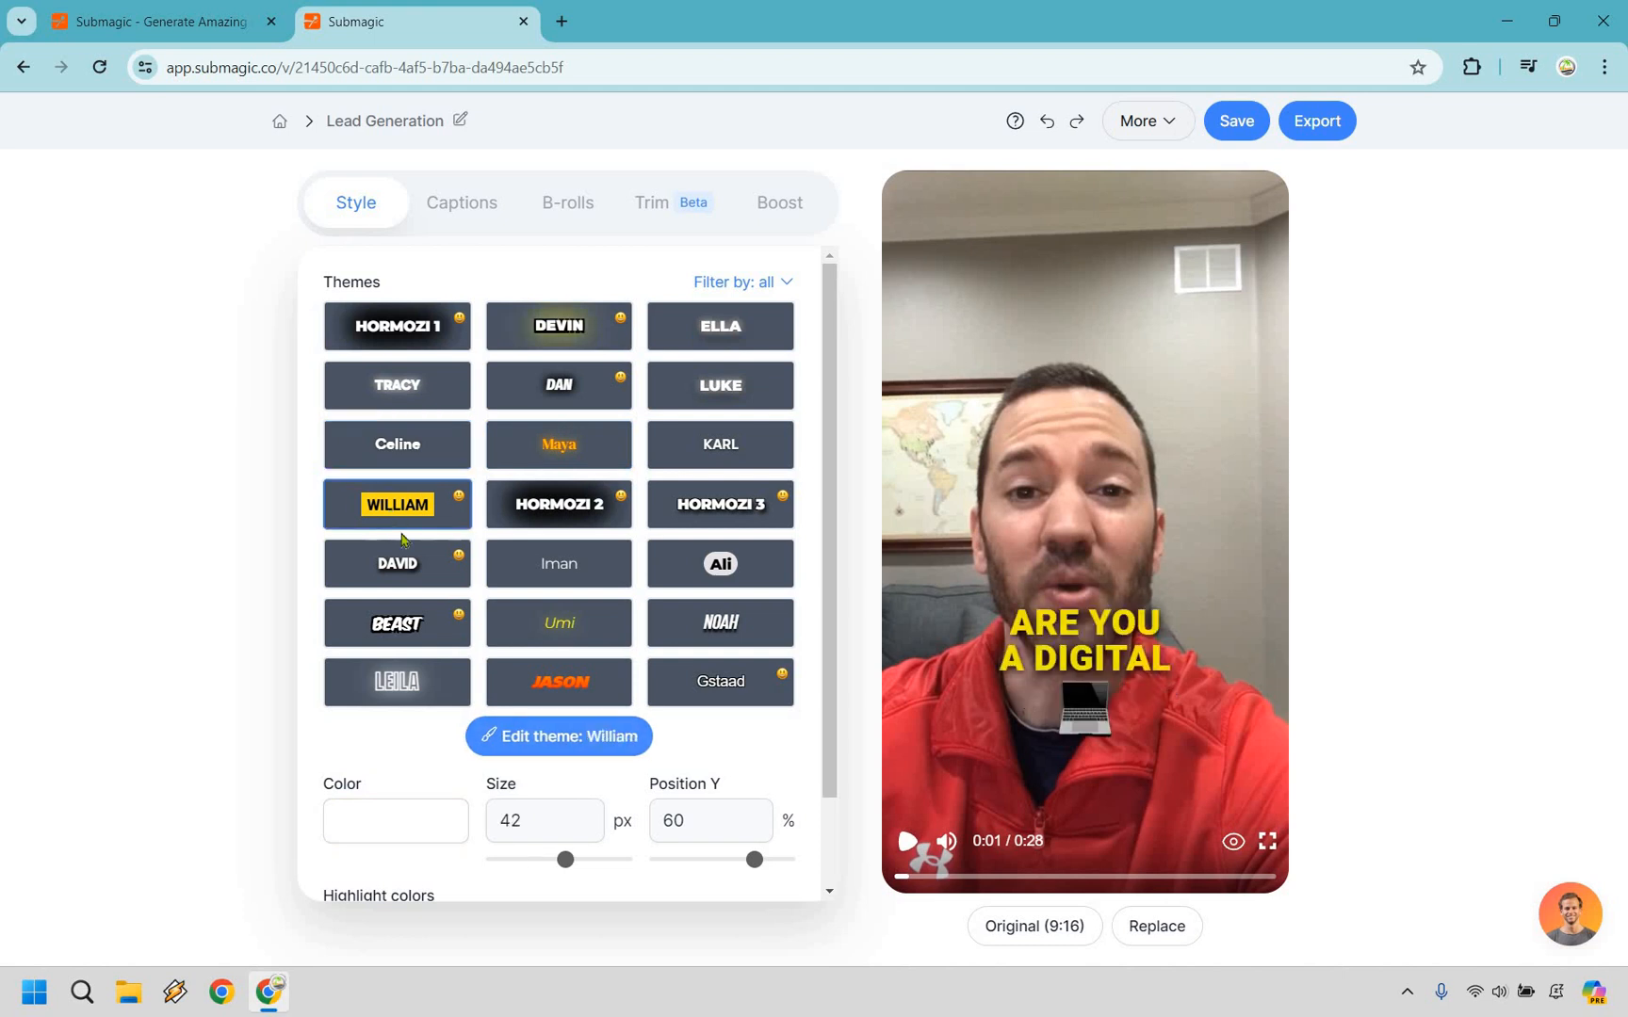
left_click(397, 563)
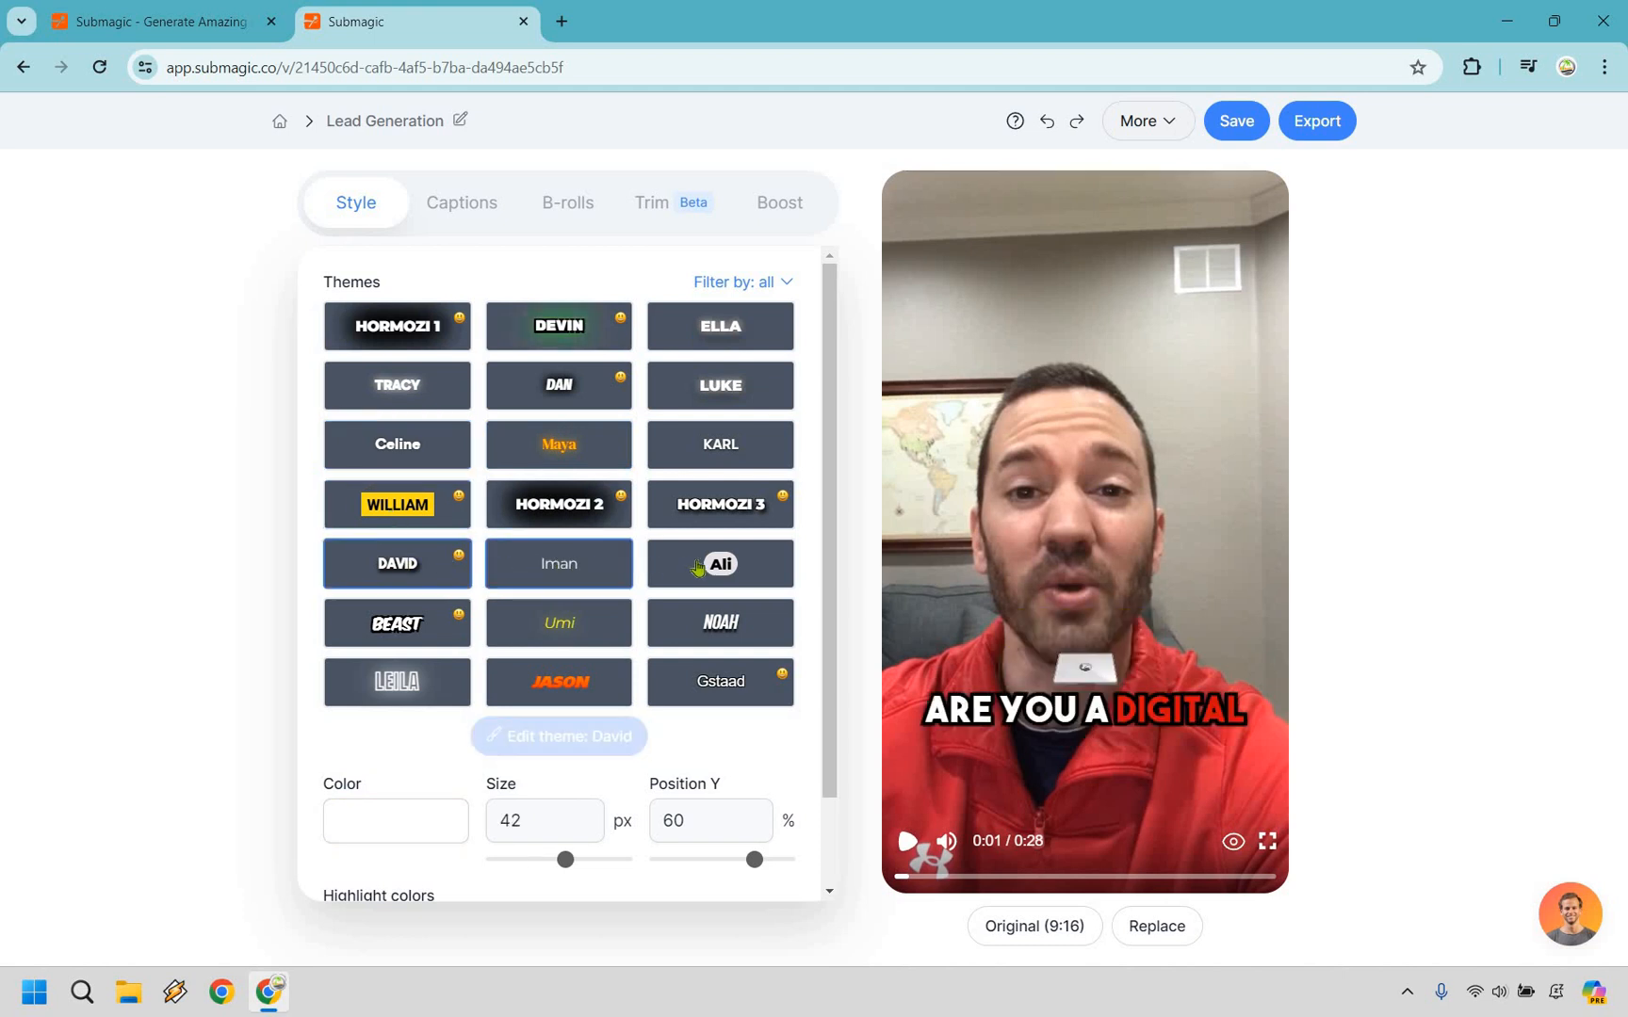
left_click(720, 563)
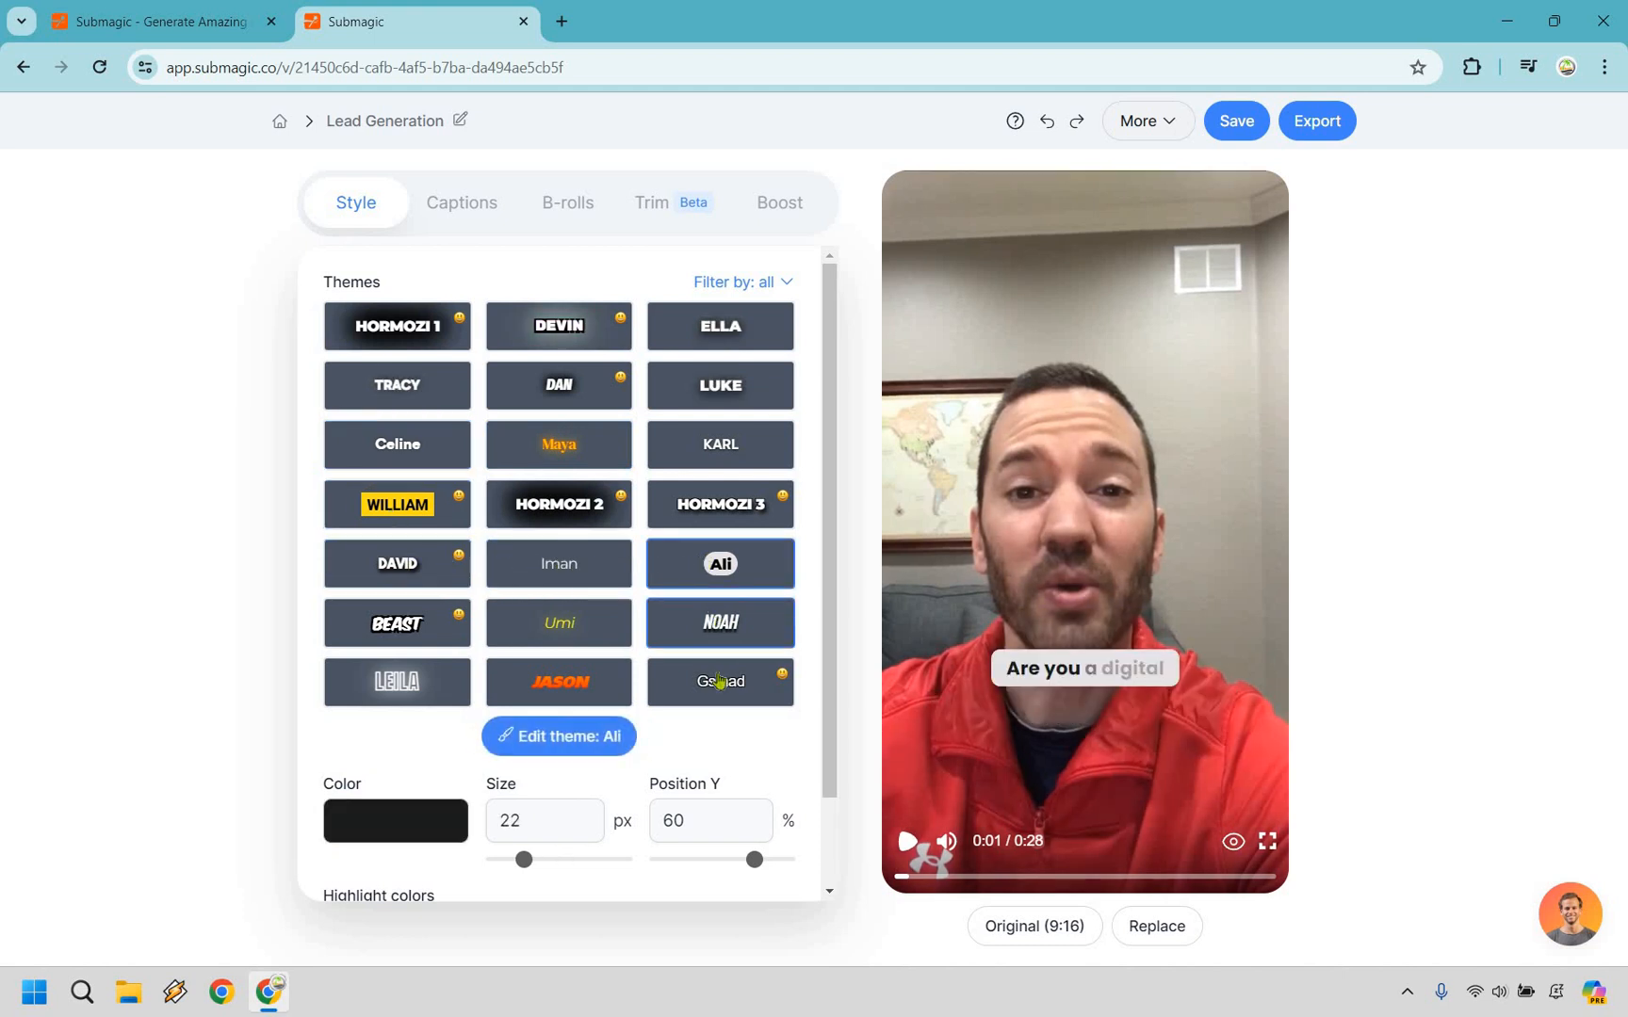
left_click(559, 682)
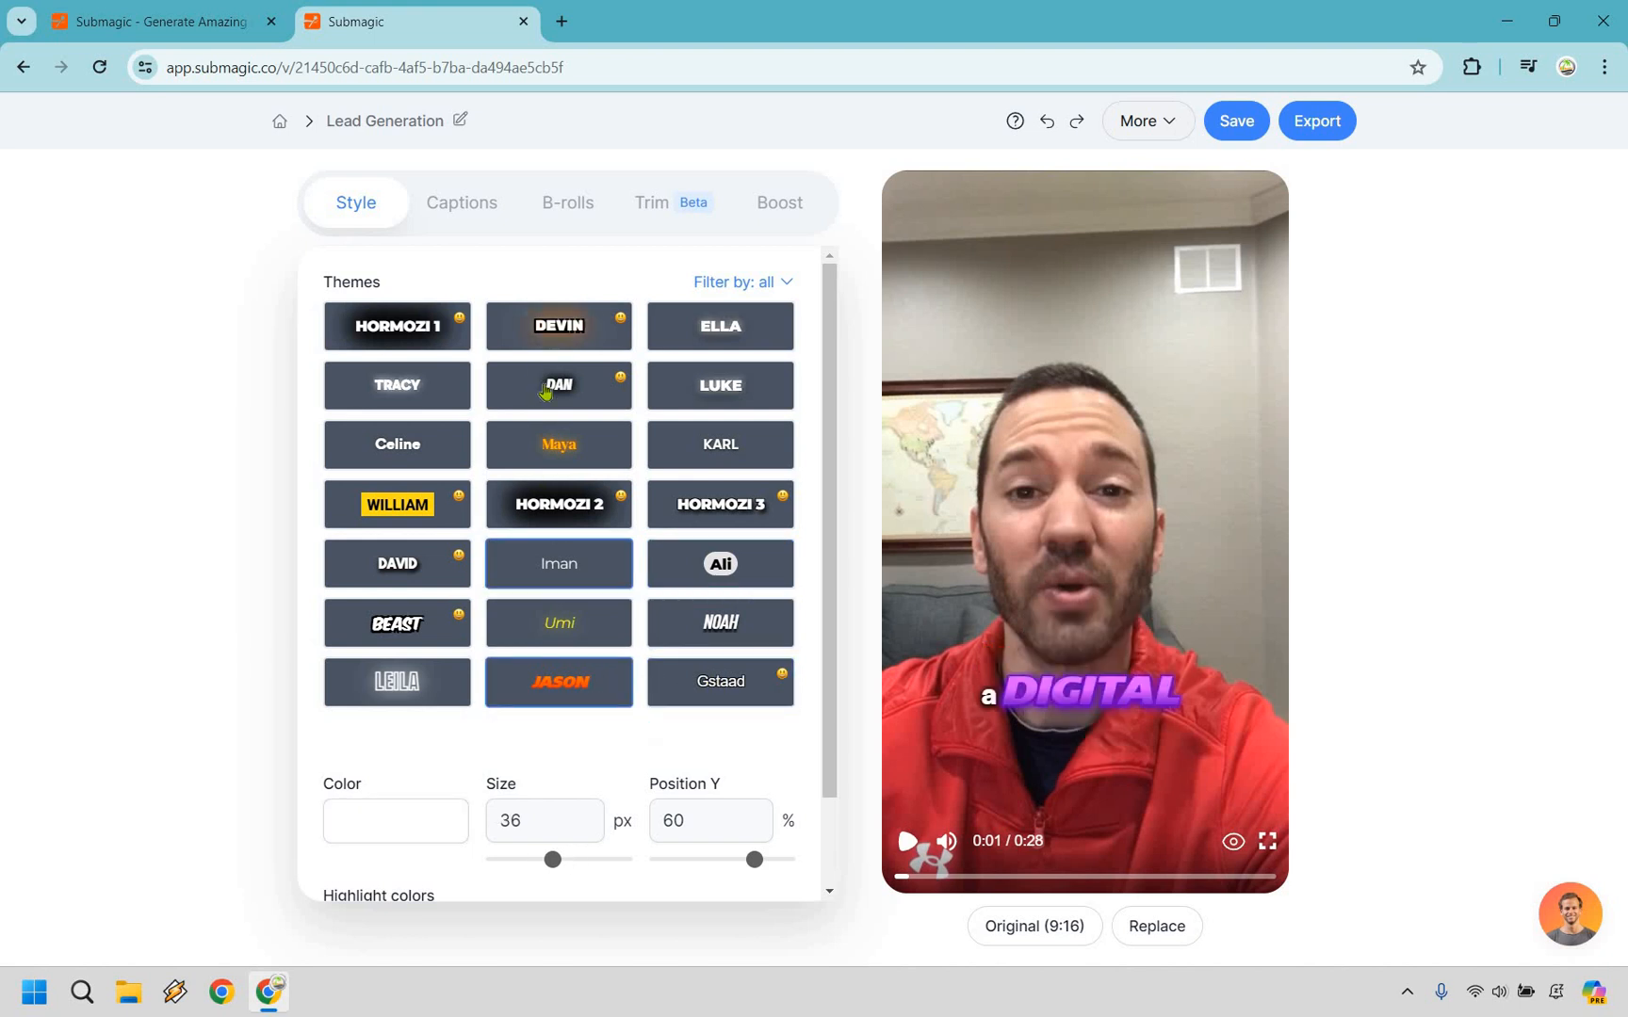
left_click(557, 385)
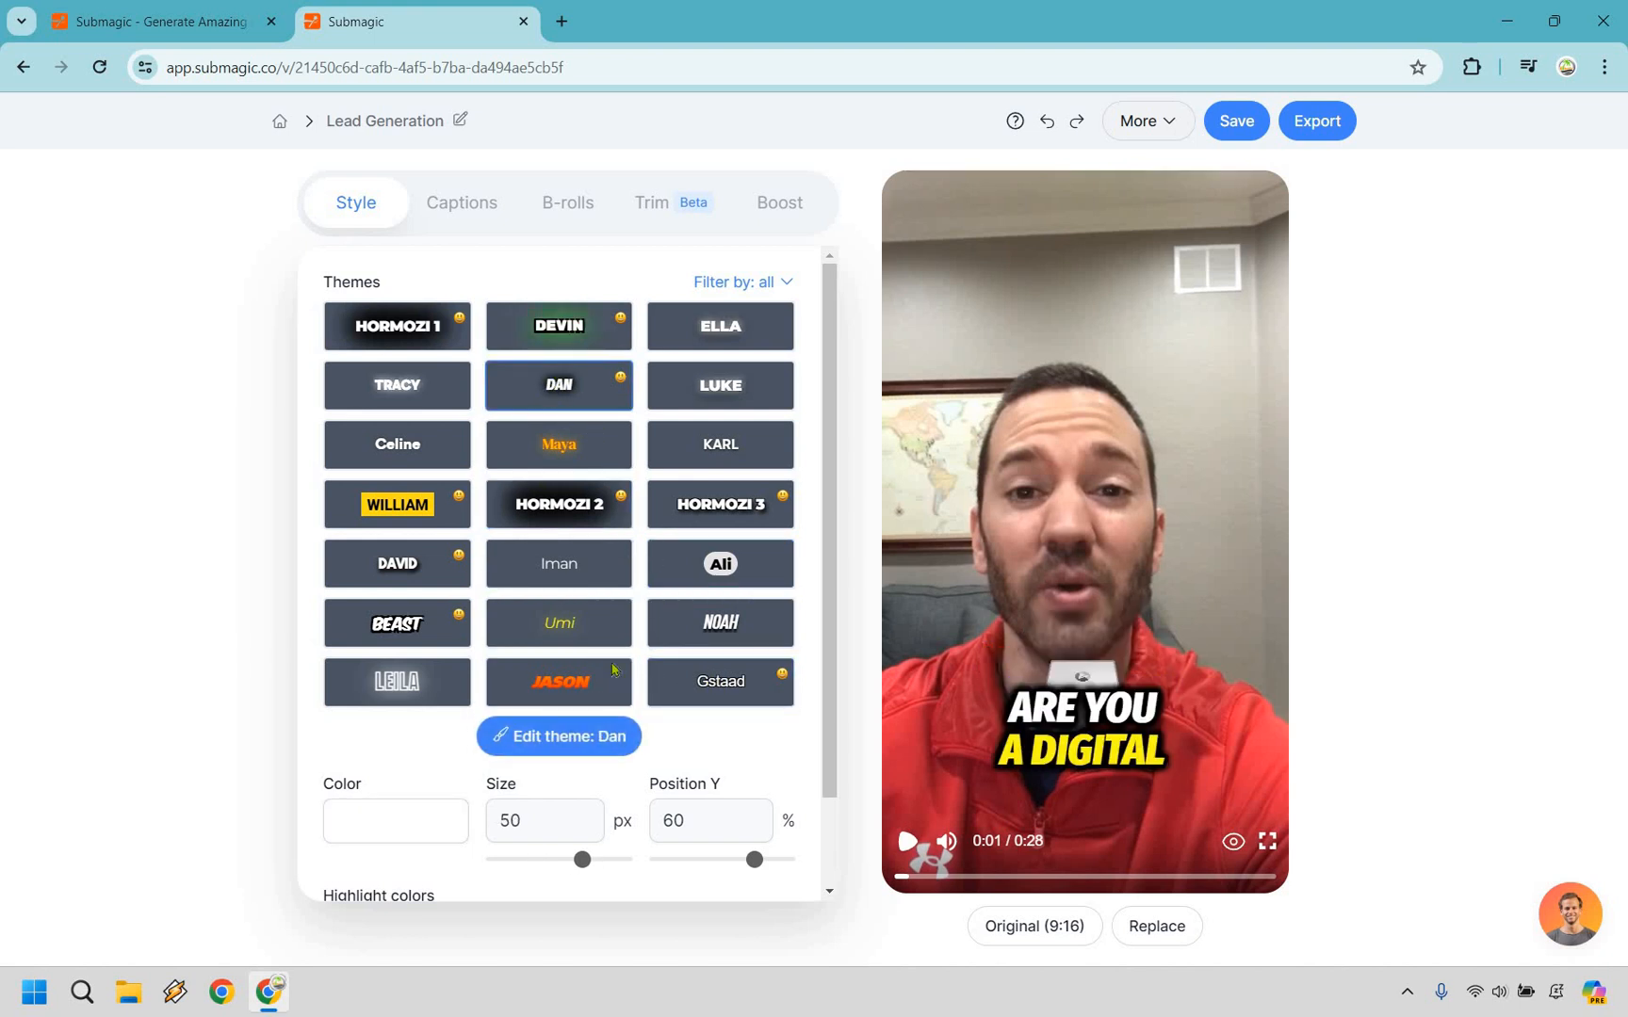
Lower the captions by moving Position Y from 60% to 64%
scroll("down", 3)
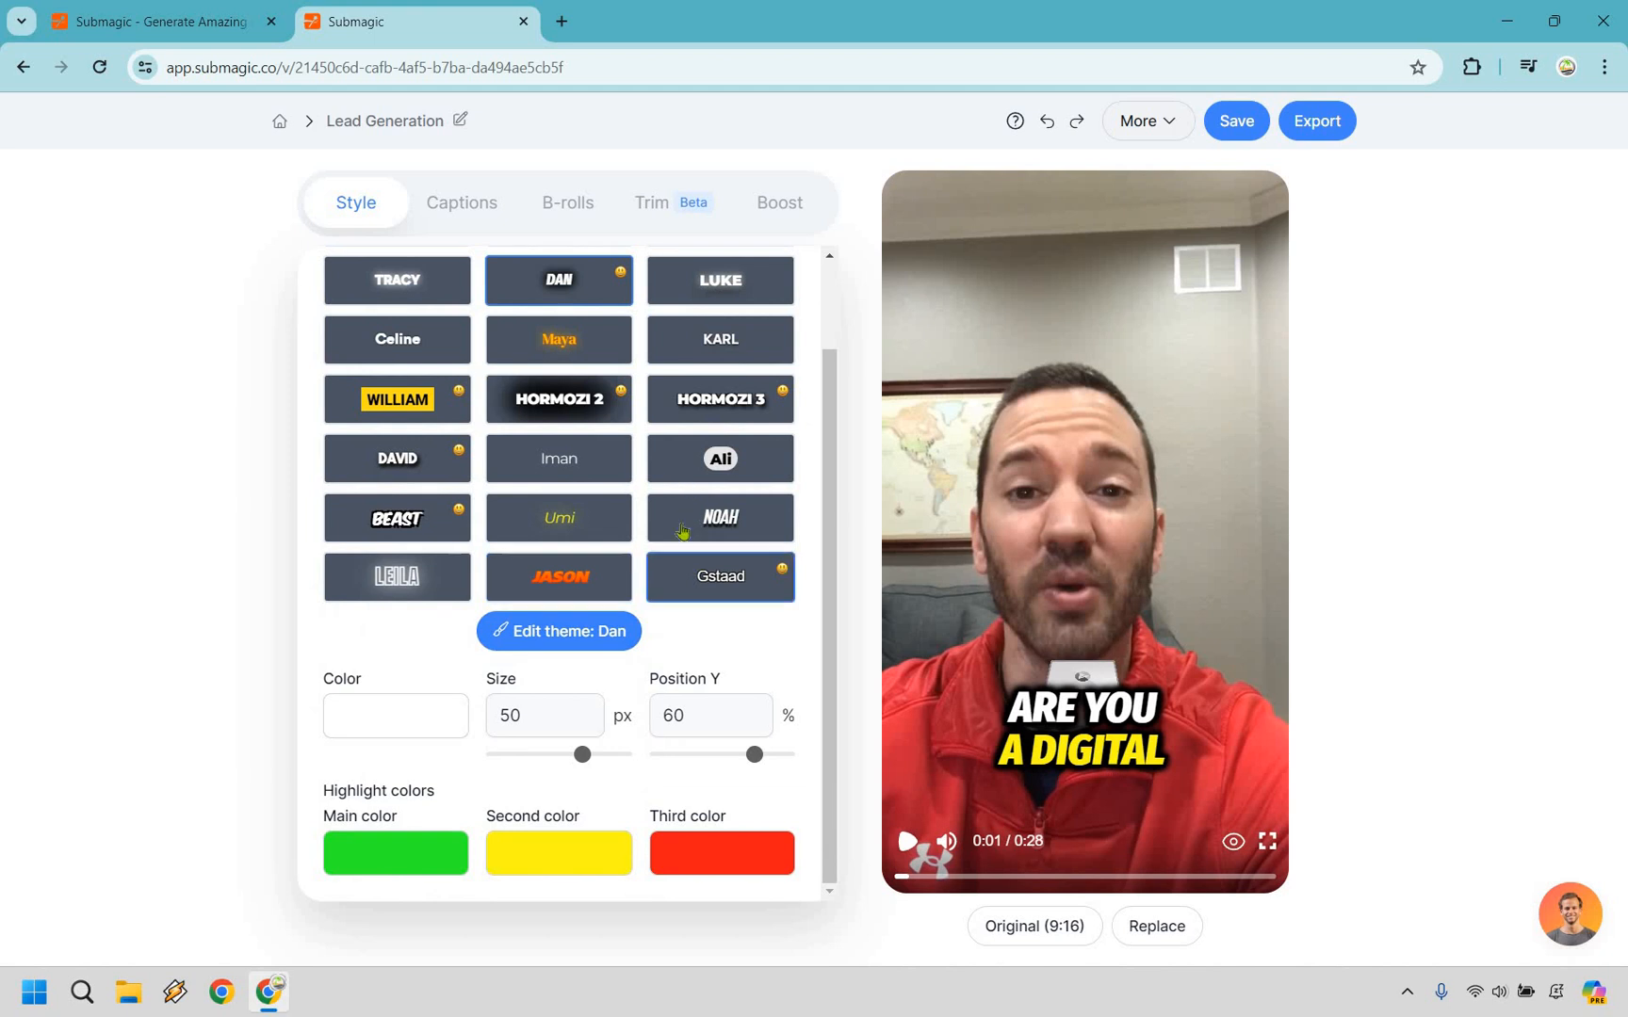
mouse_move(753, 755)
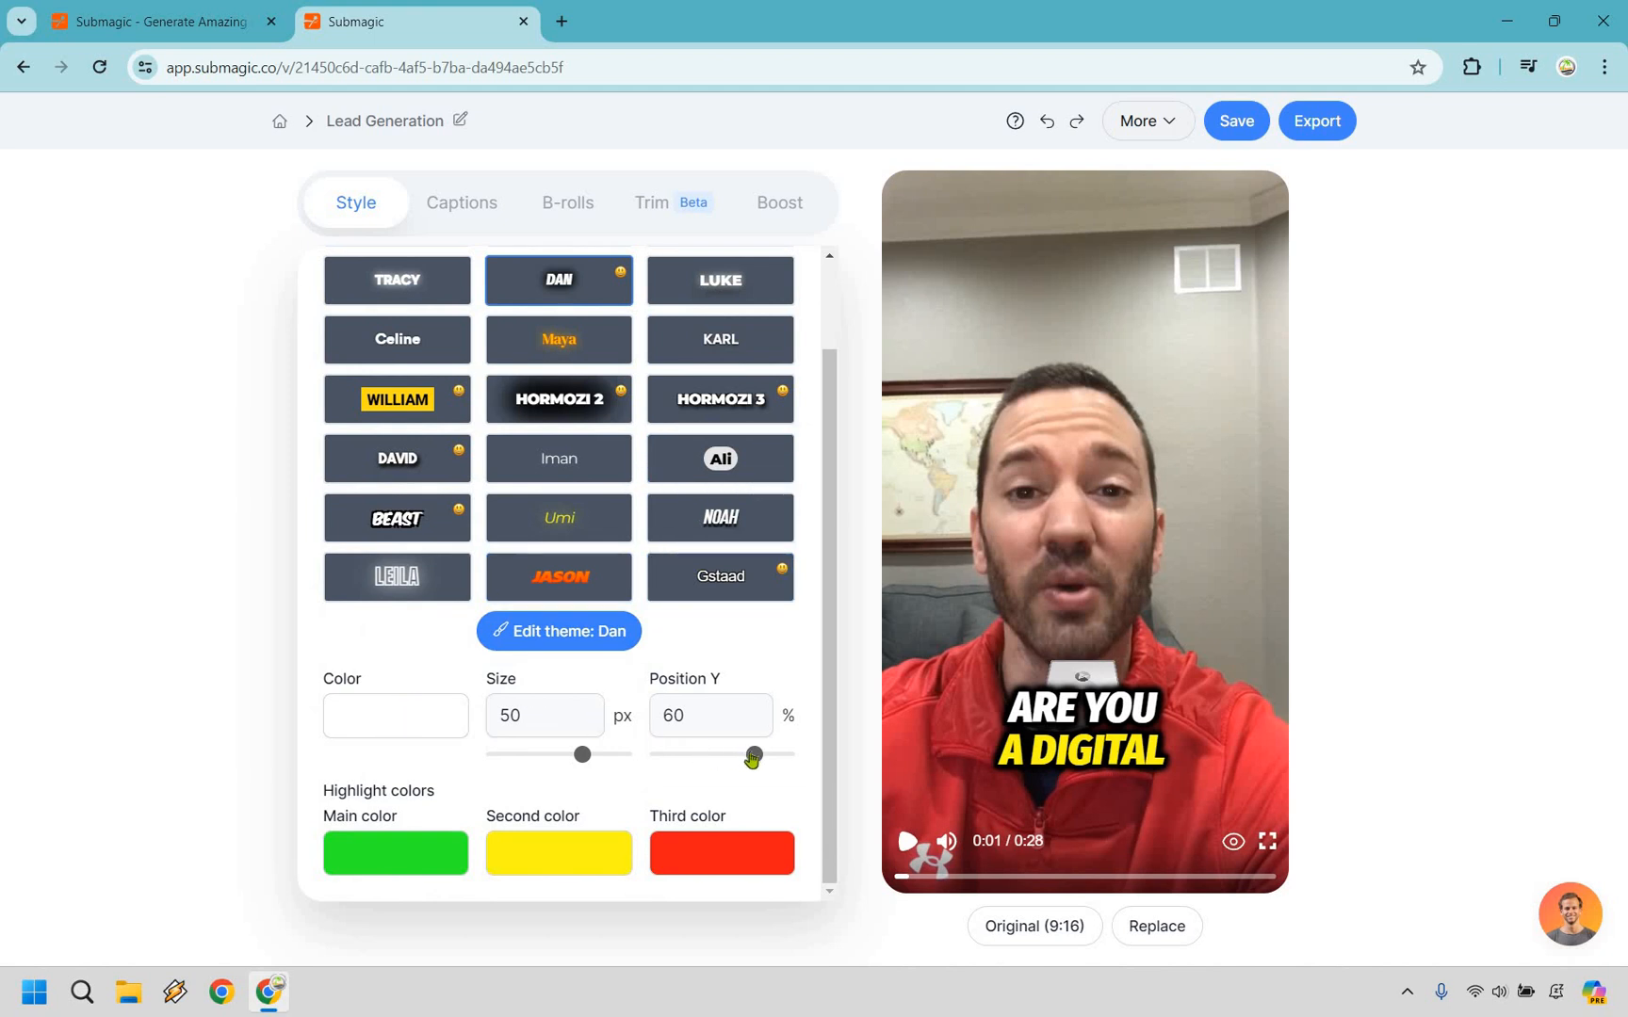
left_click_drag(752, 756, 757, 755)
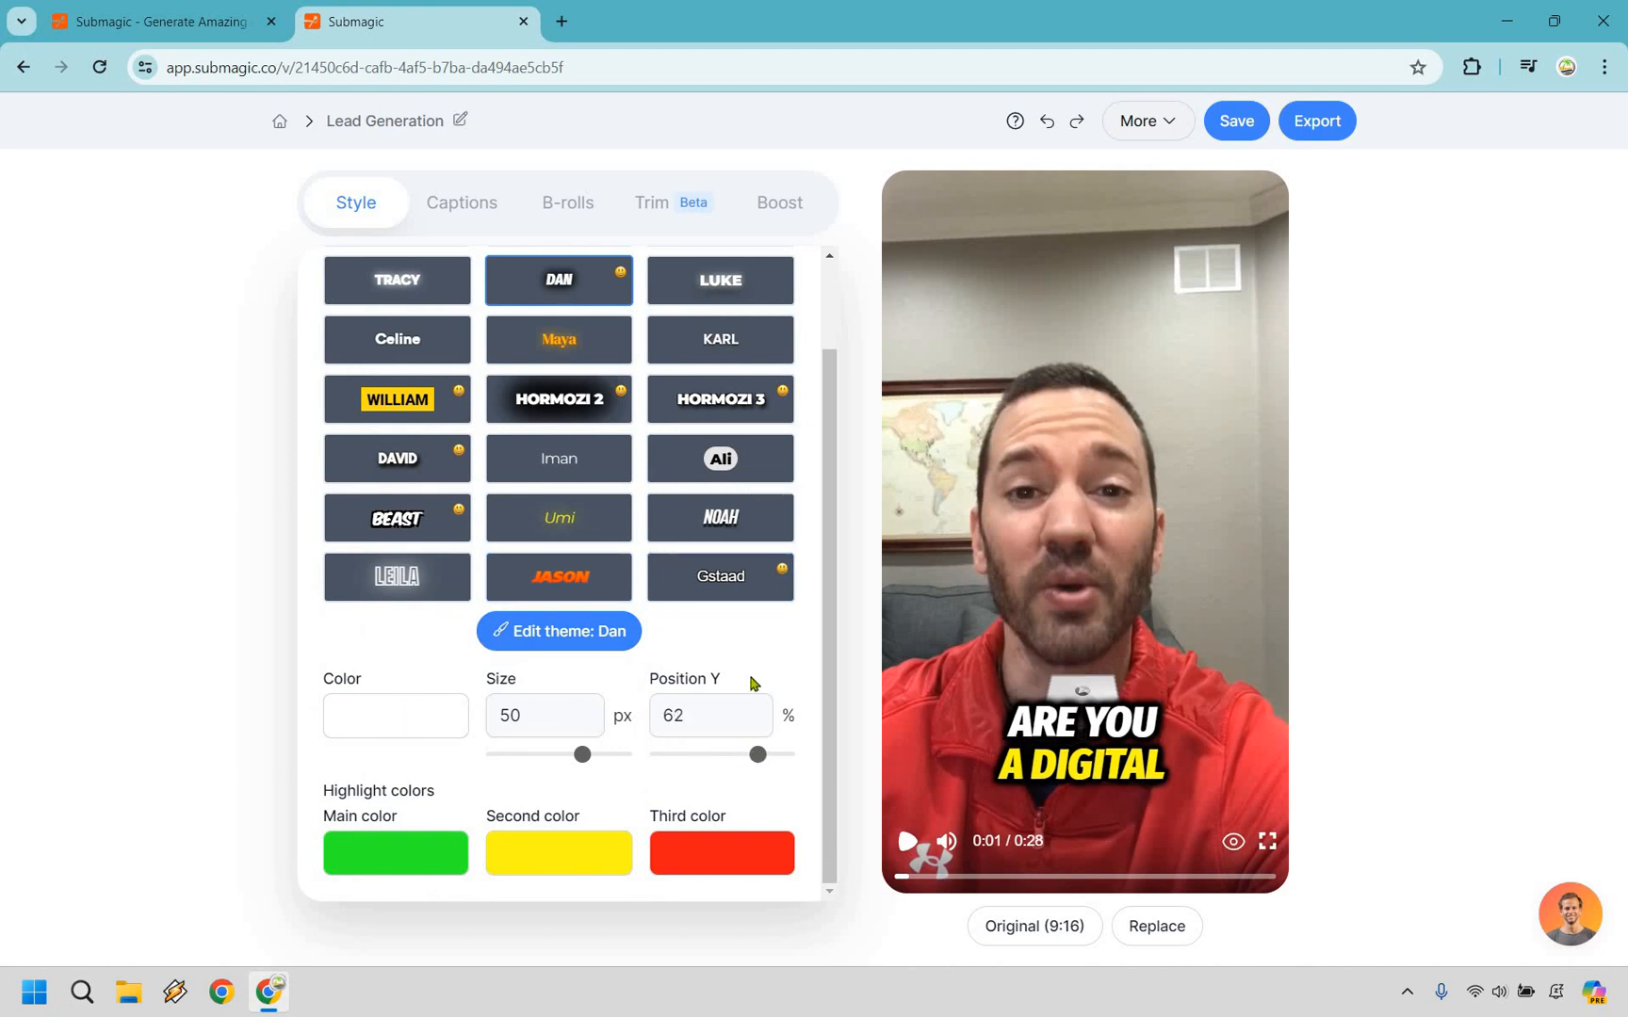
left_click_drag(745, 754, 762, 754)
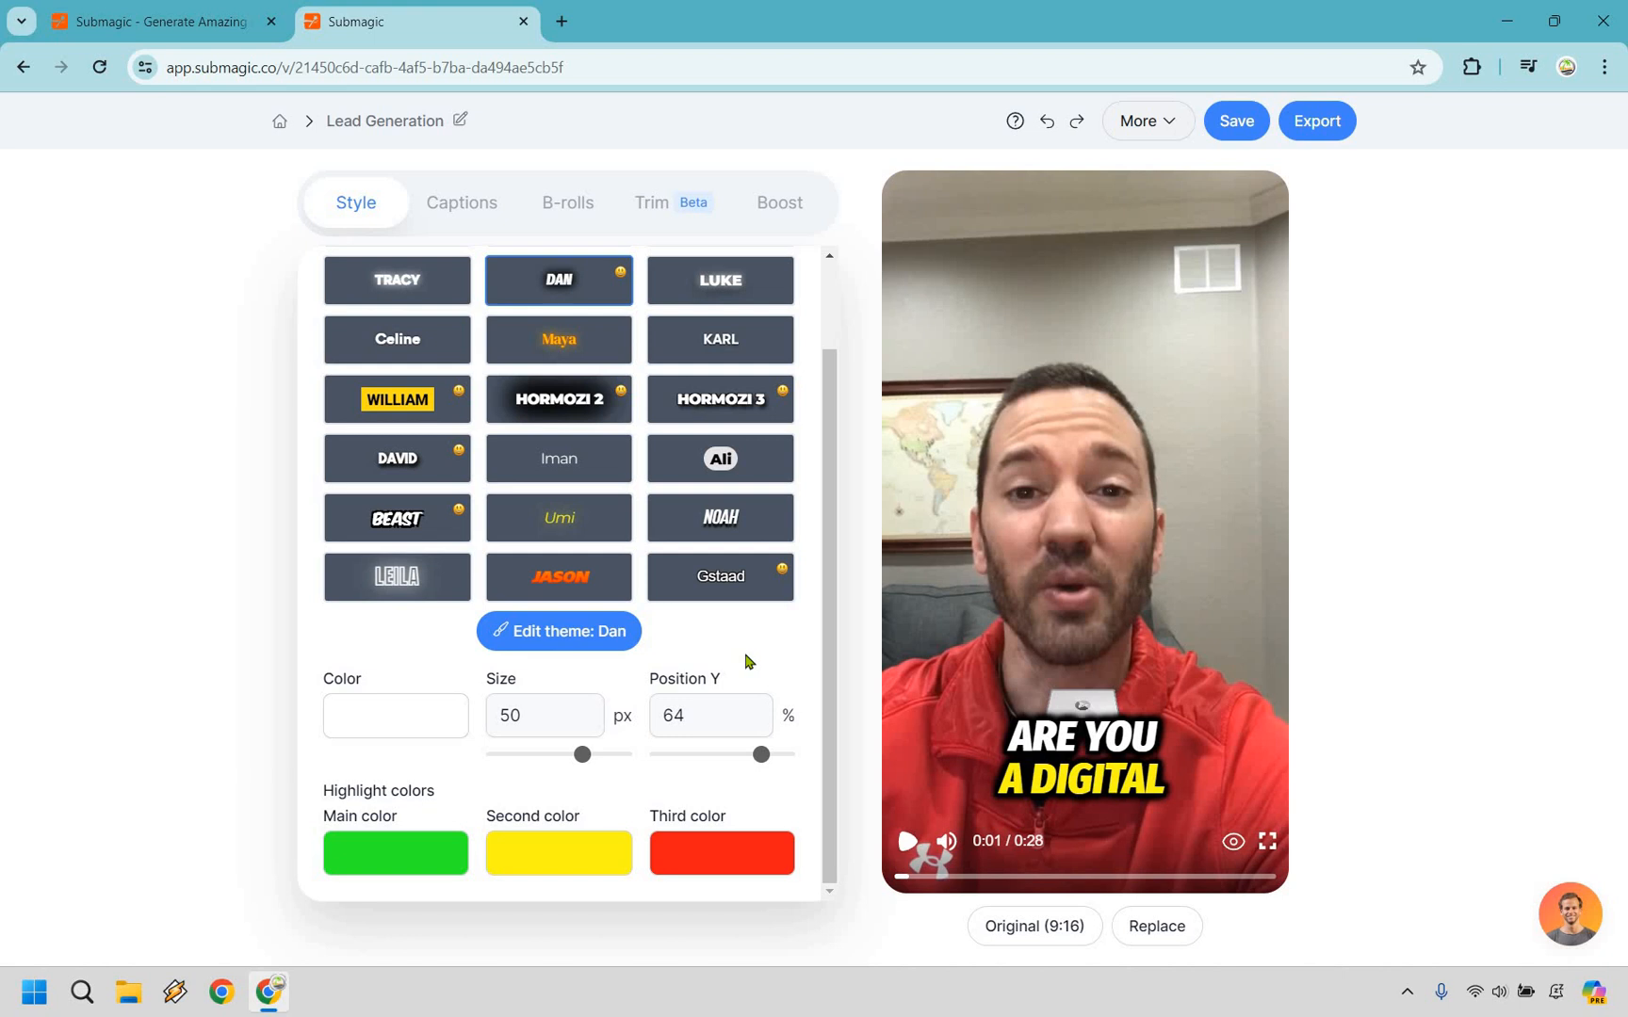
mouse_move(614, 643)
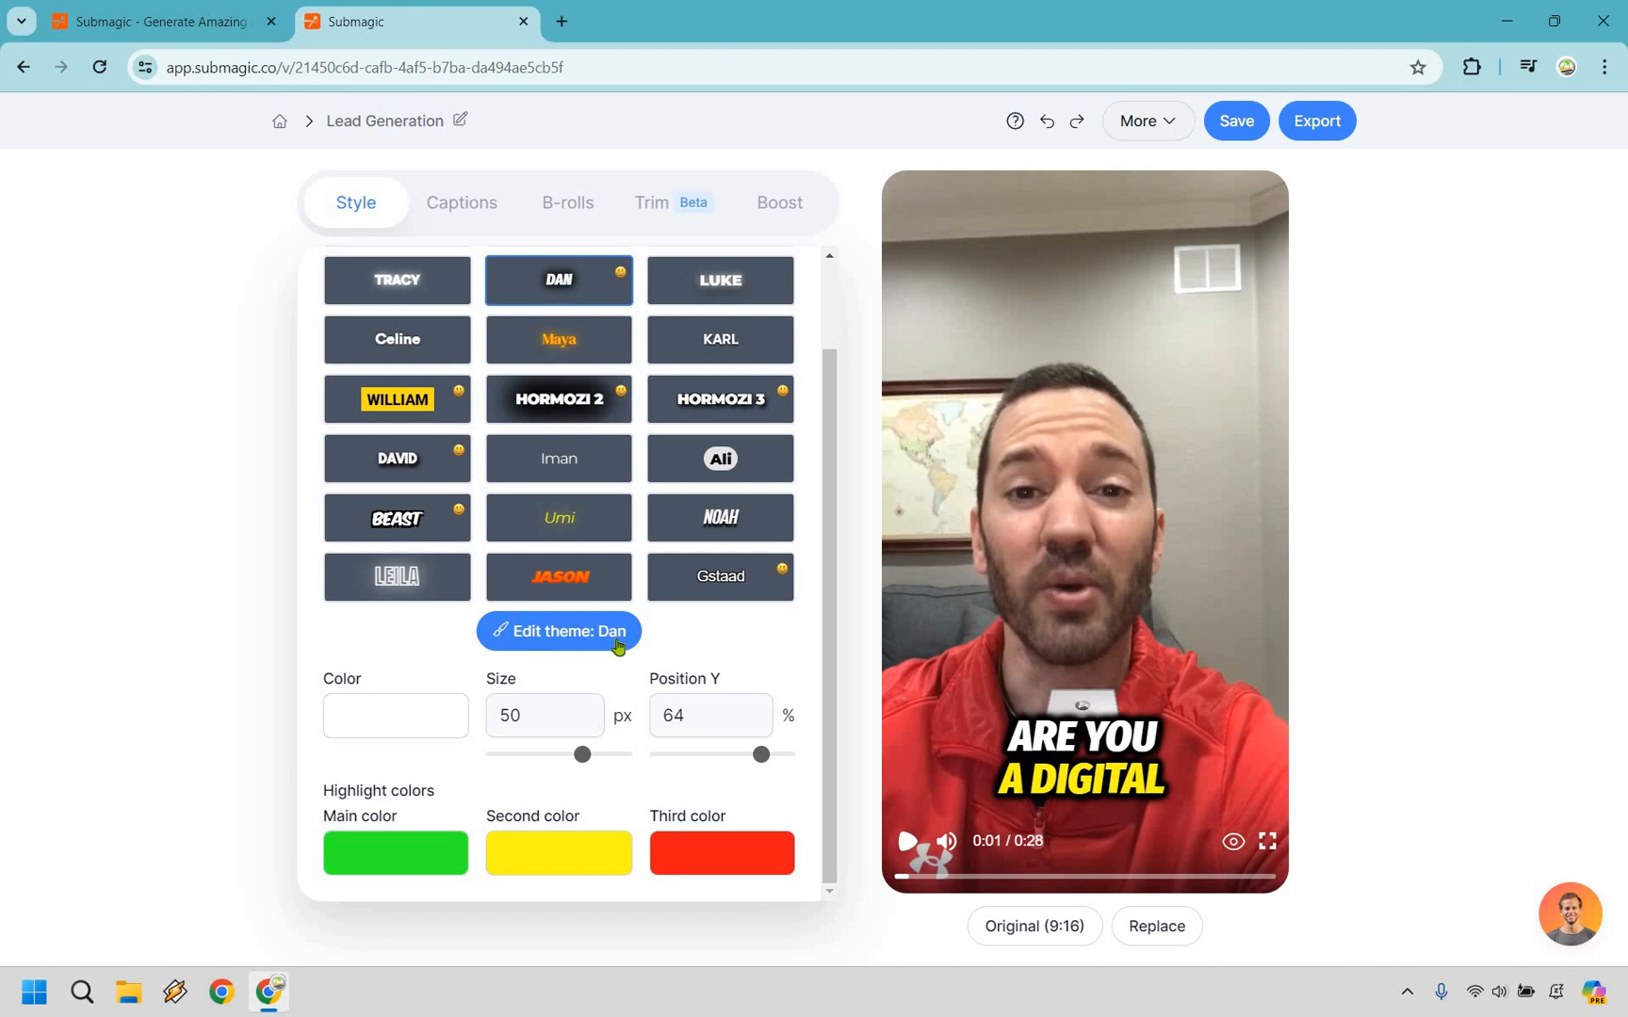
mouse_move(588, 641)
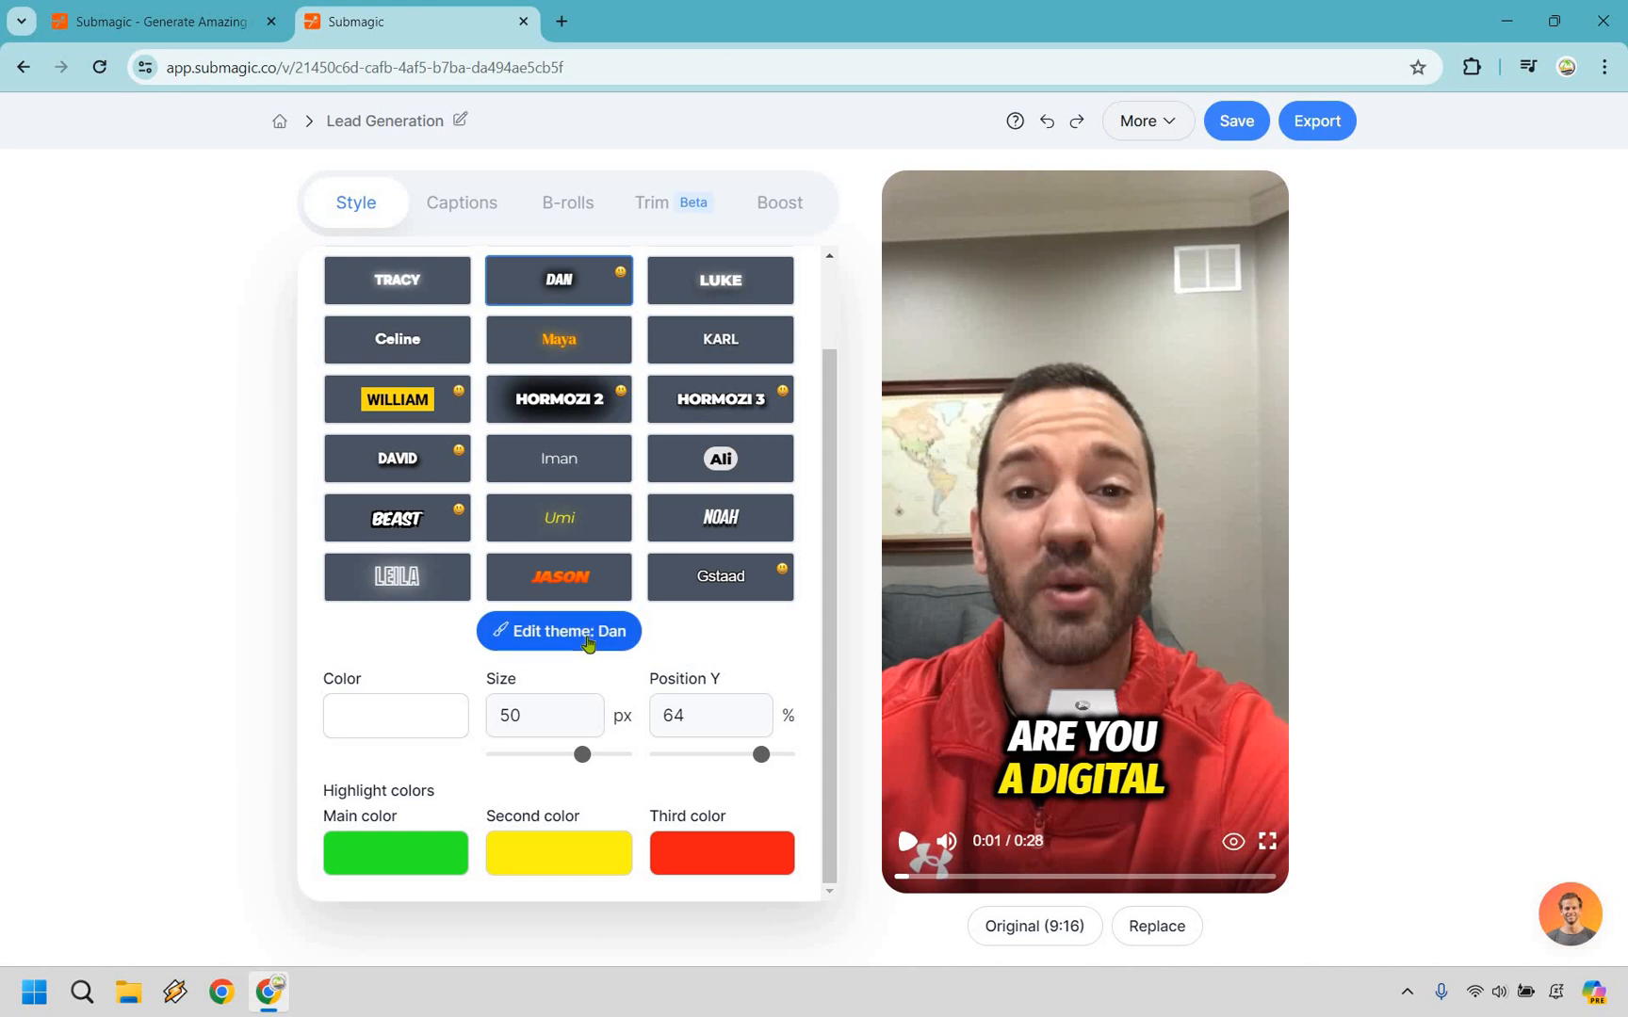
Open the Dan theme for customization and keep the Heavy font weight
left_click(559, 631)
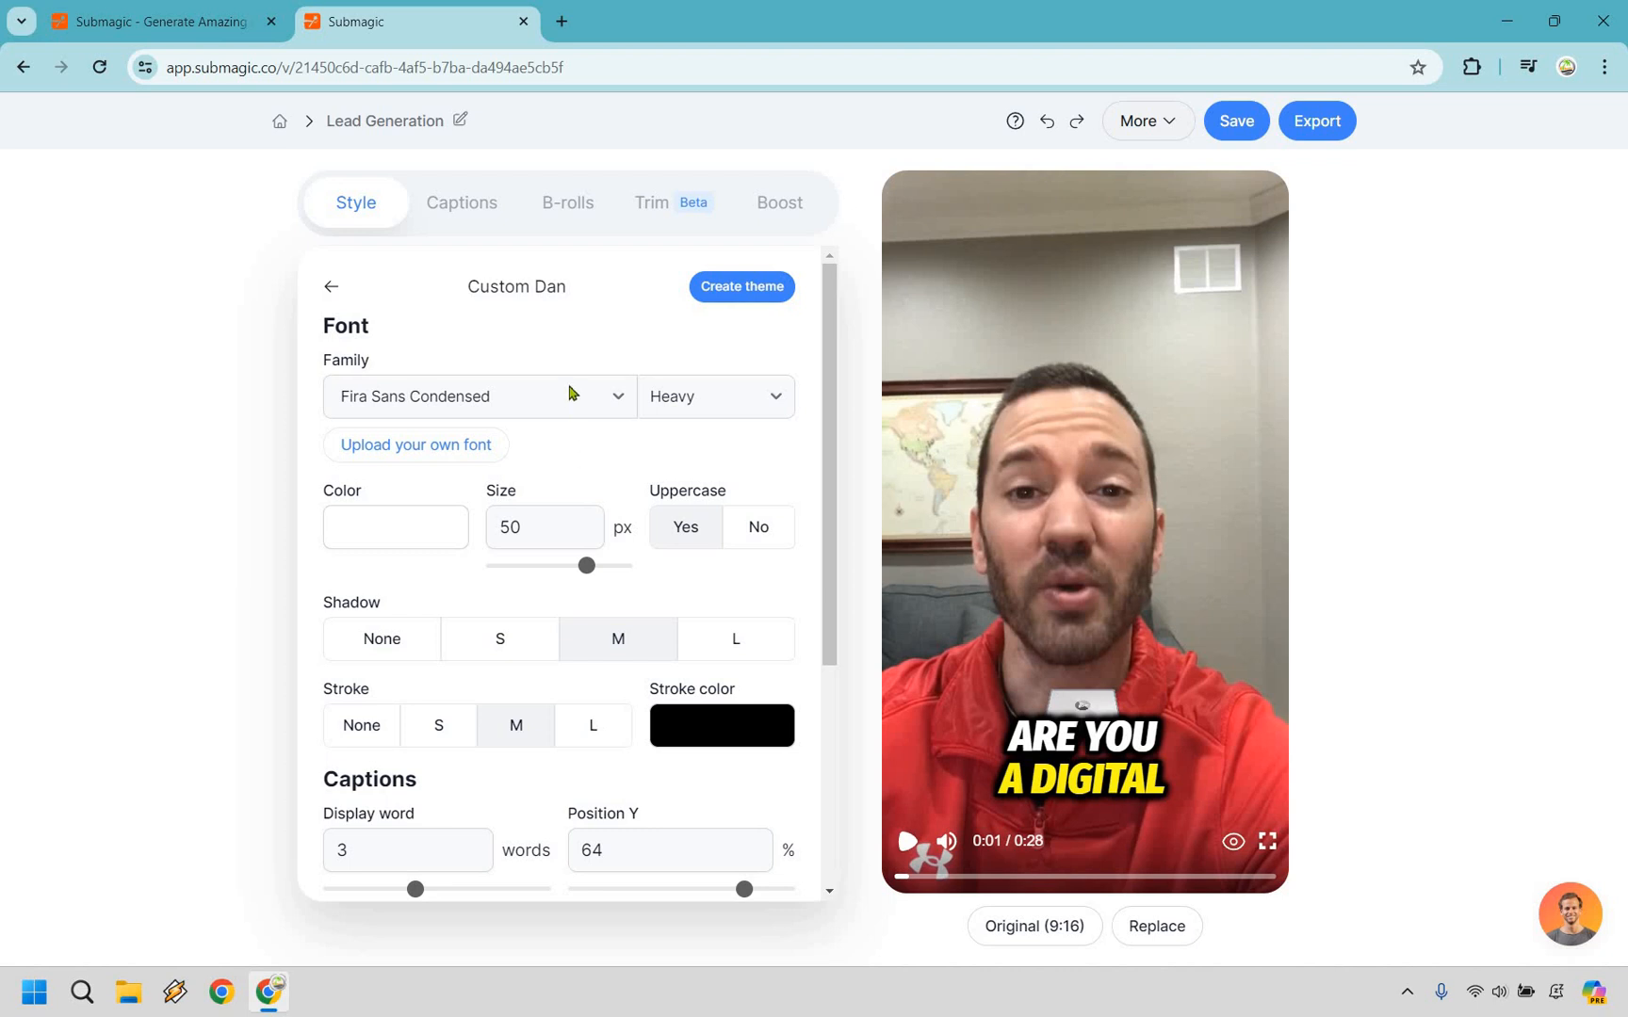
left_click(478, 397)
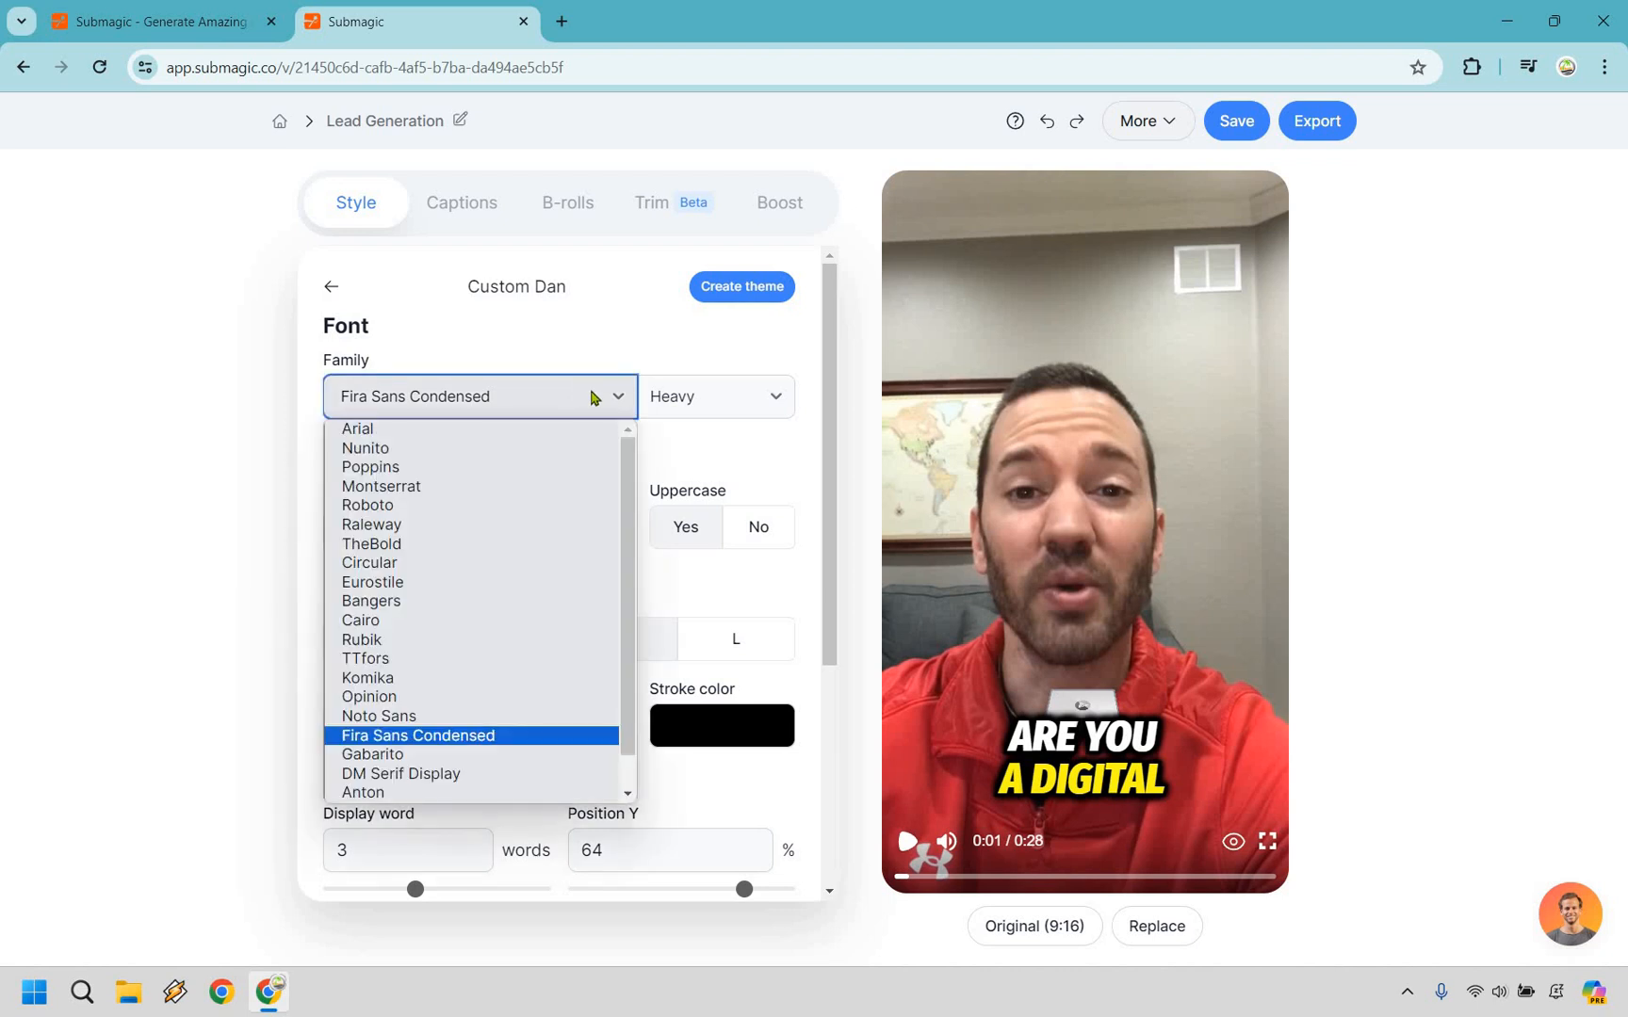
left_click(715, 396)
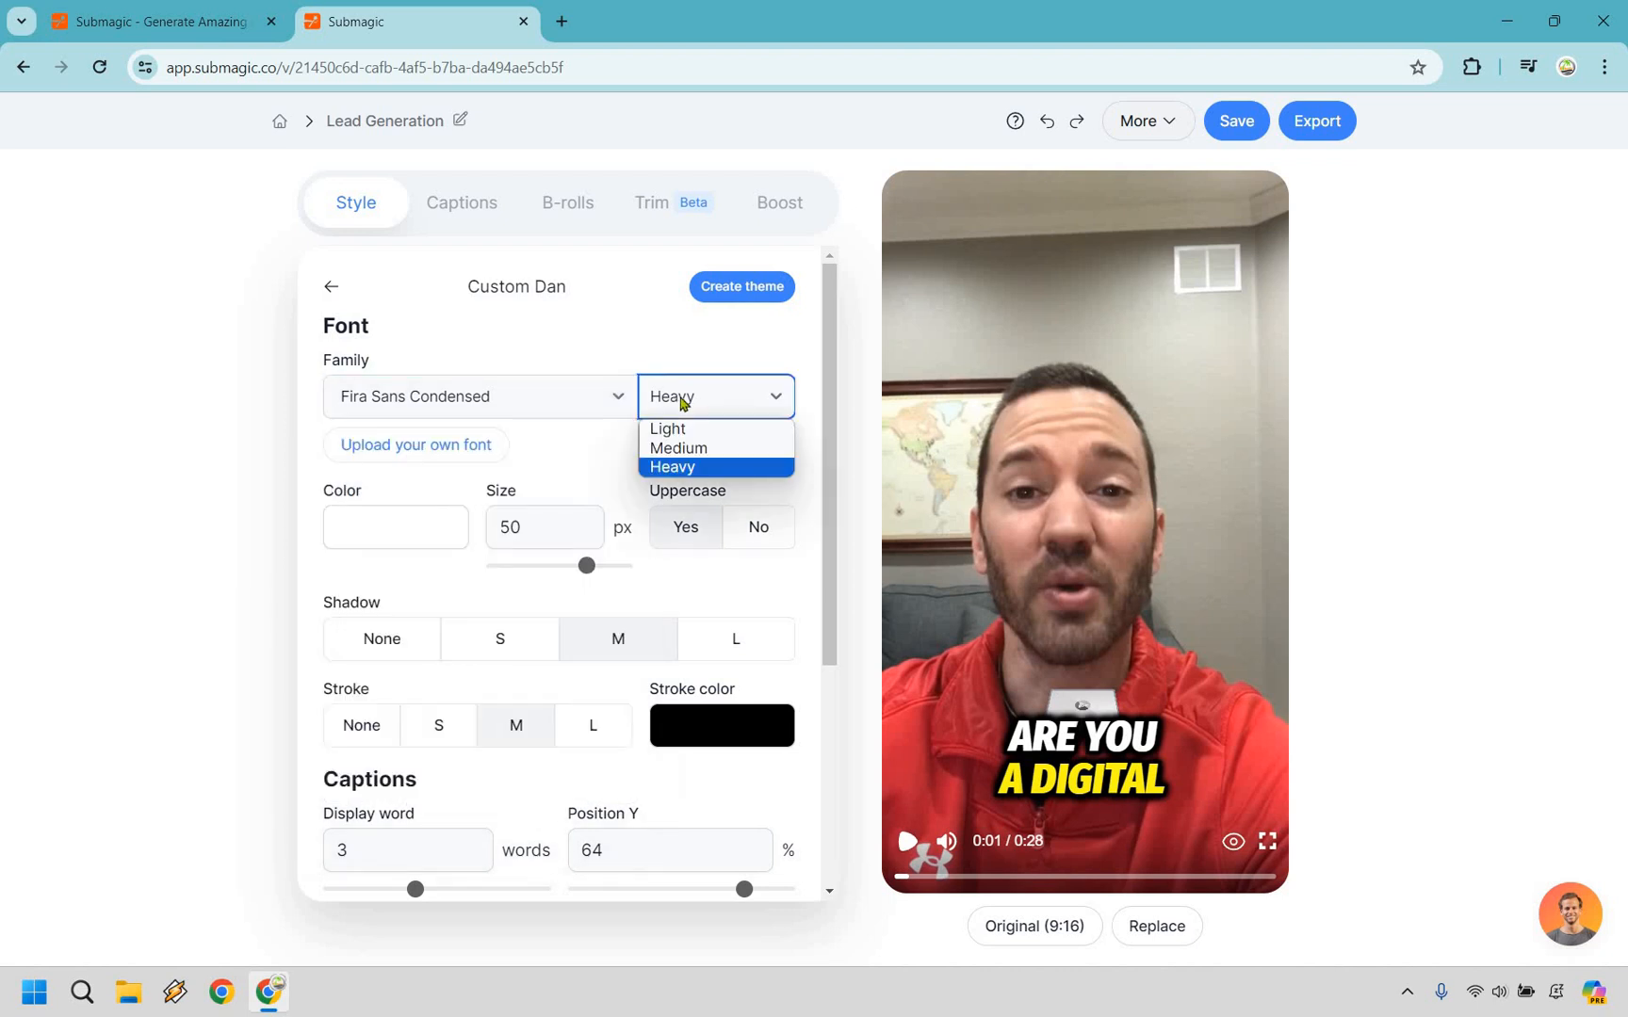
left_click(673, 467)
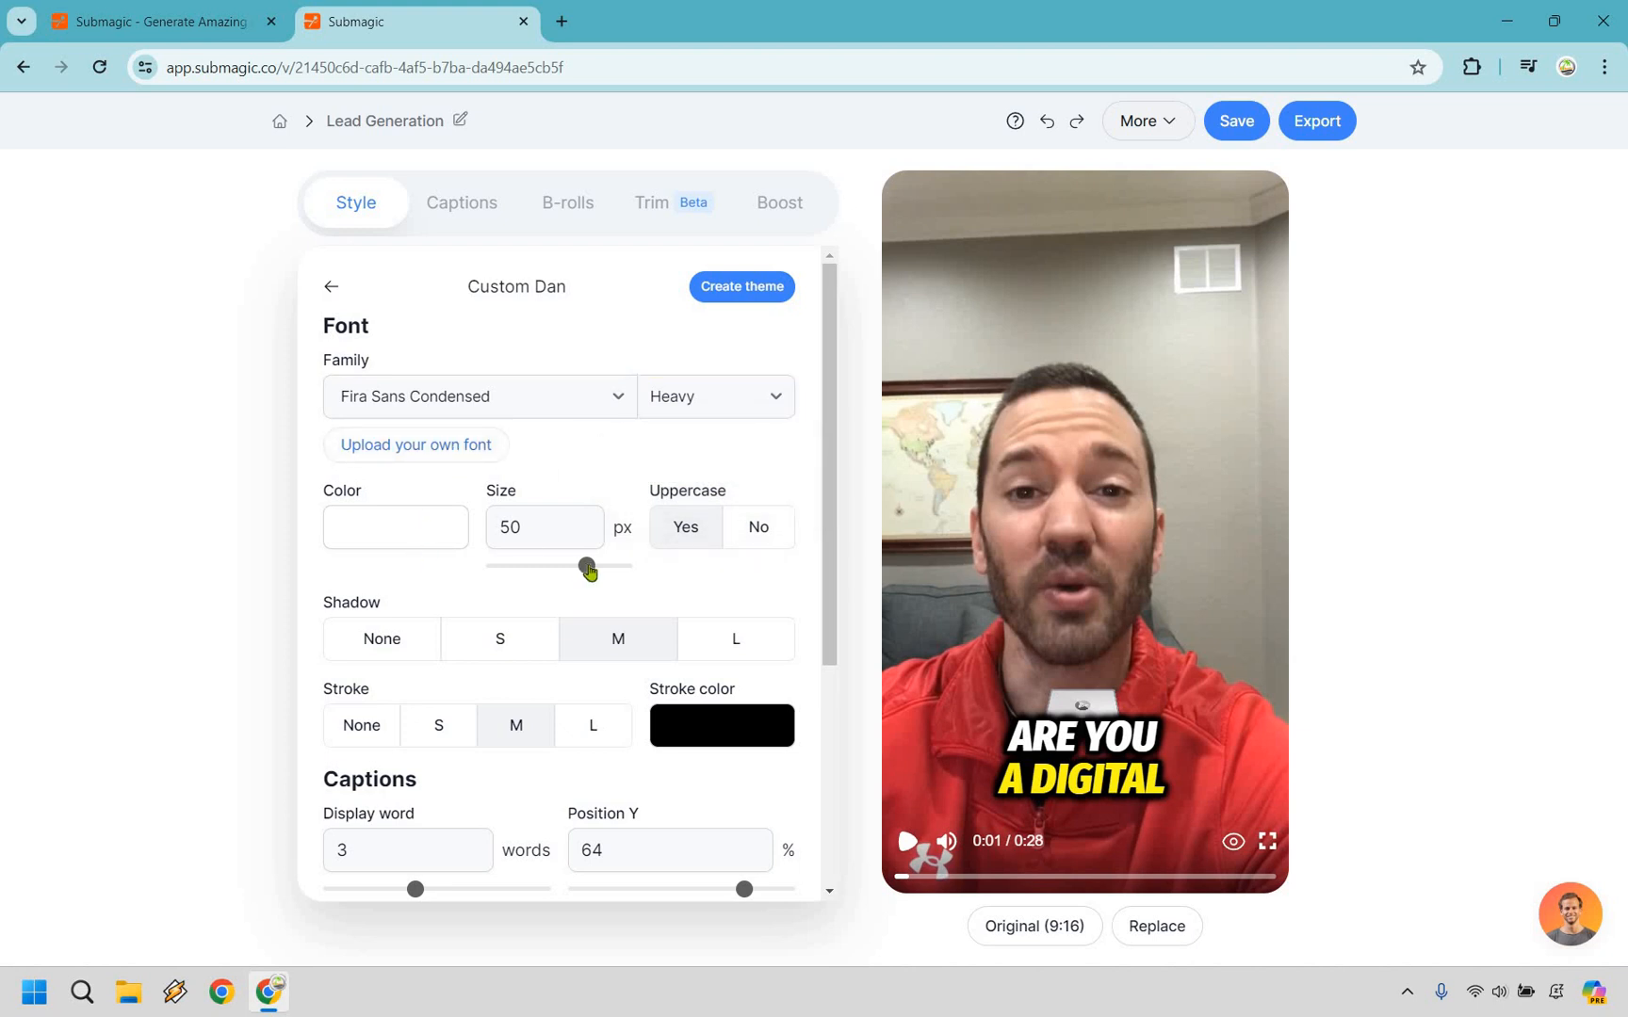
Enlarge the caption text to 53 px and make it all uppercase
left_click_drag(587, 566, 593, 566)
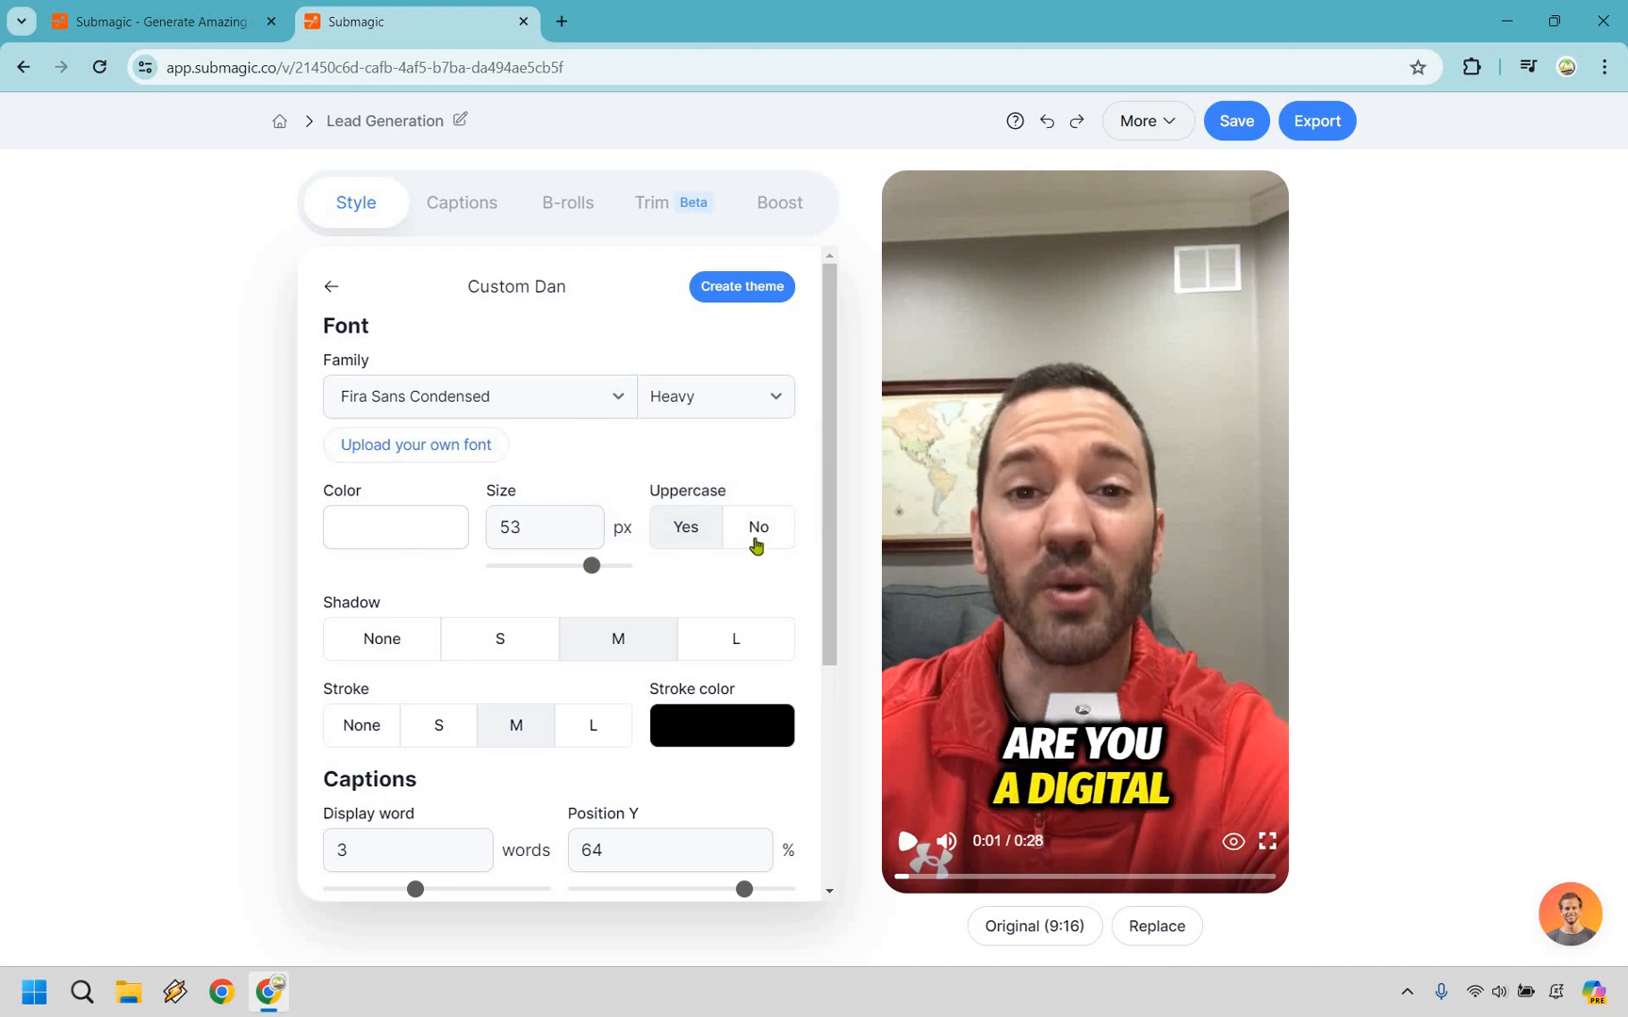
left_click(685, 528)
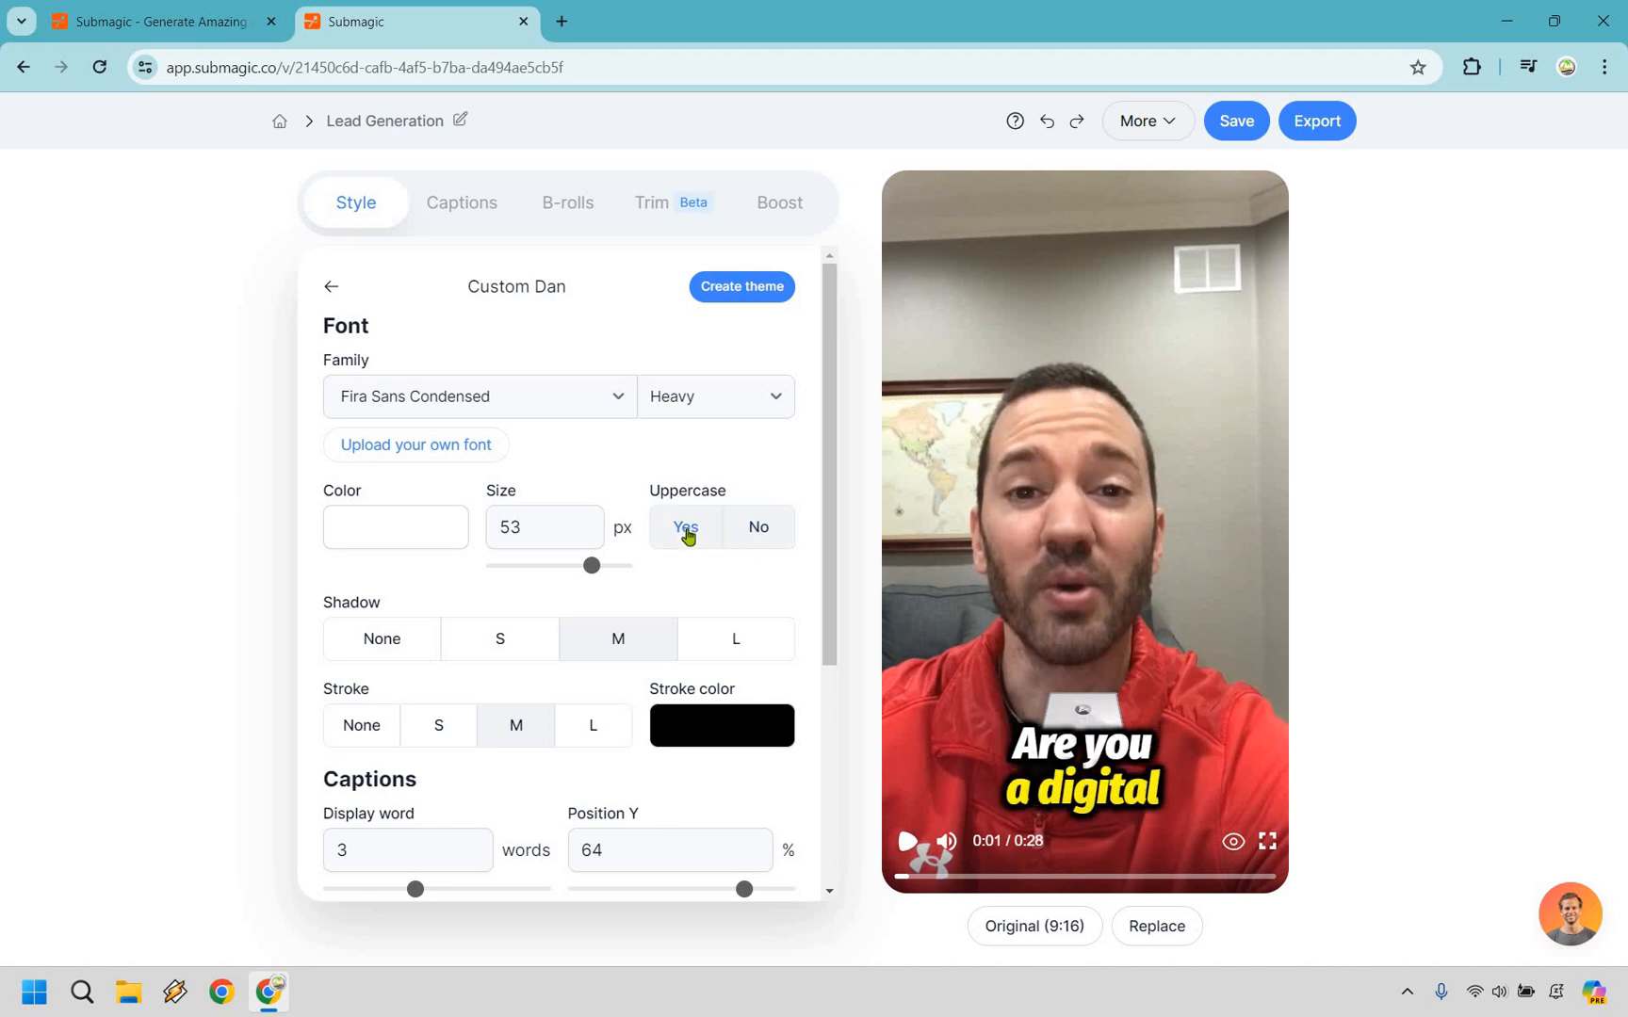
left_click(684, 527)
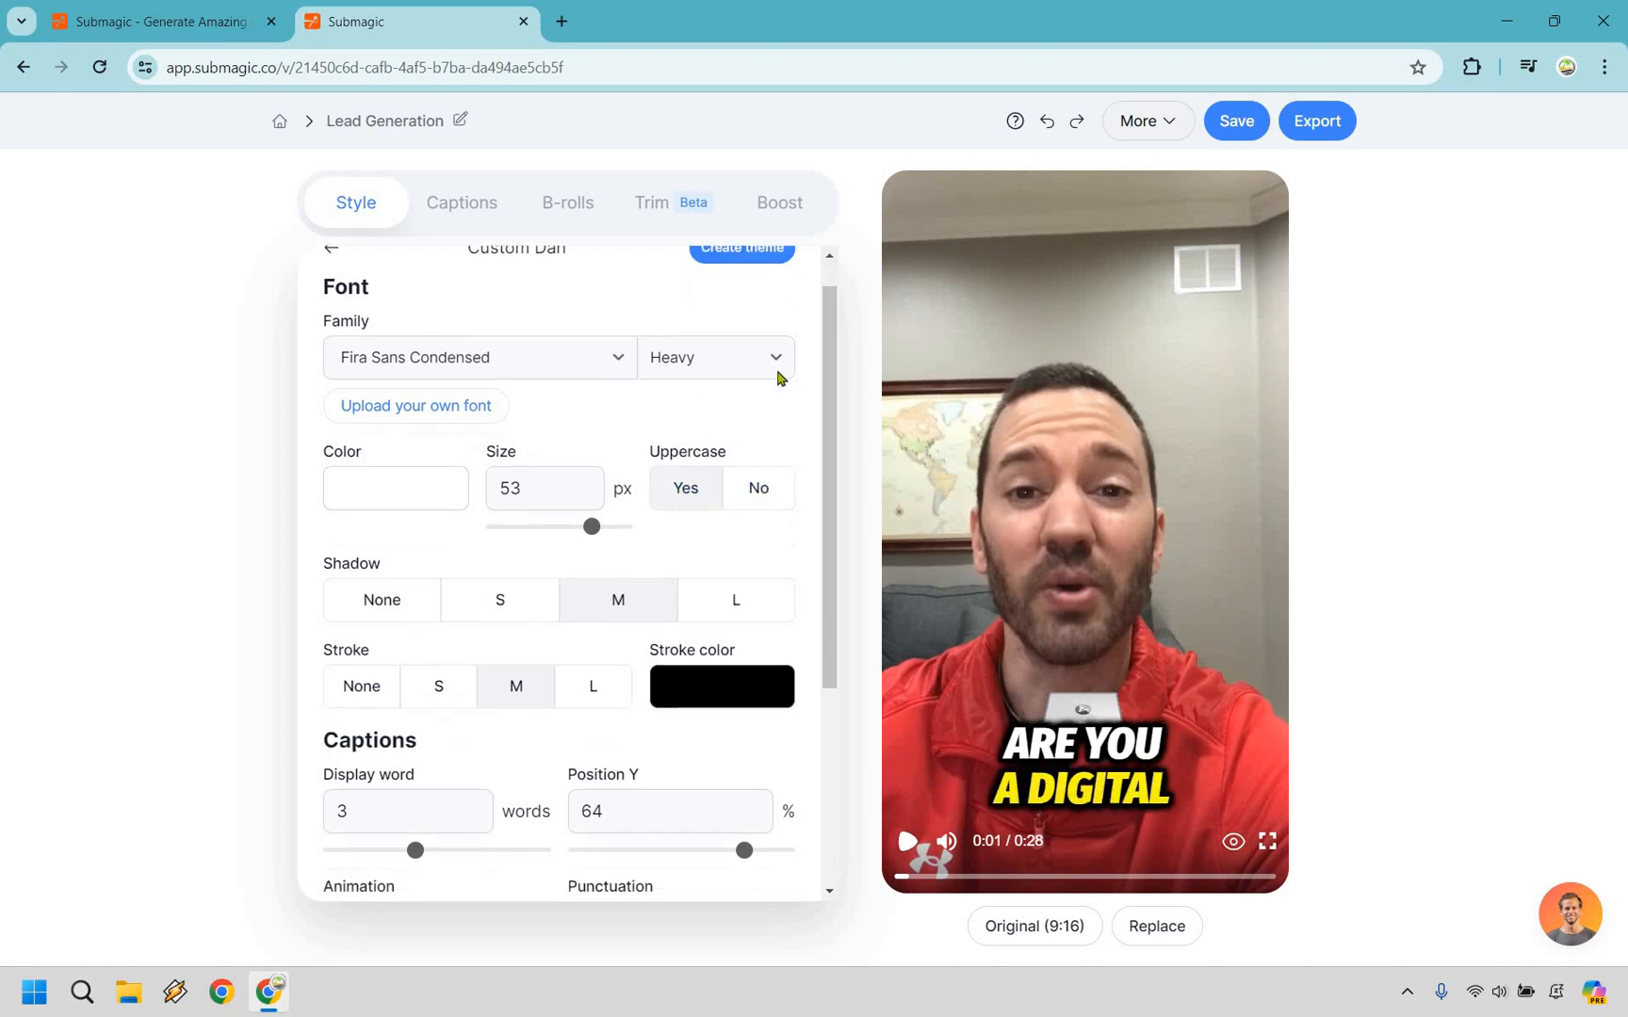
Try the captions higher over the face and near the top, then settle at 63%
scroll("down", 3)
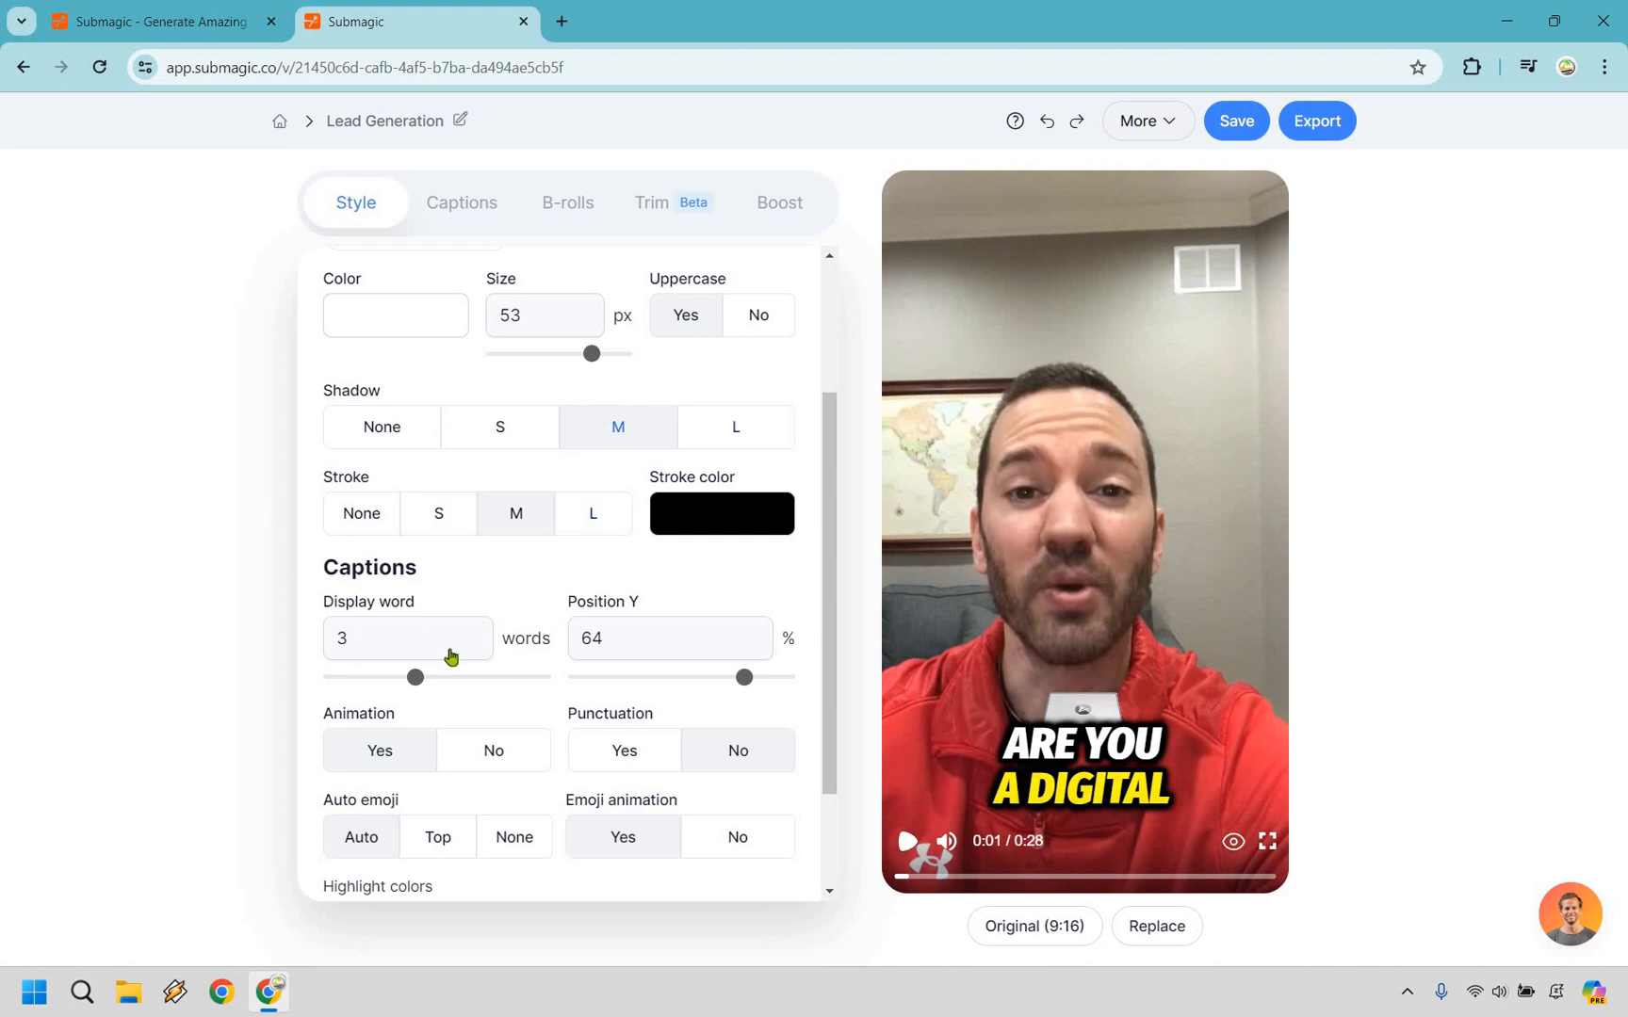
scroll("down", 3)
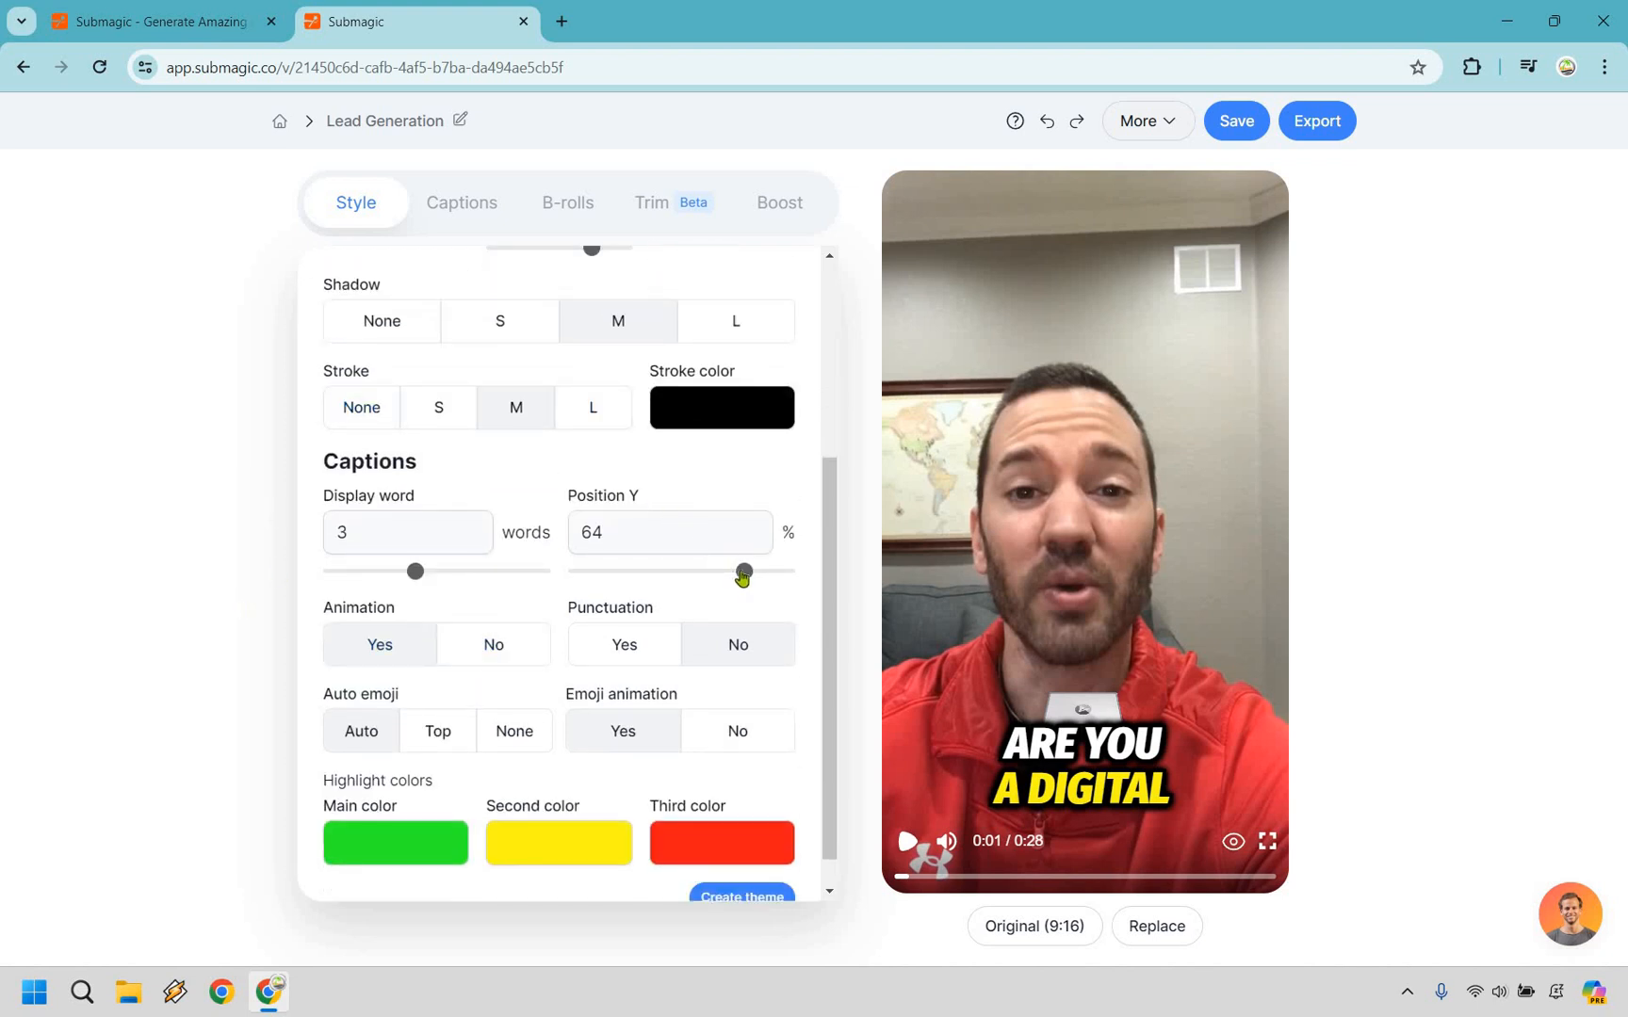
left_click_drag(742, 571, 735, 571)
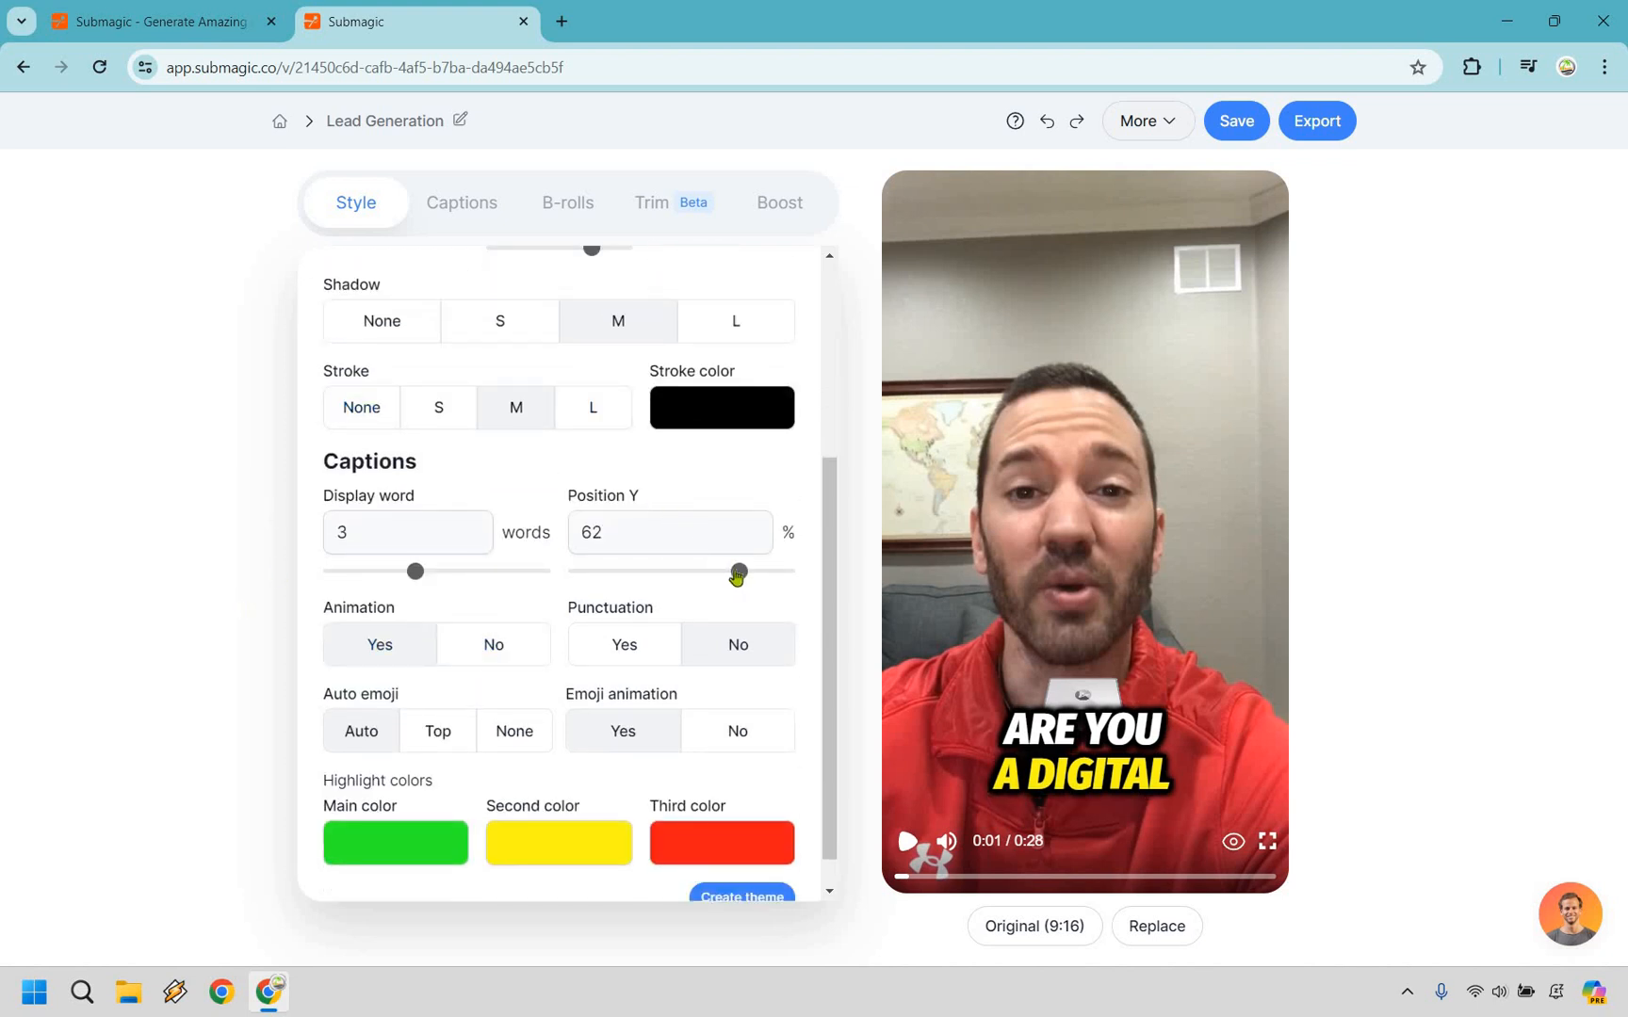
left_click_drag(735, 571, 683, 571)
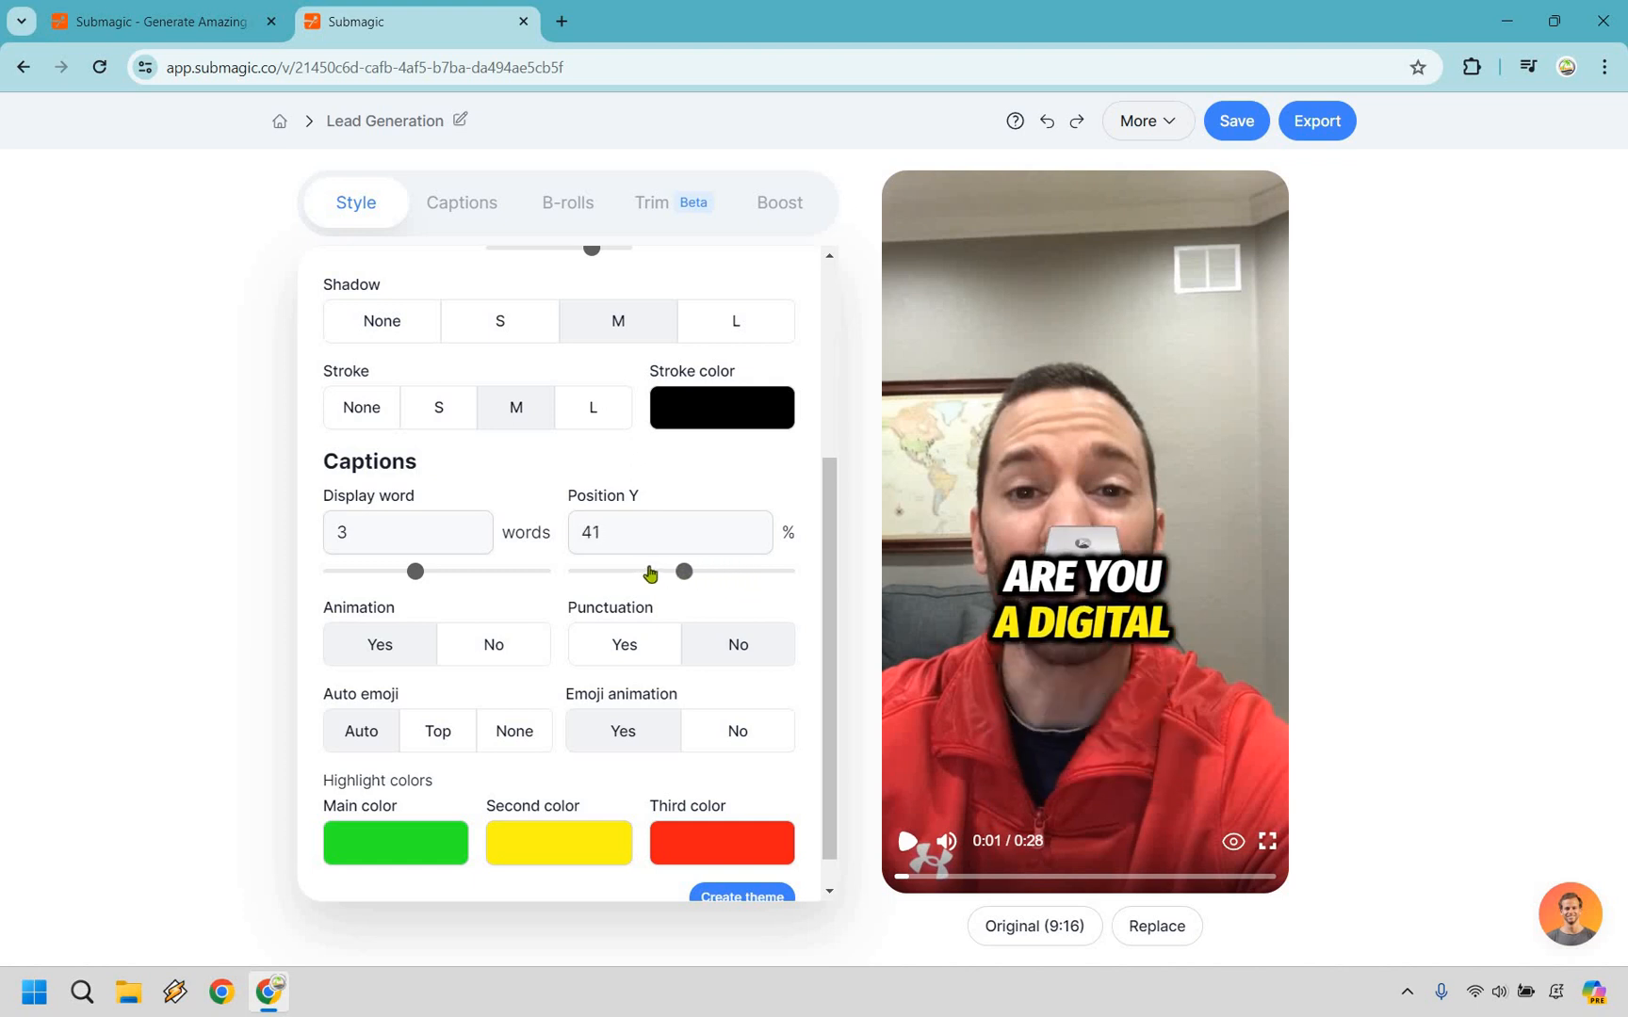
left_click_drag(683, 571, 648, 570)
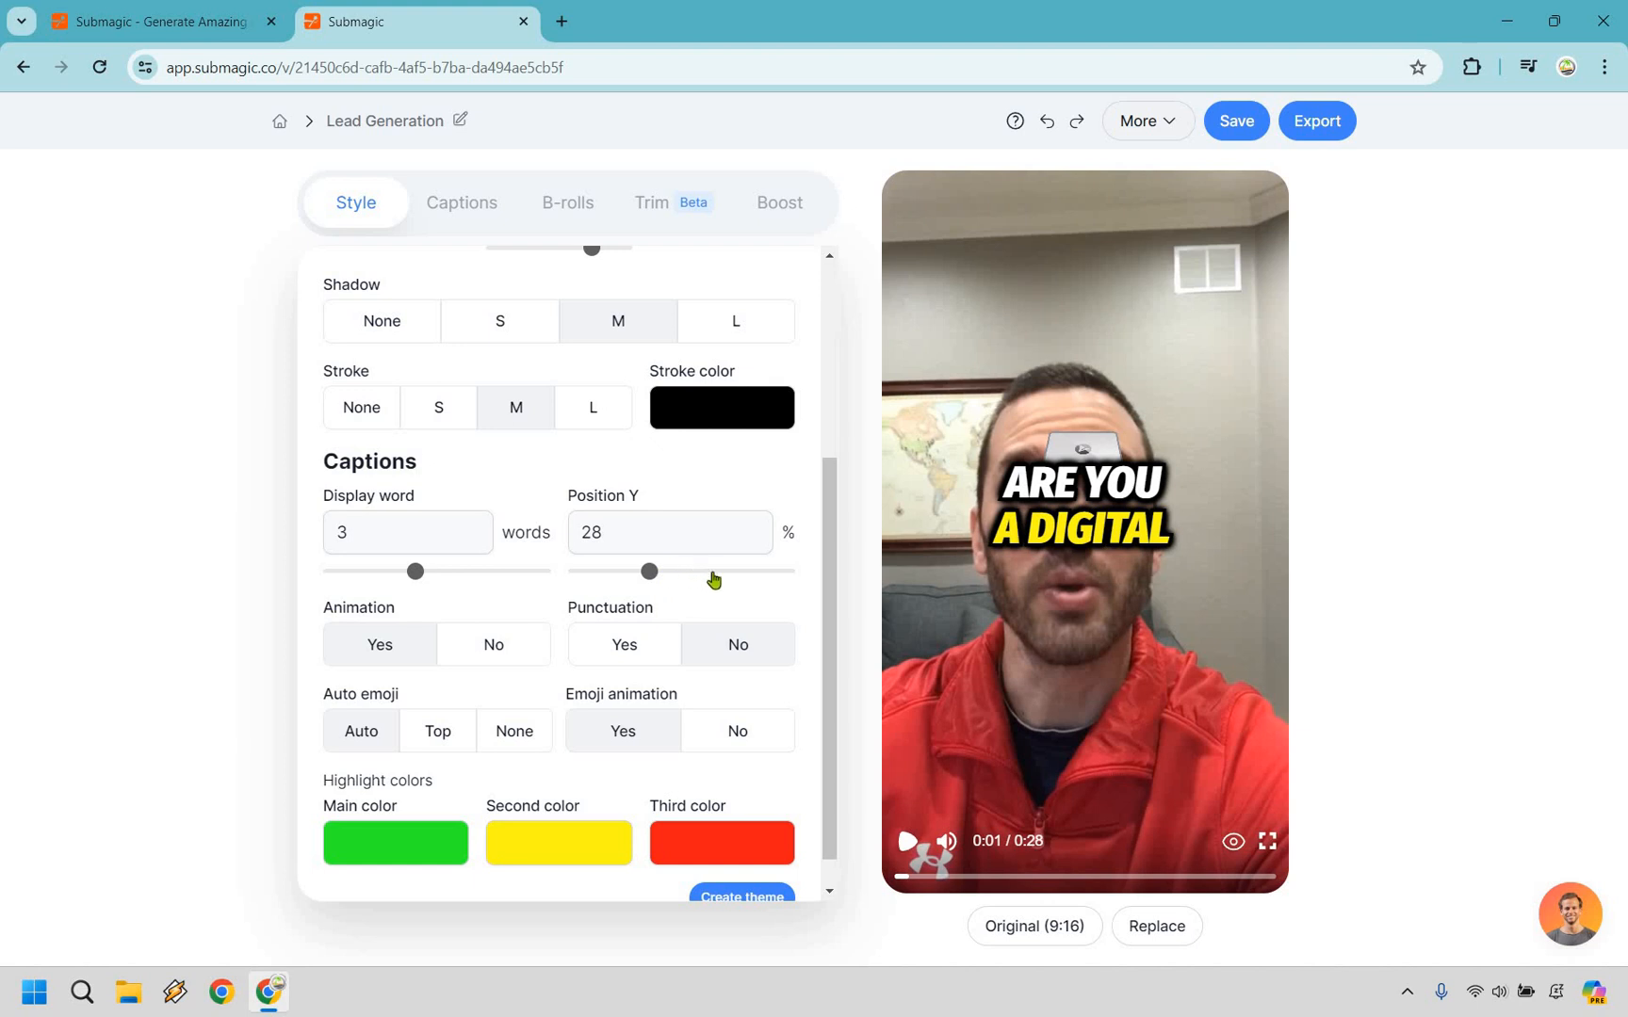
left_click_drag(649, 571, 743, 571)
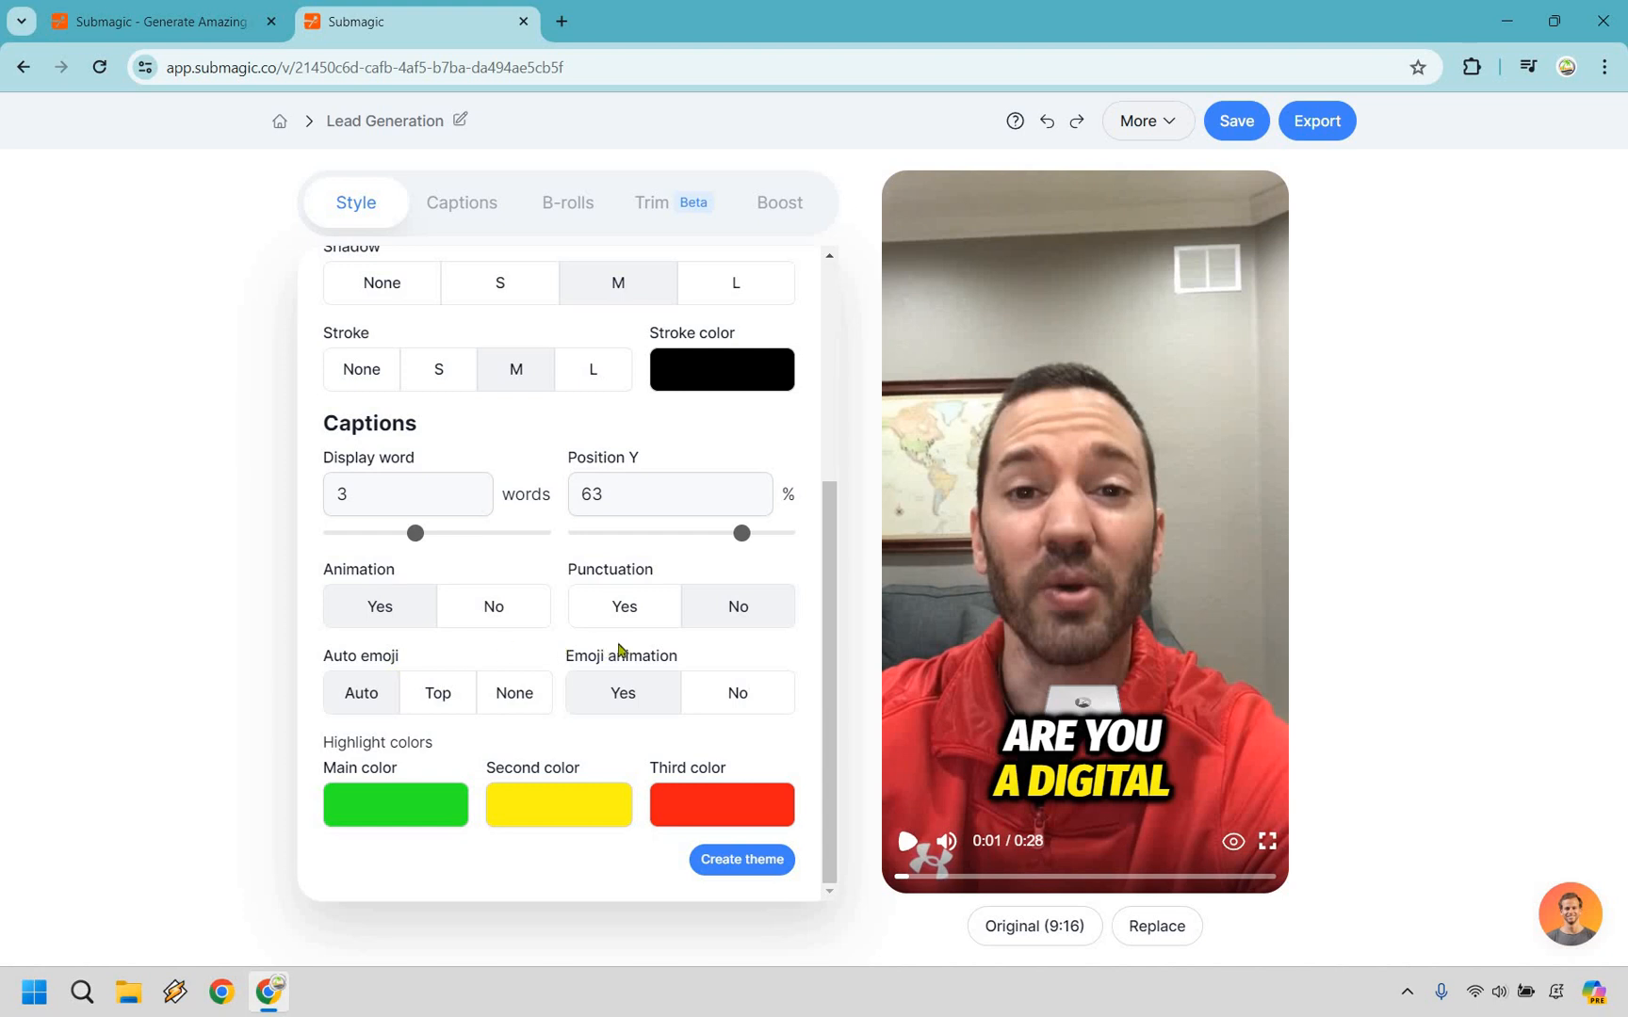
left_click(738, 606)
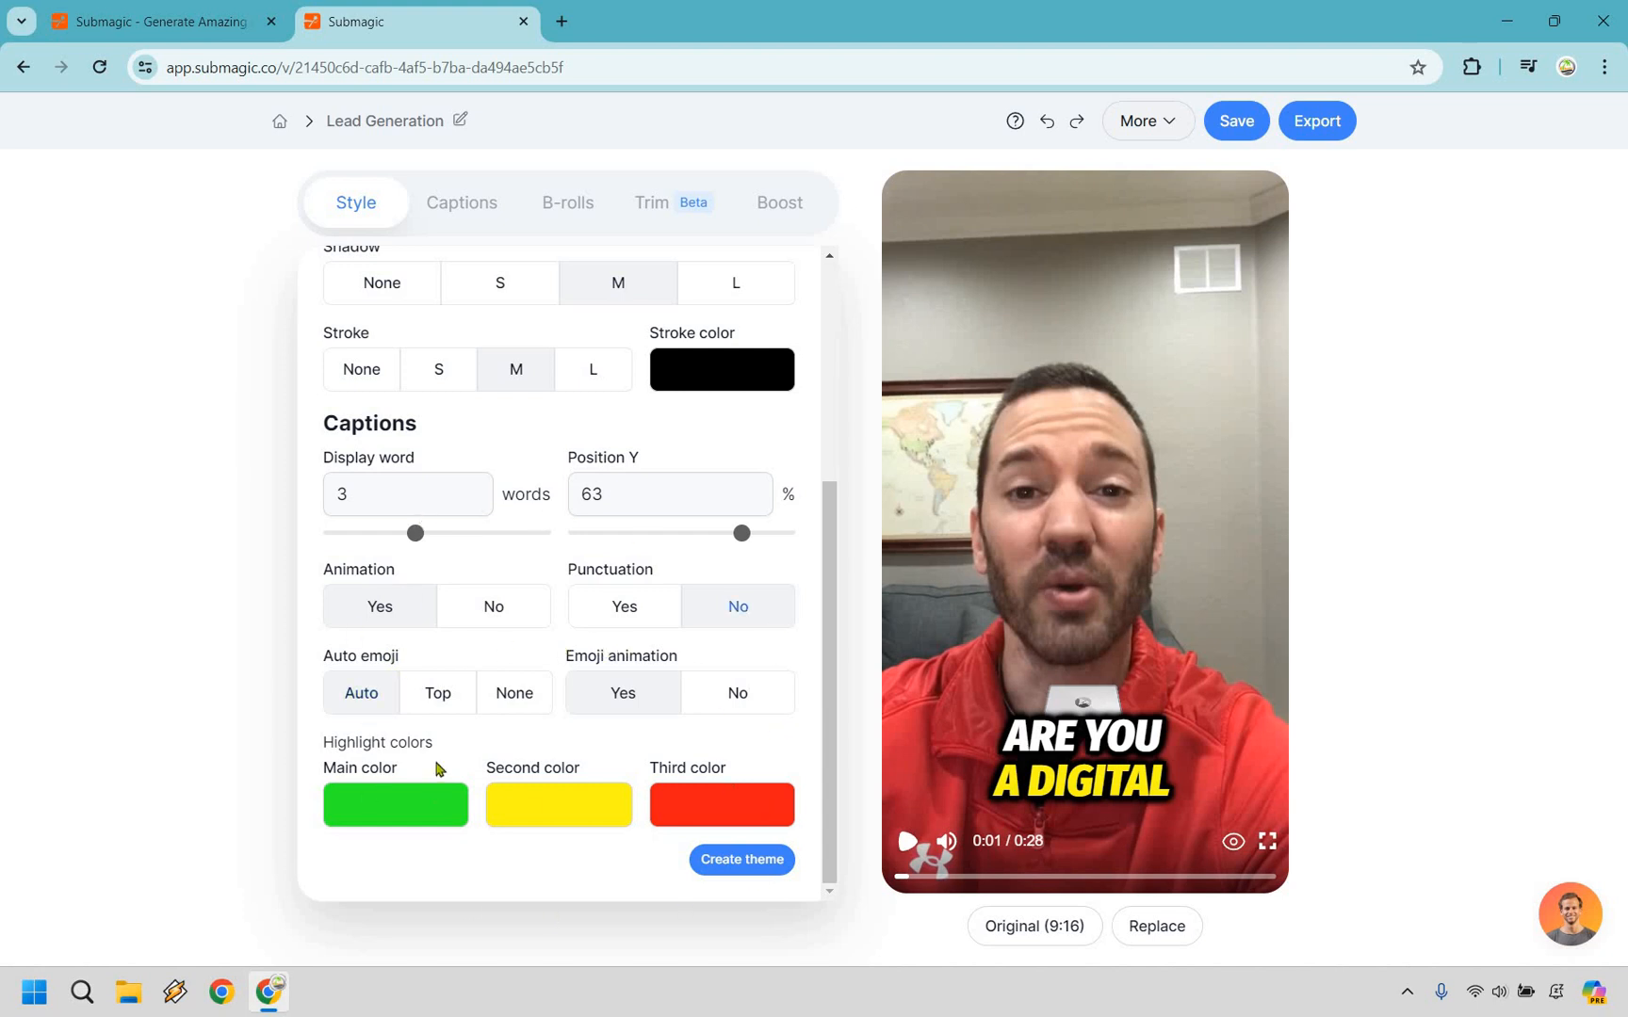
mouse_move(653, 732)
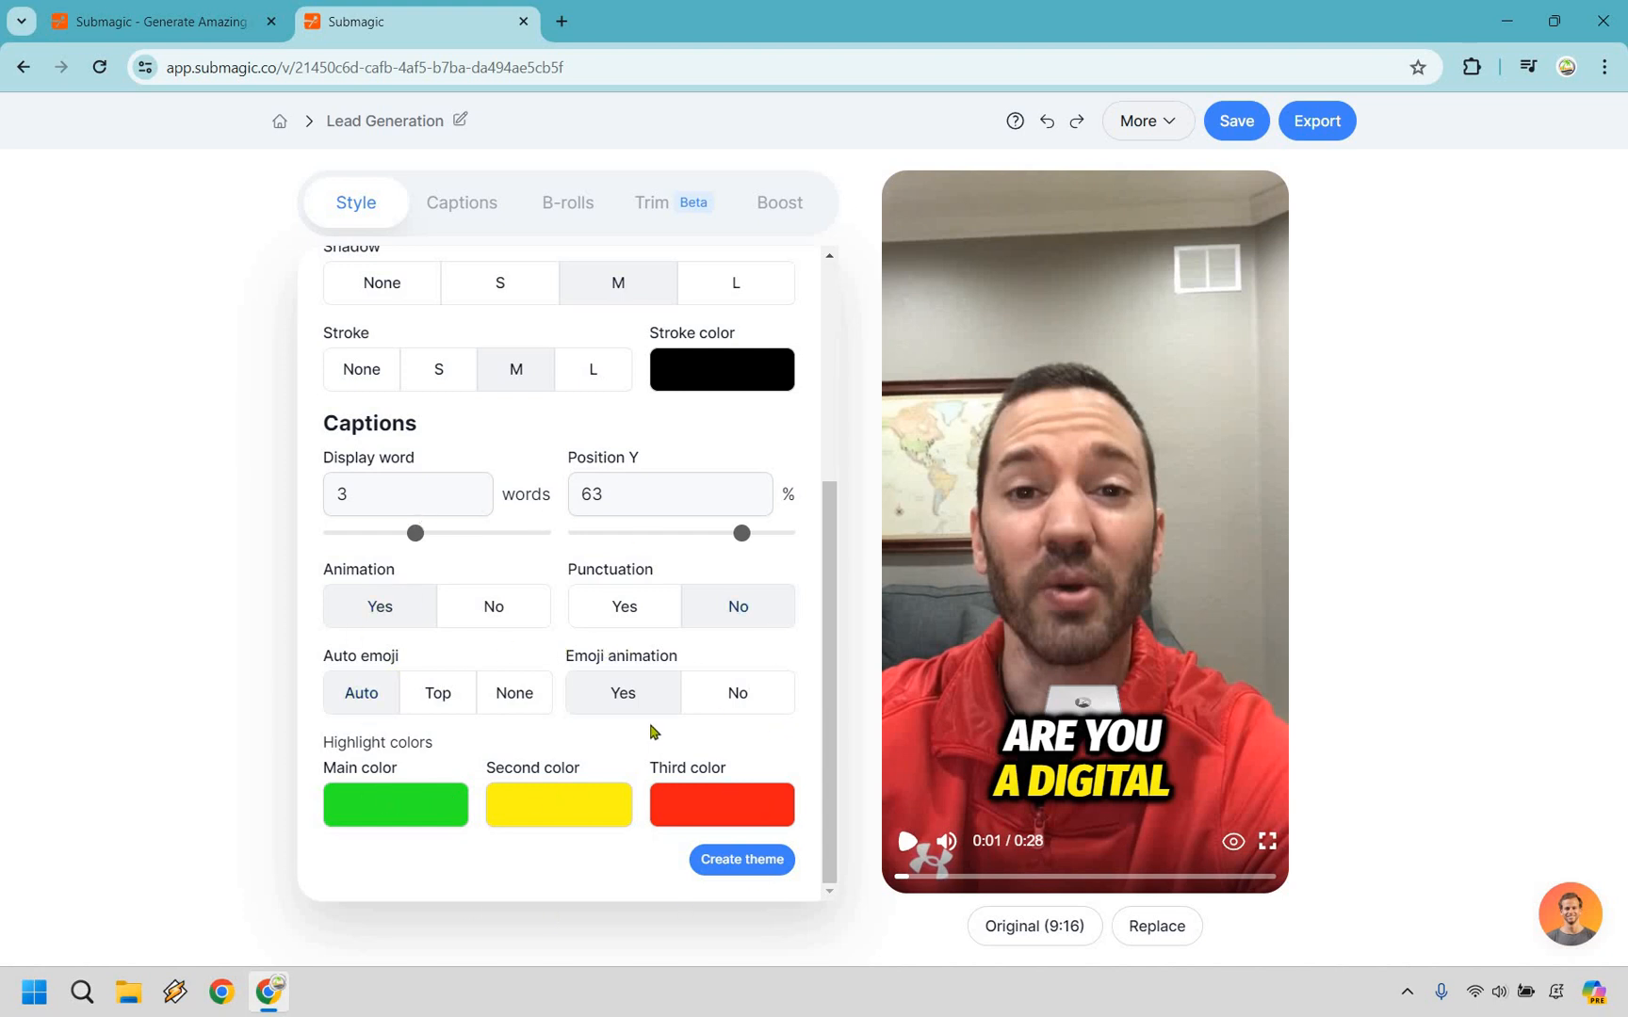
mouse_move(606, 669)
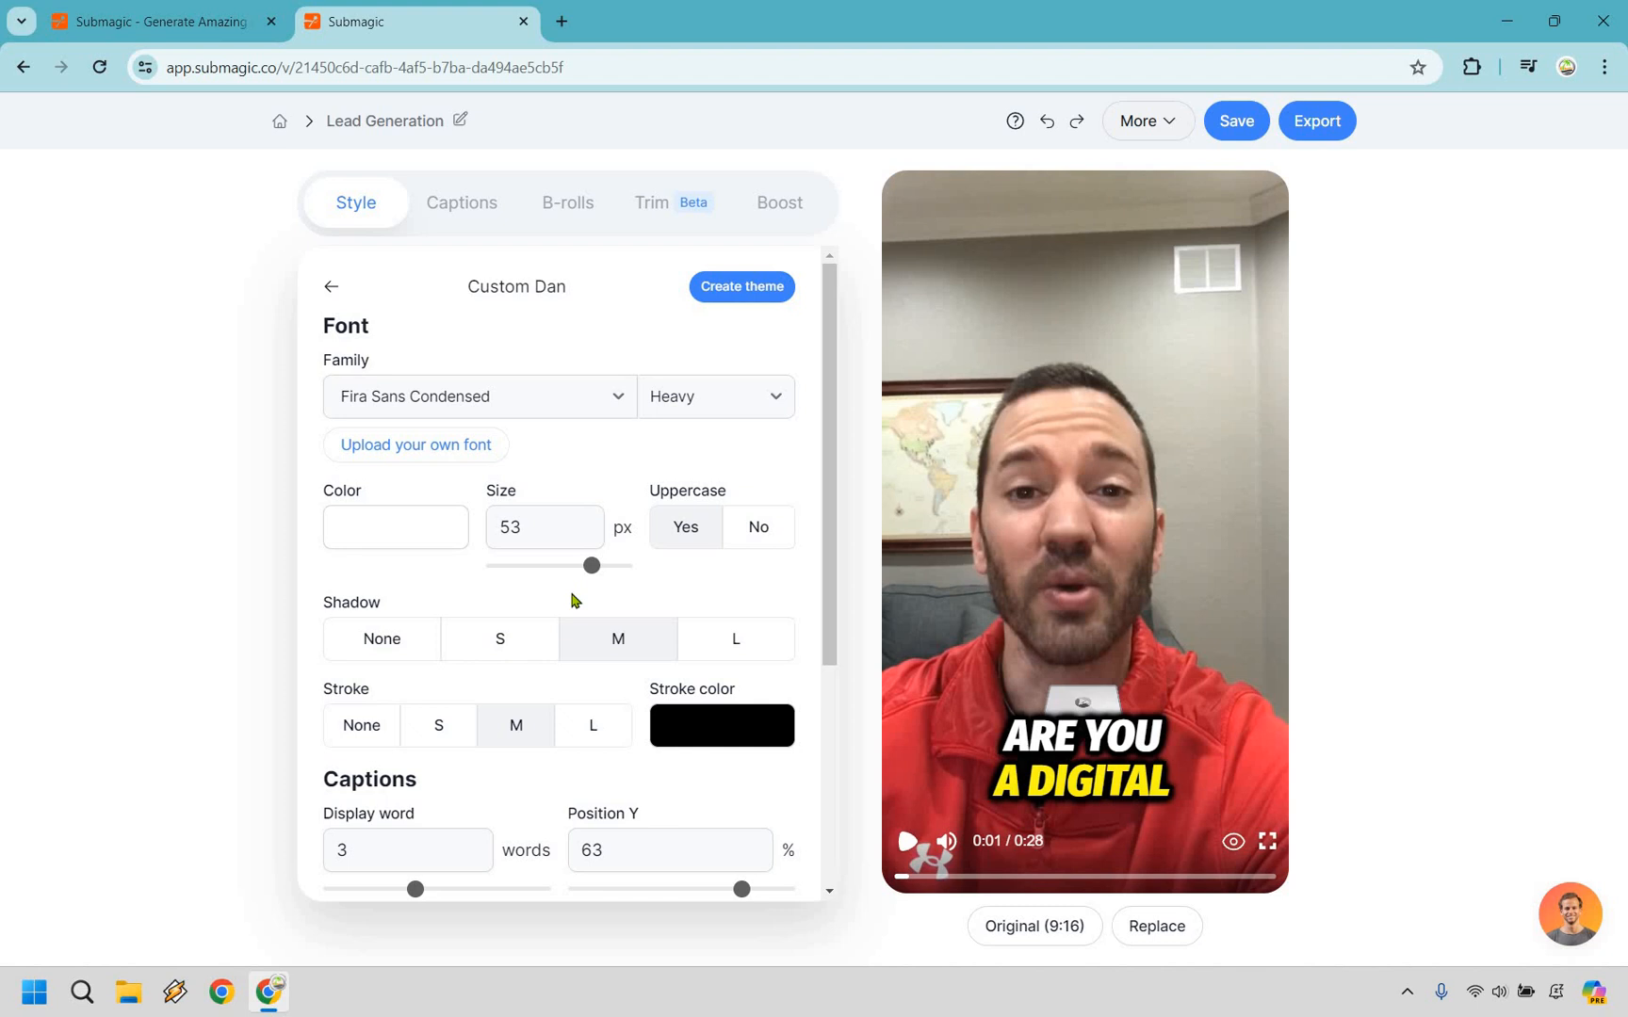
mouse_move(336, 384)
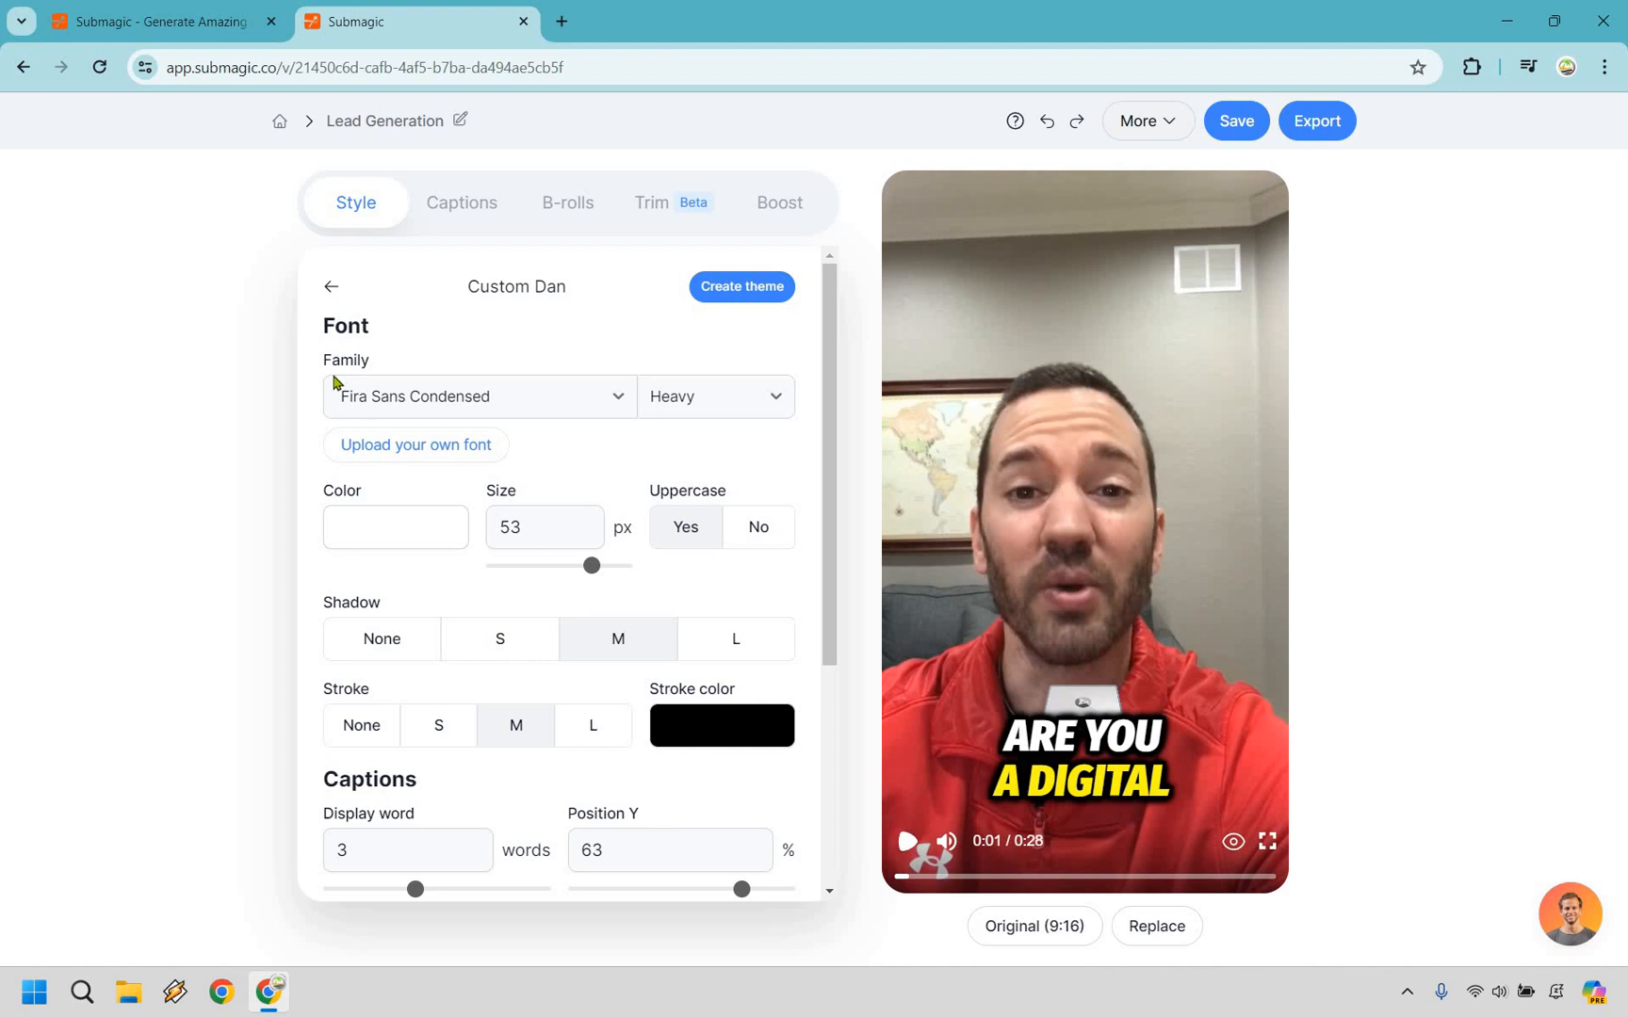
Show the Captions tab and scroll through the timed caption lines with emojis
left_click(460, 203)
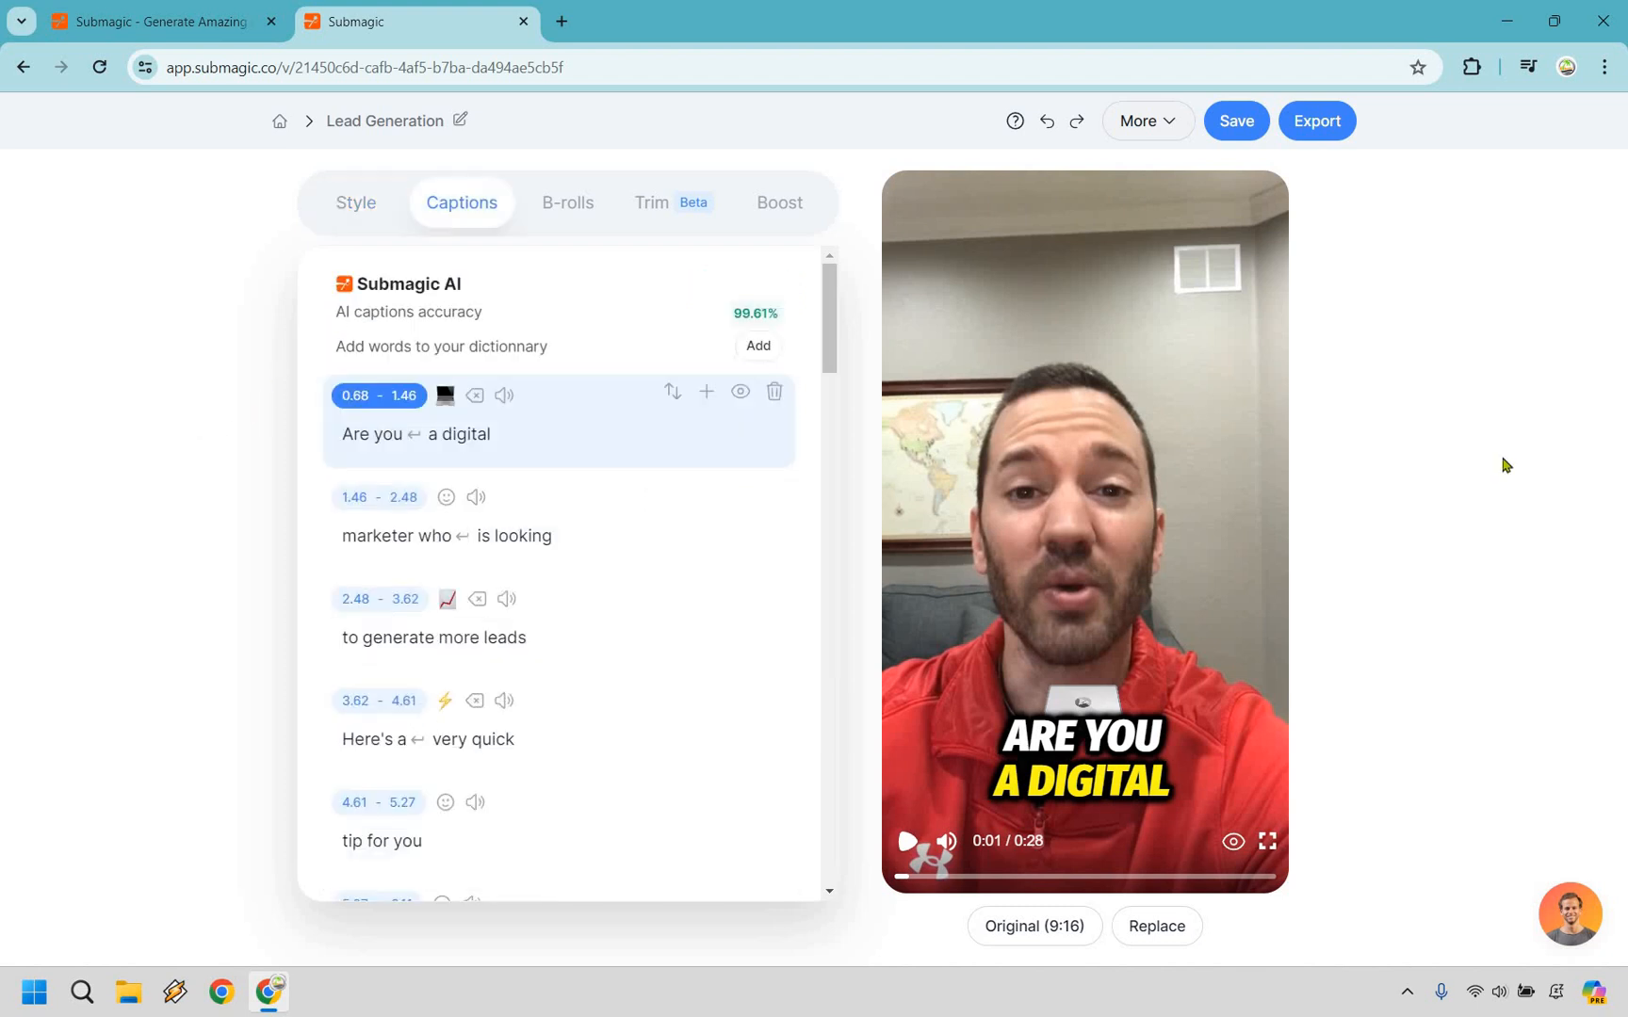
mouse_move(1058, 276)
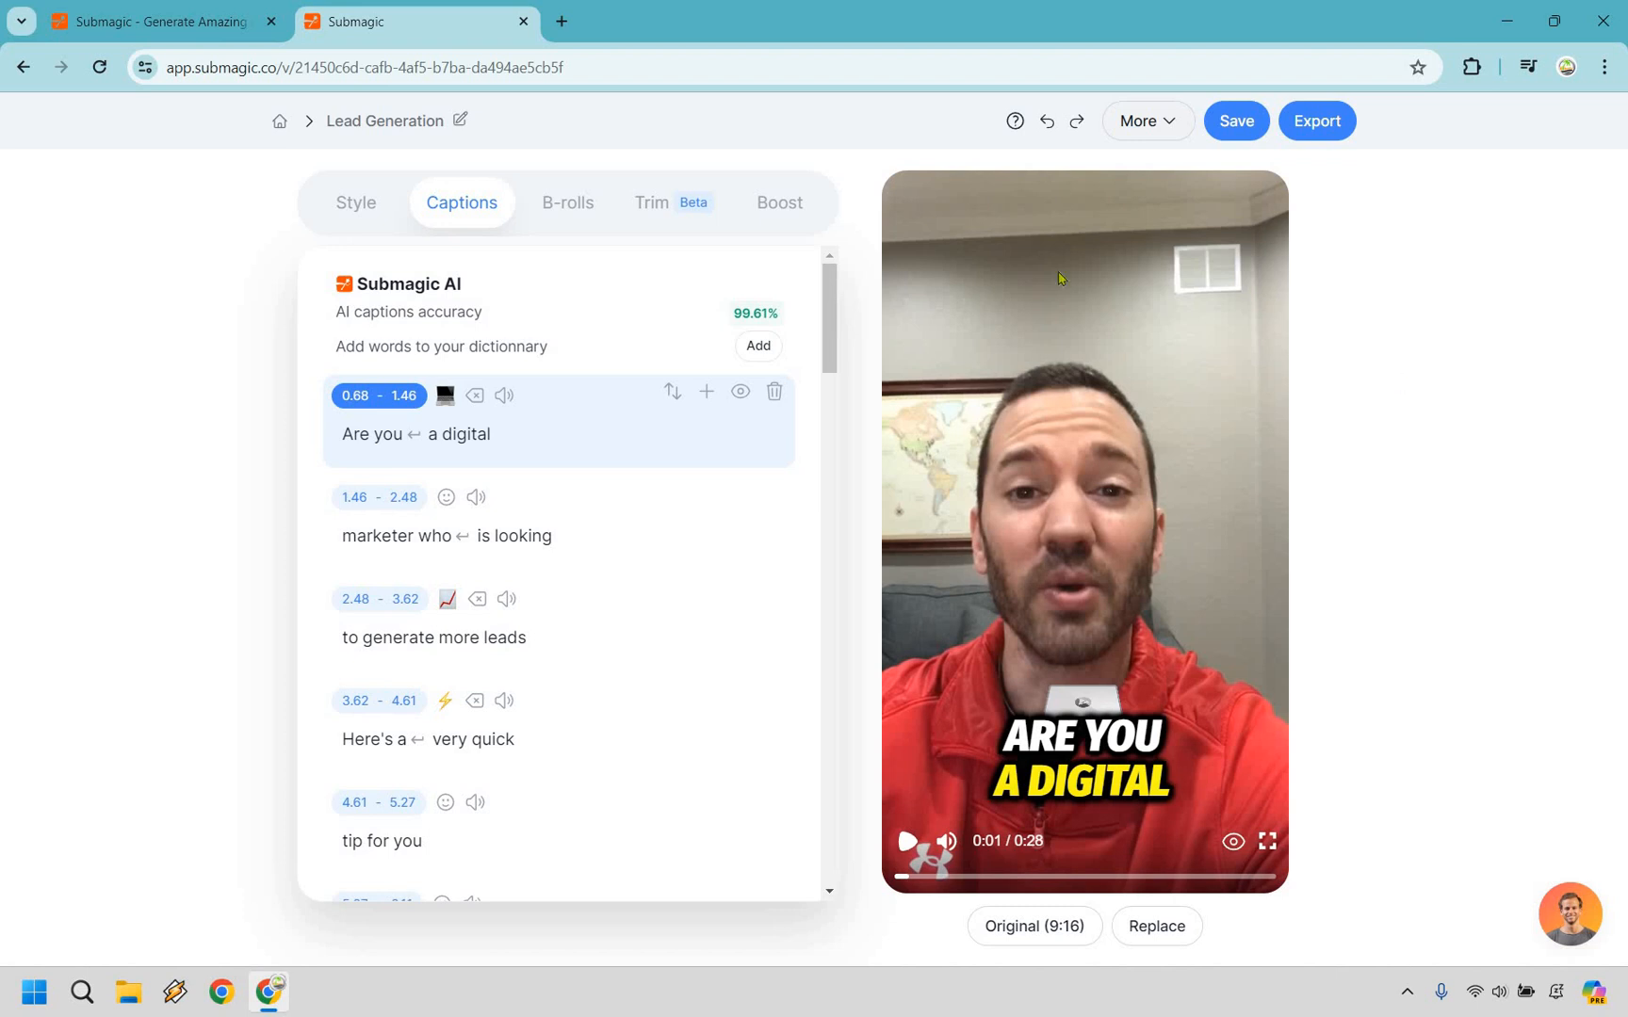
mouse_move(748, 307)
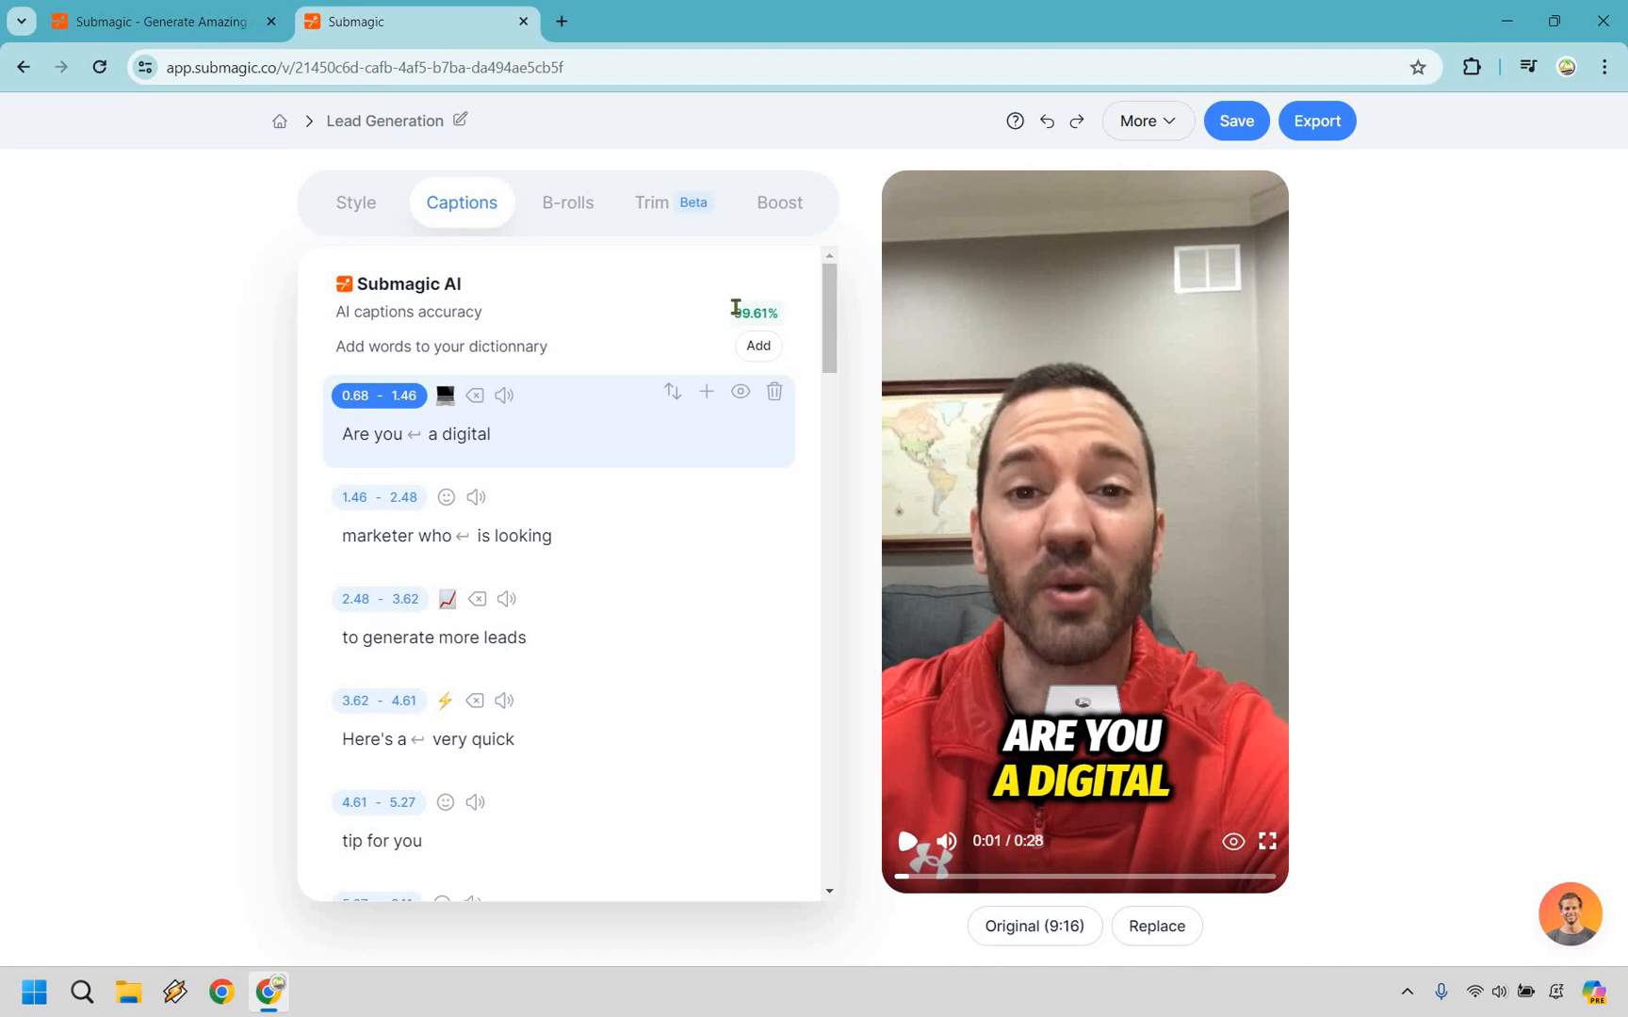
mouse_move(575, 287)
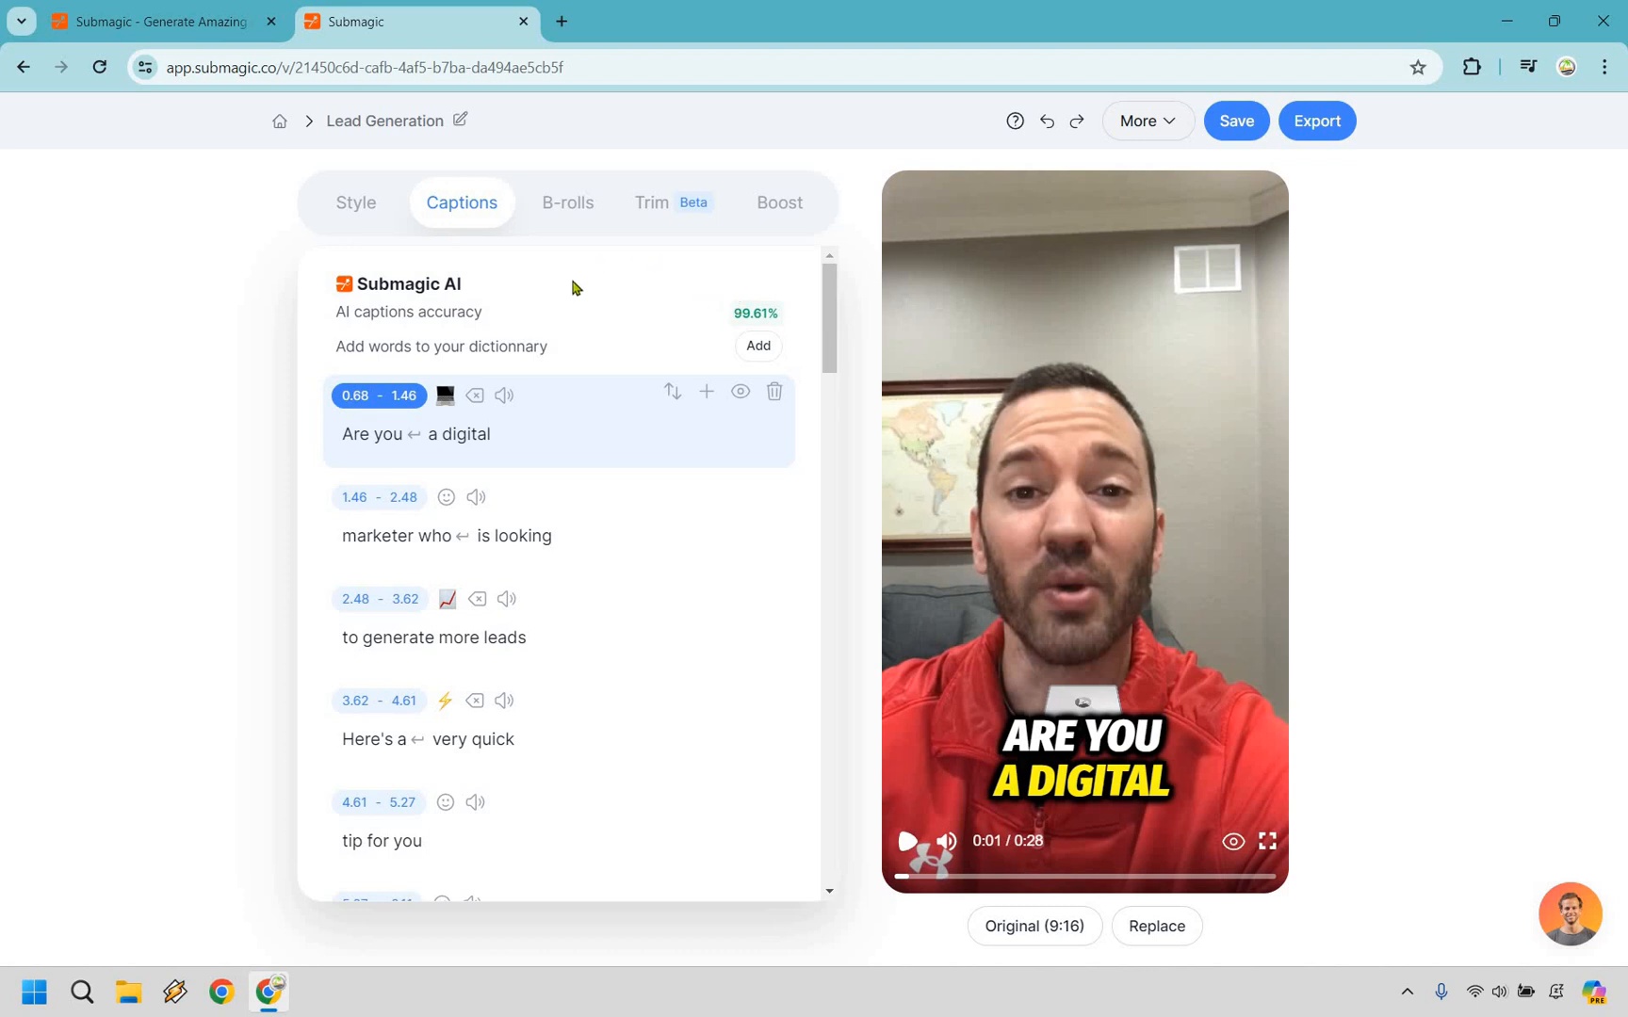
mouse_move(507, 599)
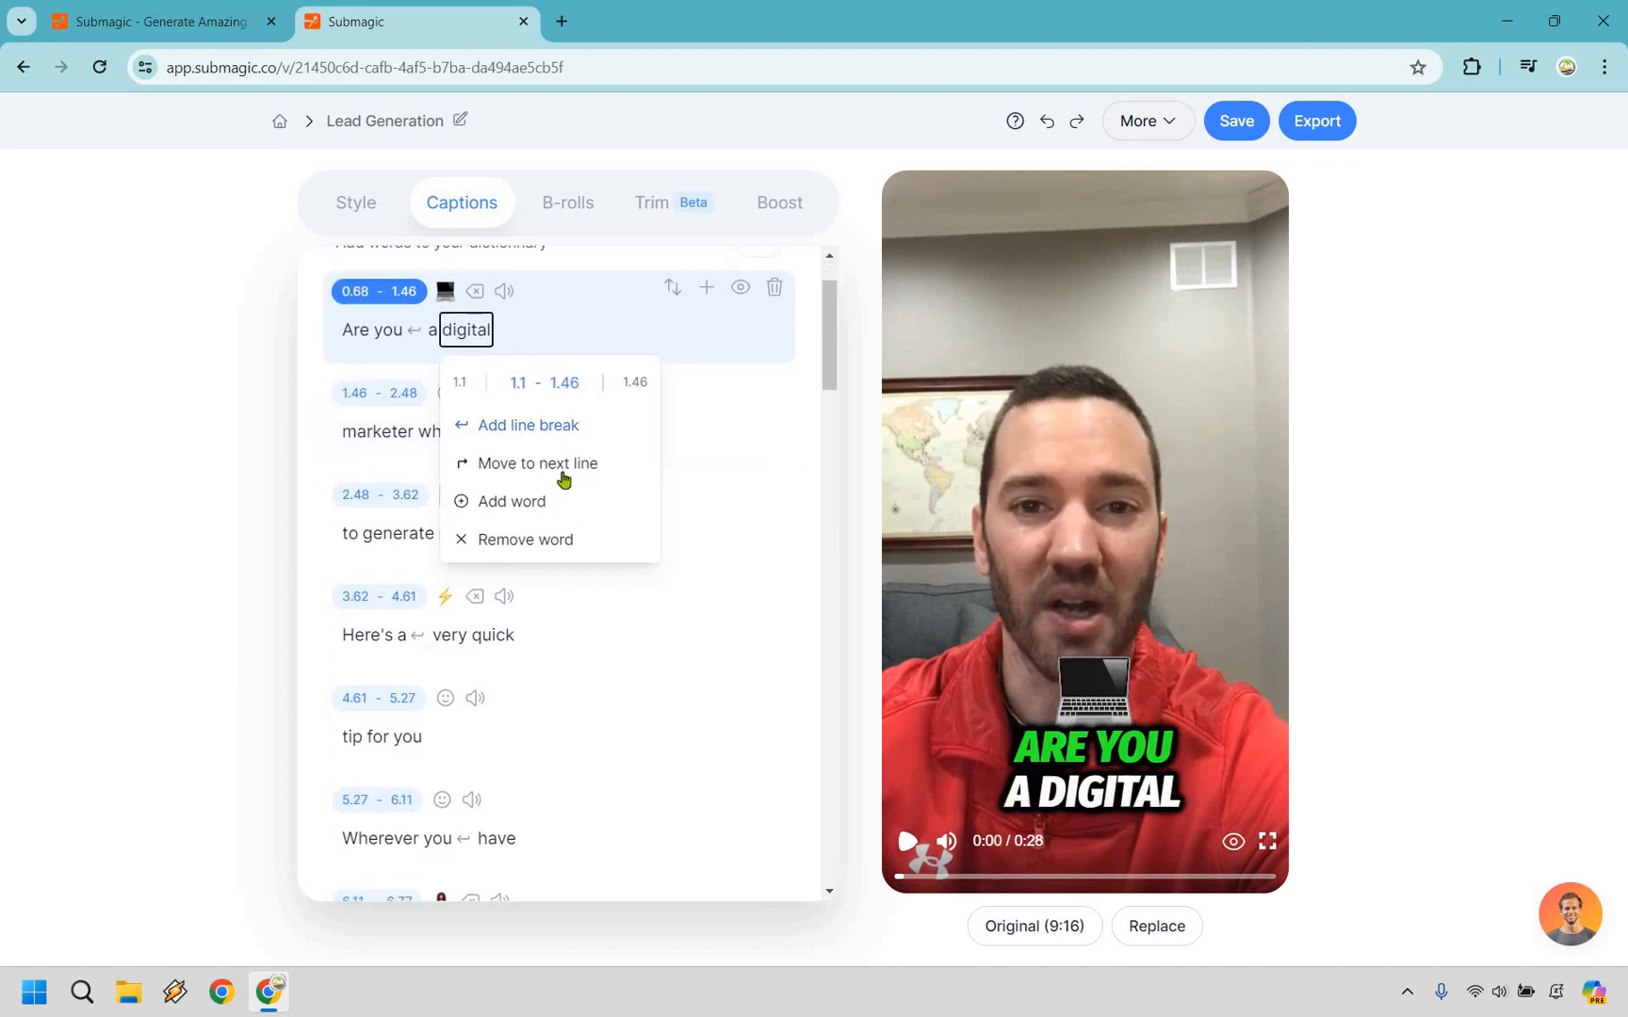
mouse_move(540, 546)
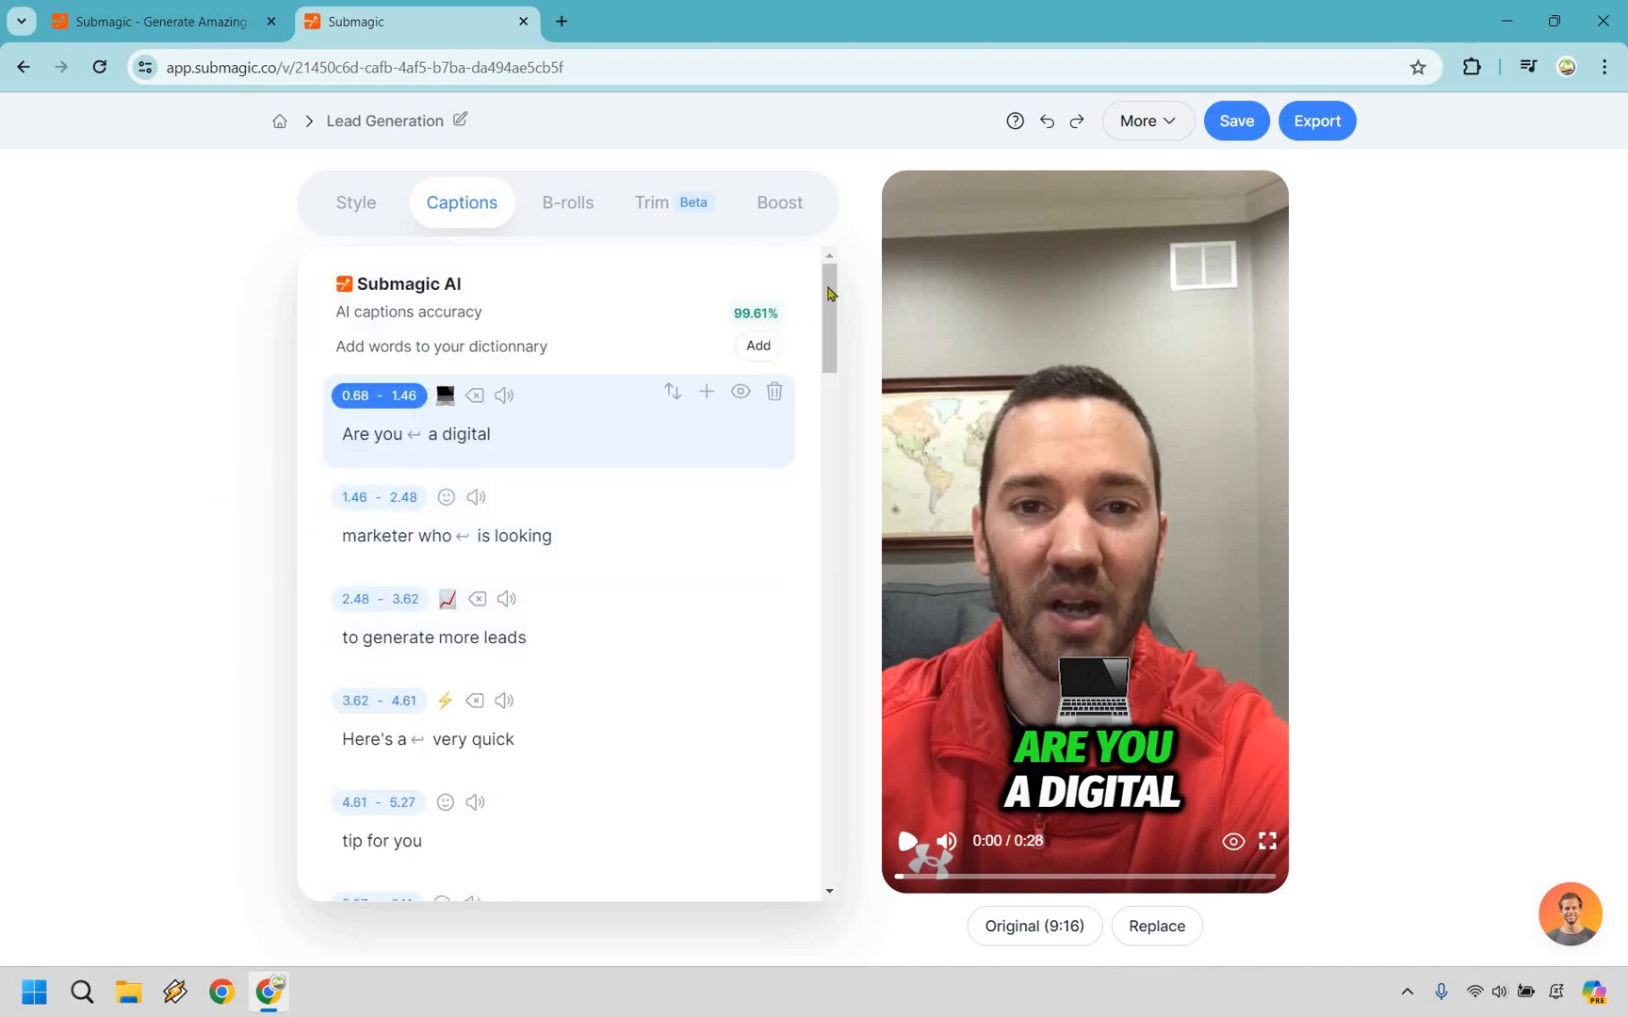
scroll("down", 3)
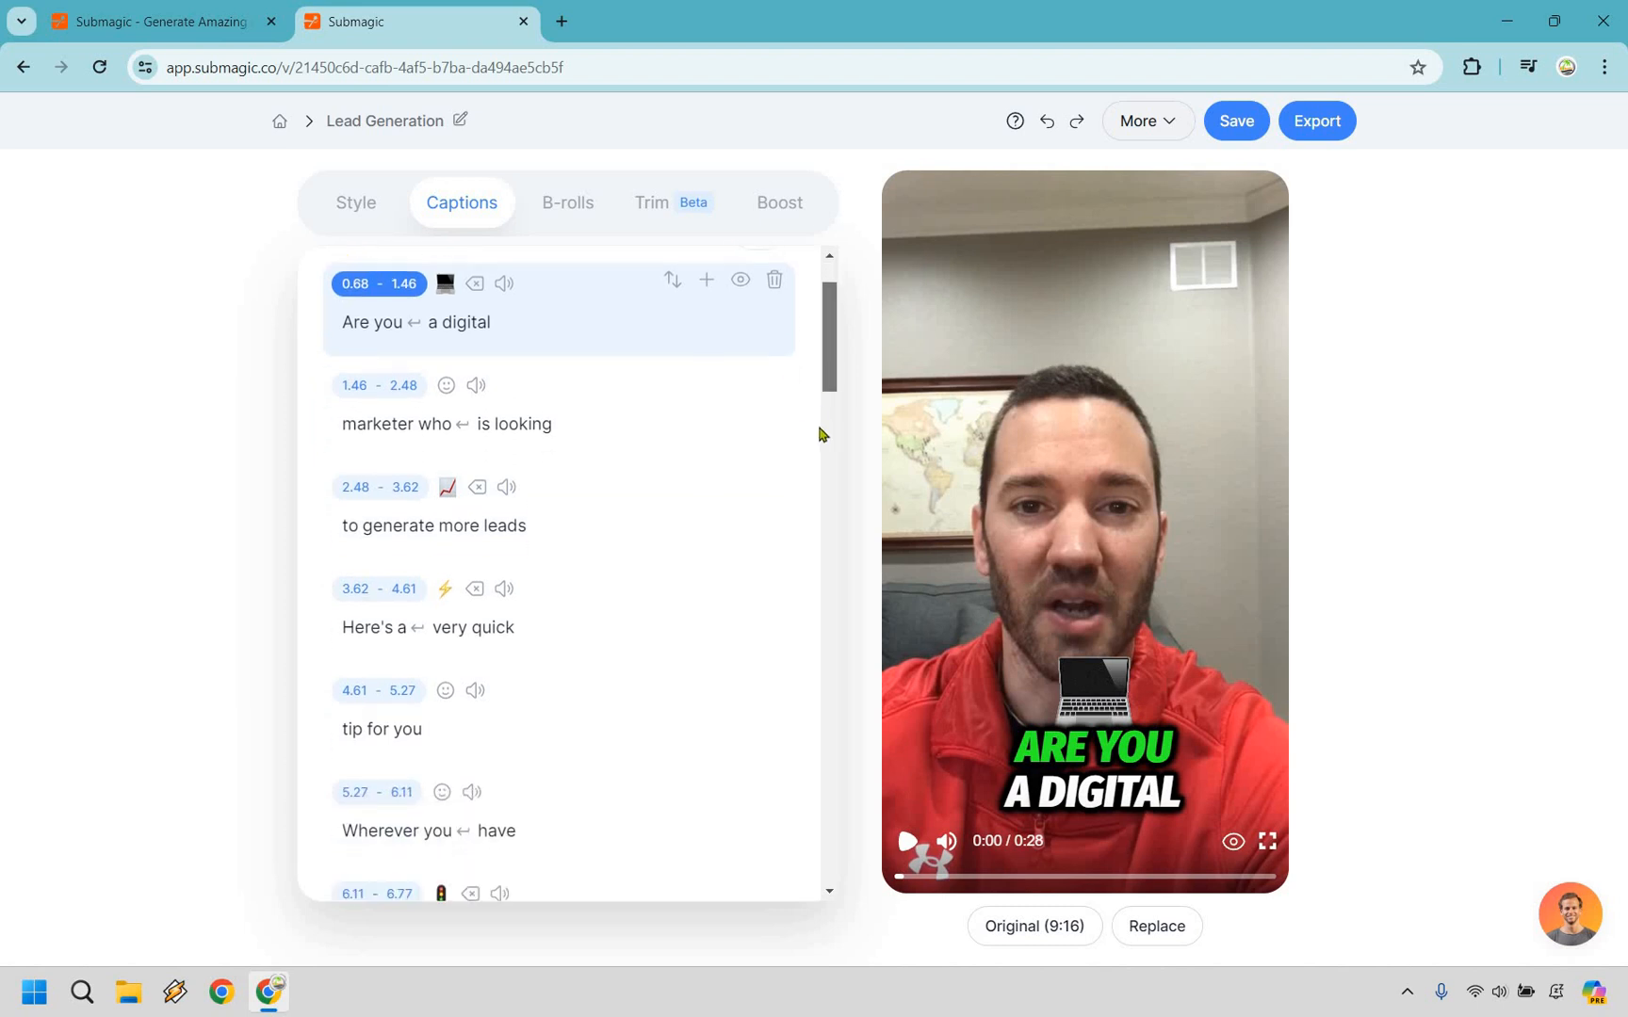
scroll("down", 3)
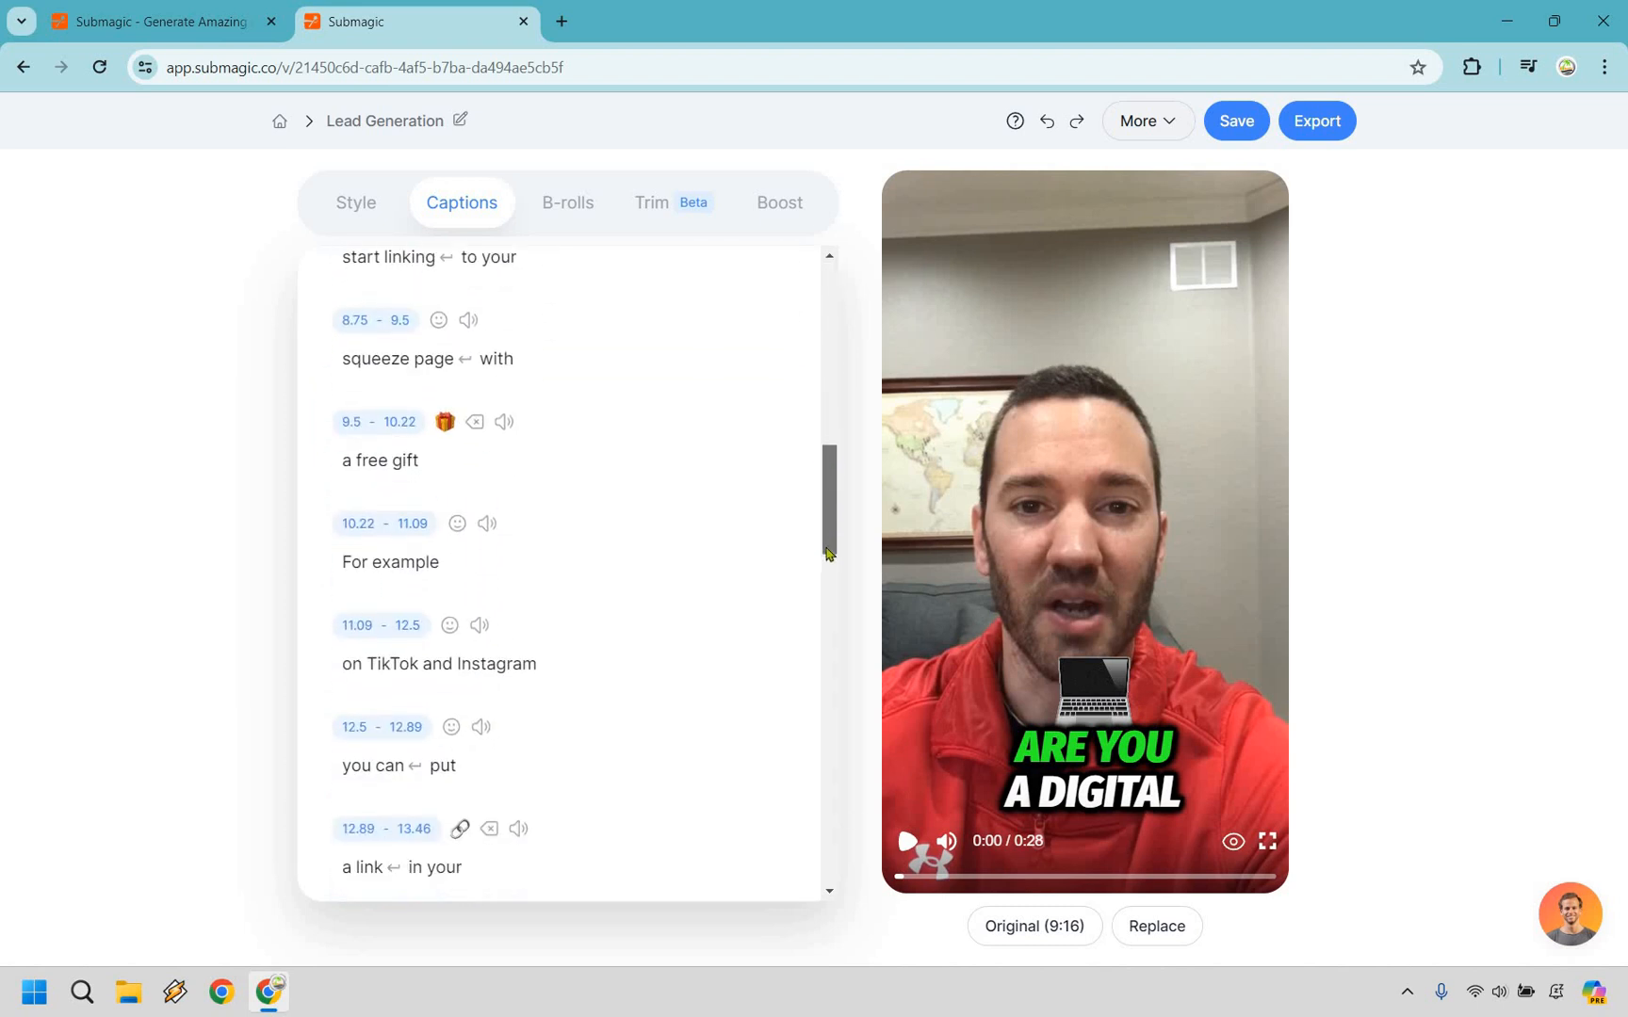
scroll("down", 3)
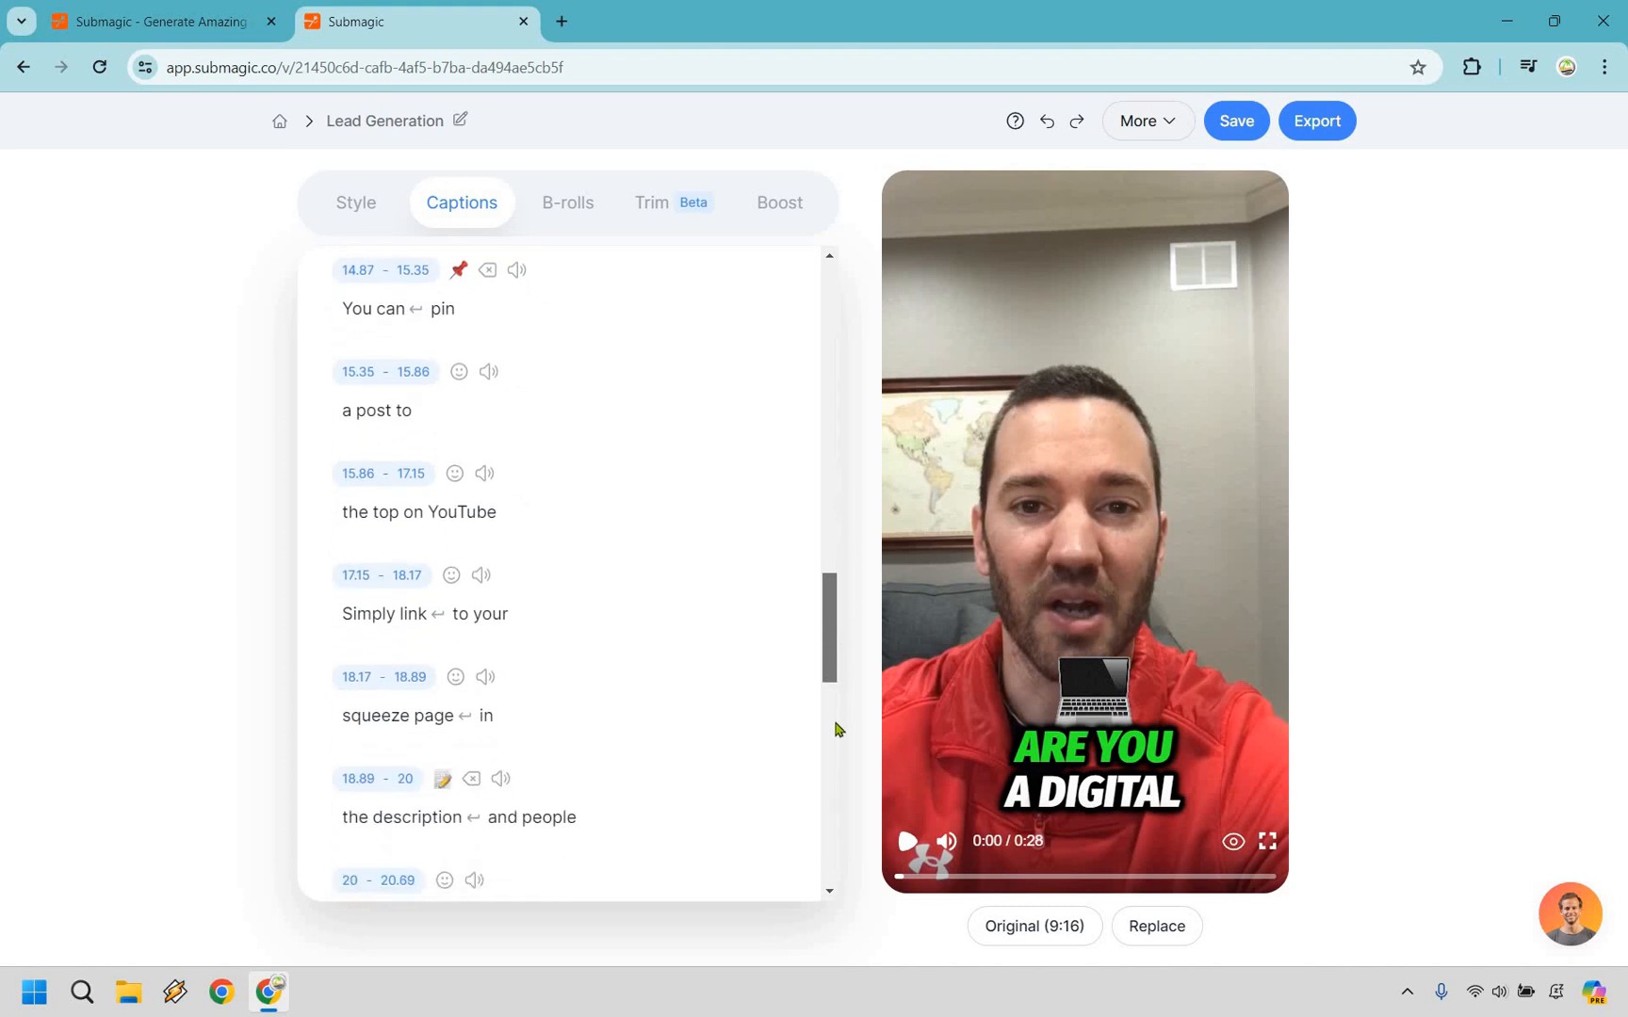
scroll("down", 3)
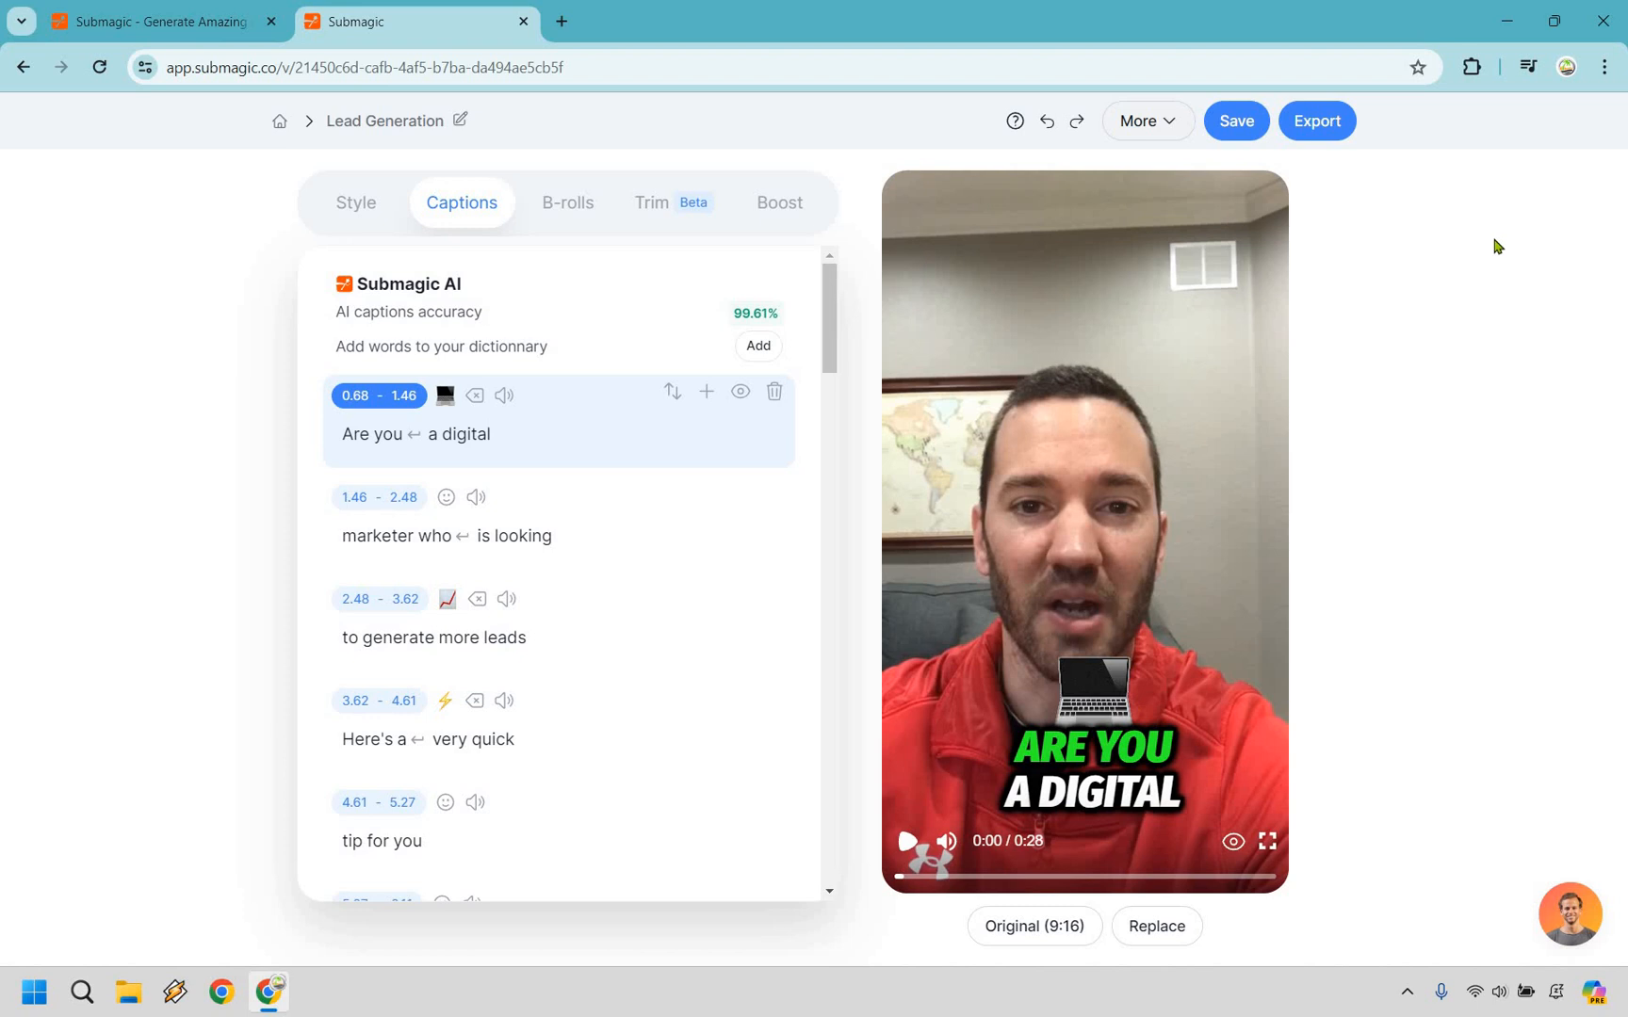
mouse_move(655, 213)
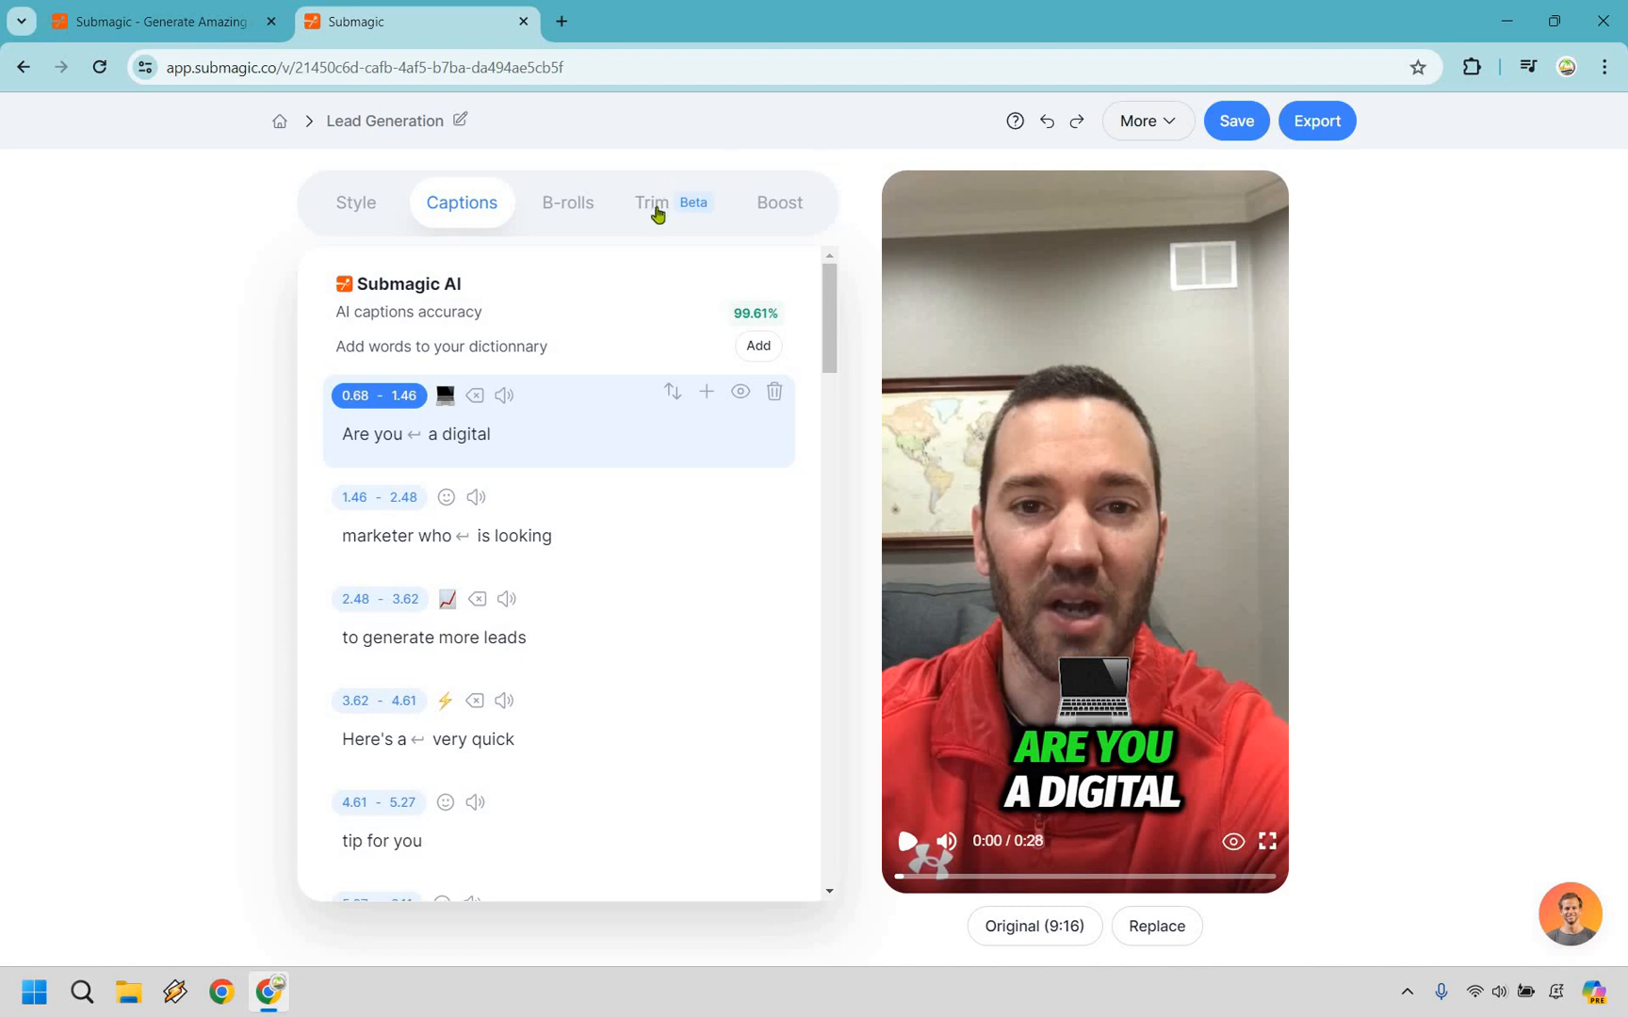
In the Trim tab, toggle Remove silence on, then back off
left_click(652, 202)
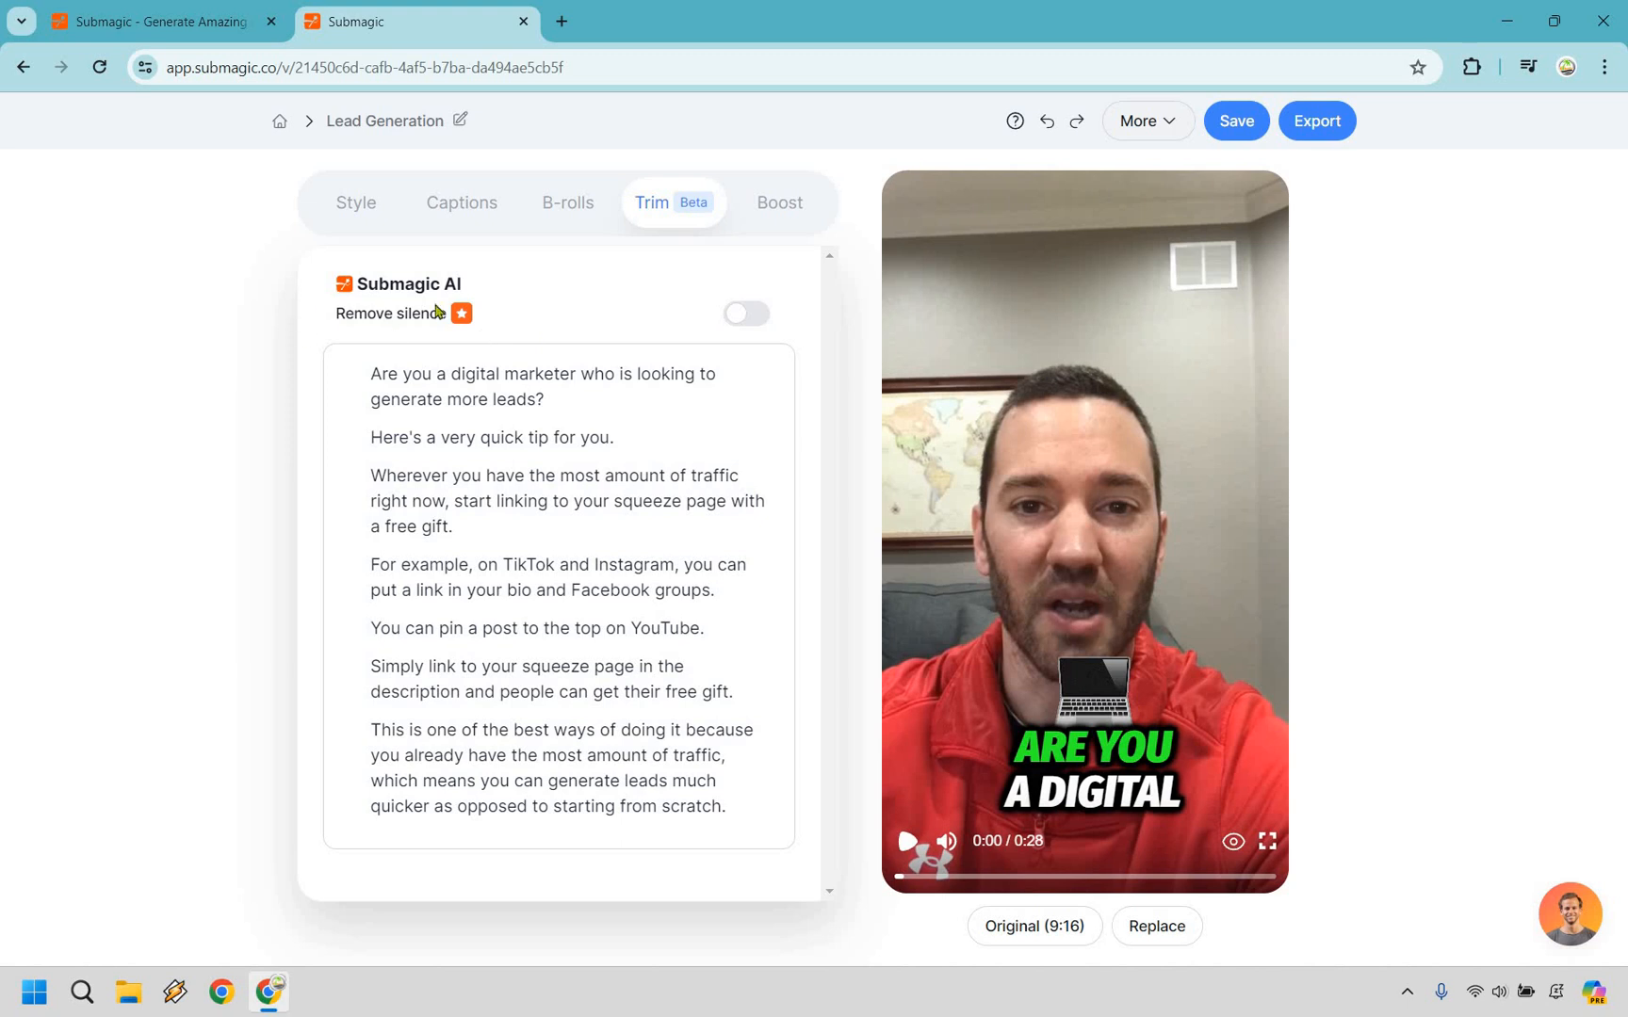
mouse_move(542, 311)
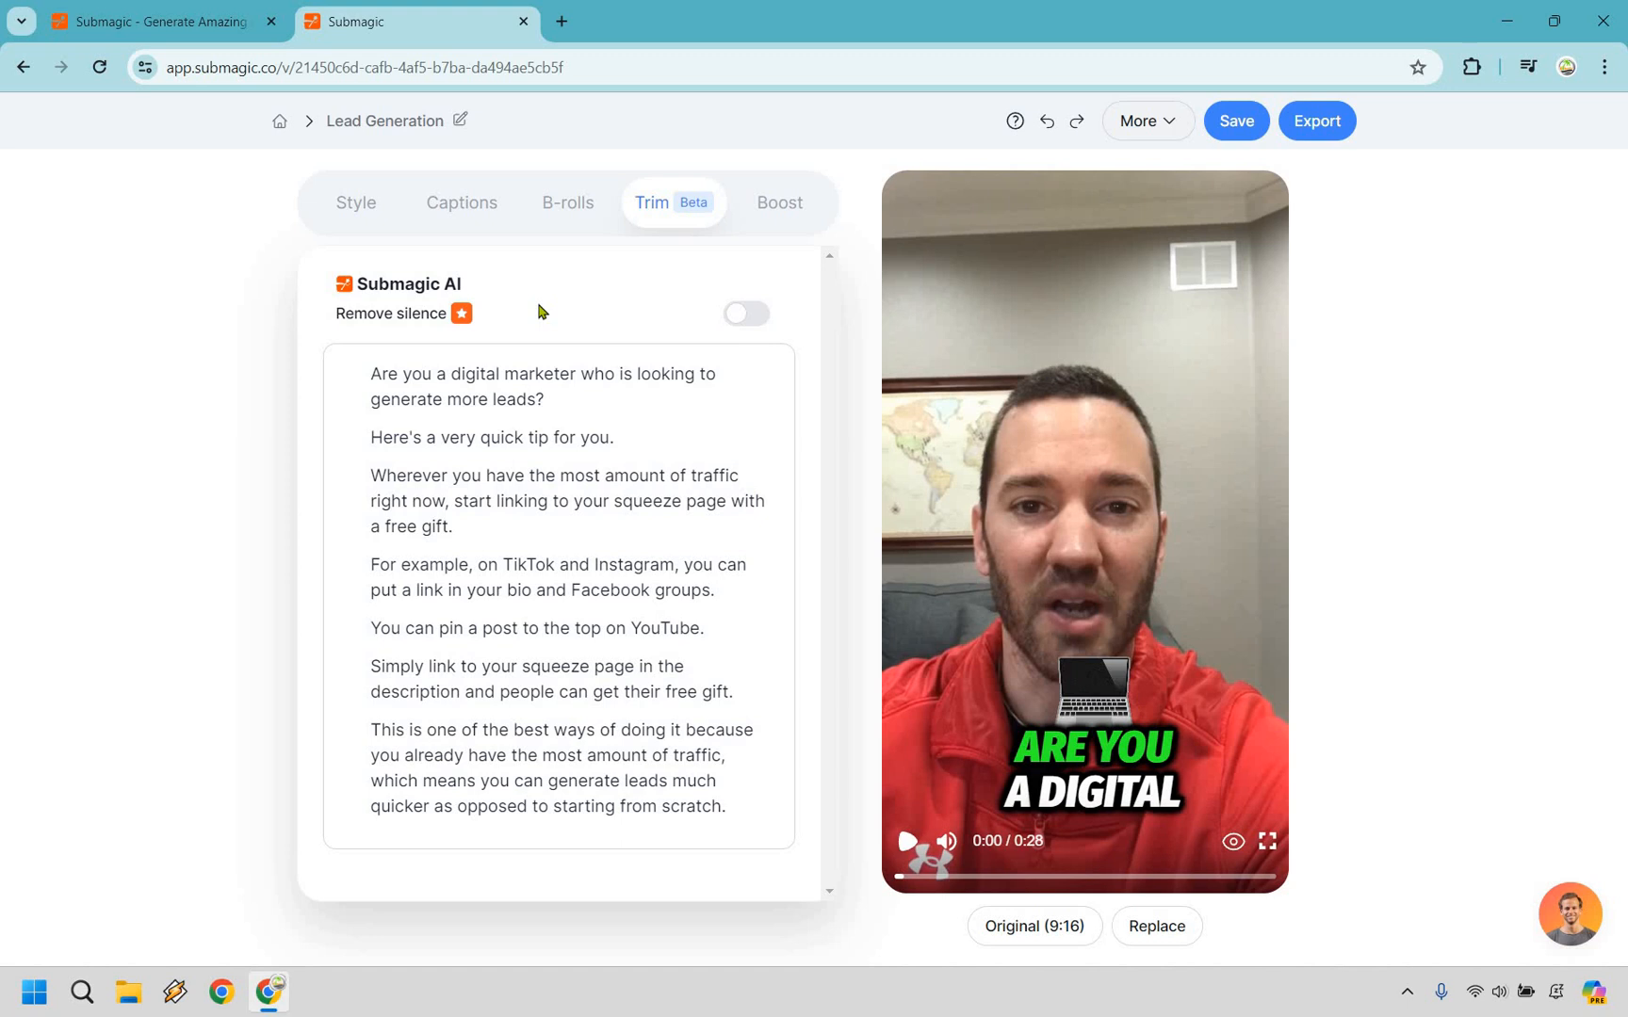
mouse_move(781, 298)
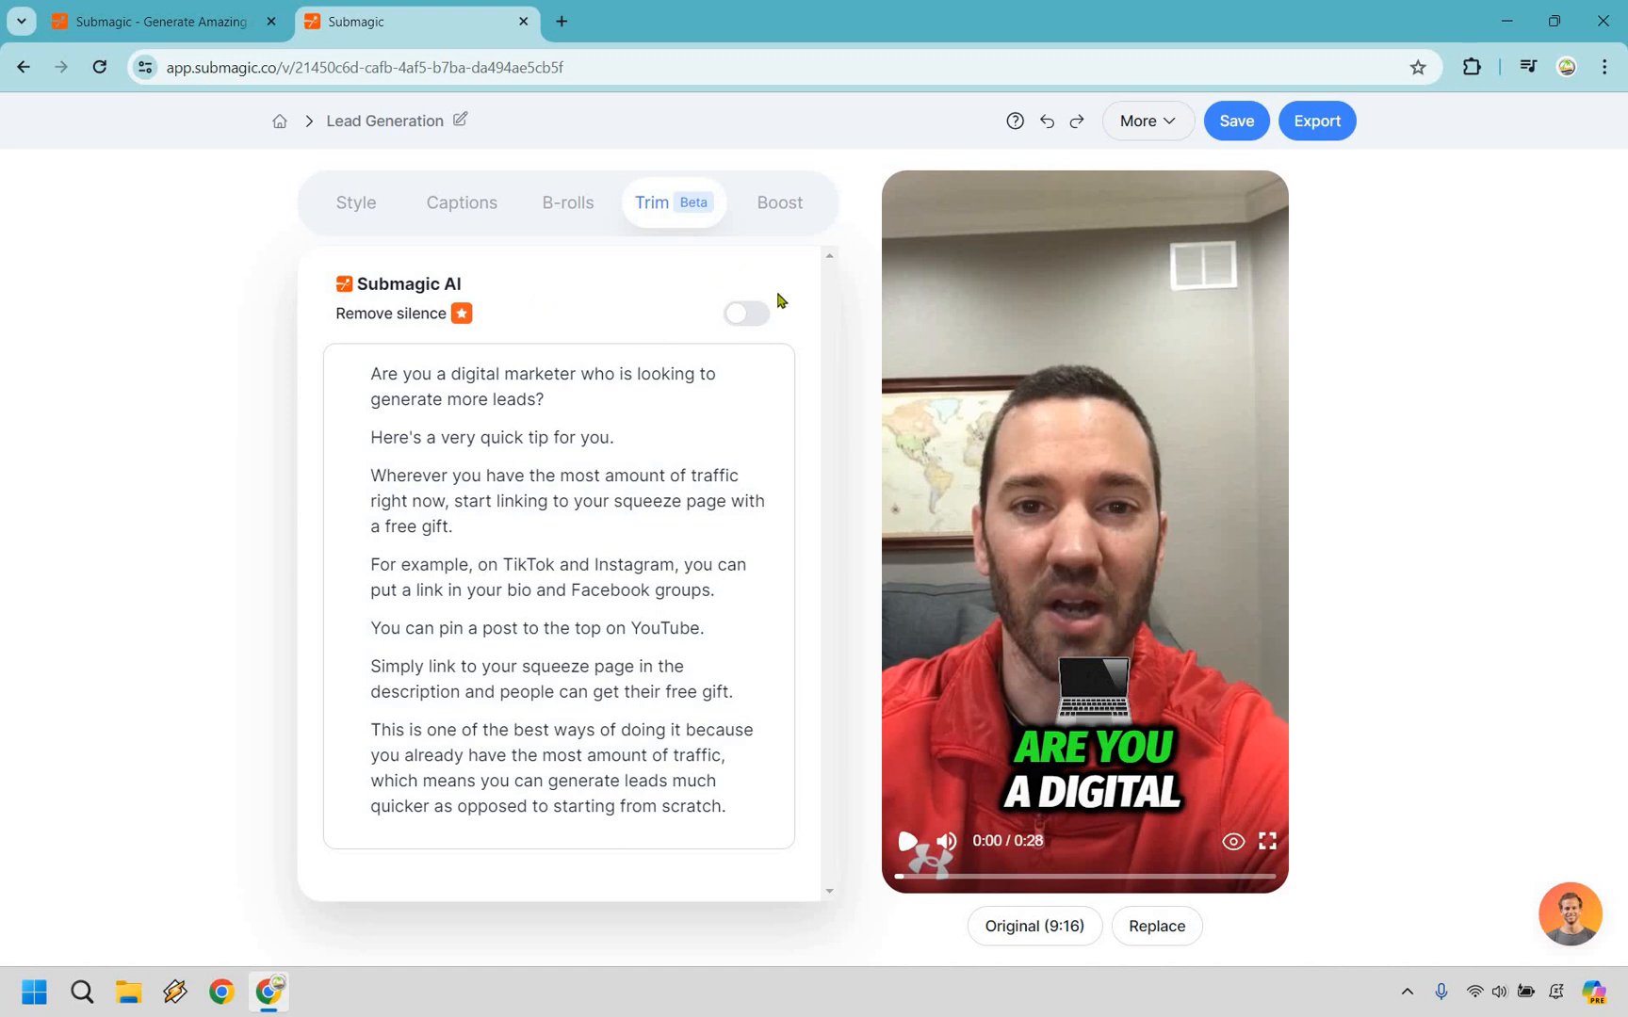
mouse_move(786, 287)
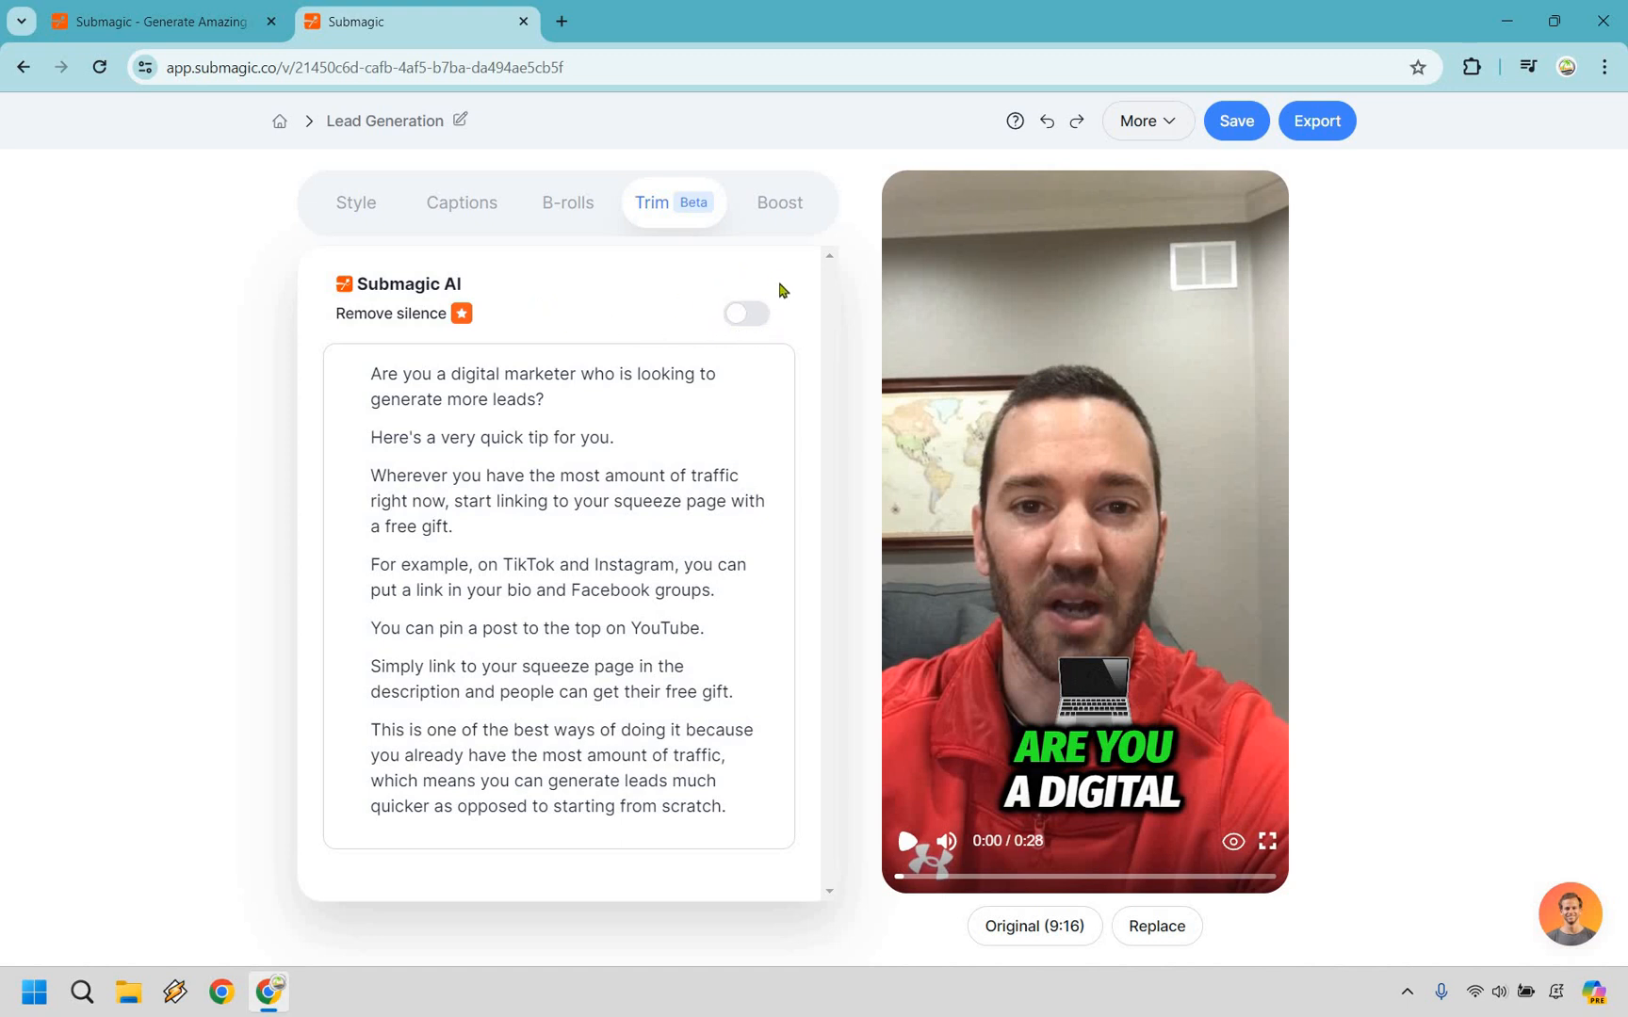
mouse_move(789, 293)
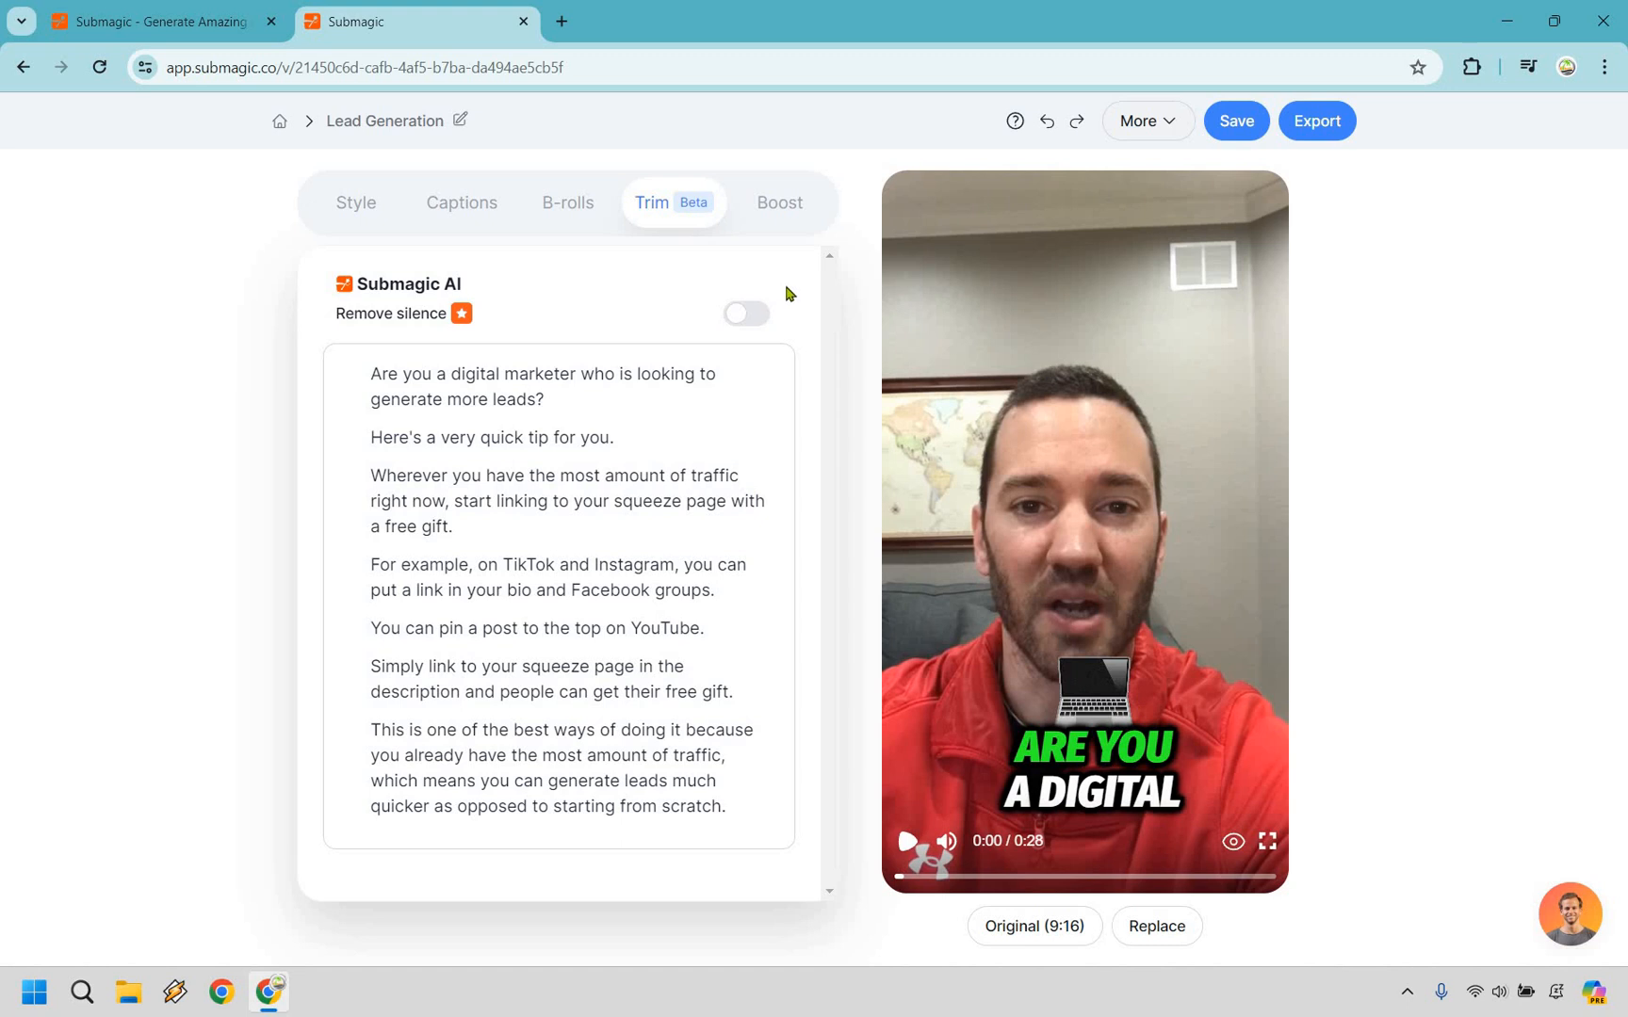
mouse_move(578, 284)
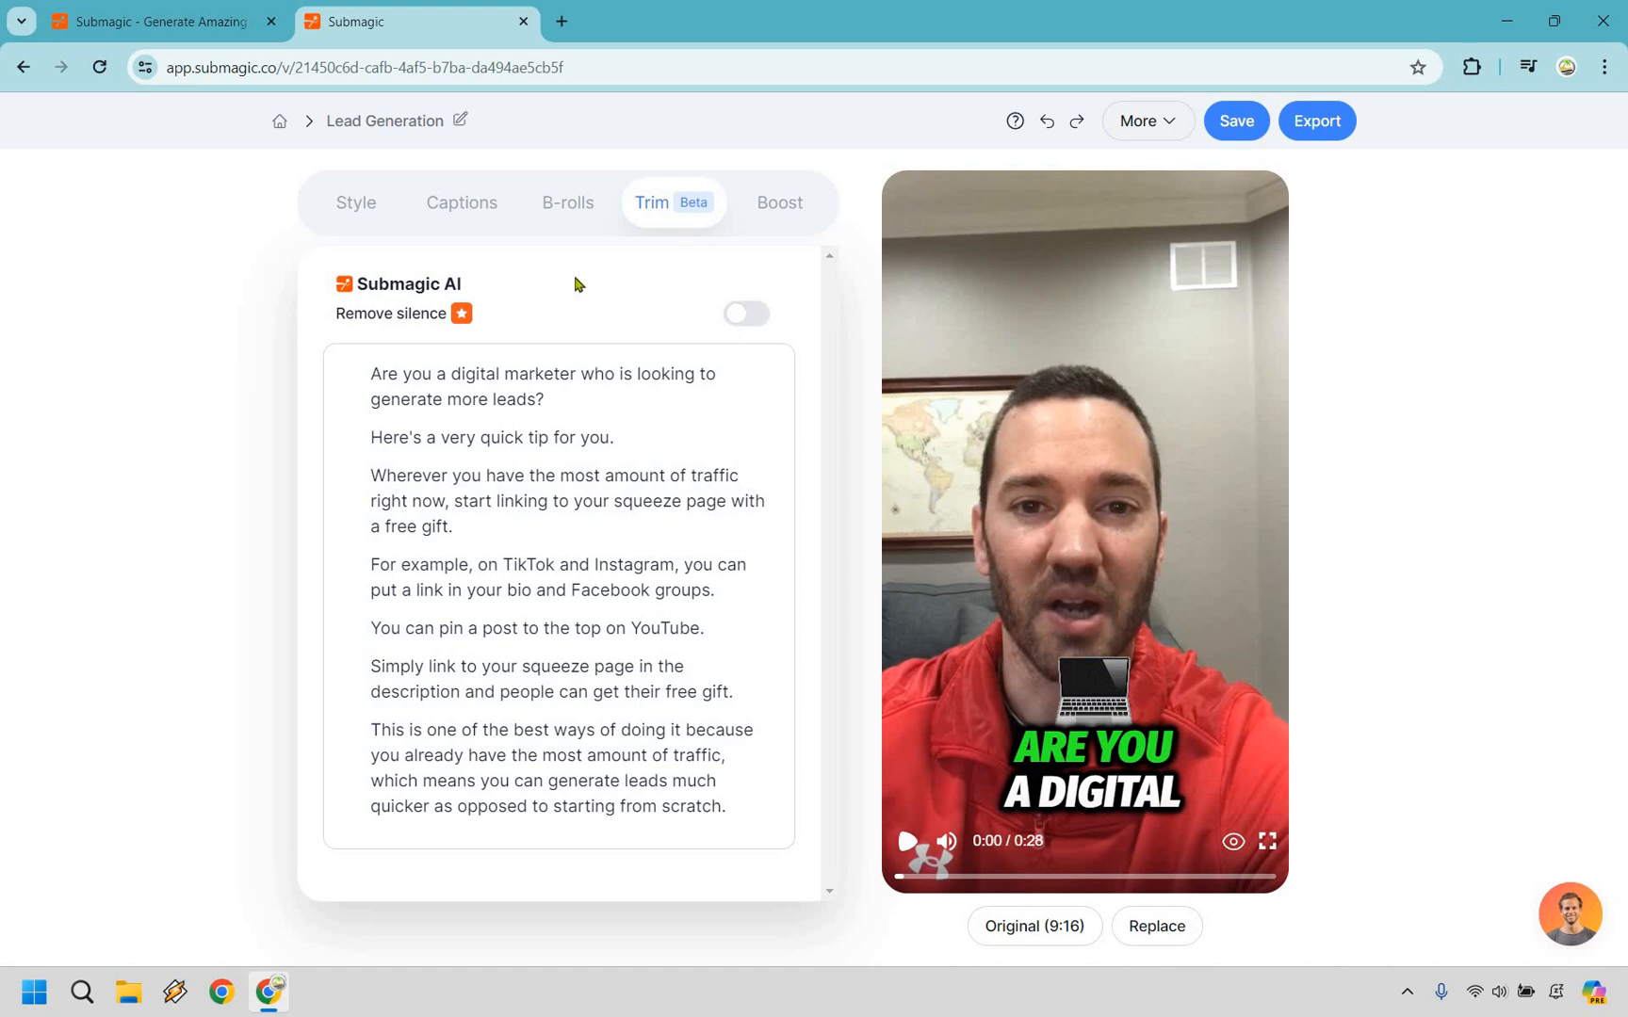
left_click(745, 313)
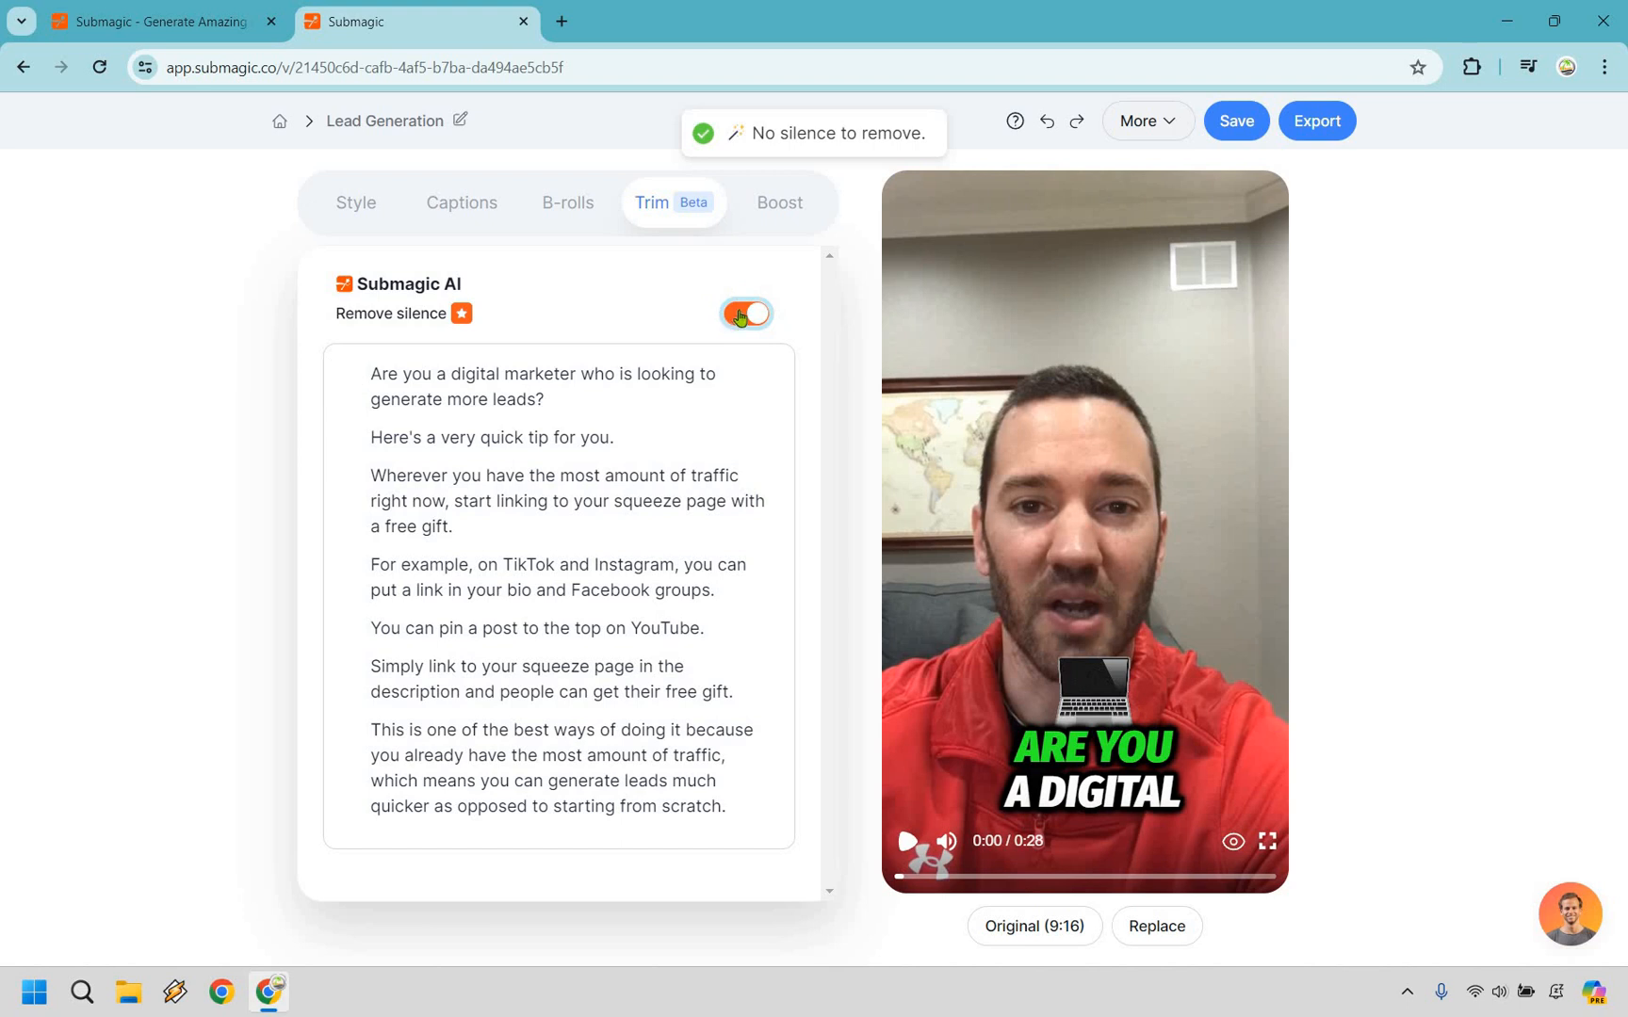
left_click(745, 313)
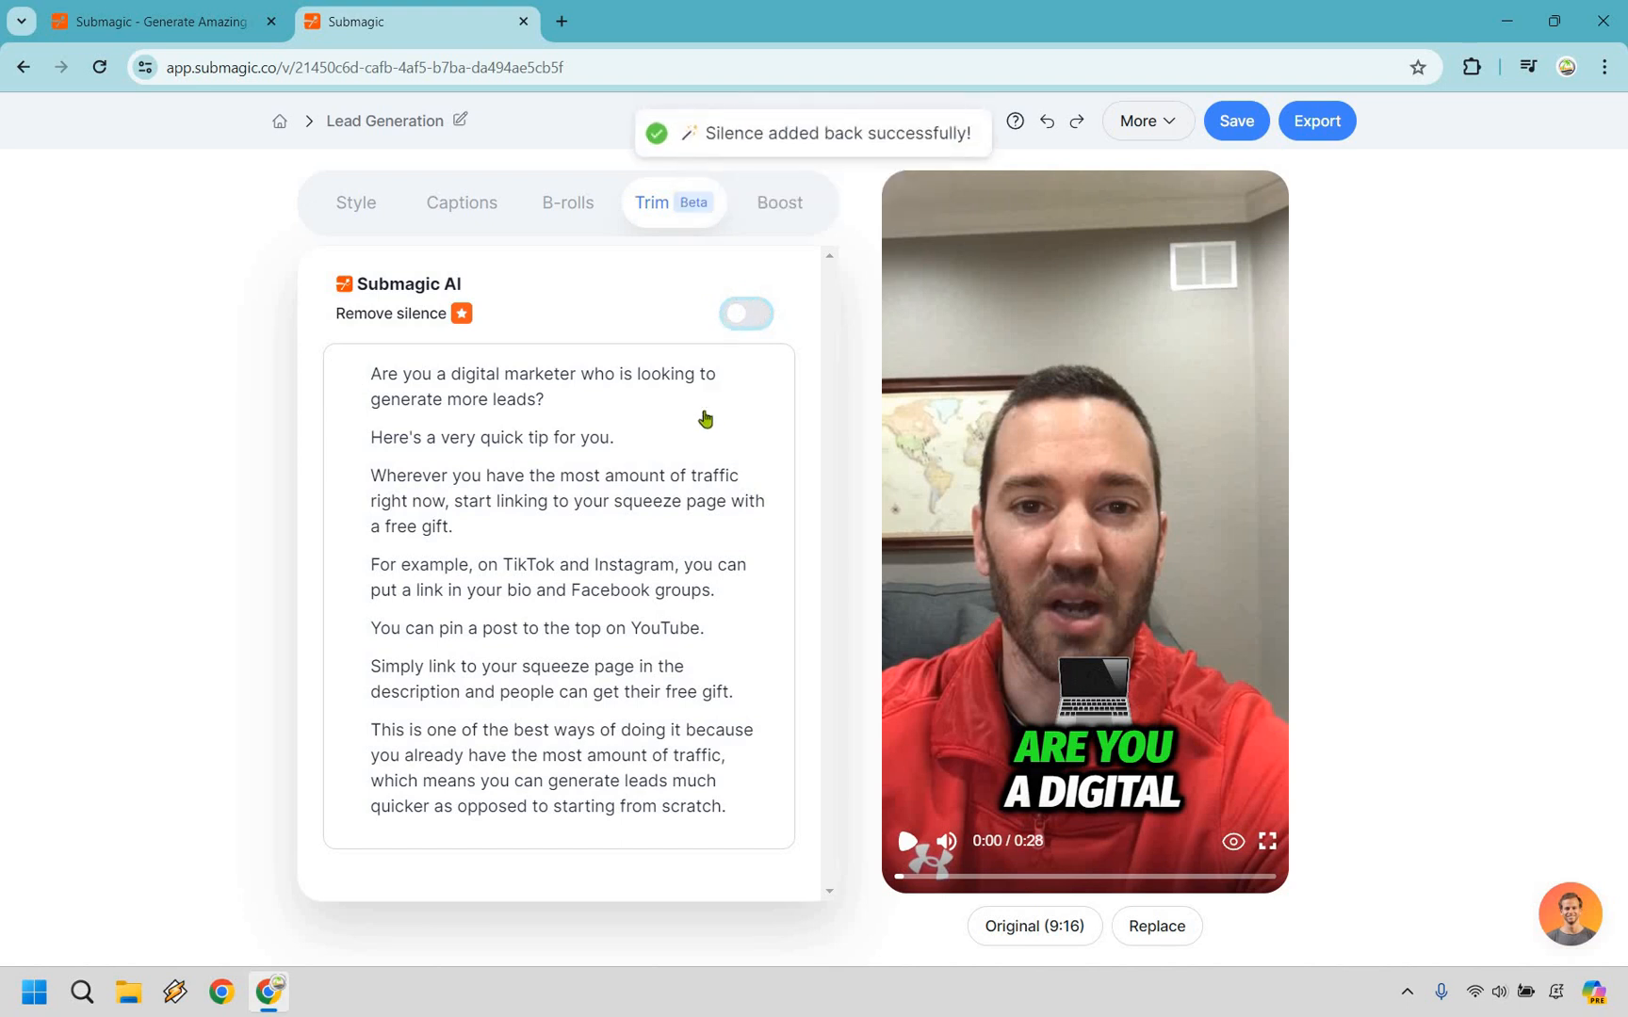
Trim out 'and Facebook groups' and 'You can pin a post to the top', leaving 25 seconds
double_click(538, 374)
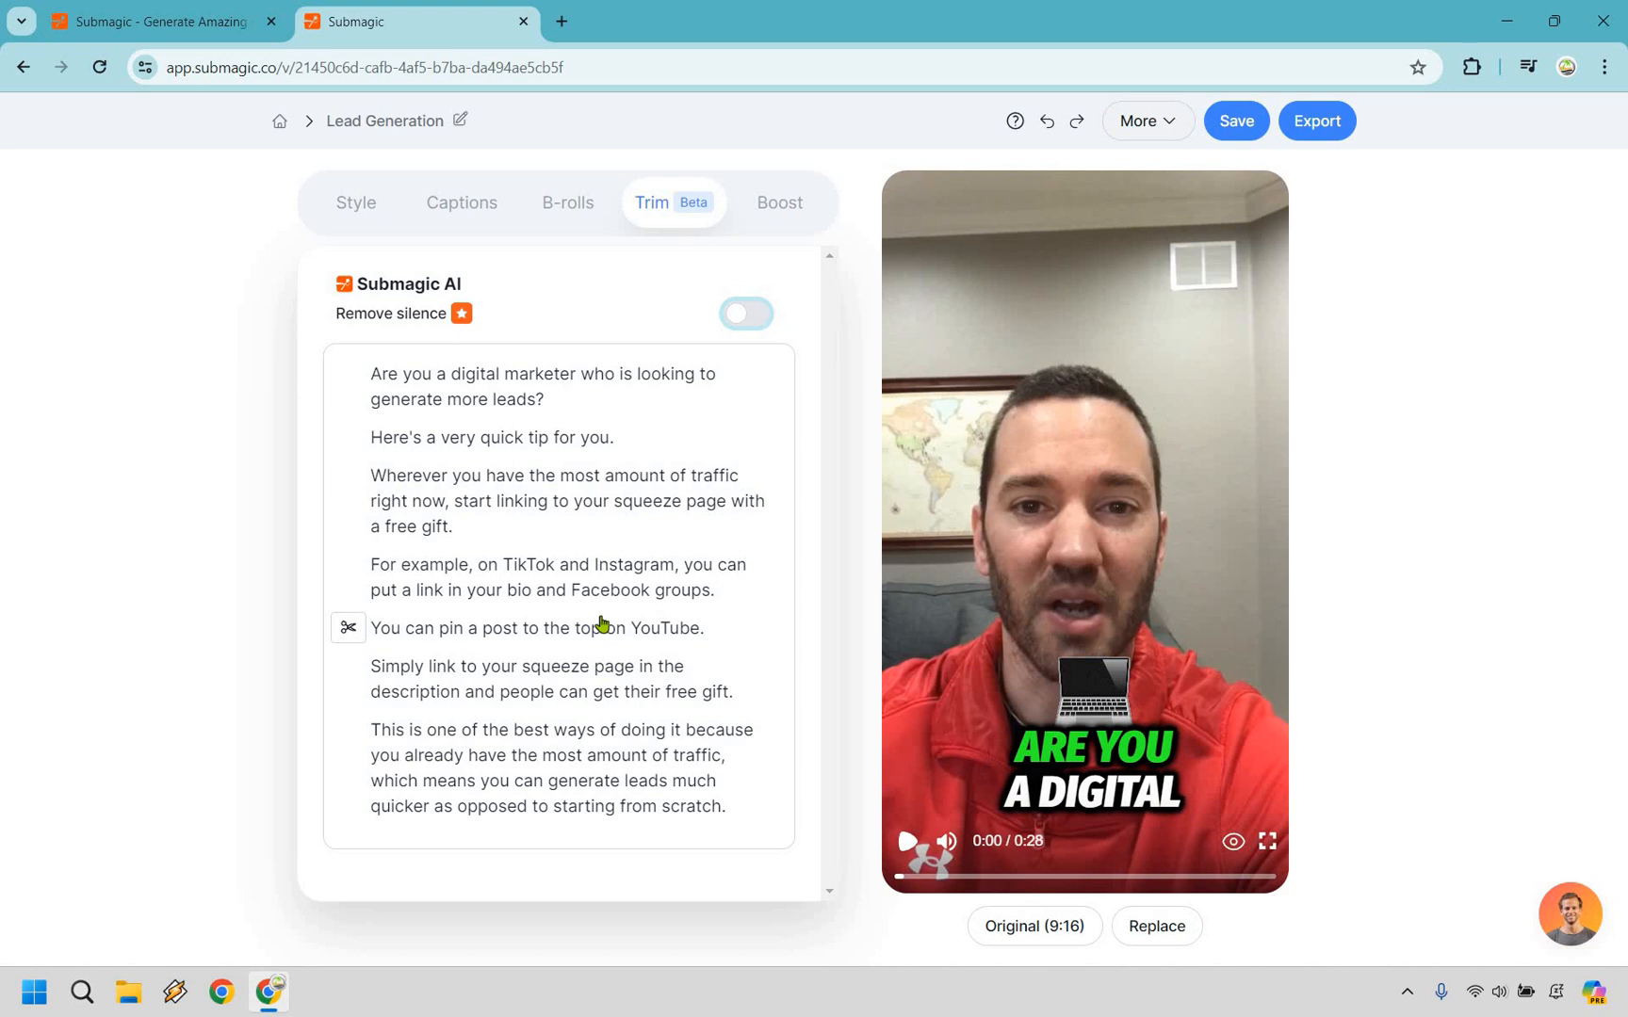
mouse_move(593, 628)
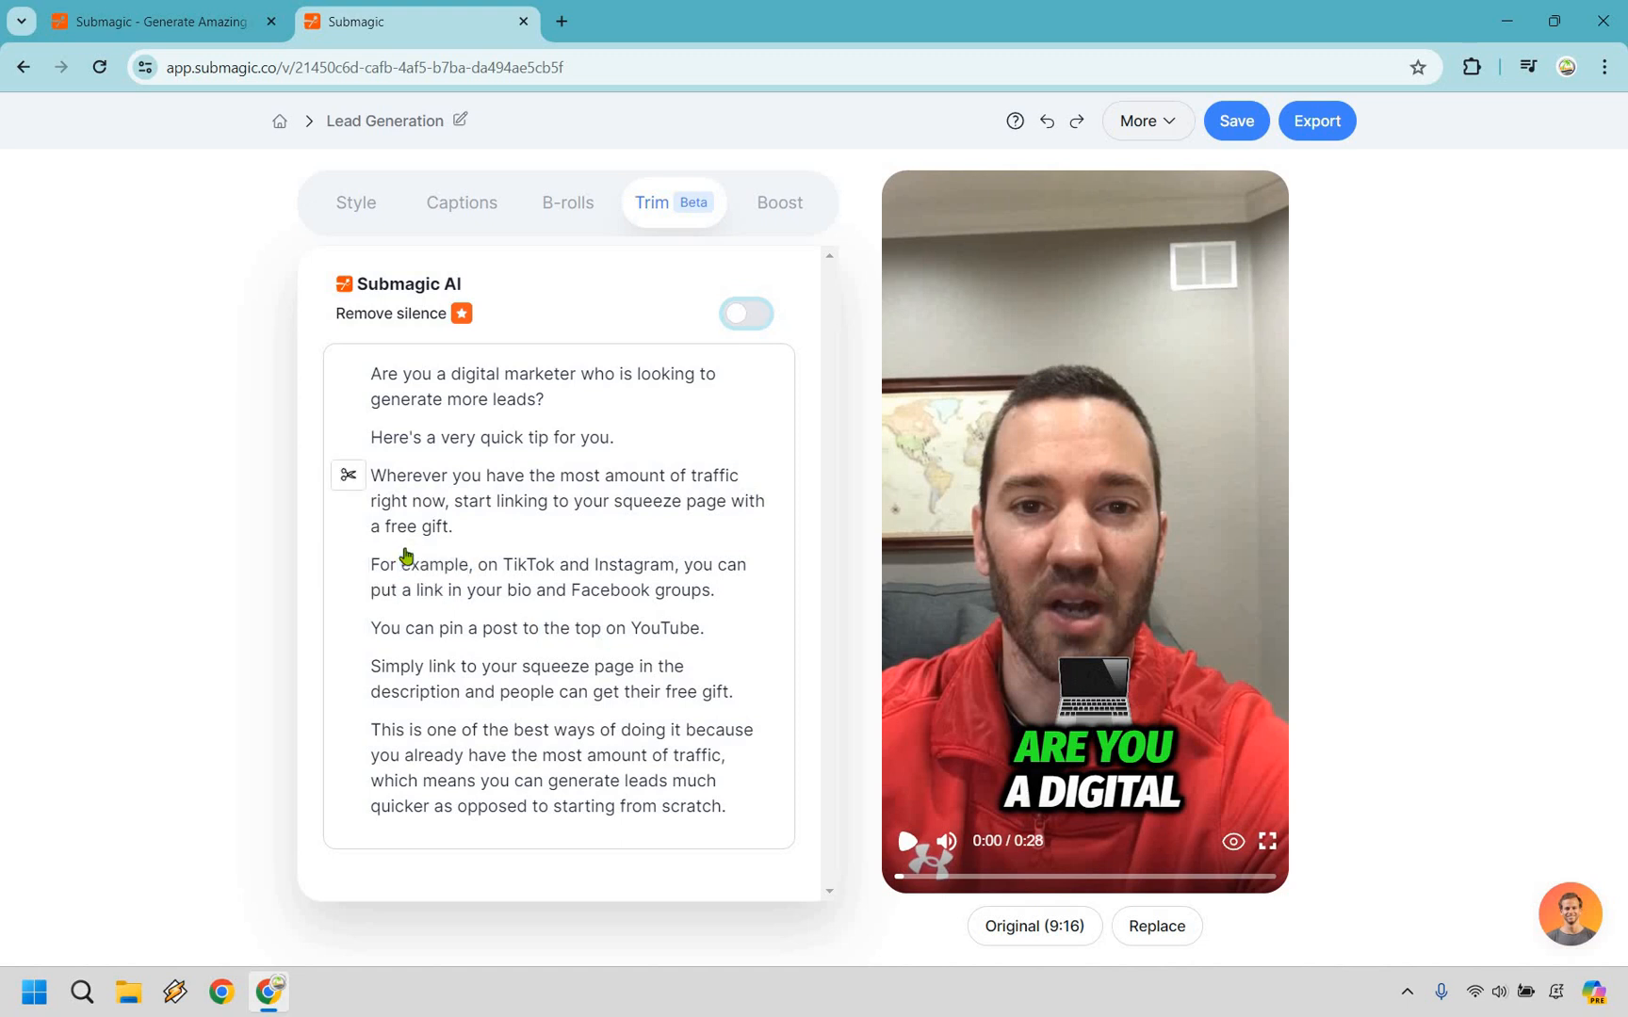
double_click(527, 564)
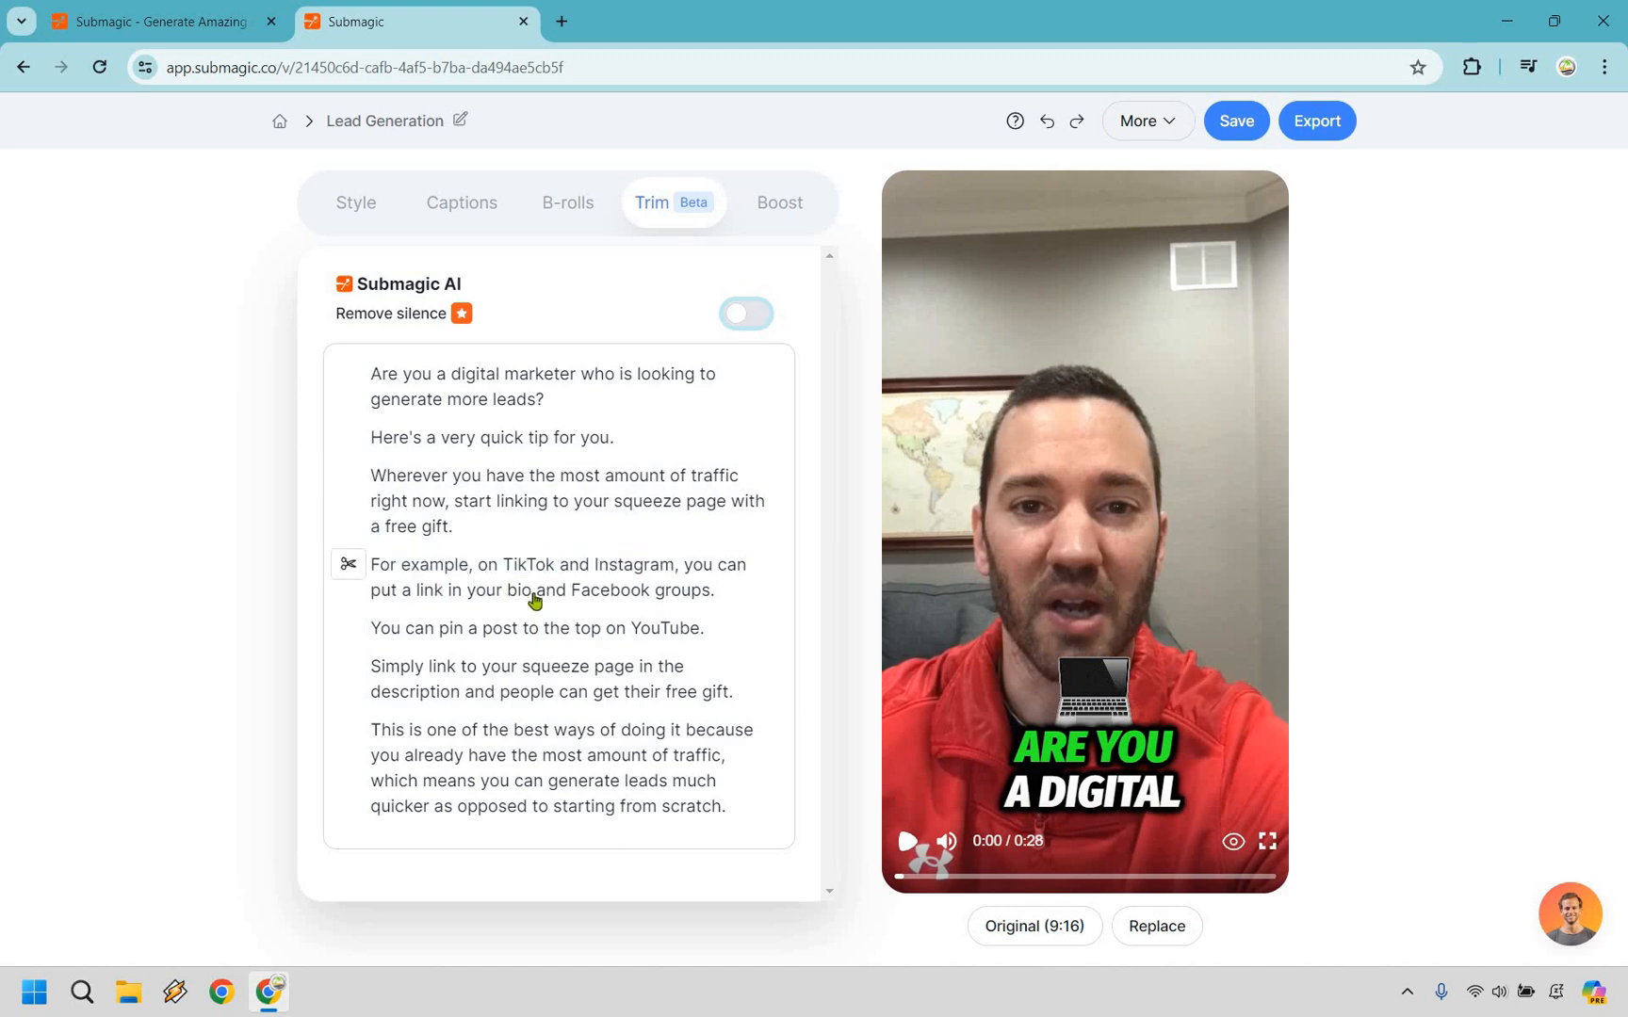
double_click(549, 590)
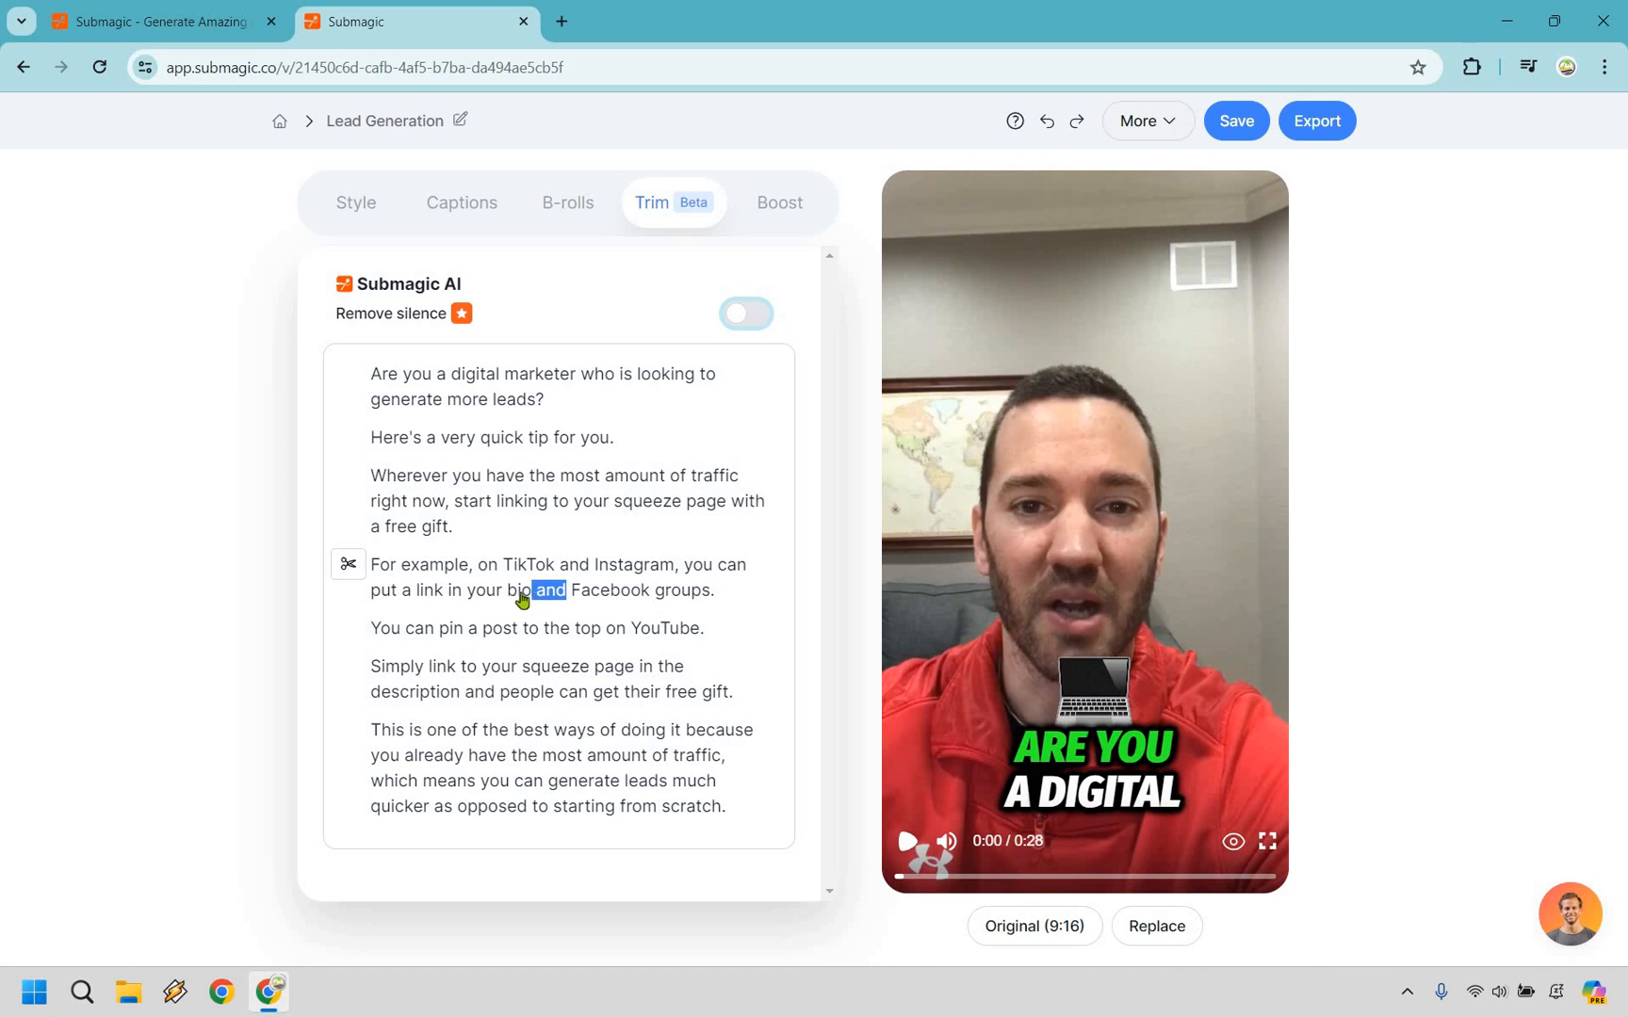
mouse_move(596, 603)
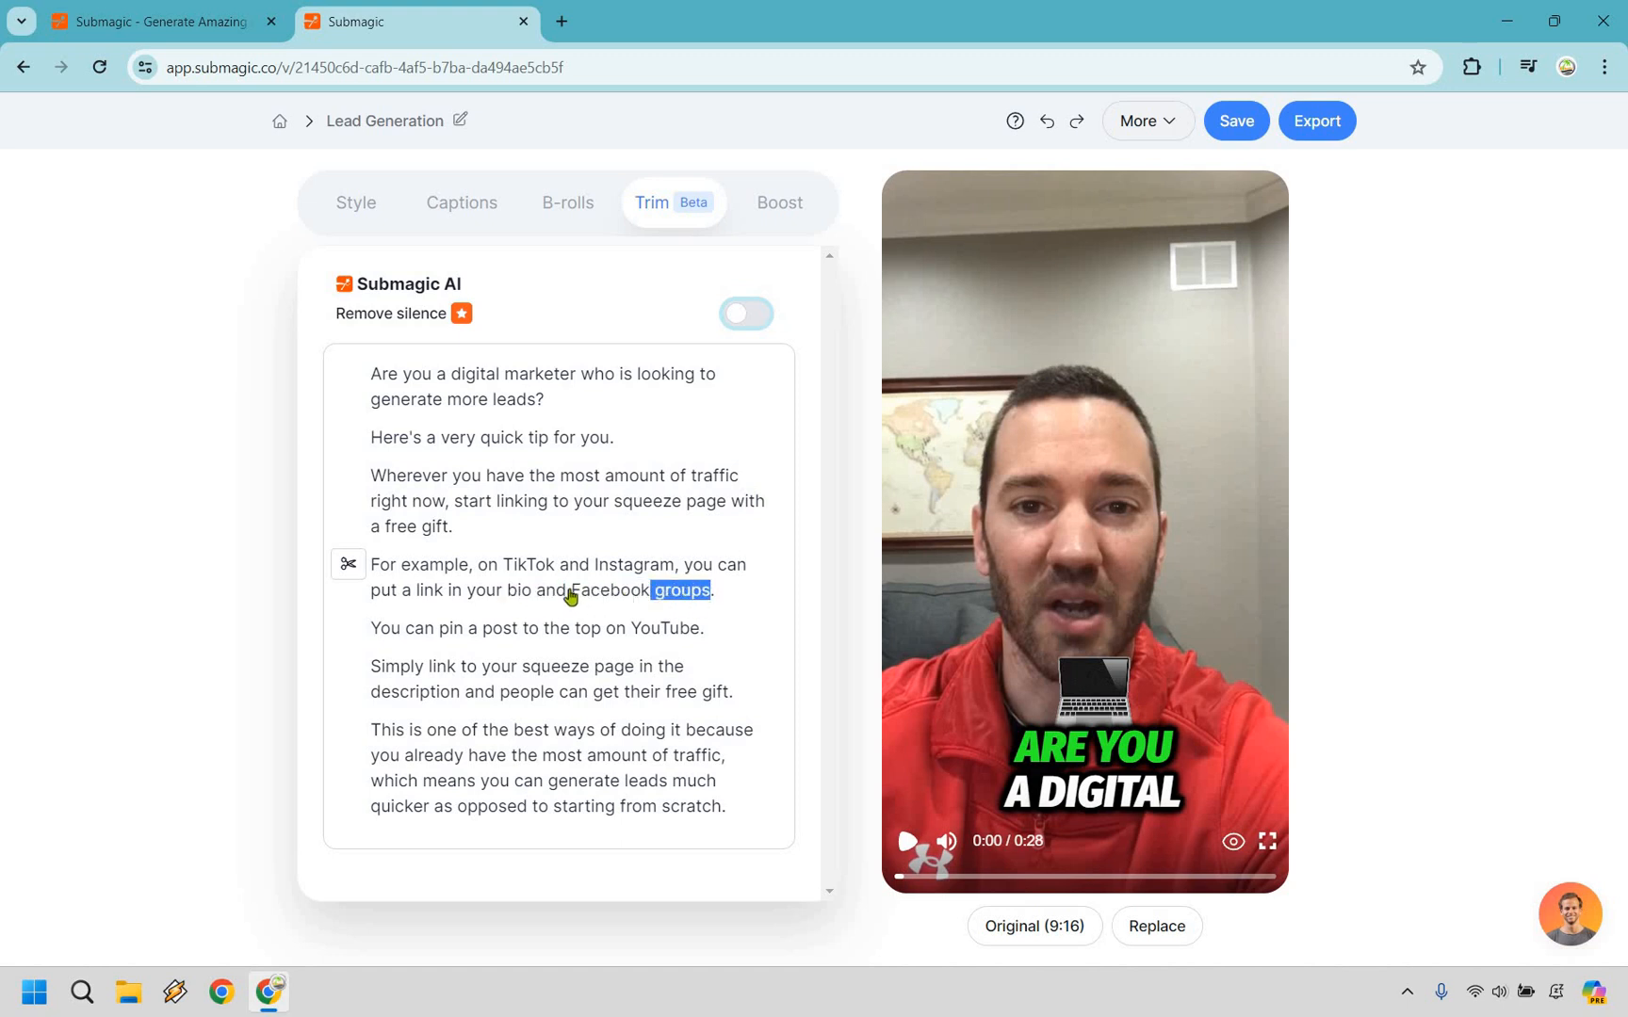
mouse_move(534, 629)
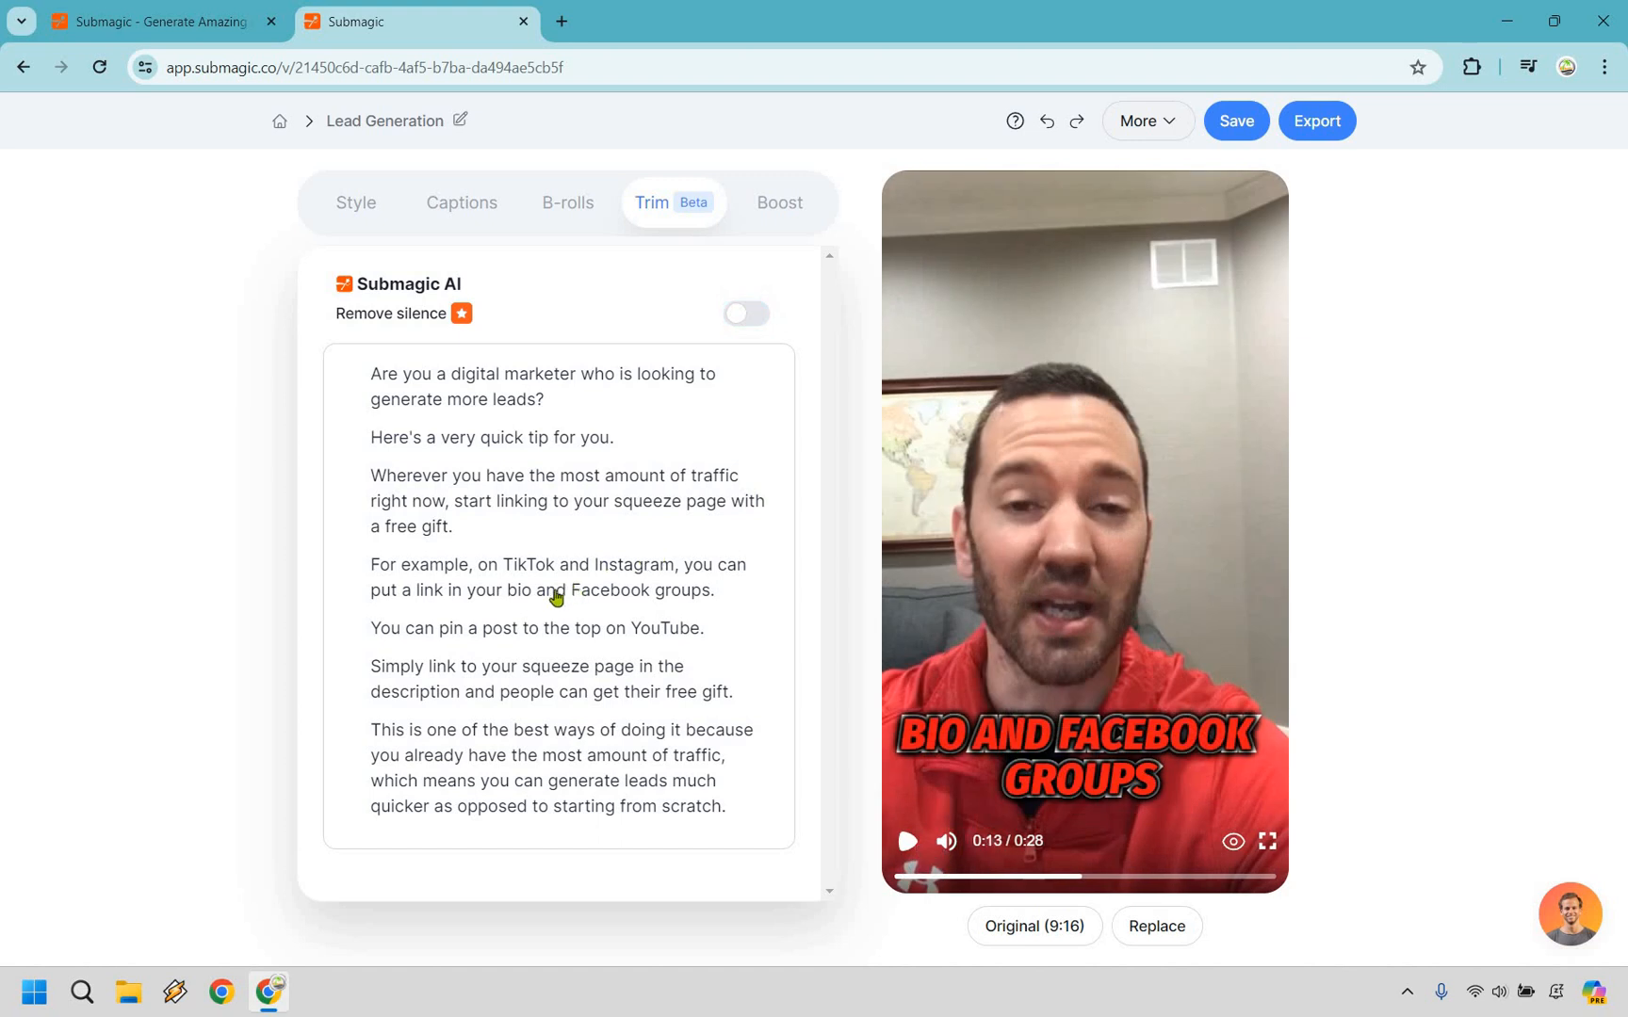
double_click(549, 591)
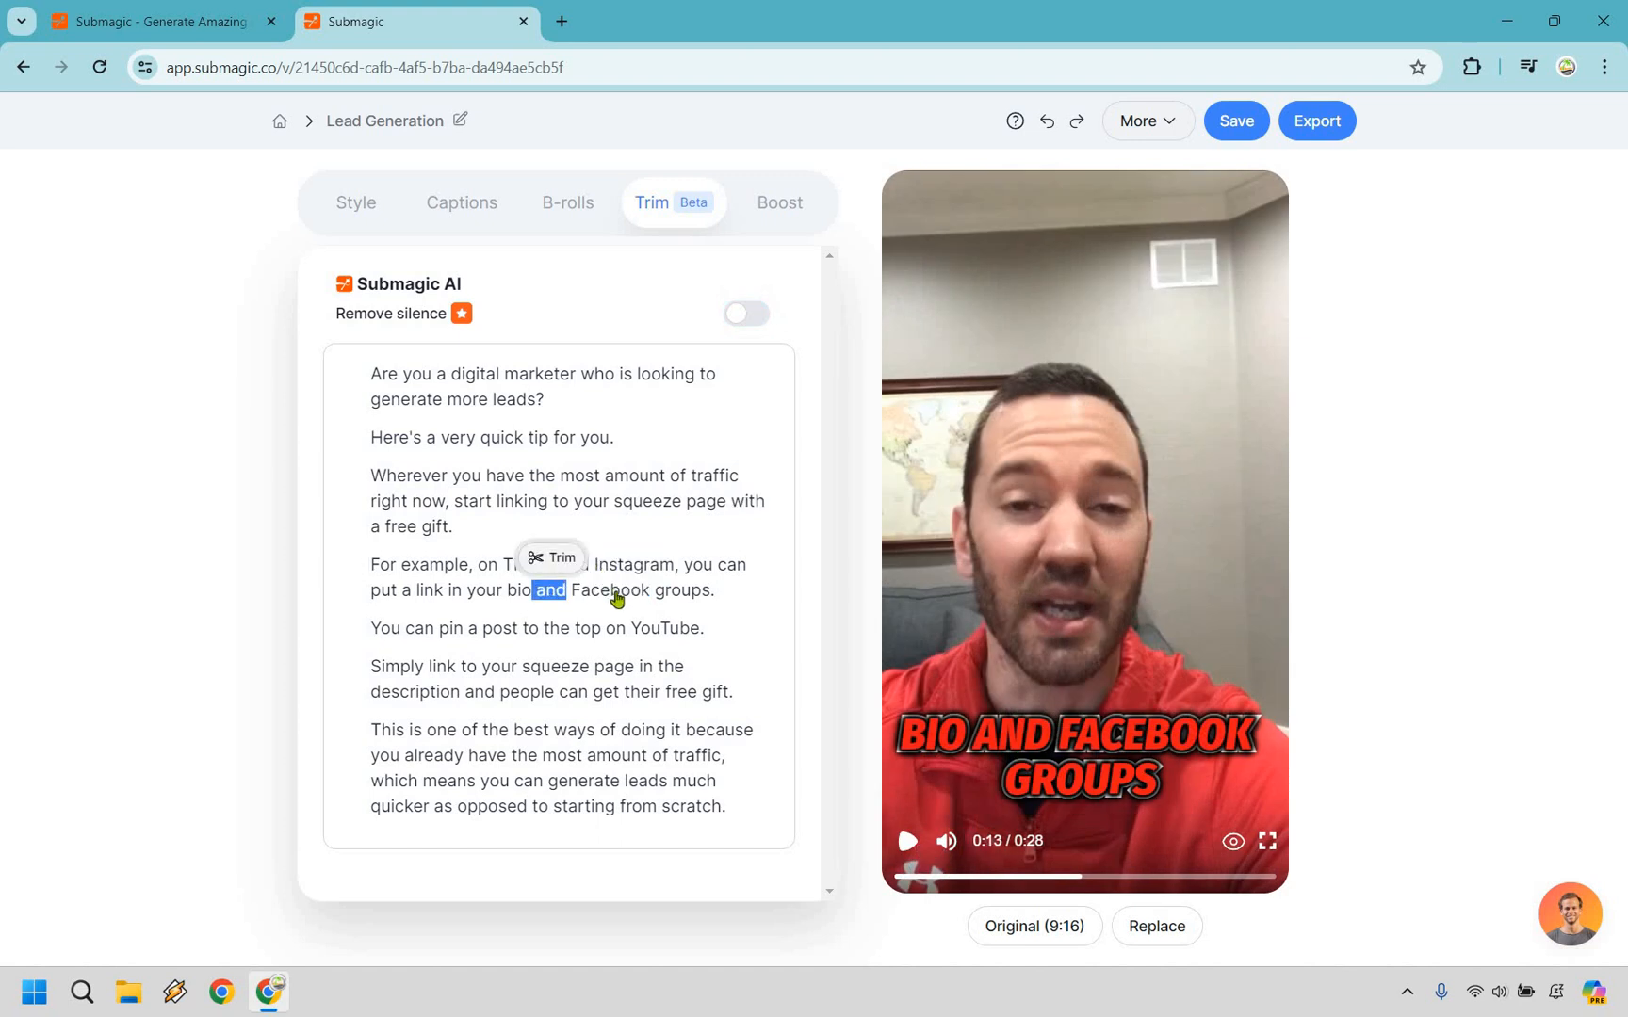
left_click(550, 557)
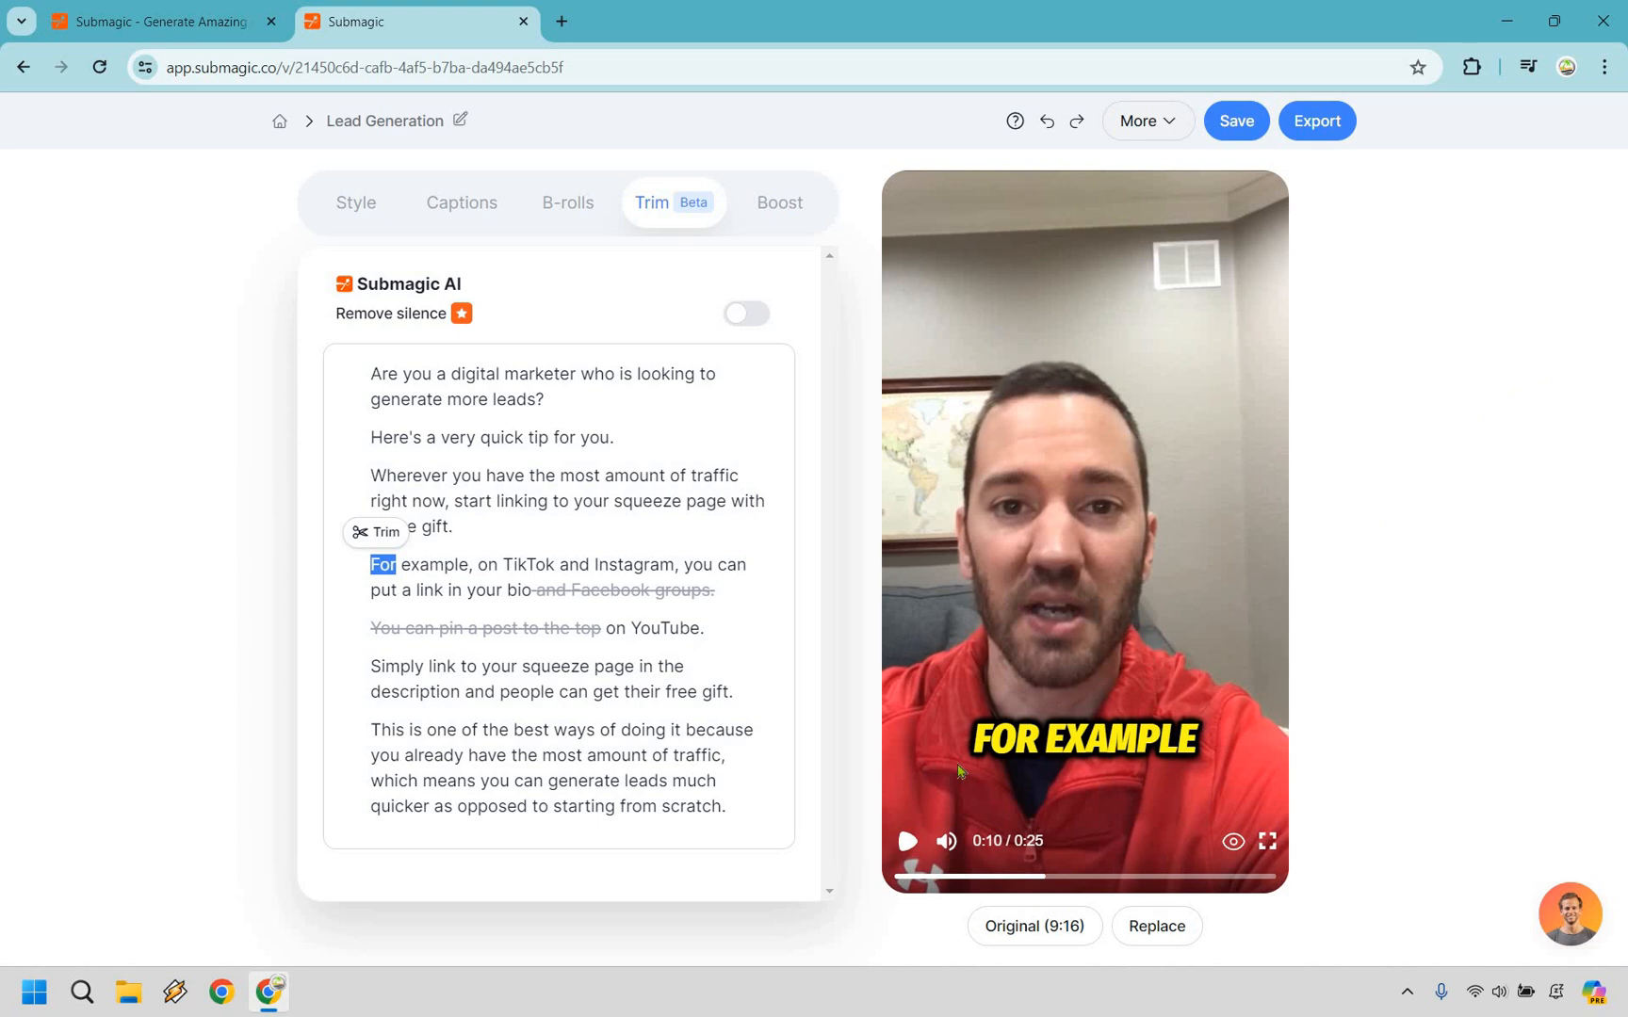
left_click(906, 841)
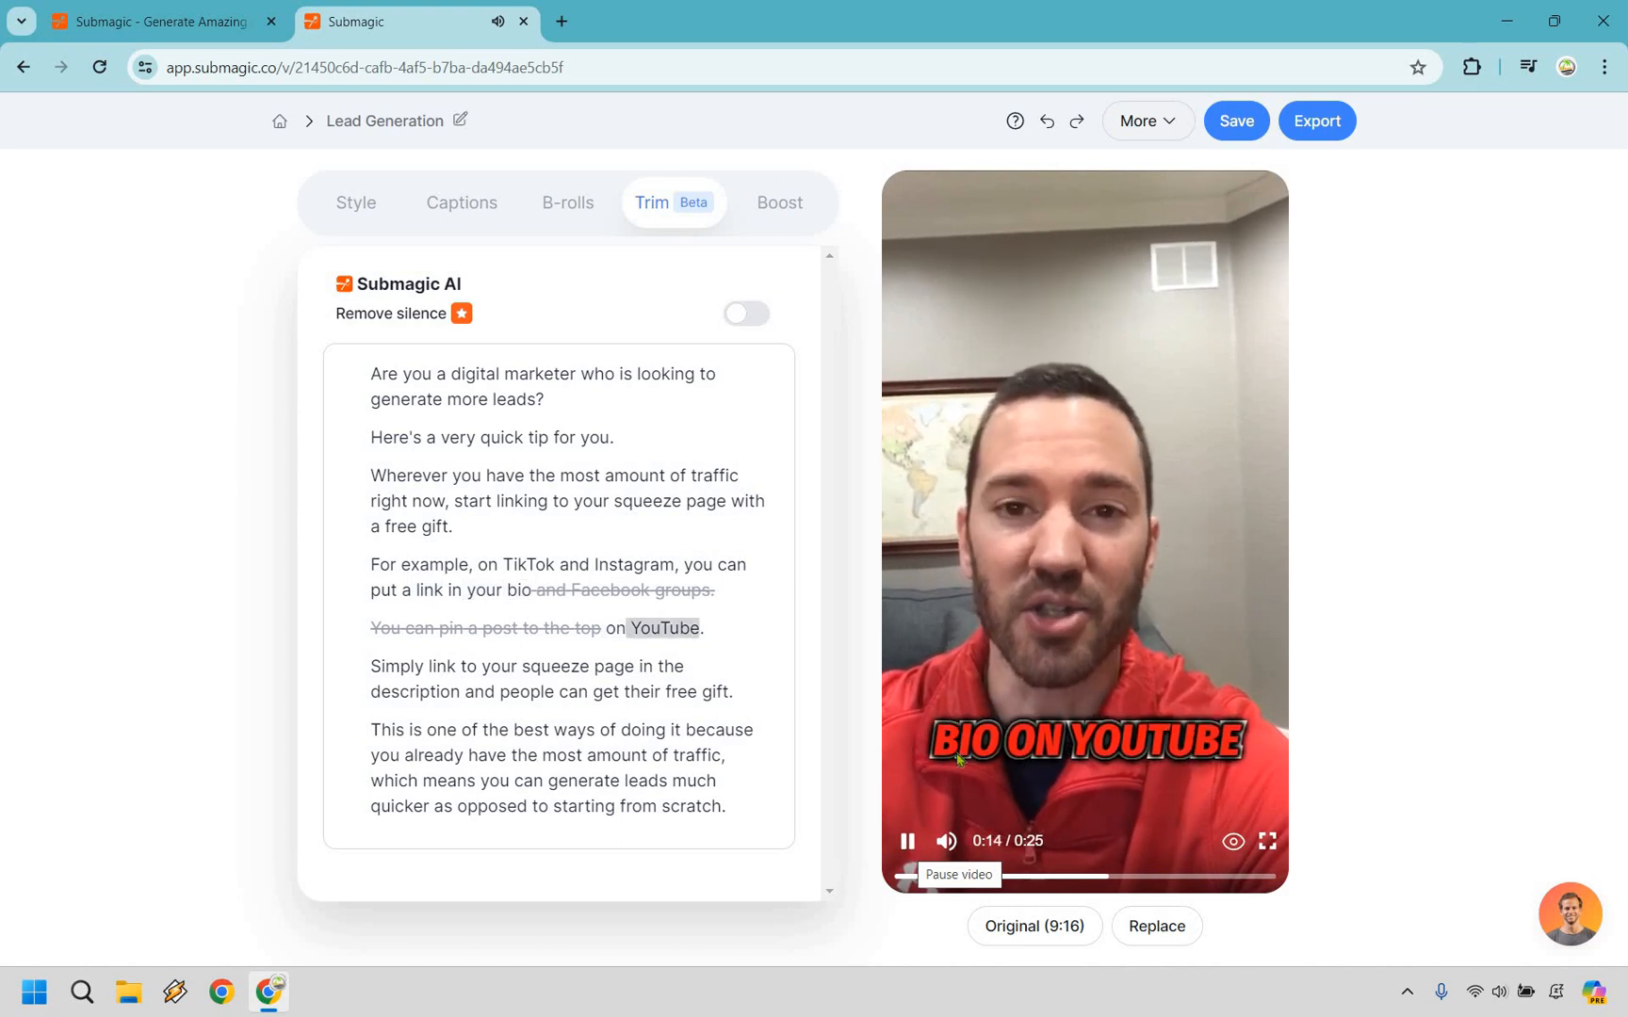
left_click(906, 842)
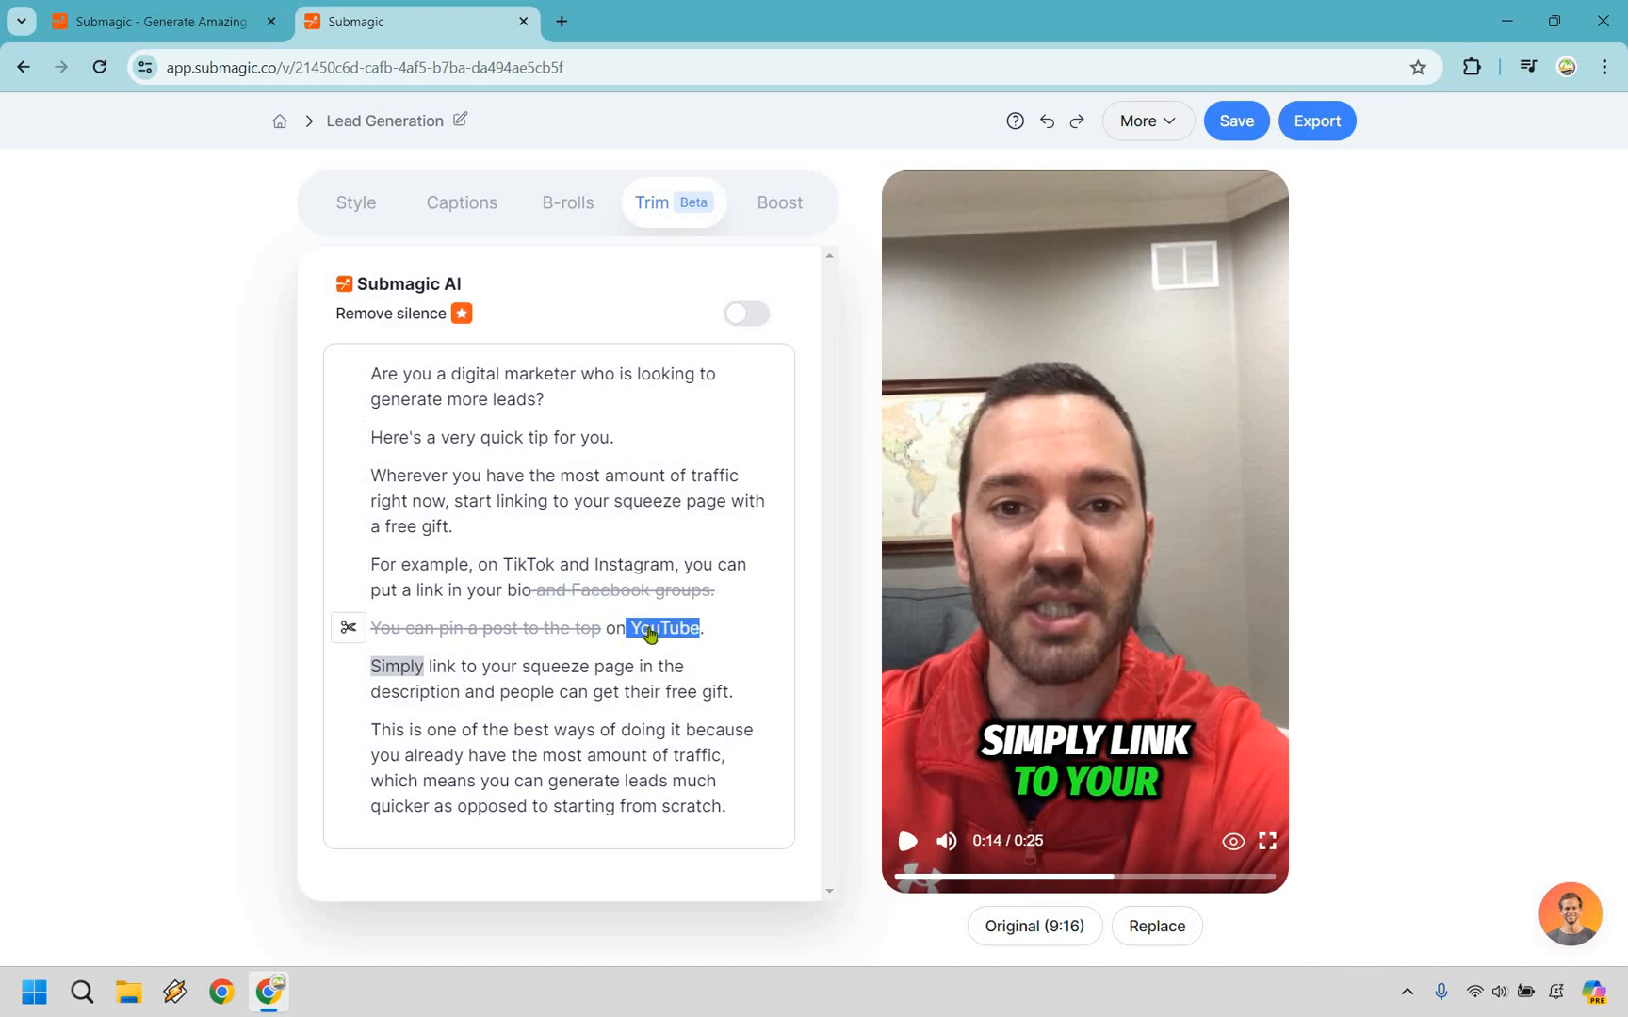
mouse_move(642, 603)
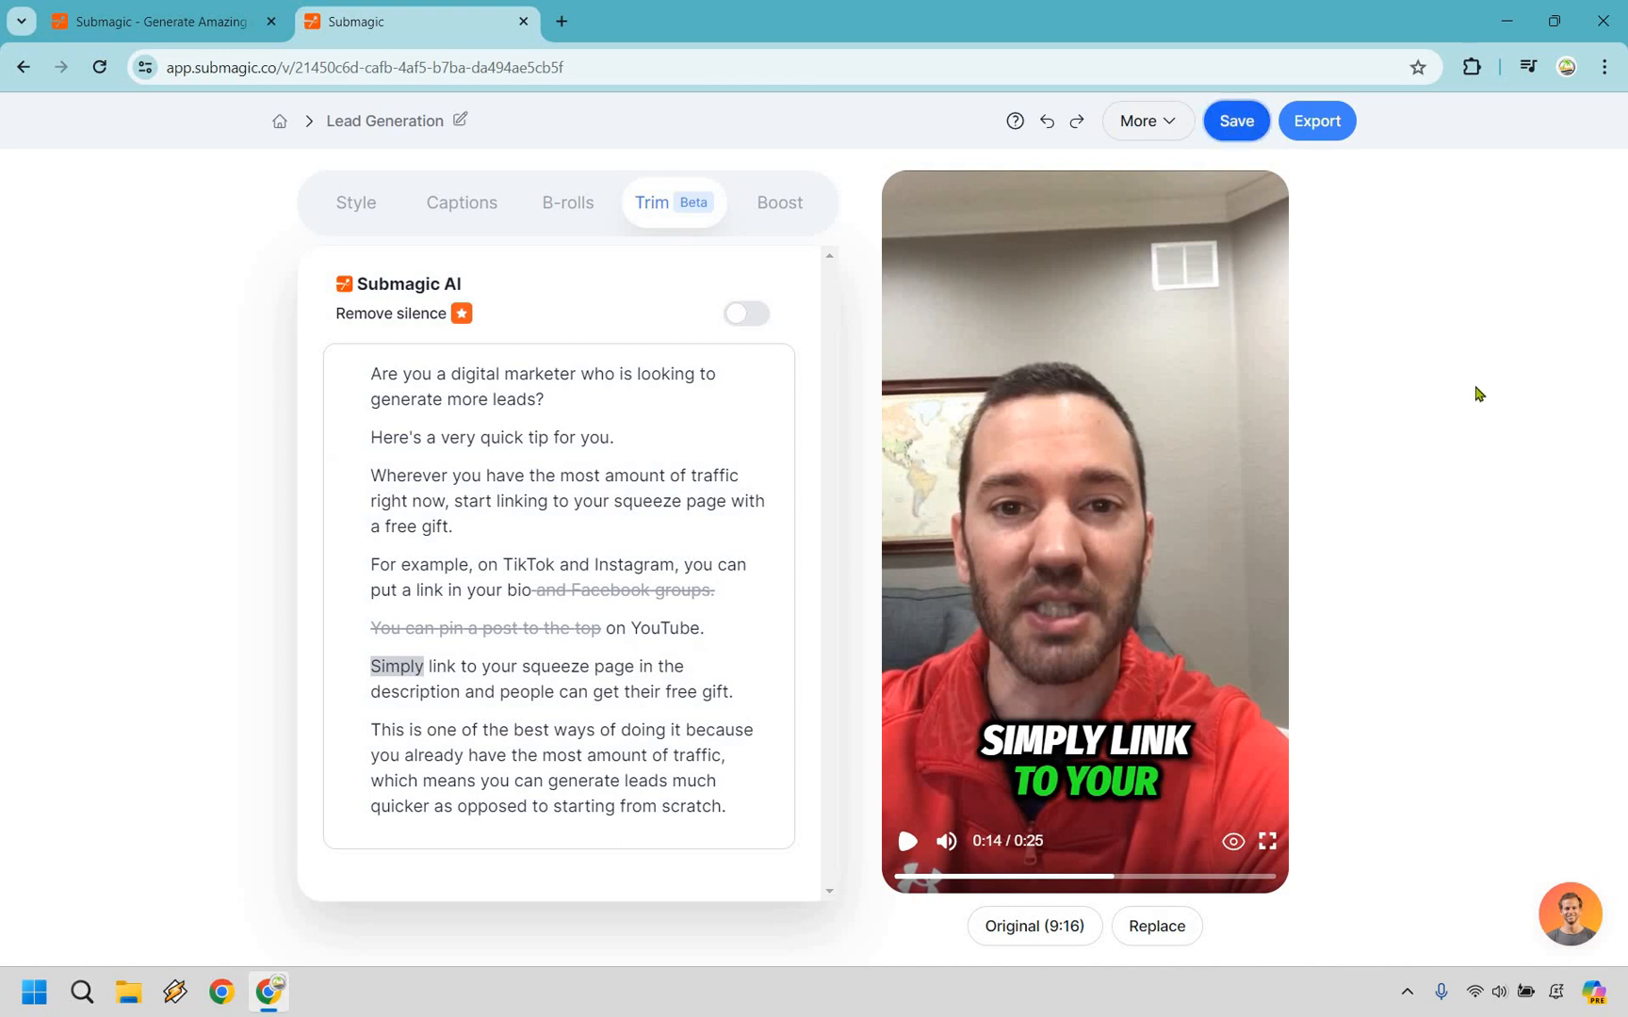
Save the trimmed 25-second Lead Generation project
left_click(1236, 120)
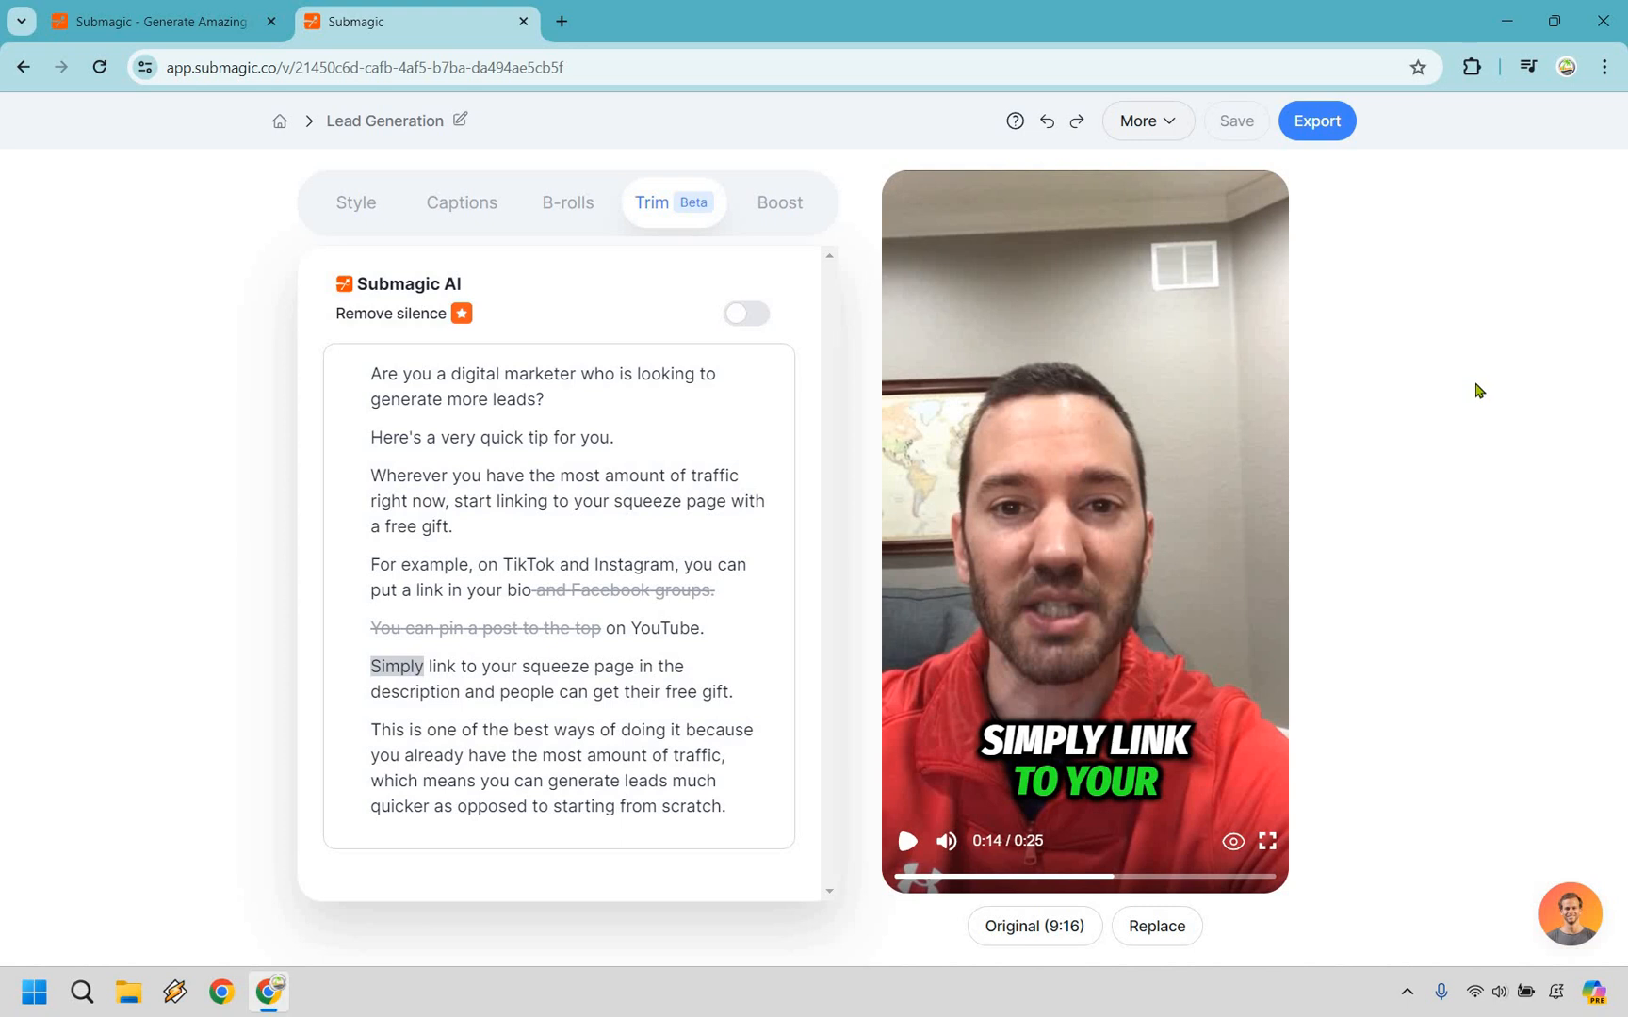
mouse_move(1548, 470)
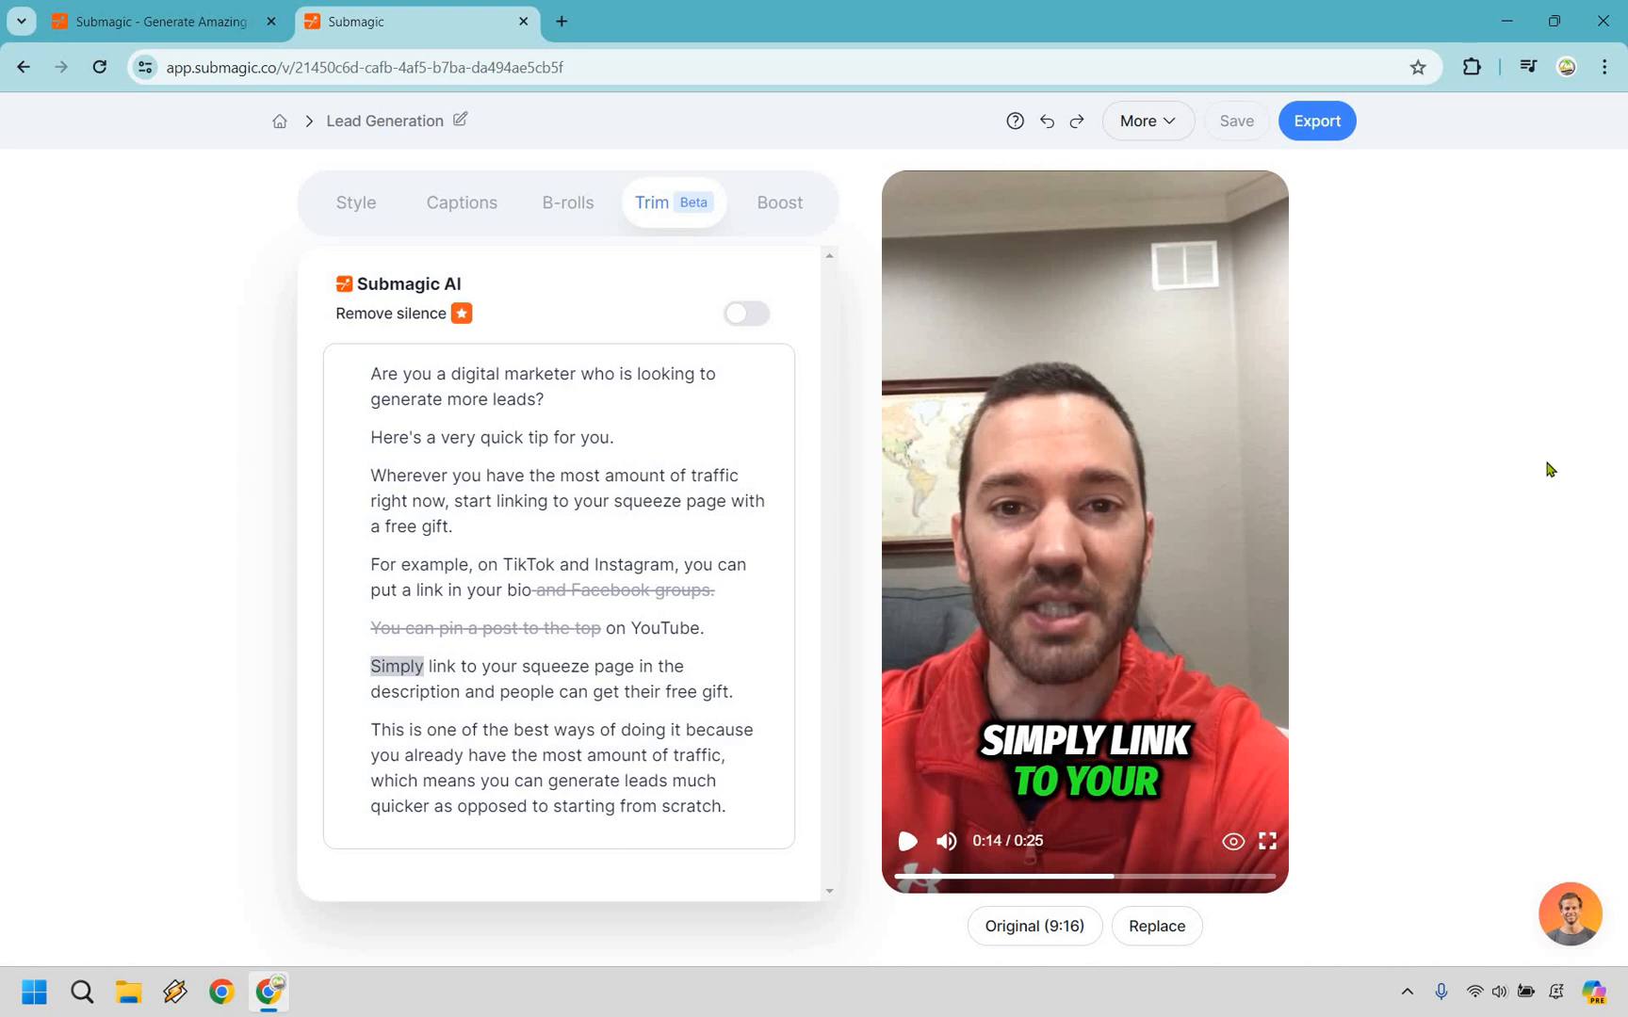
mouse_move(1250, 558)
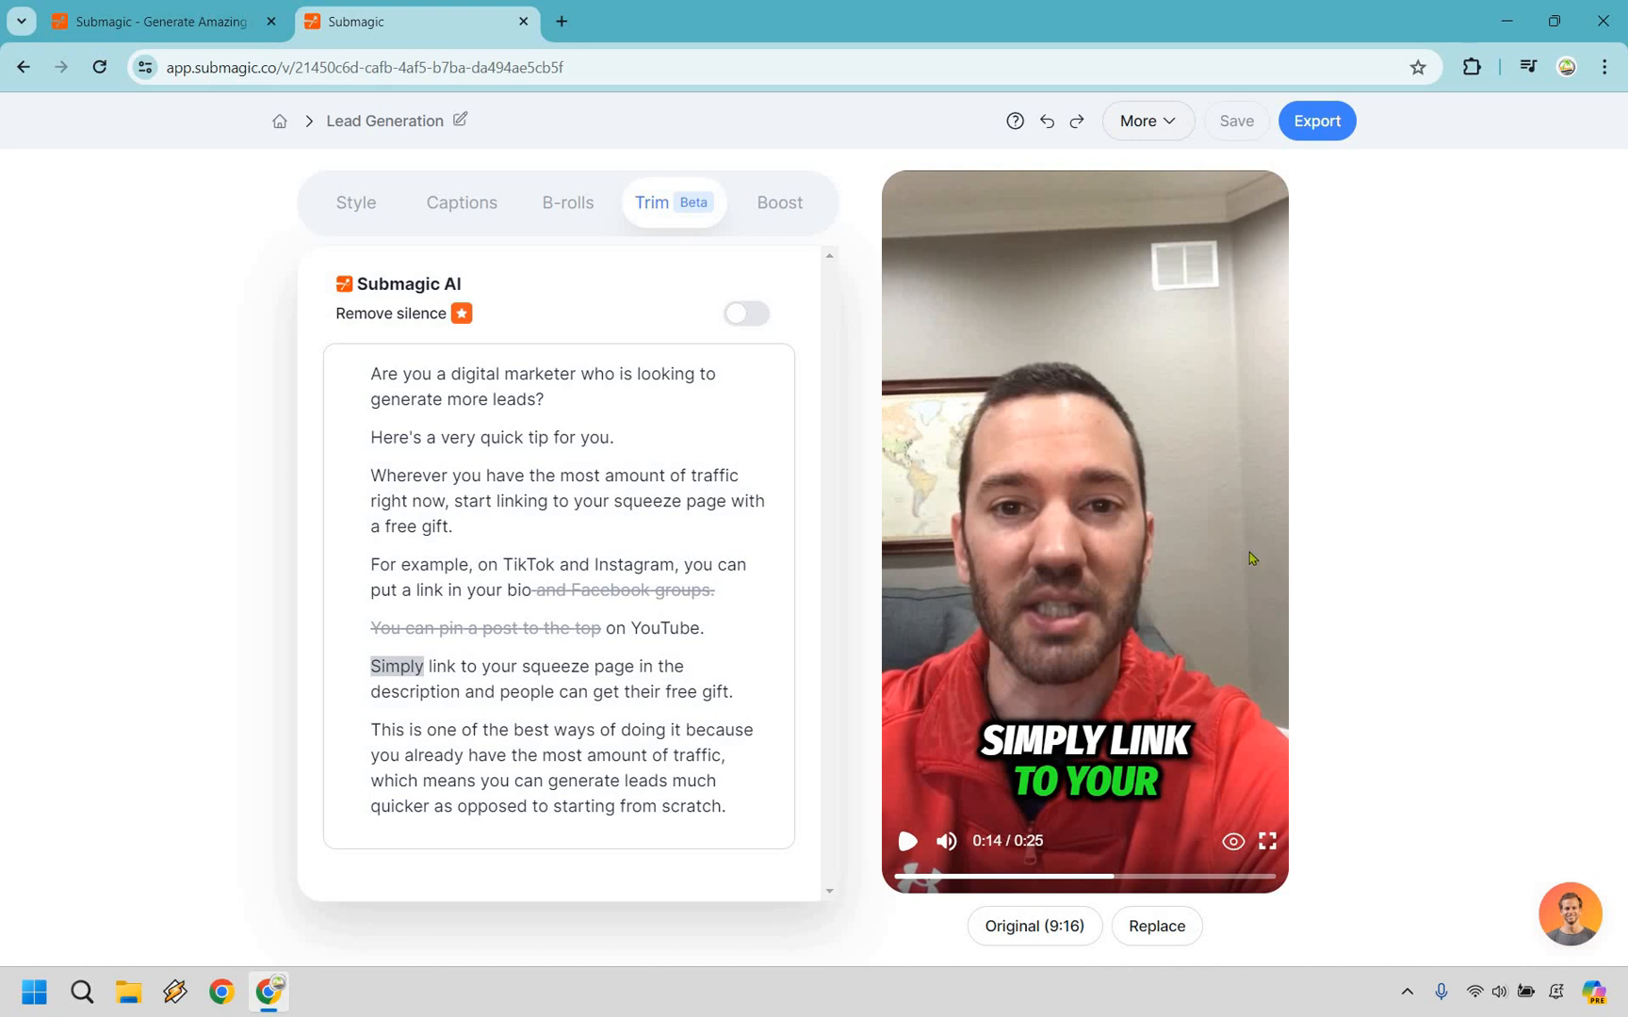
mouse_move(942, 370)
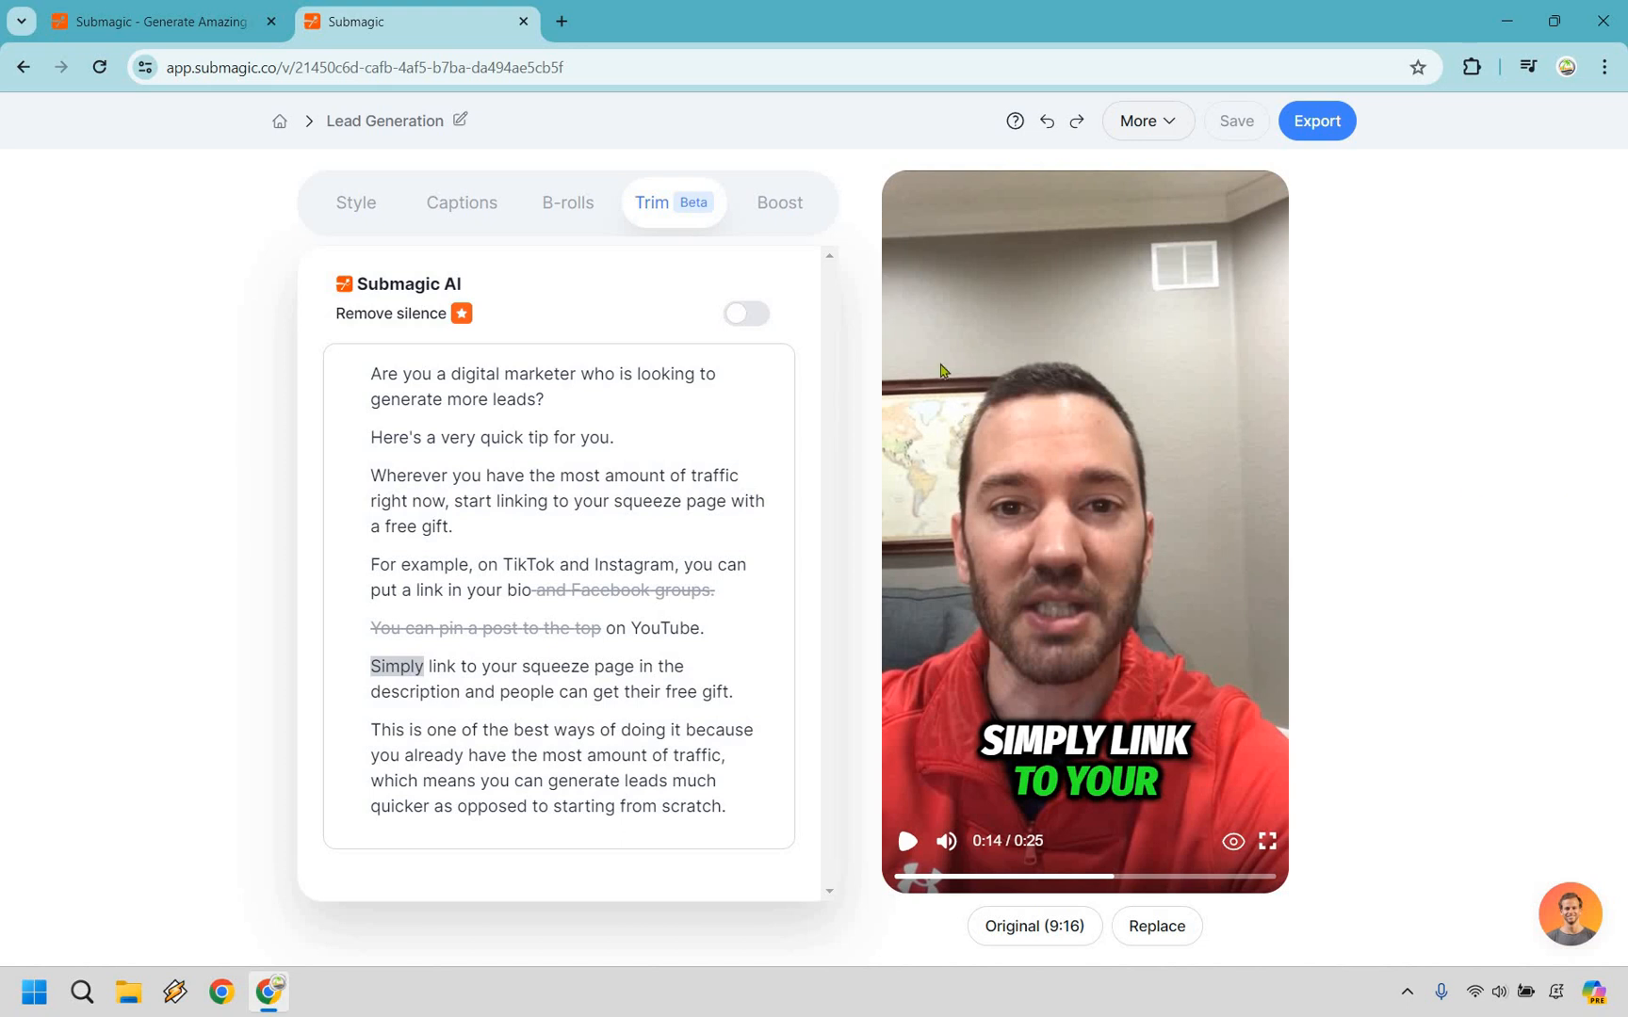
mouse_move(1570, 402)
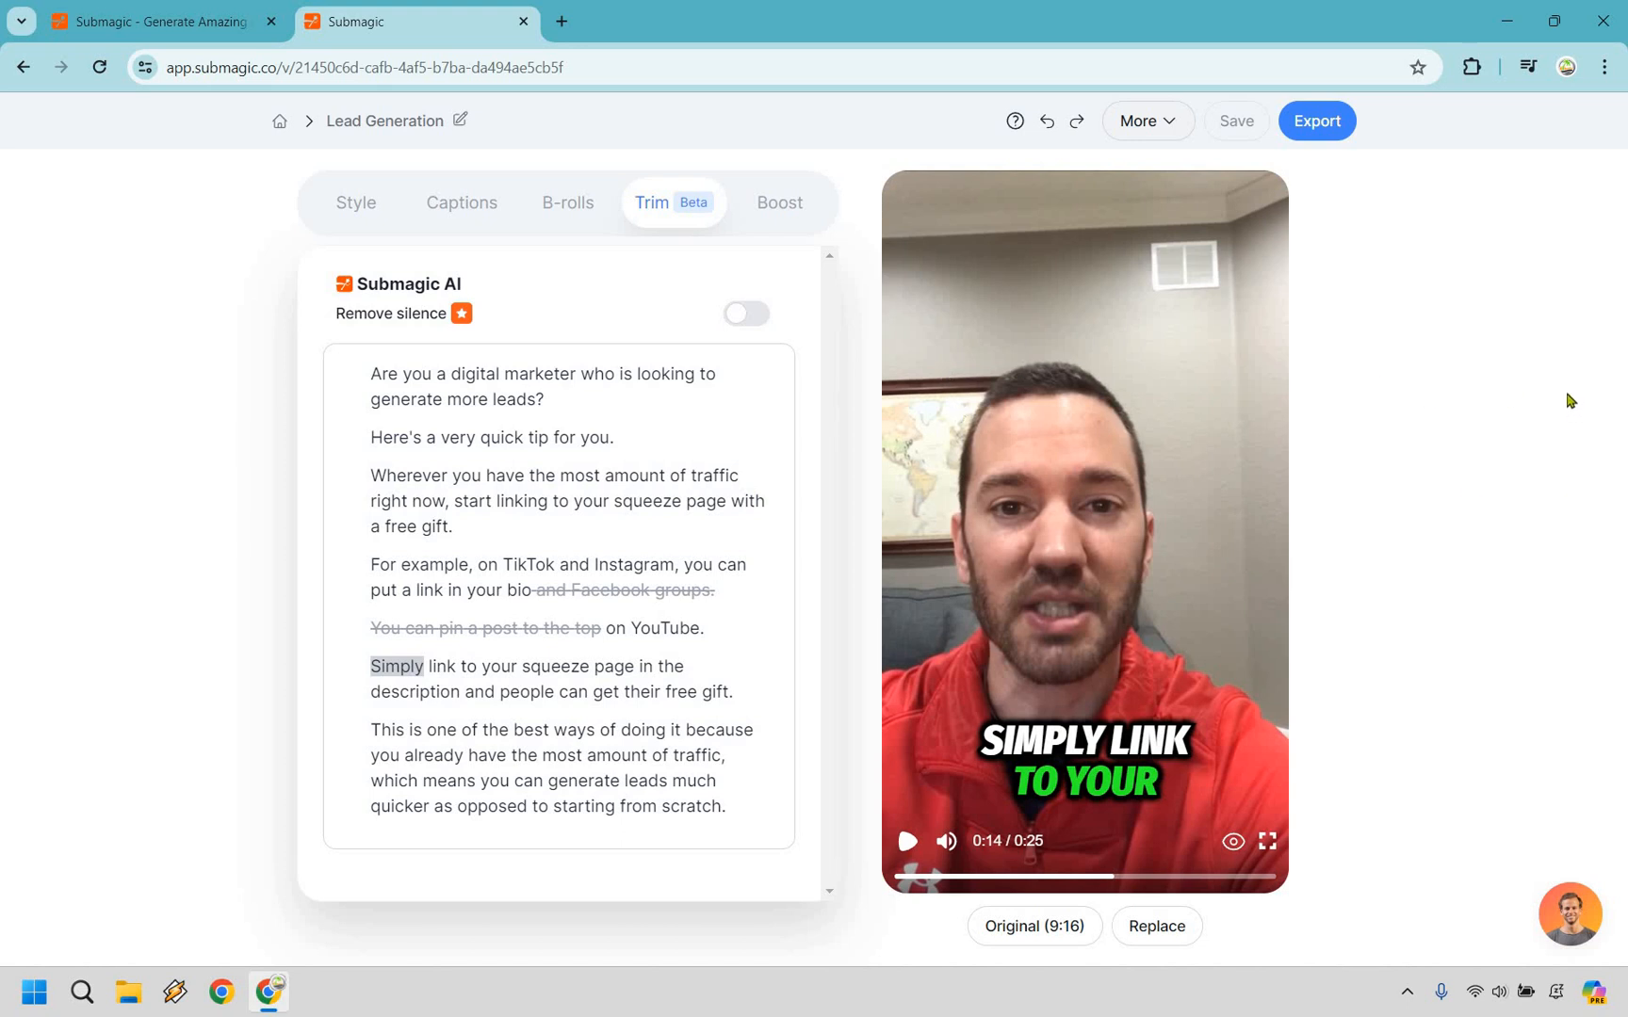
mouse_move(571, 199)
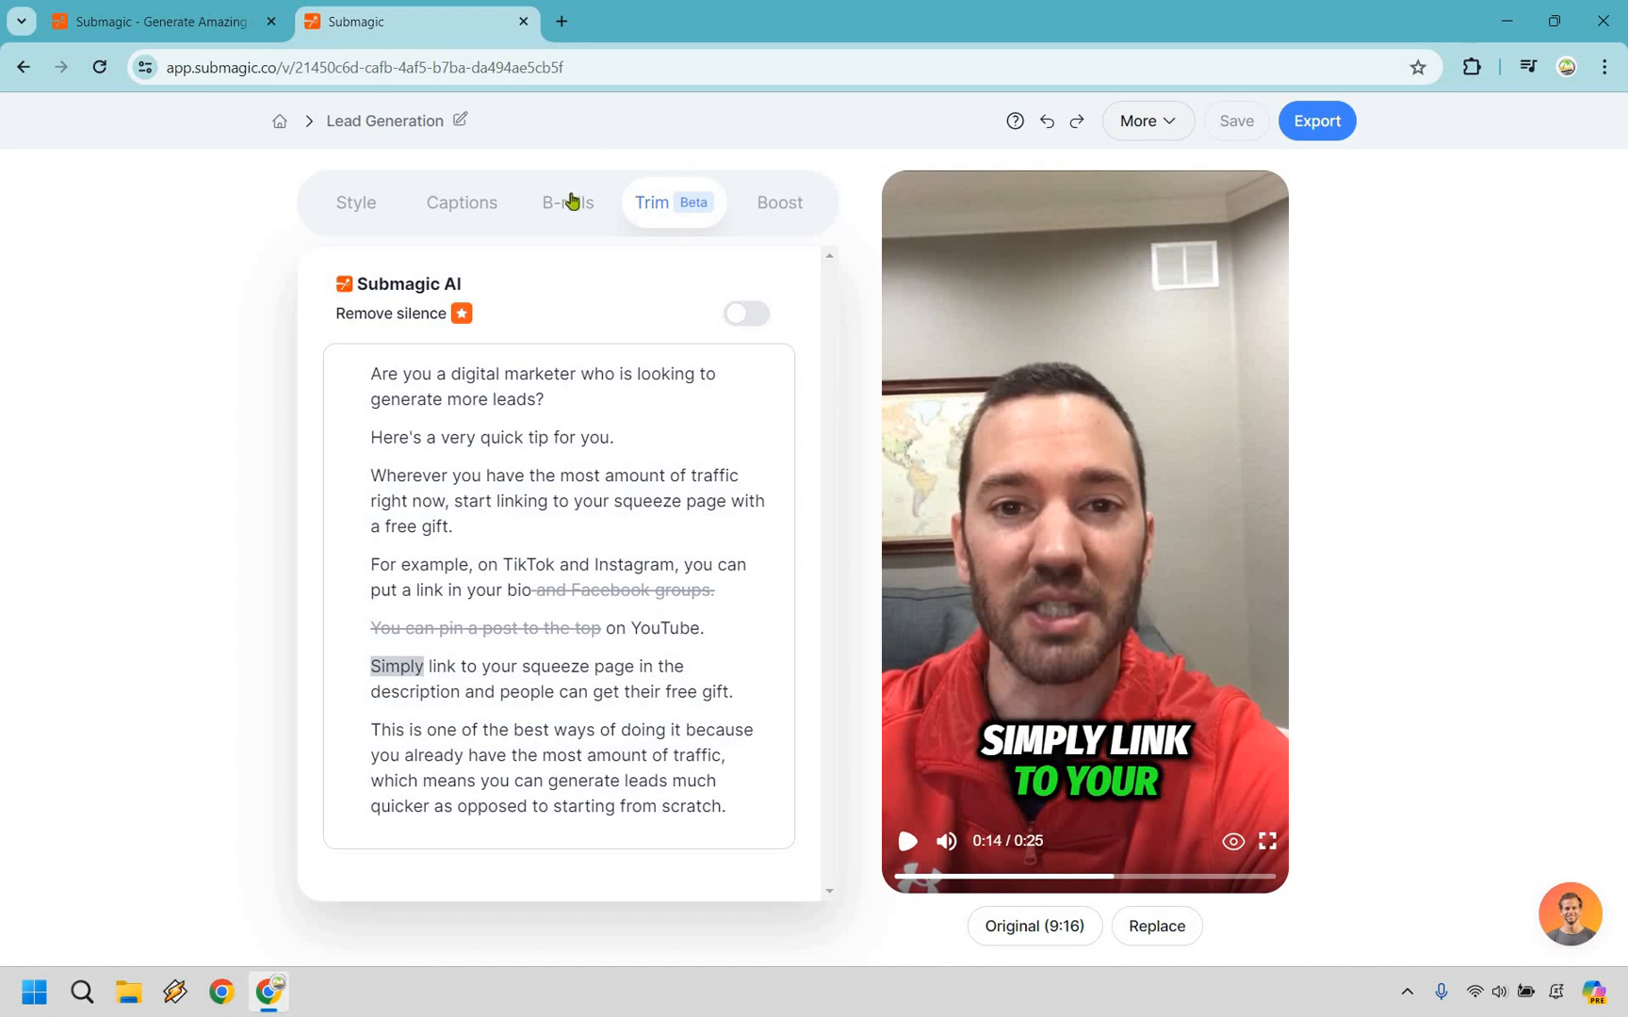
Show the B-roll transcript lines and open the search menu on the word 'tip'
left_click(567, 203)
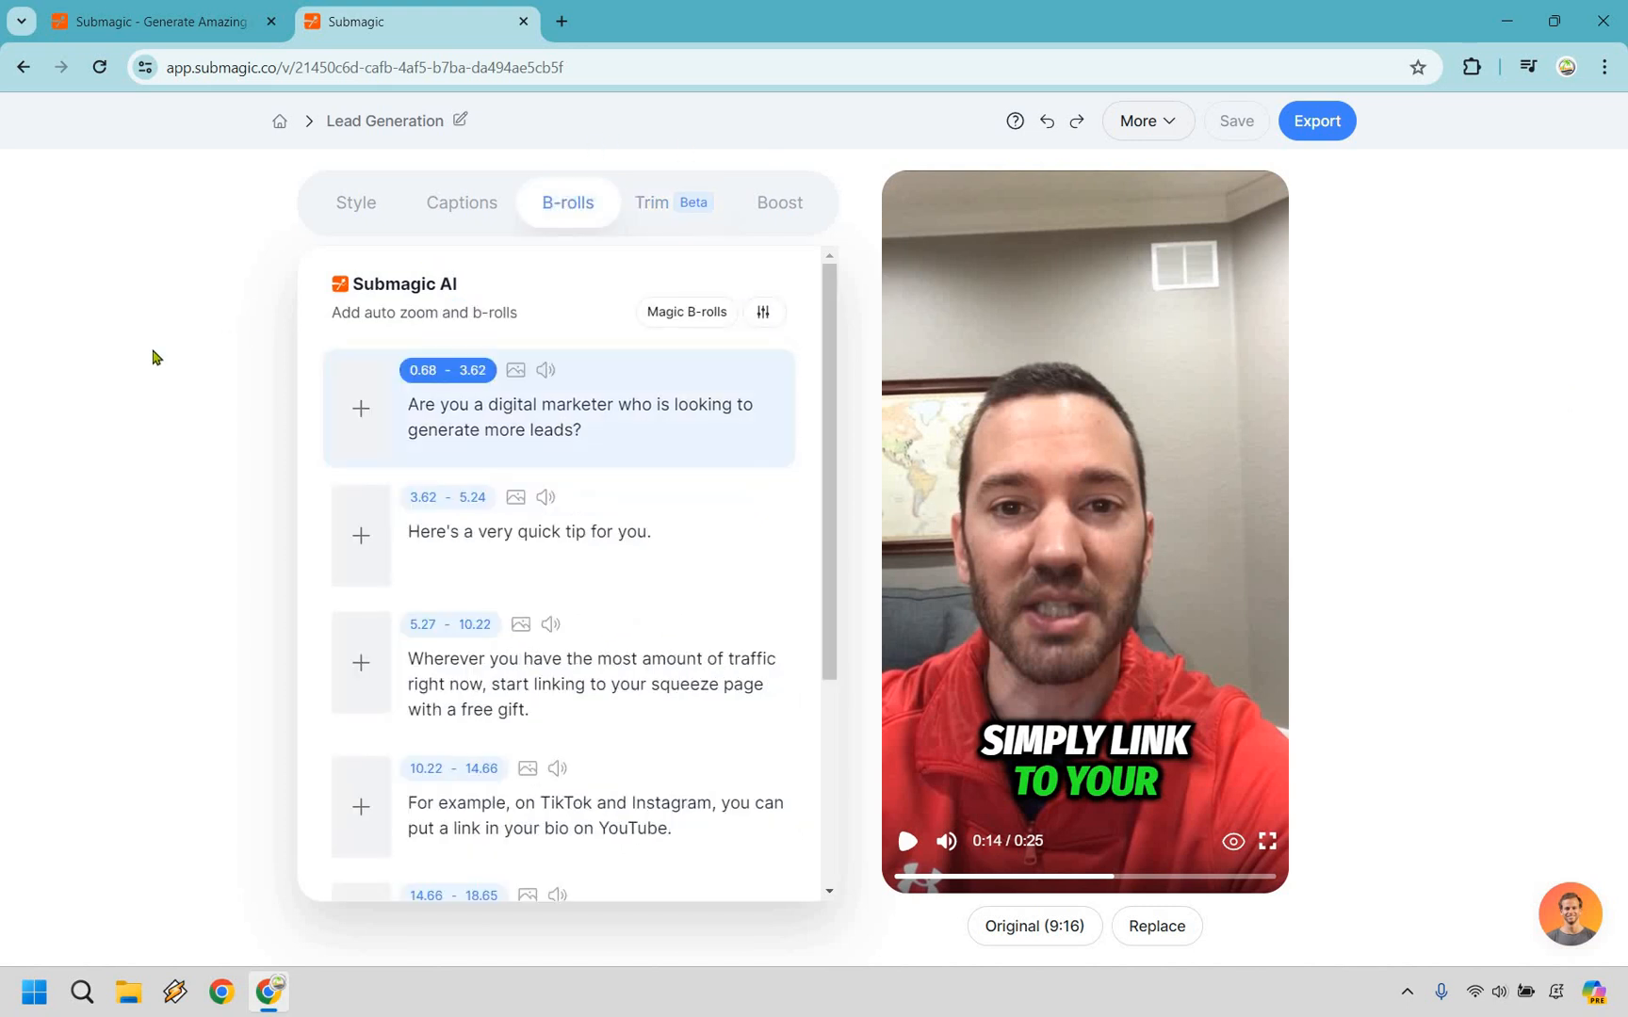
mouse_move(819, 417)
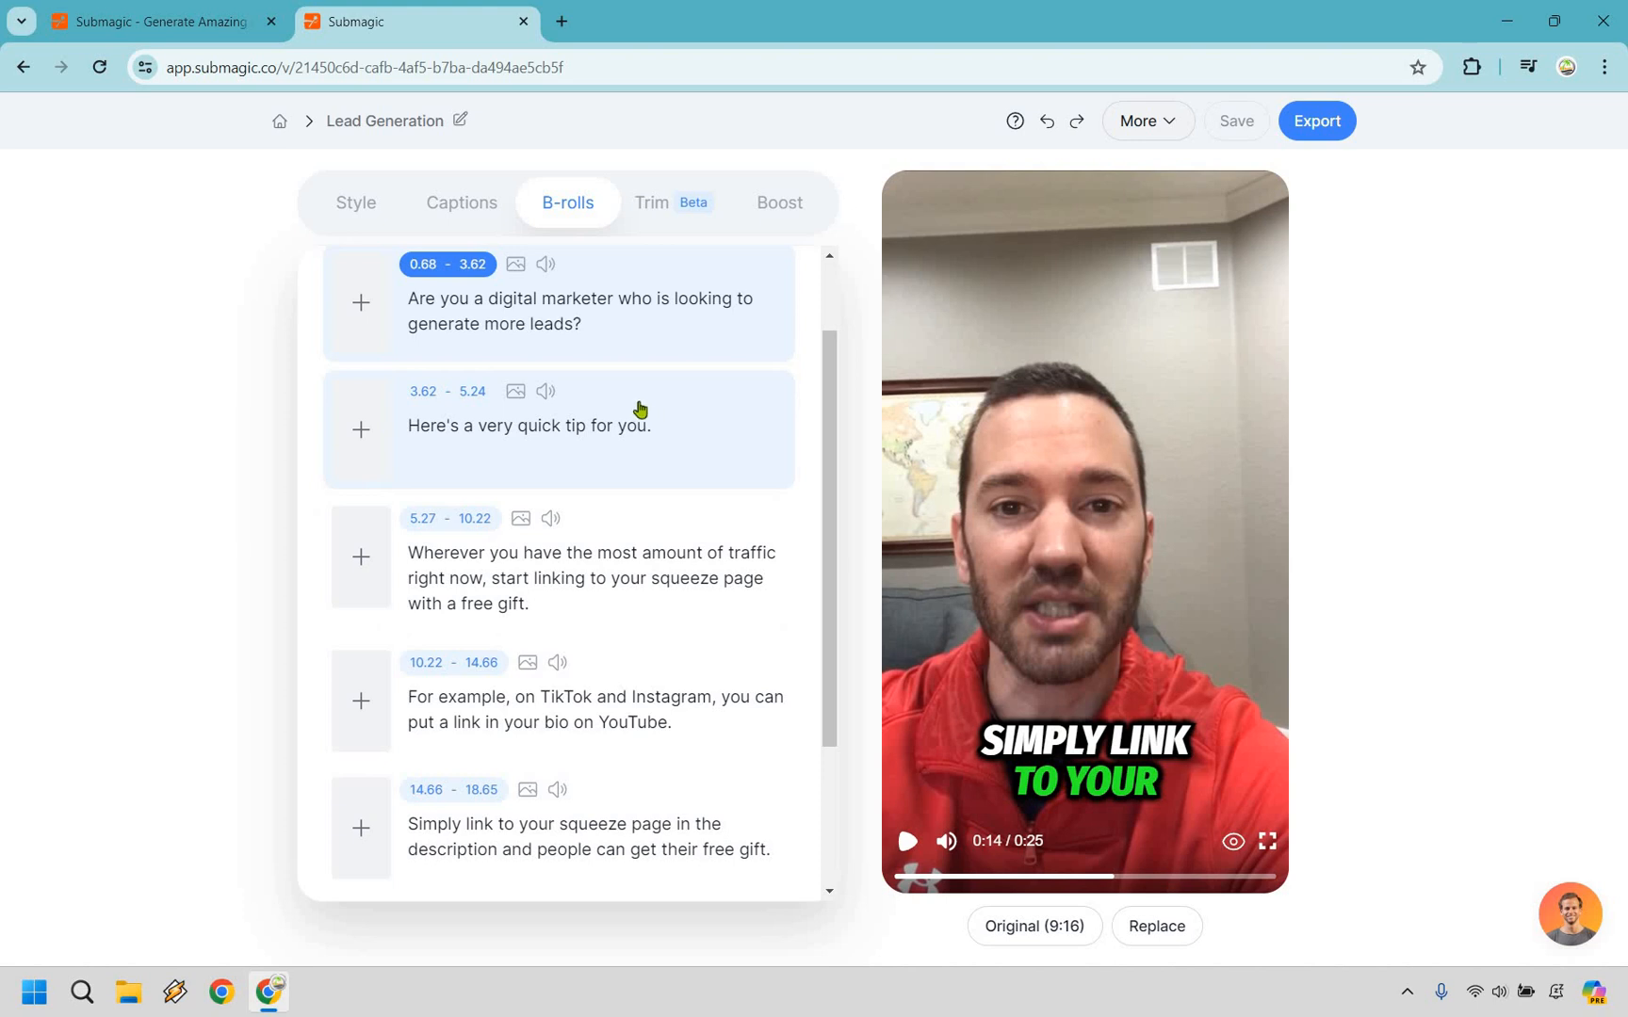
scroll("down", 3)
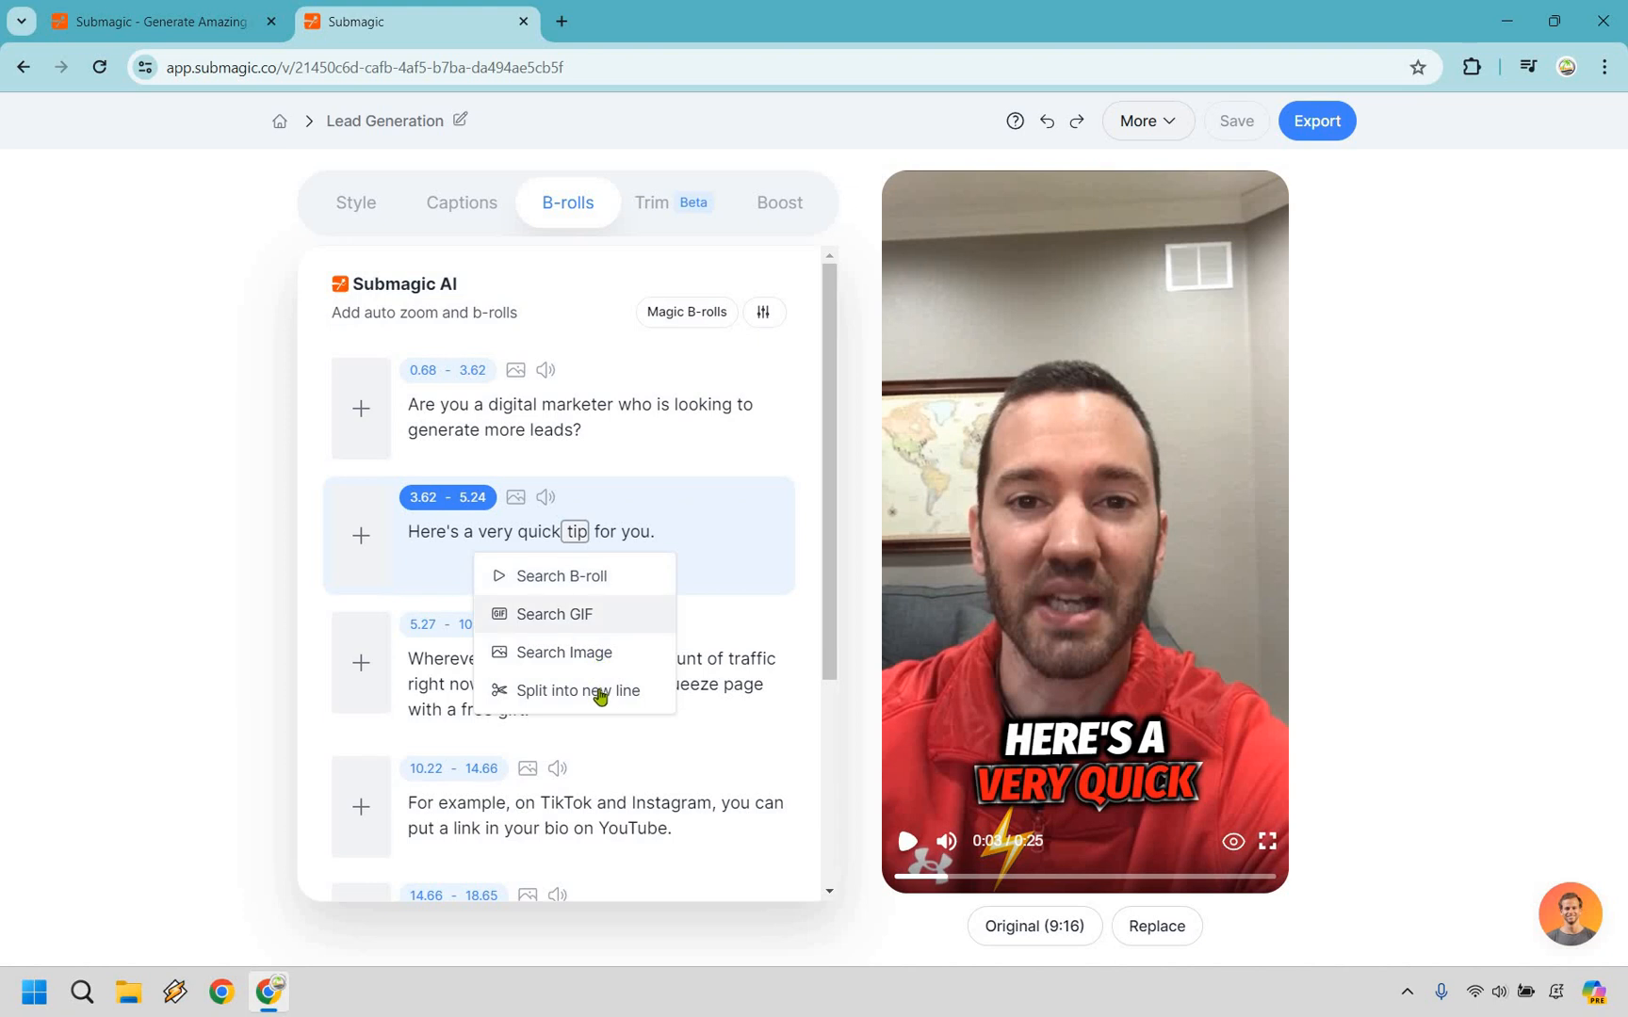
mouse_move(600, 587)
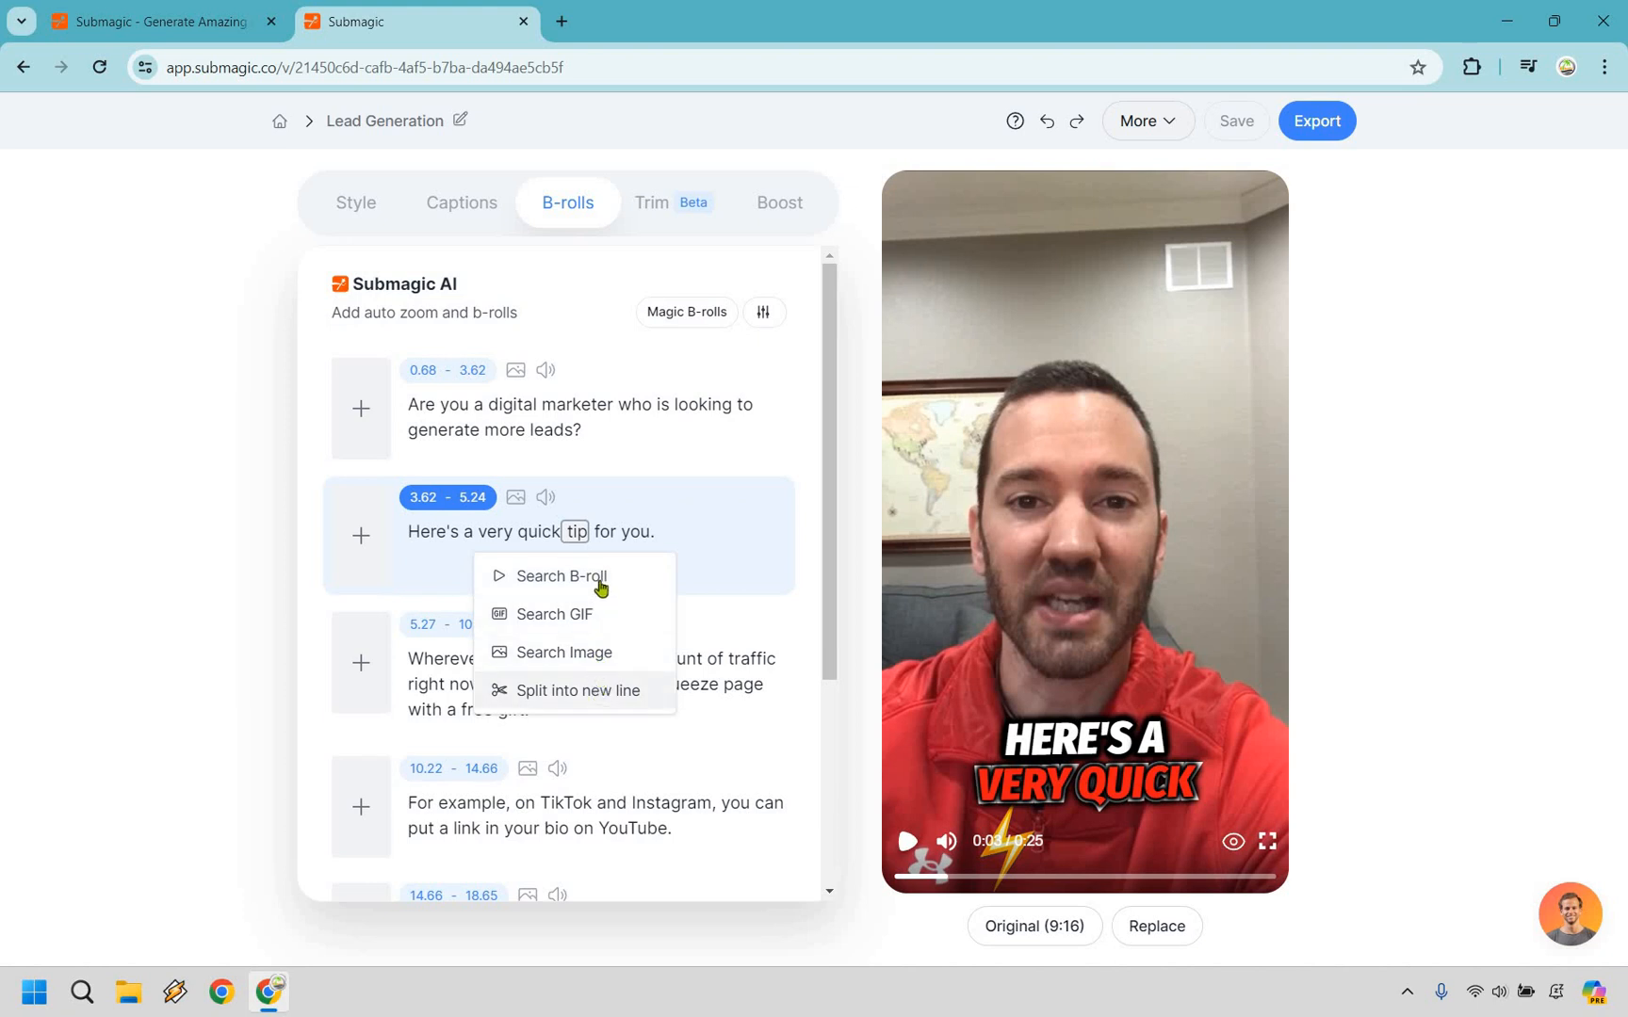
Search stock B-roll for 'tip' and pick the two-business-people-with-tablet clip
left_click(560, 576)
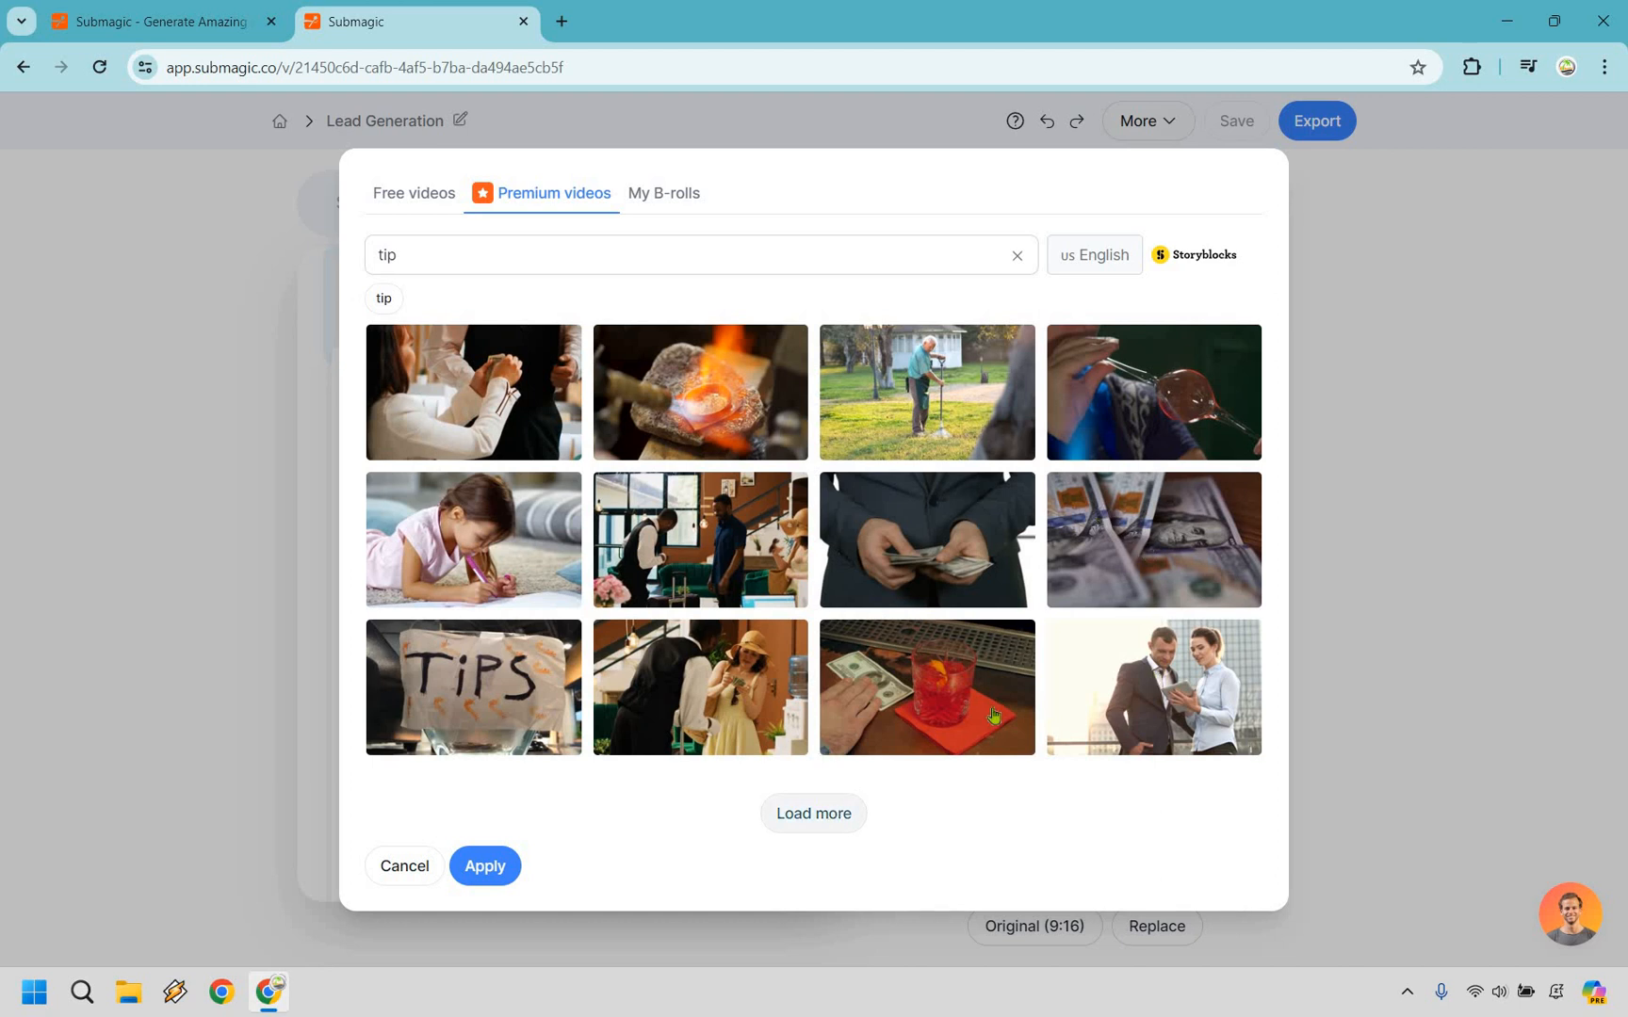
mouse_move(1177, 698)
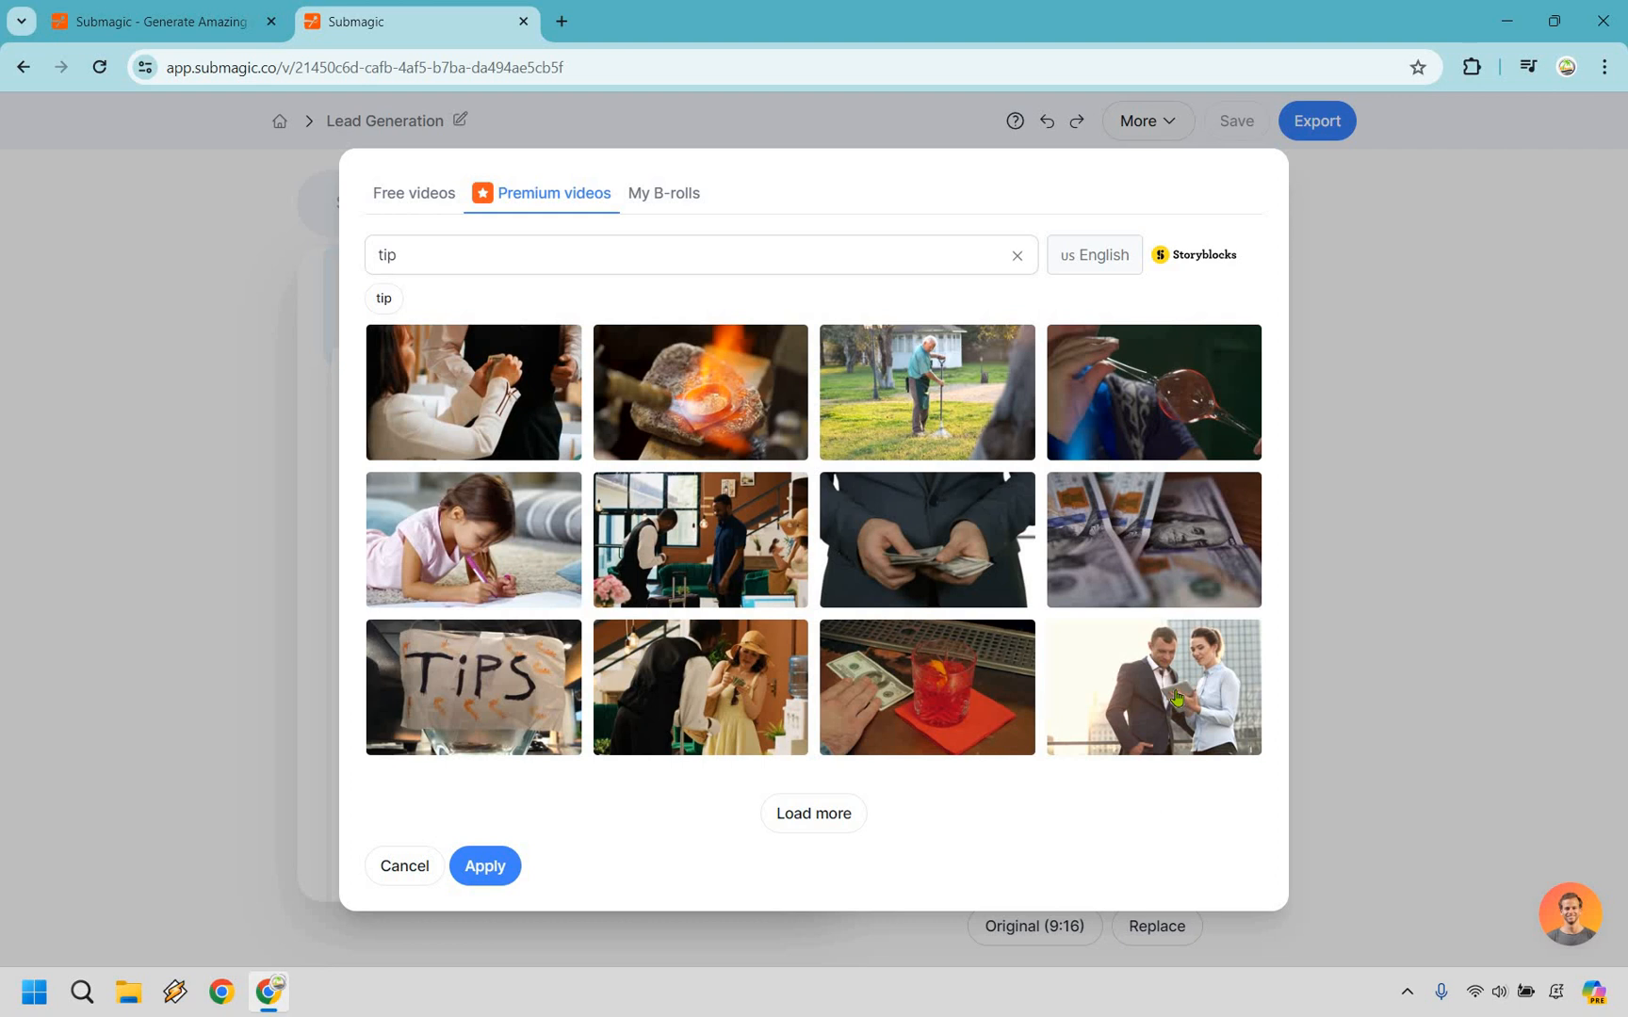
left_click(1153, 687)
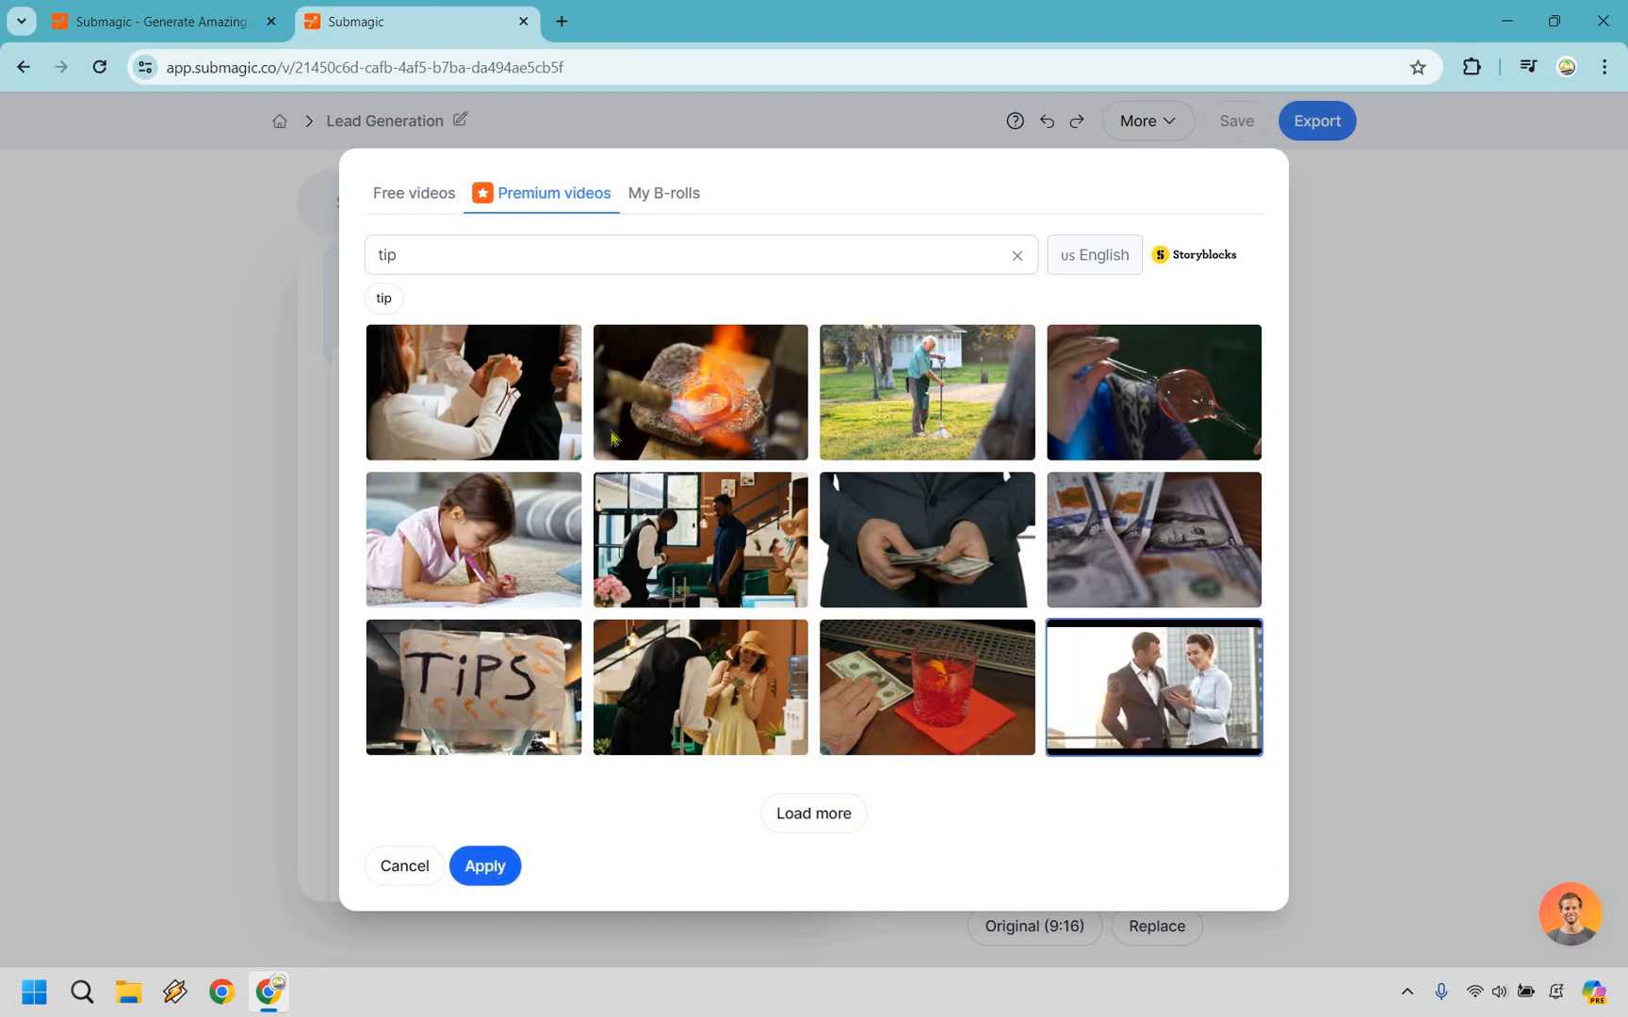
Add the business-people clip, nudge its framing right, and apply it with a Film burn transition
left_click(484, 865)
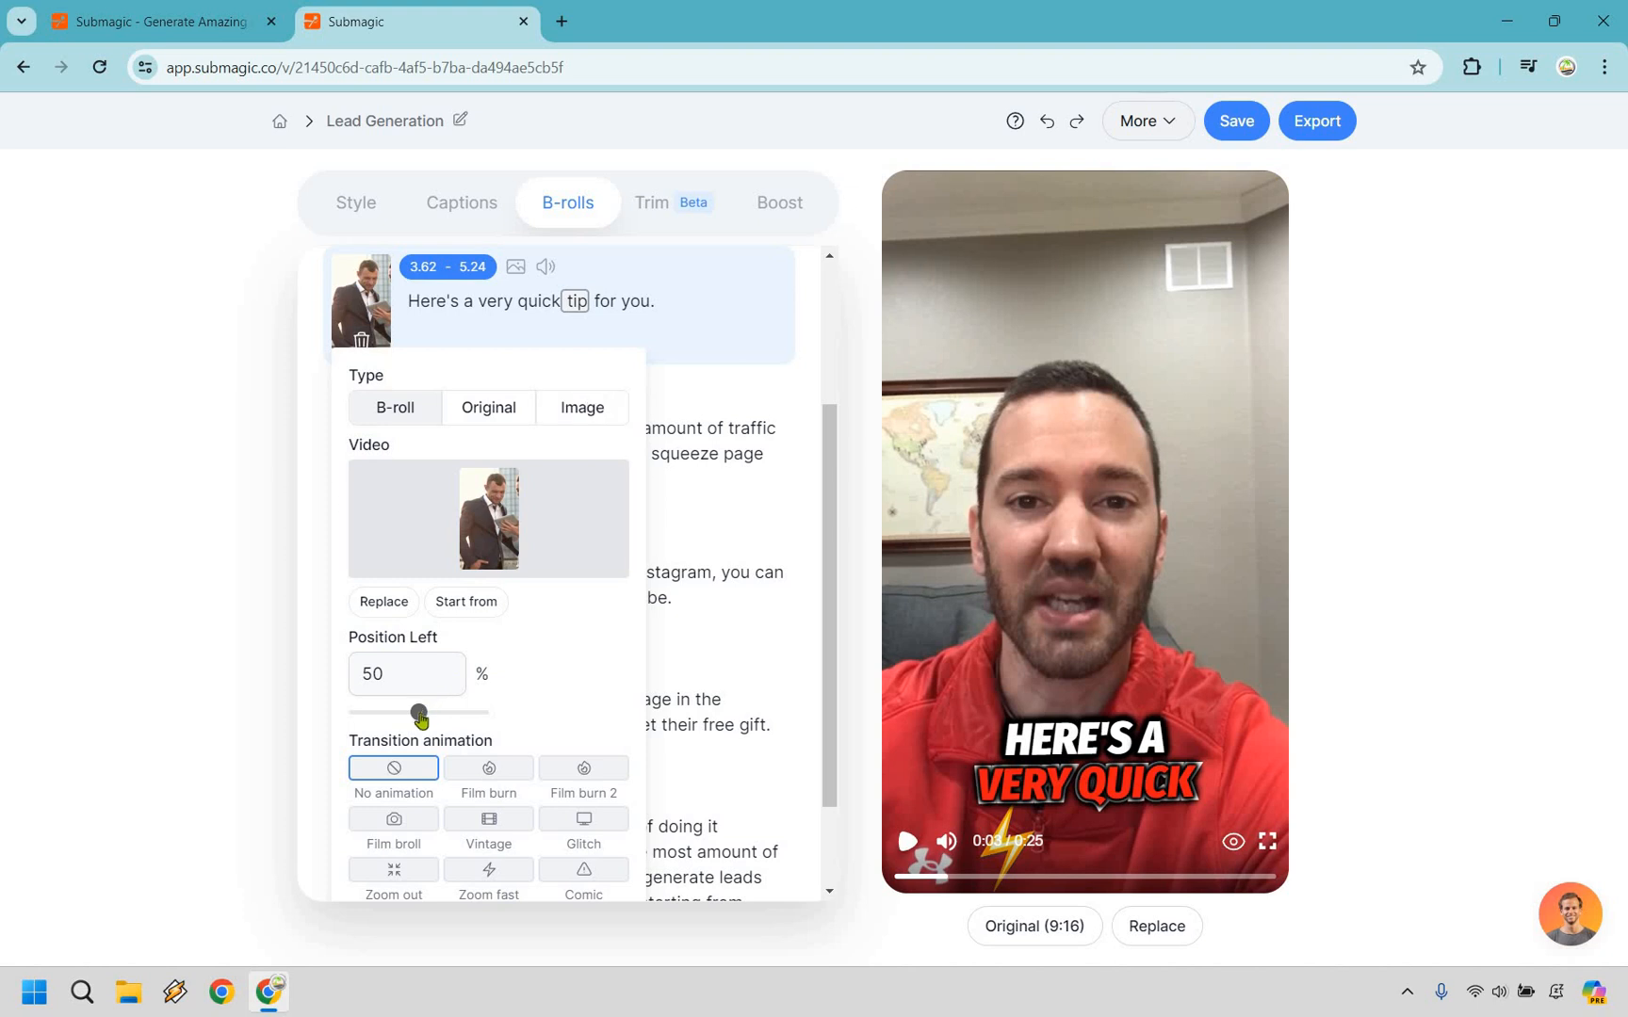
left_click_drag(417, 713, 439, 713)
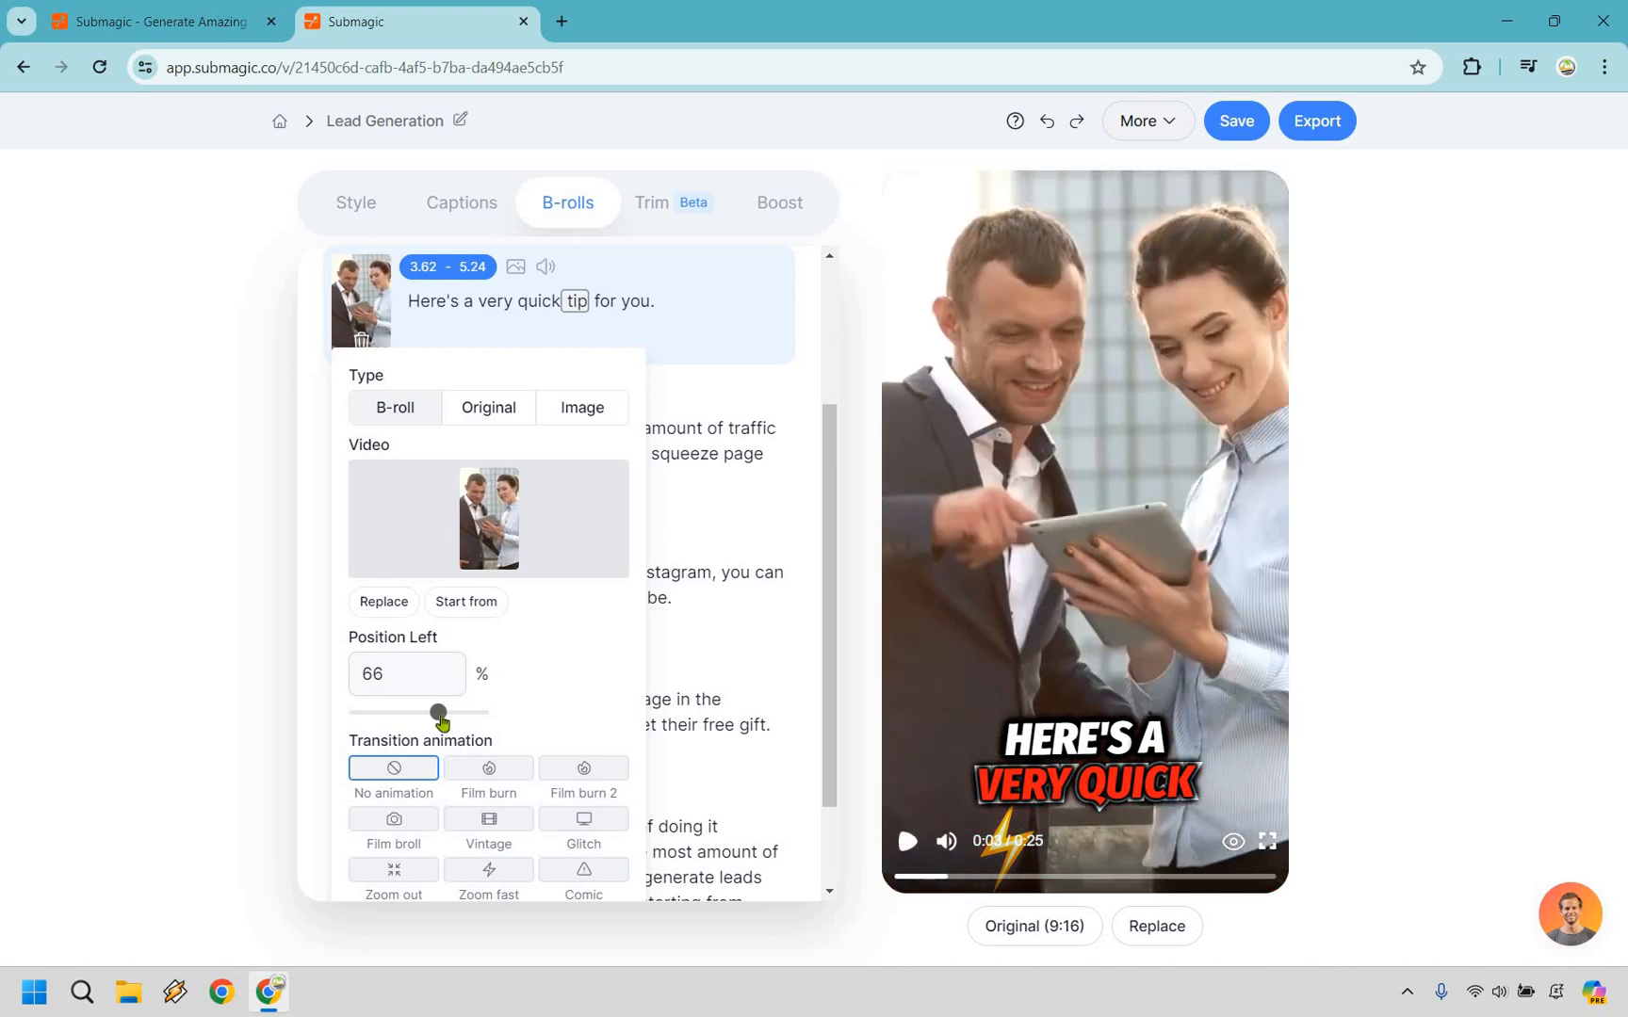
left_click_drag(437, 712, 442, 712)
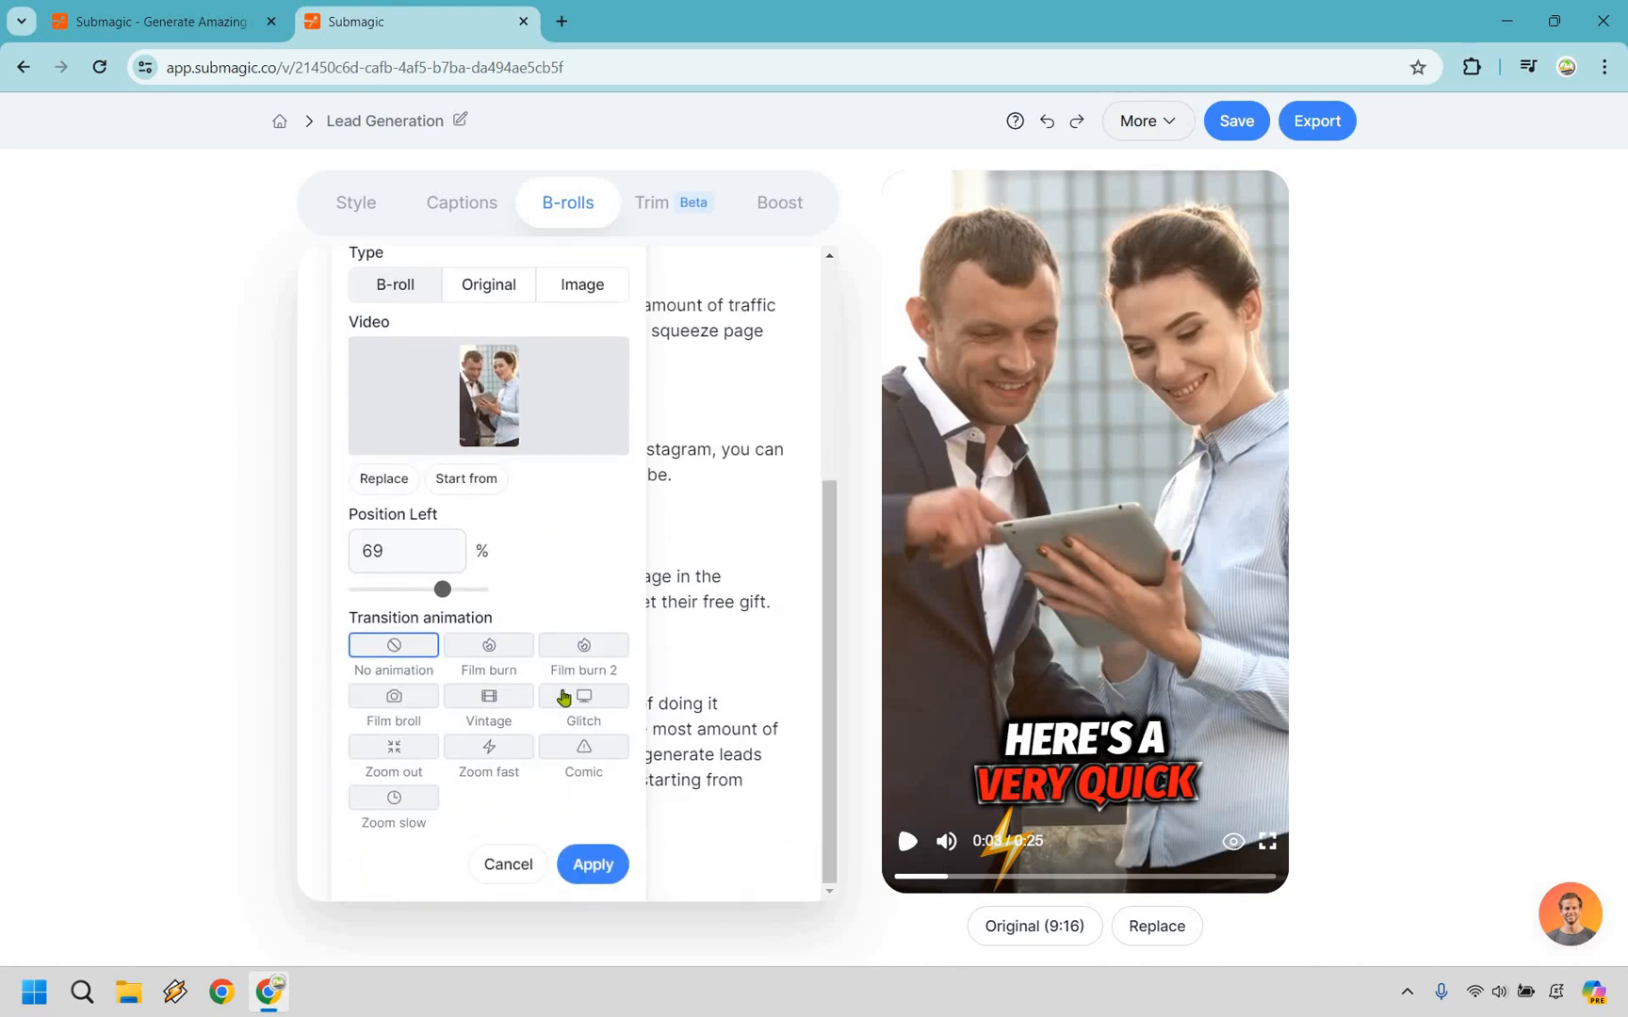
mouse_move(501, 653)
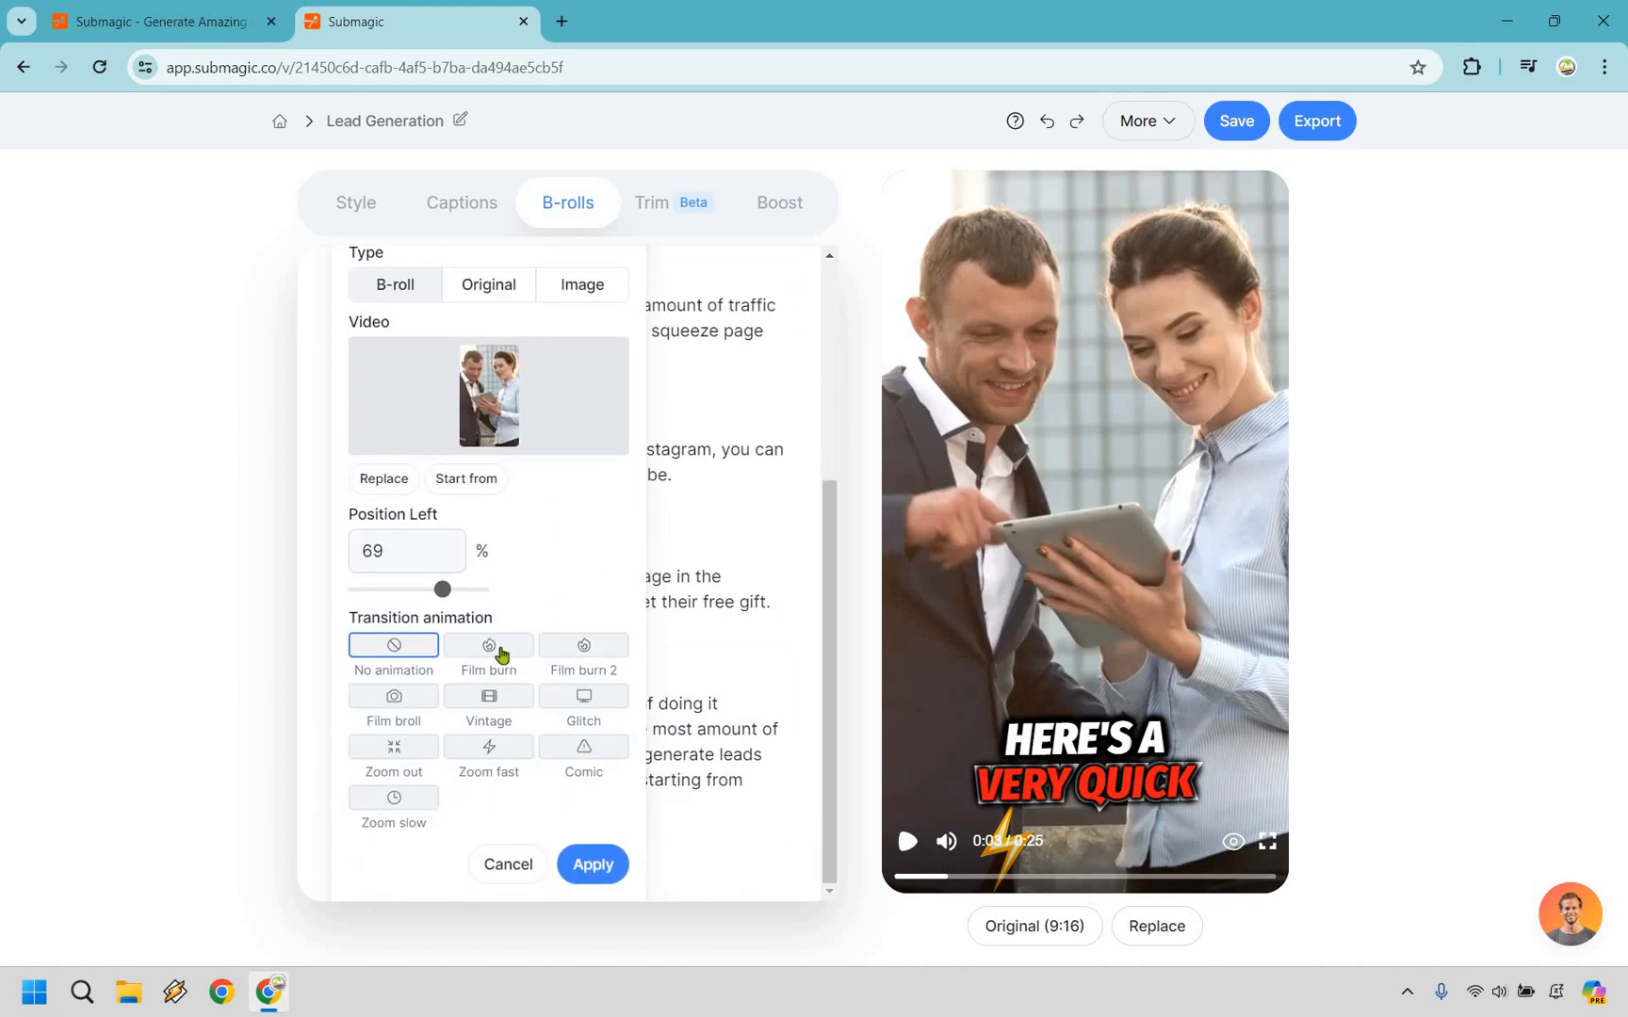
left_click(488, 644)
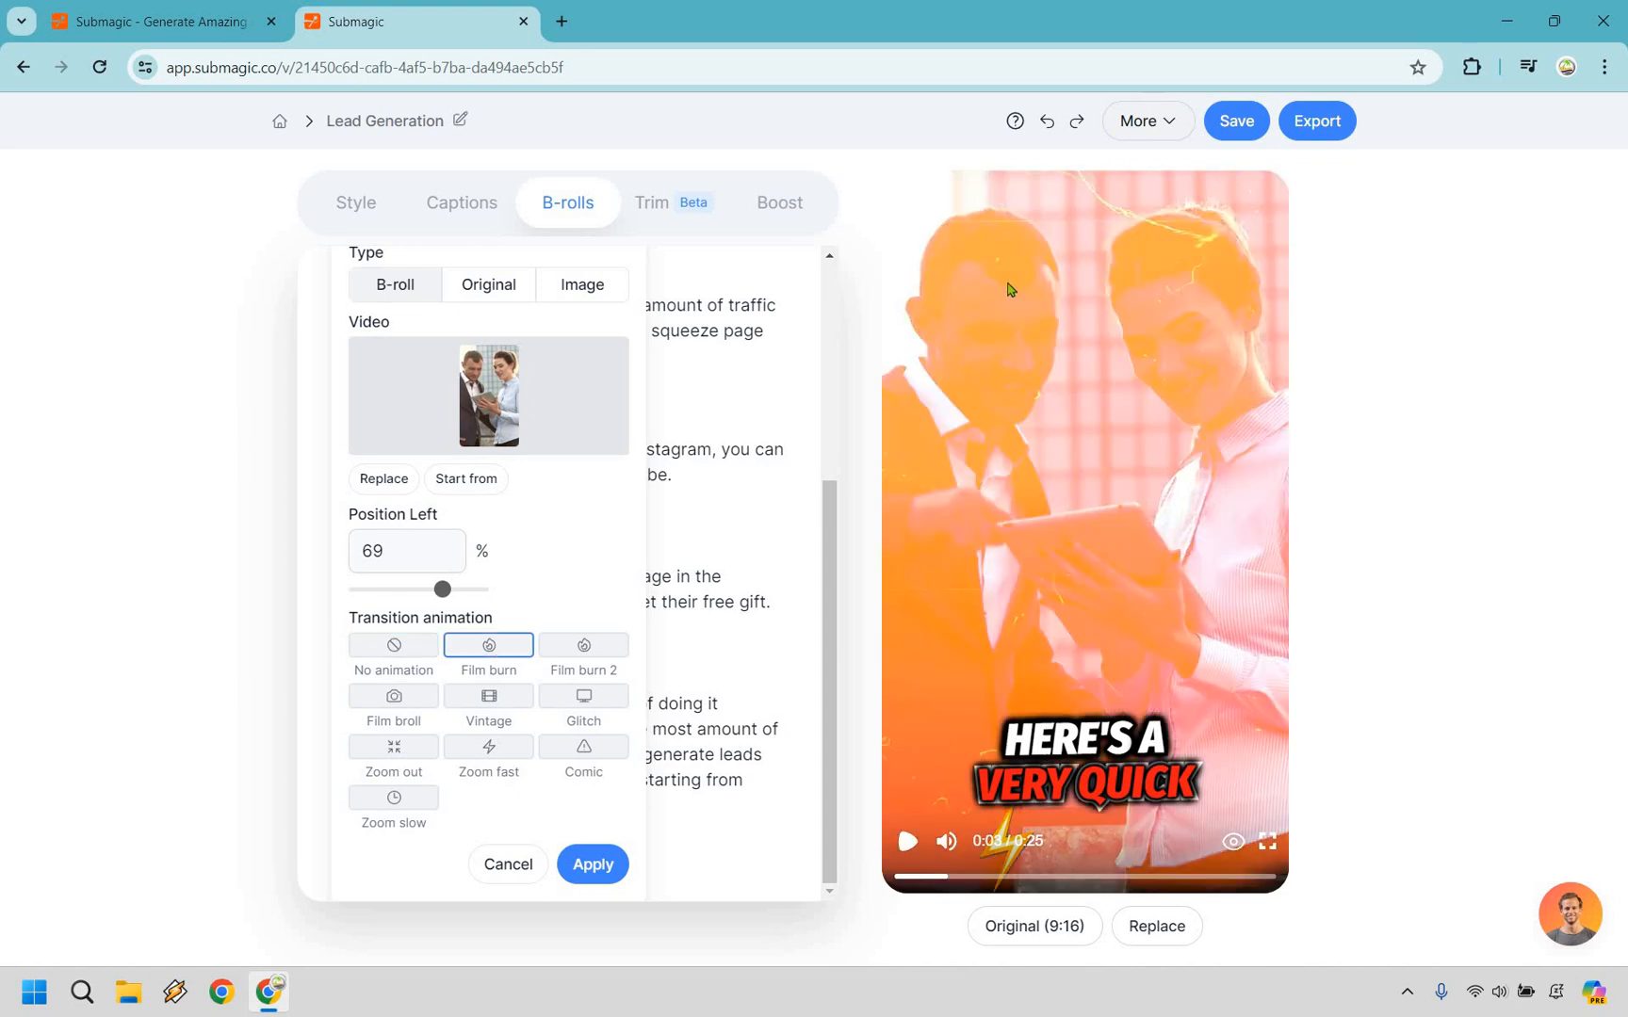
mouse_move(1085, 430)
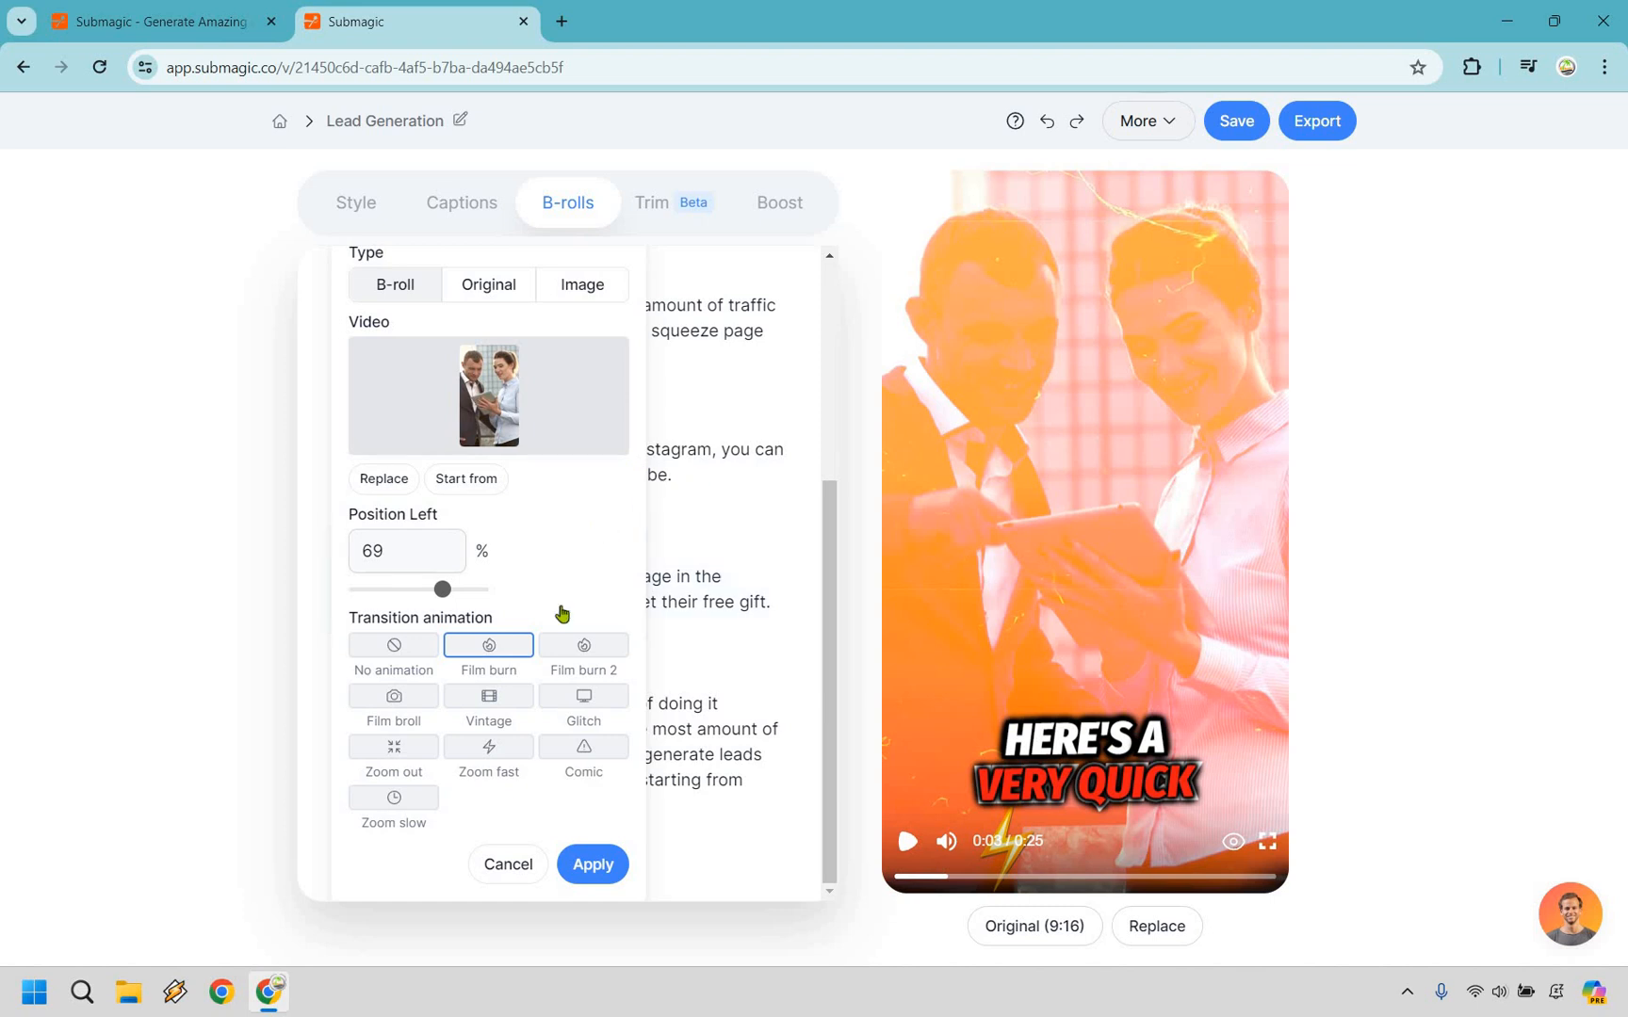
mouse_move(542, 668)
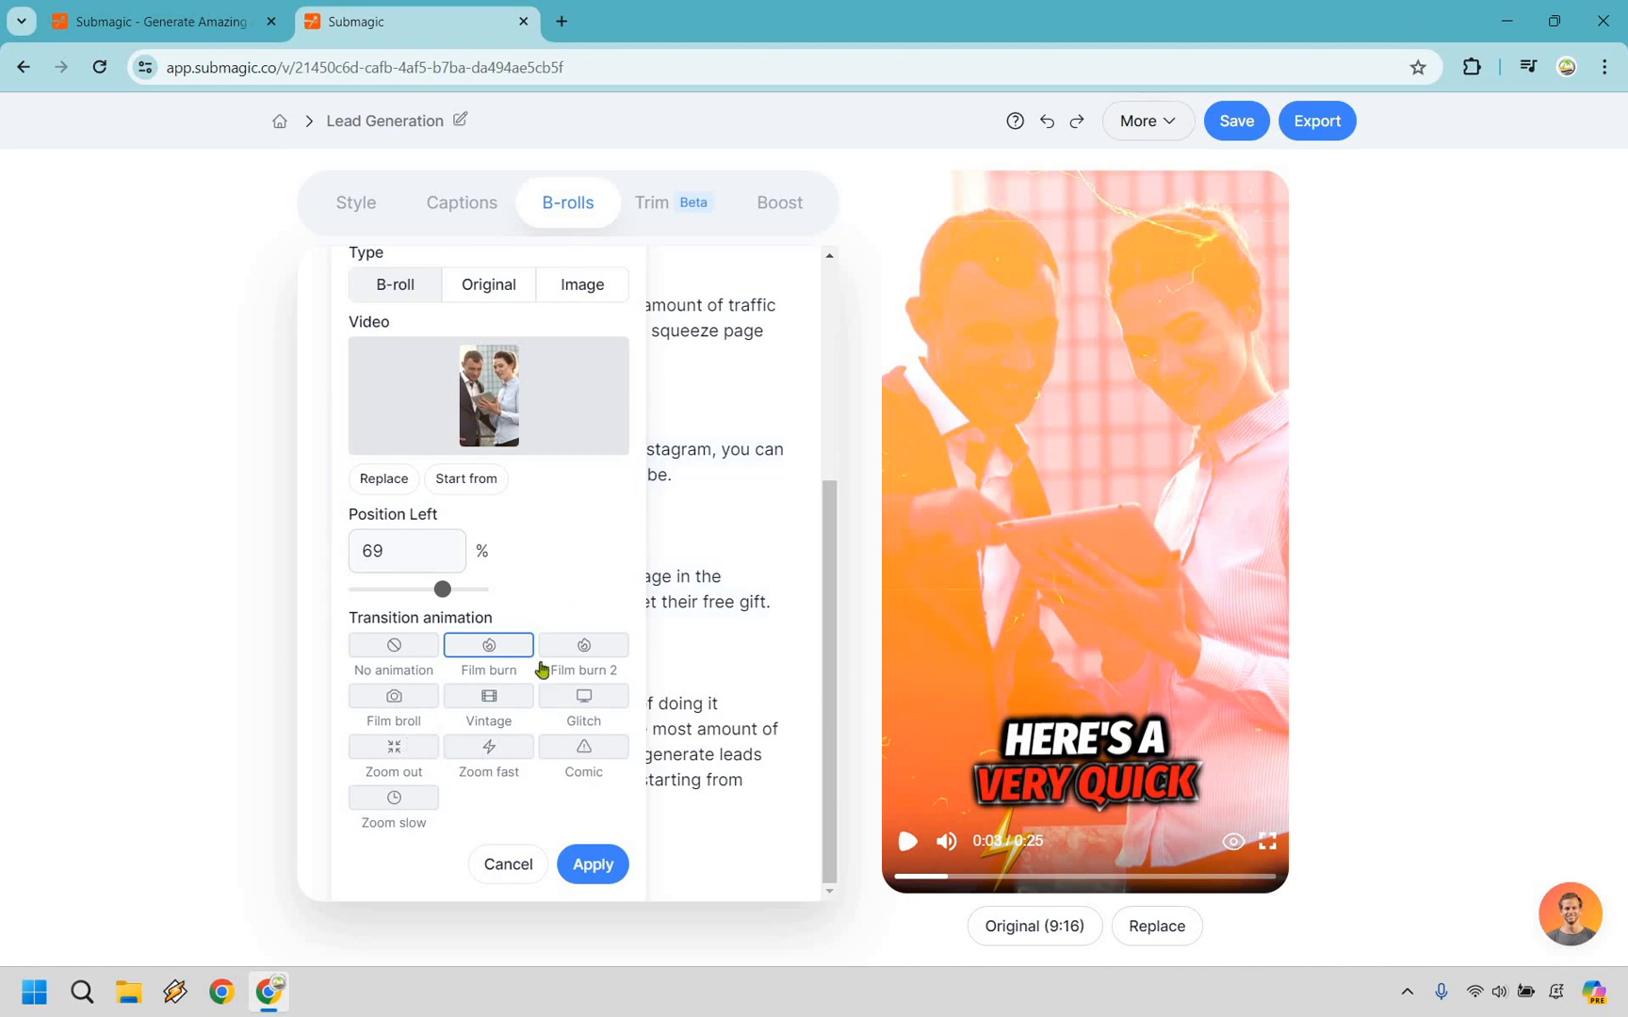
left_click(393, 646)
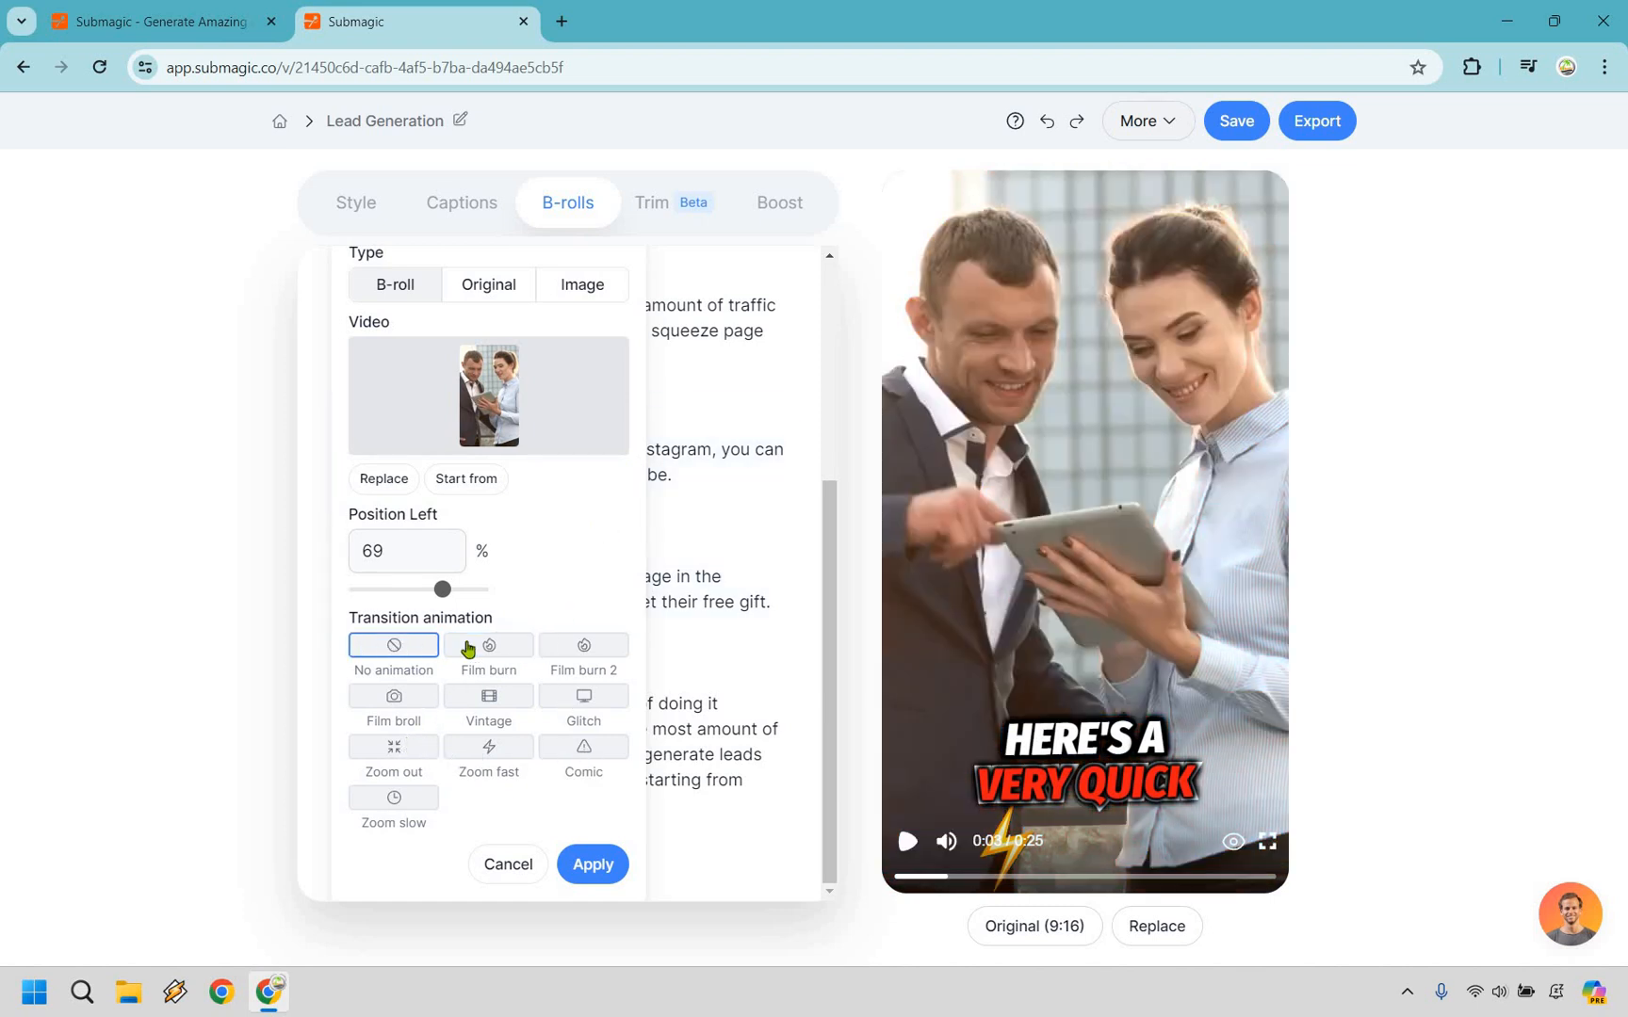
left_click(487, 645)
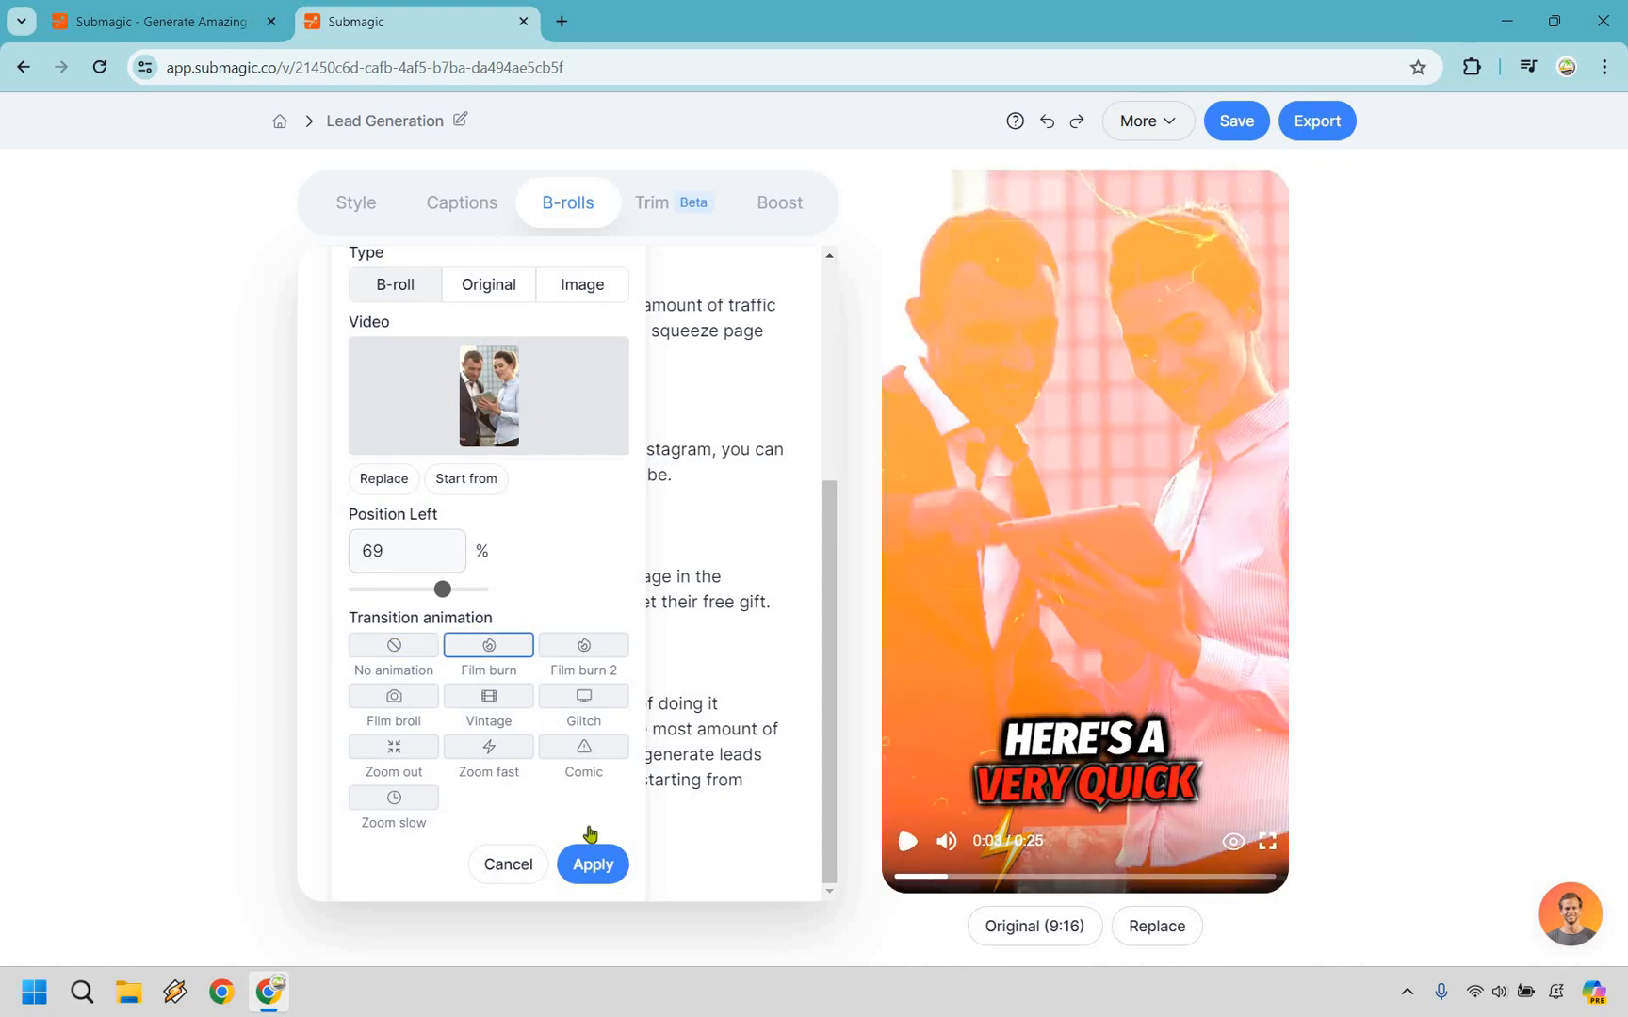
left_click(592, 863)
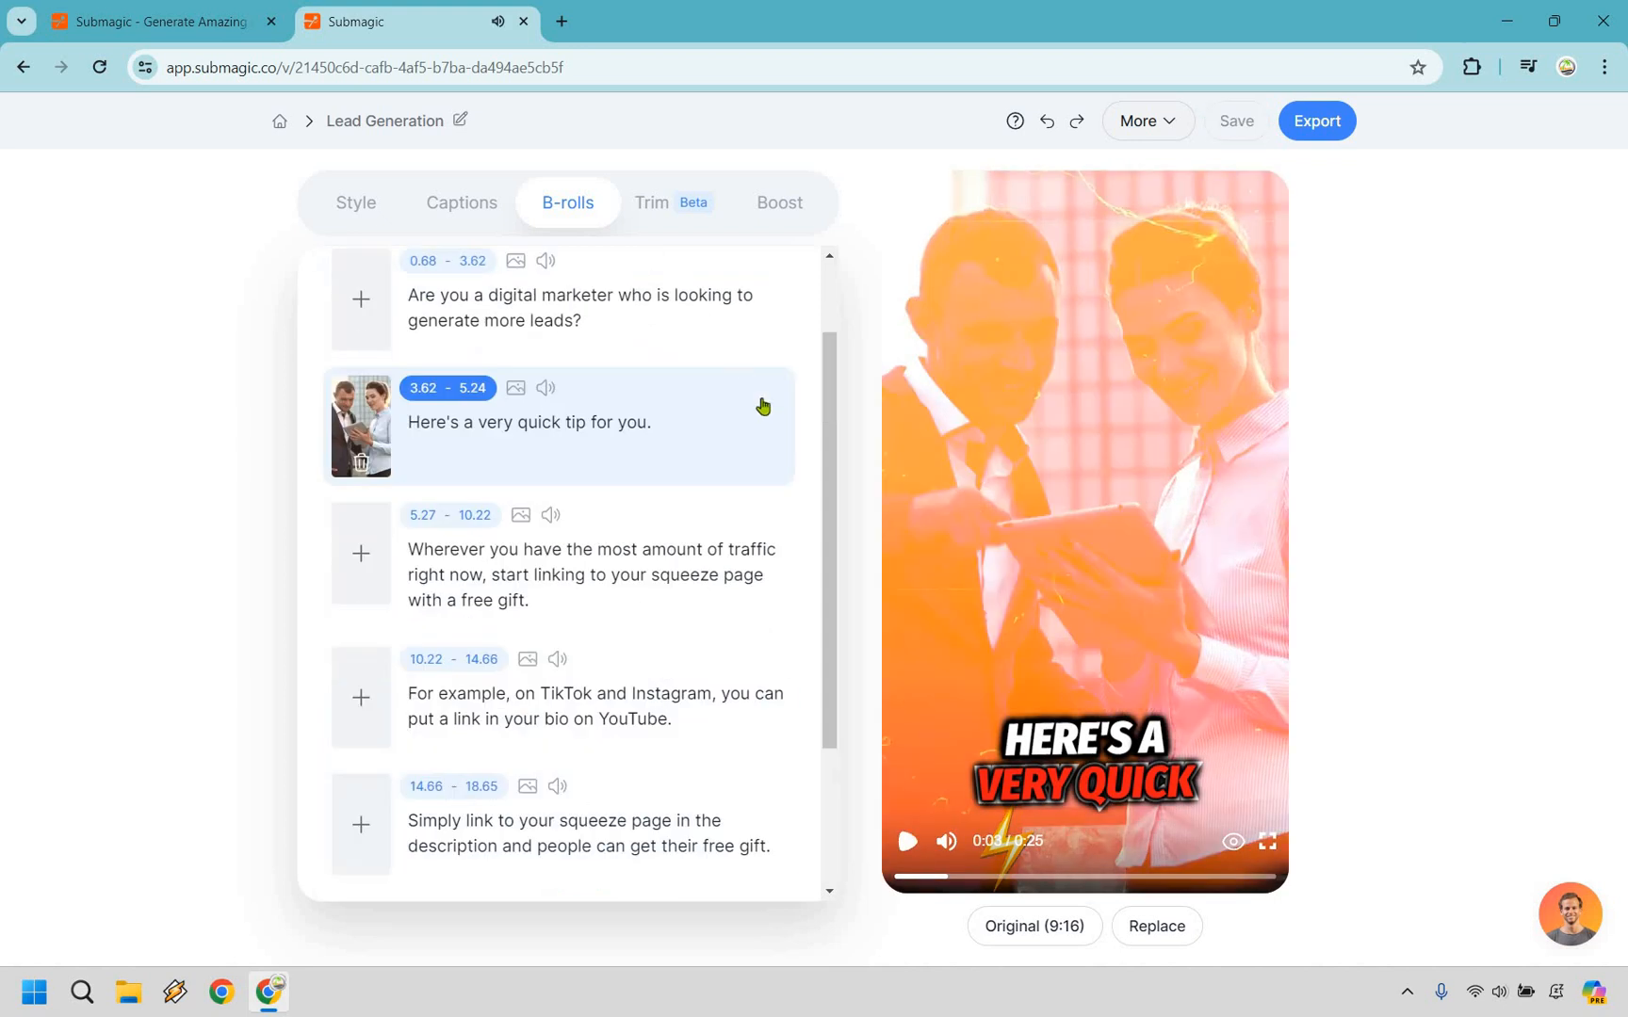
mouse_move(729, 368)
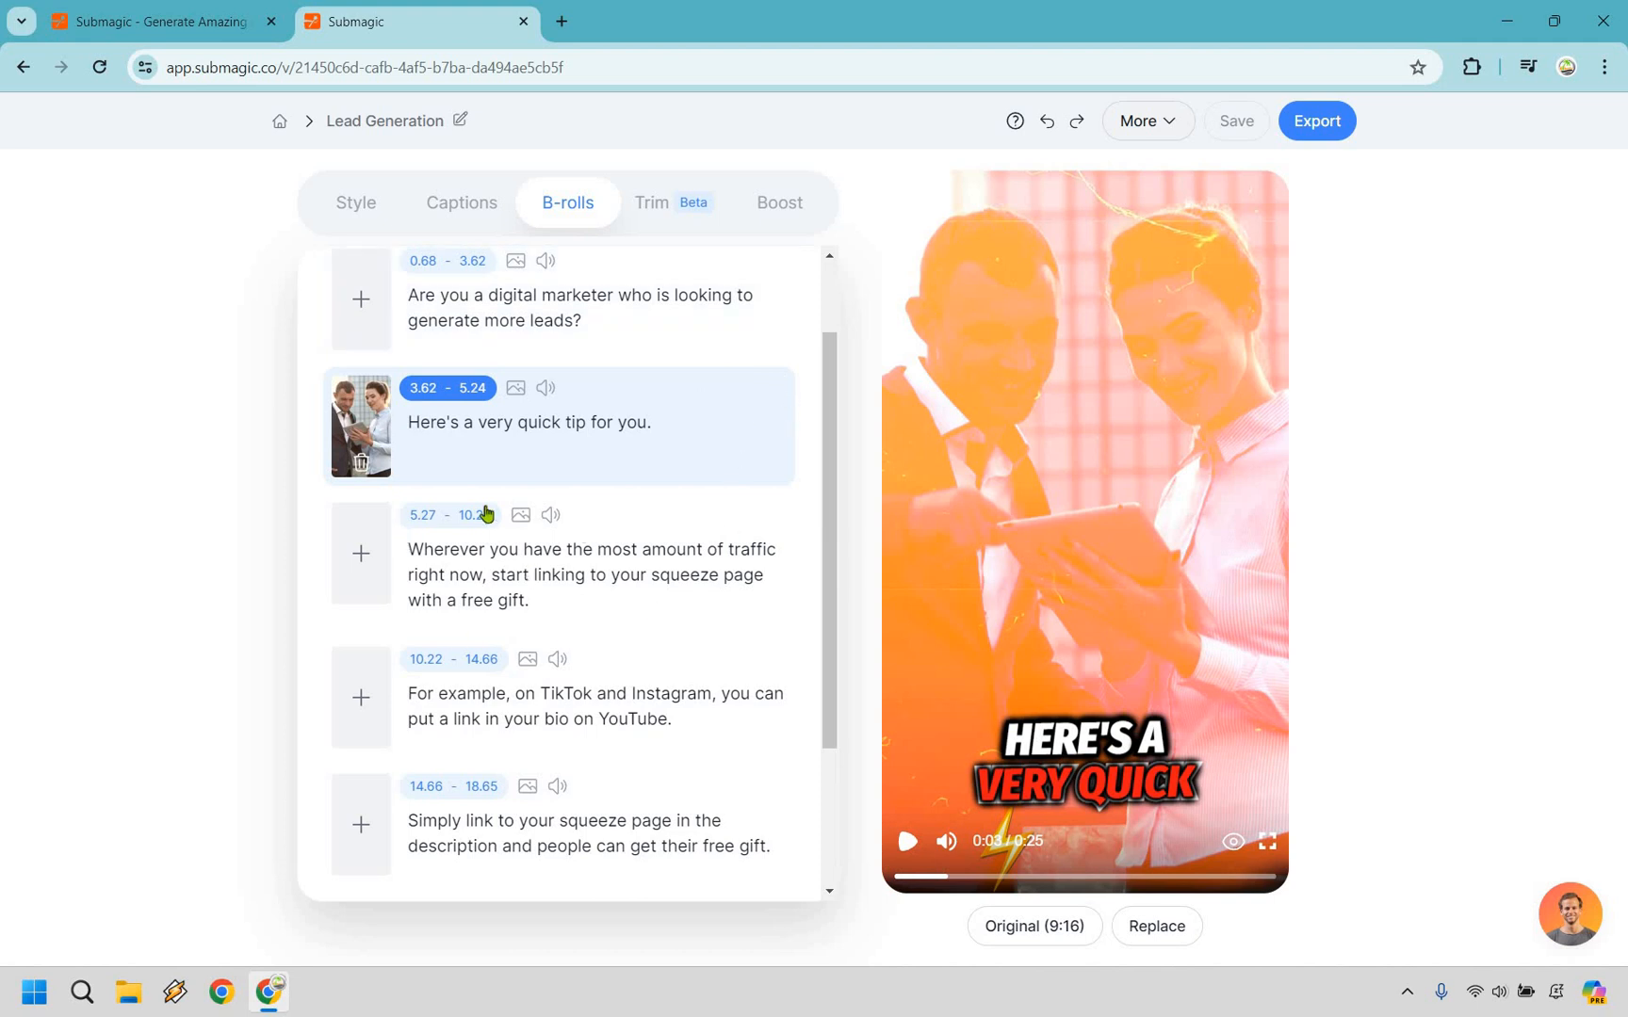
mouse_move(749, 397)
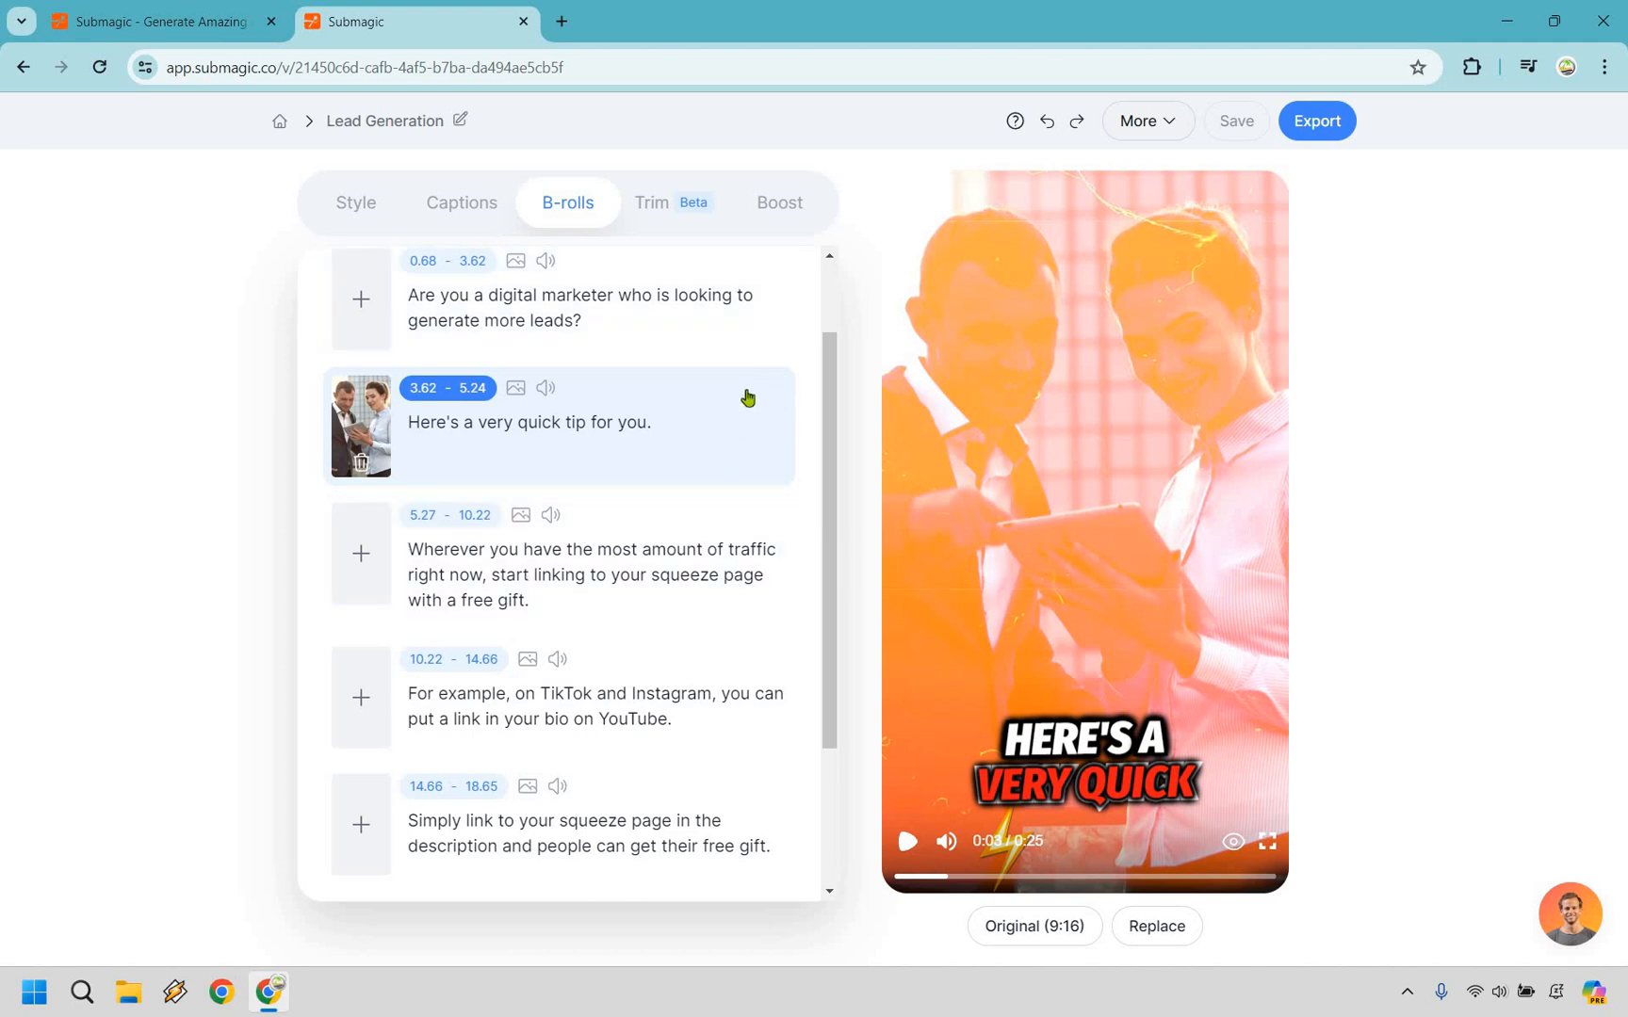
Split the TikTok caption before 'on', putting 'on YouTube' on its own line
scroll("down", 3)
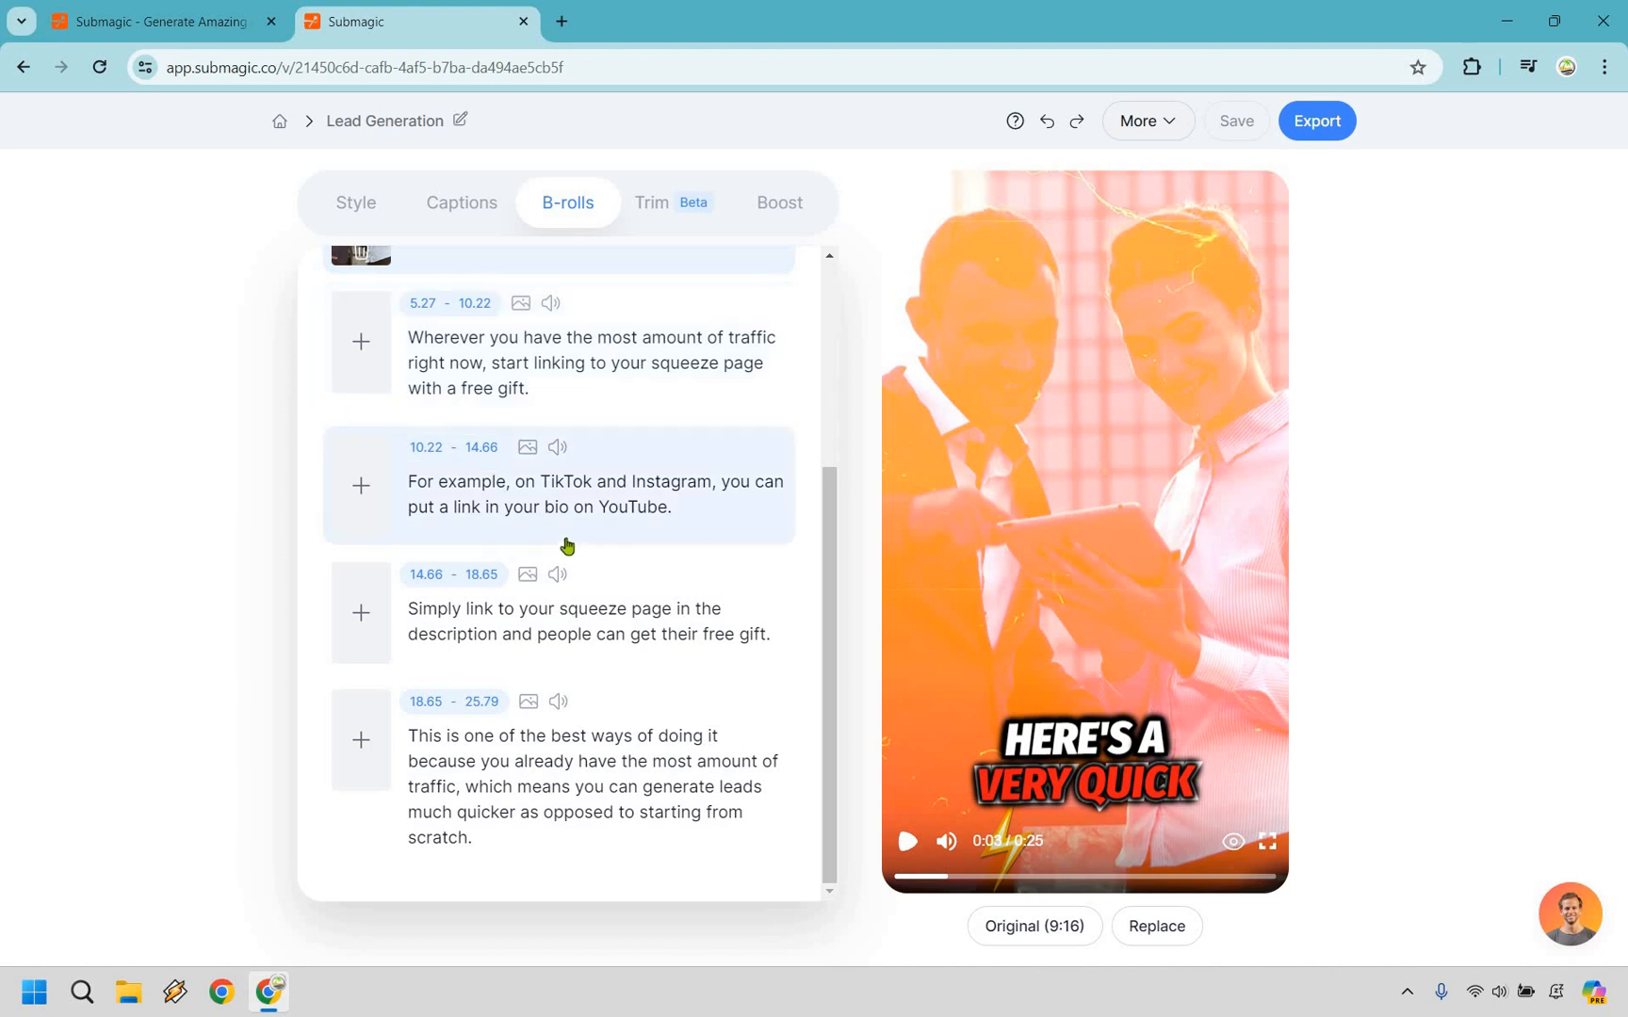
mouse_move(639, 496)
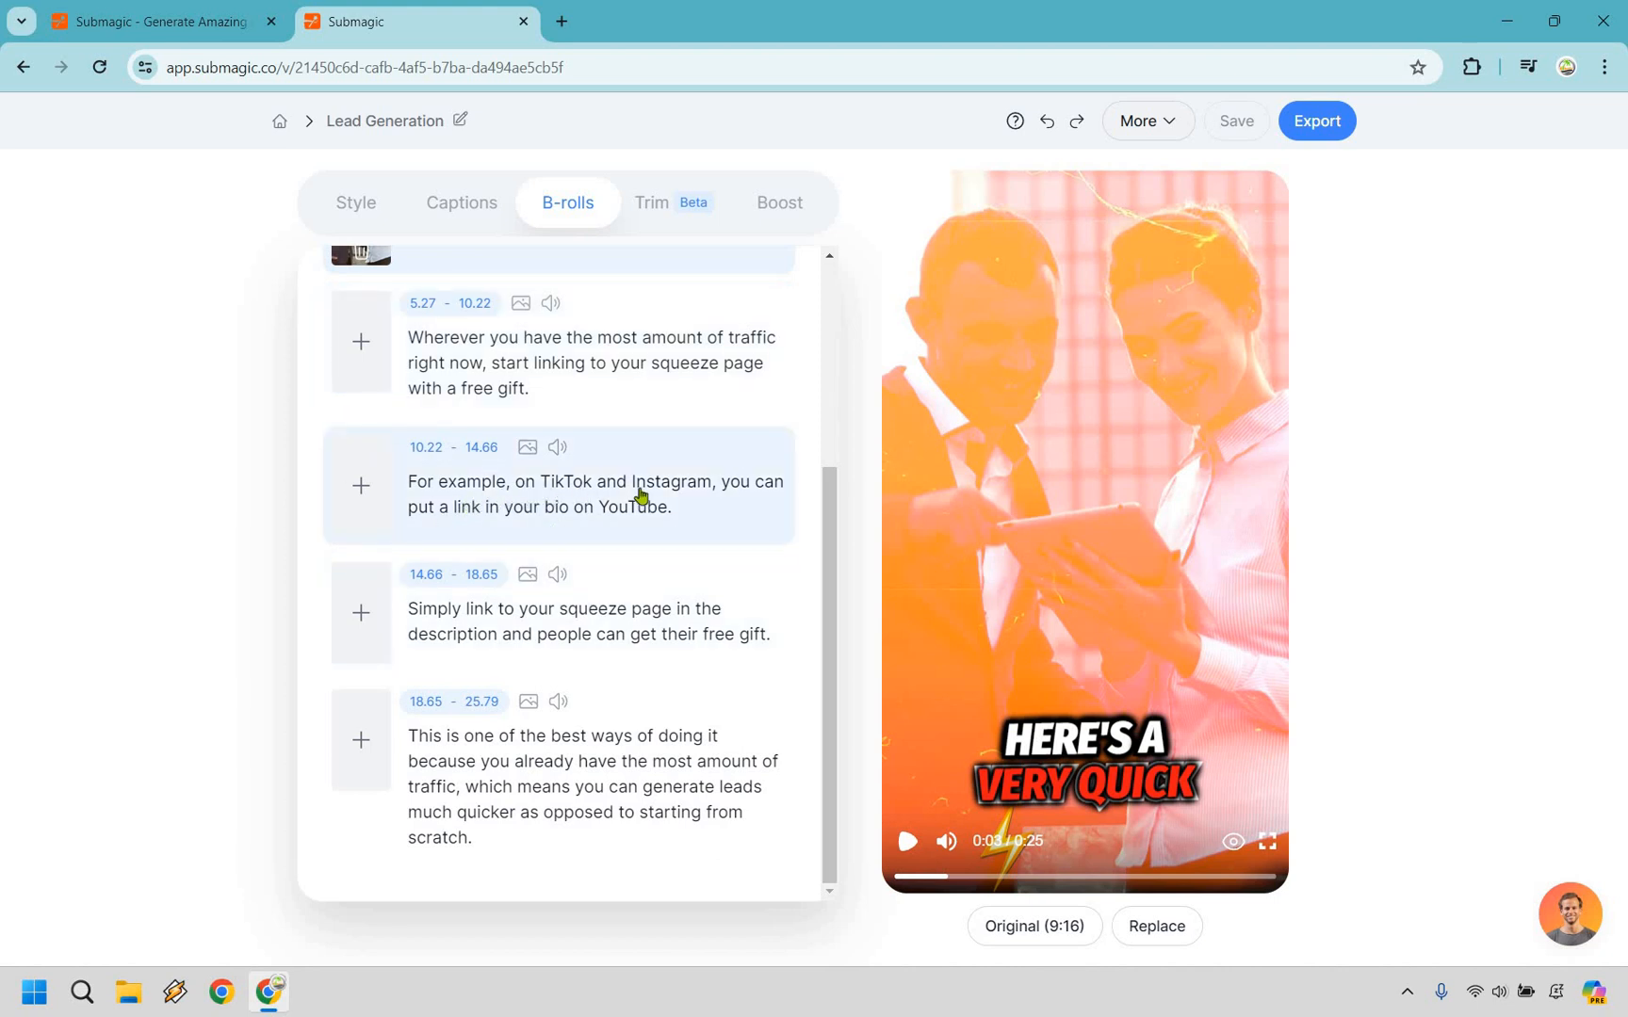
mouse_move(574, 559)
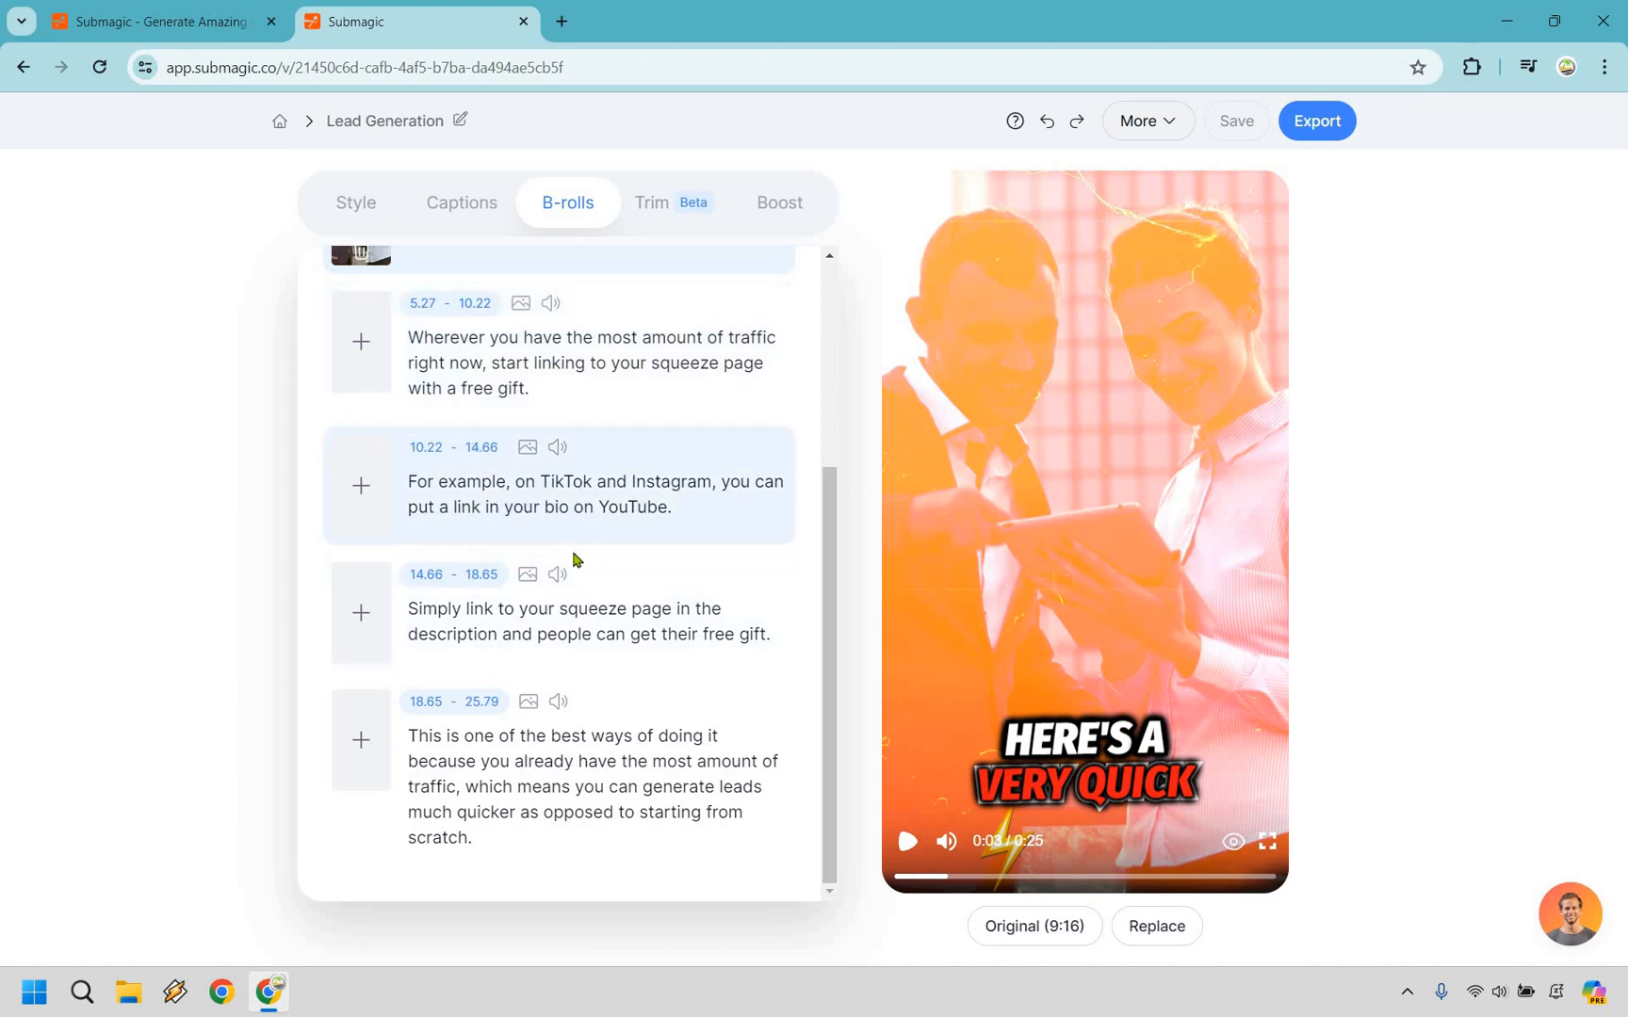
mouse_move(585, 515)
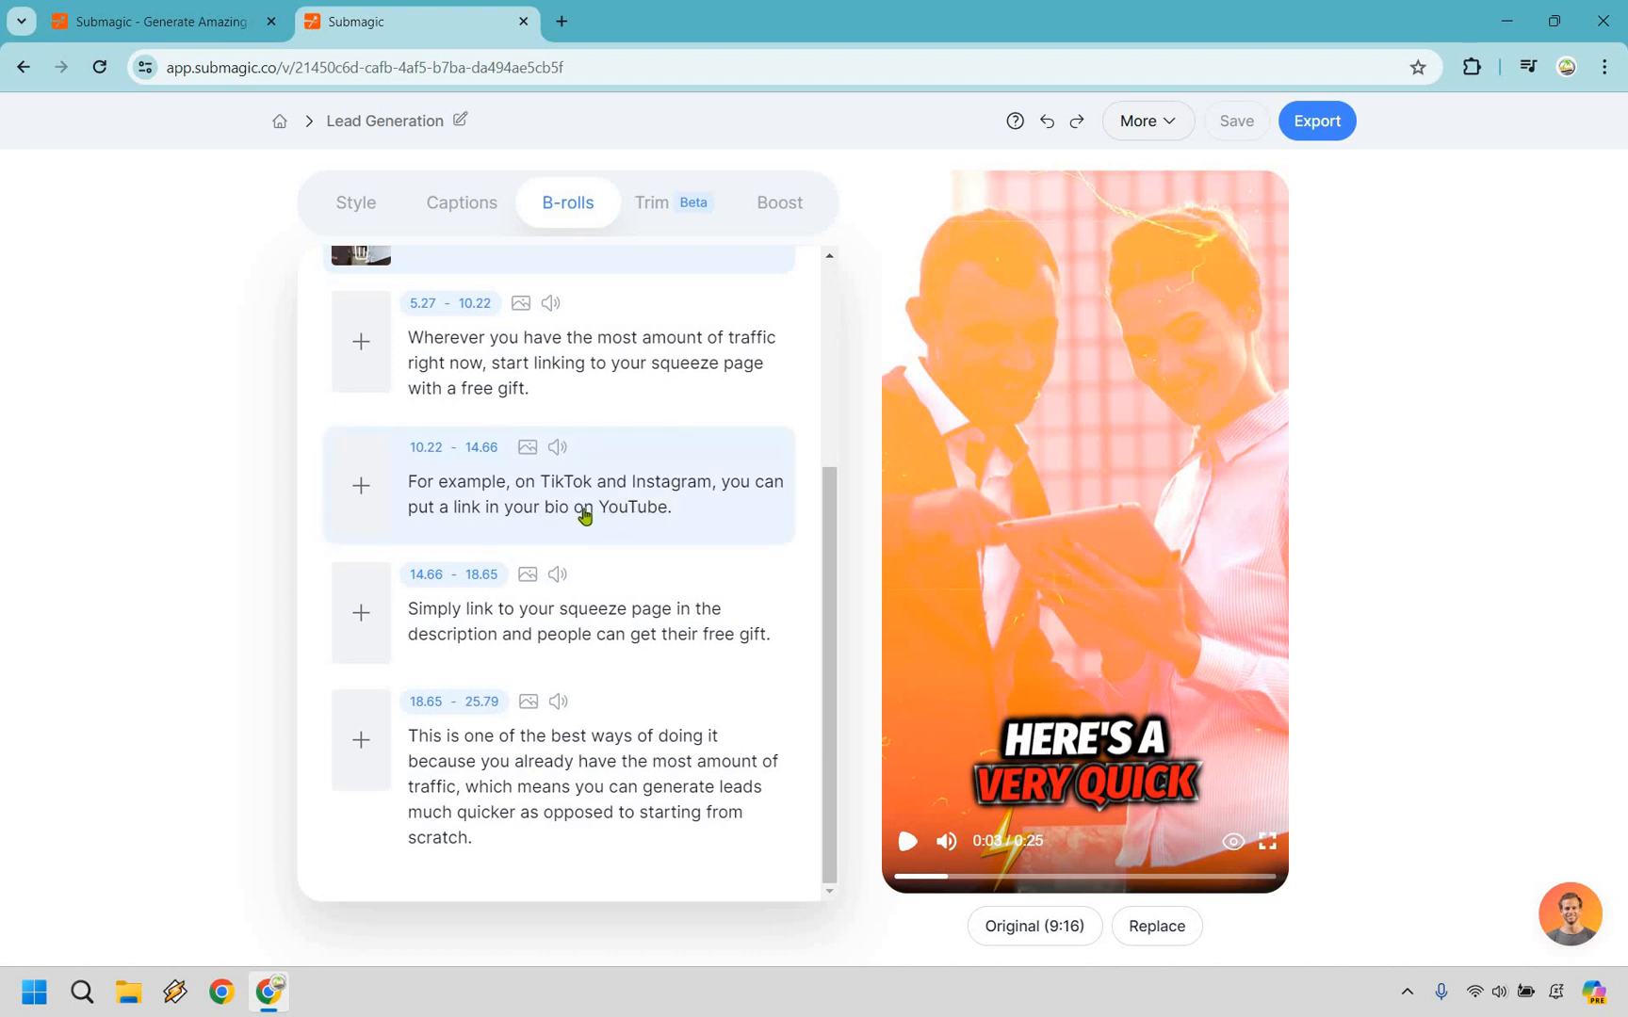
left_click(583, 507)
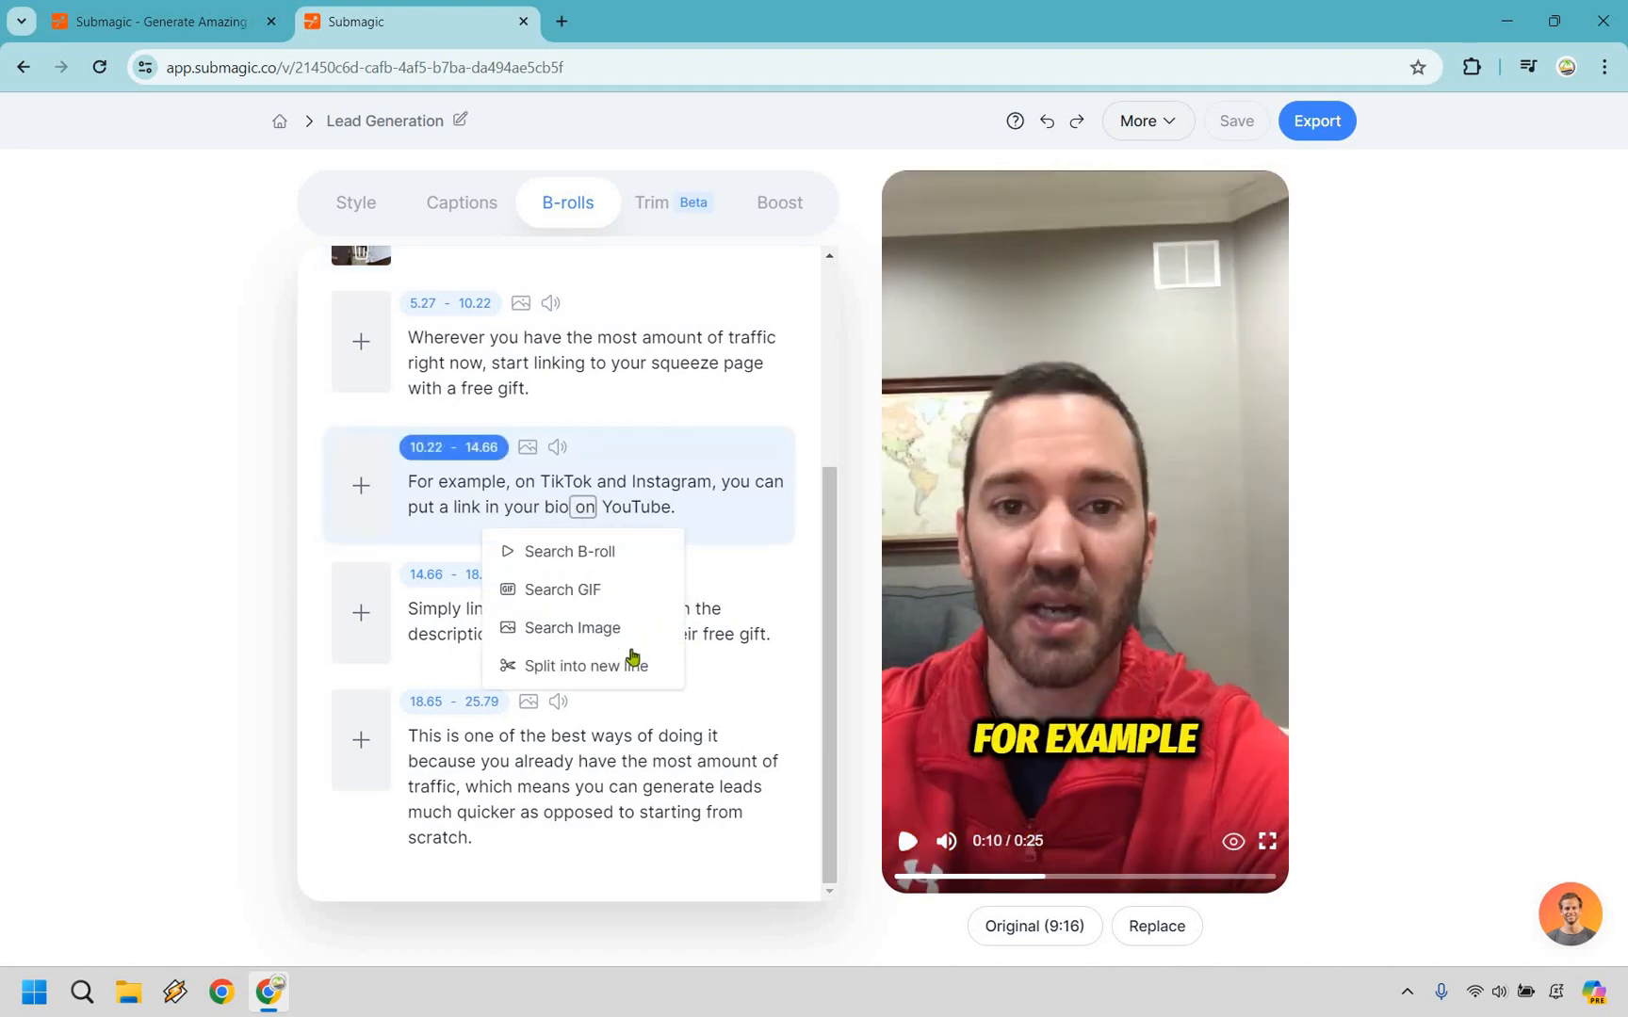
left_click(585, 666)
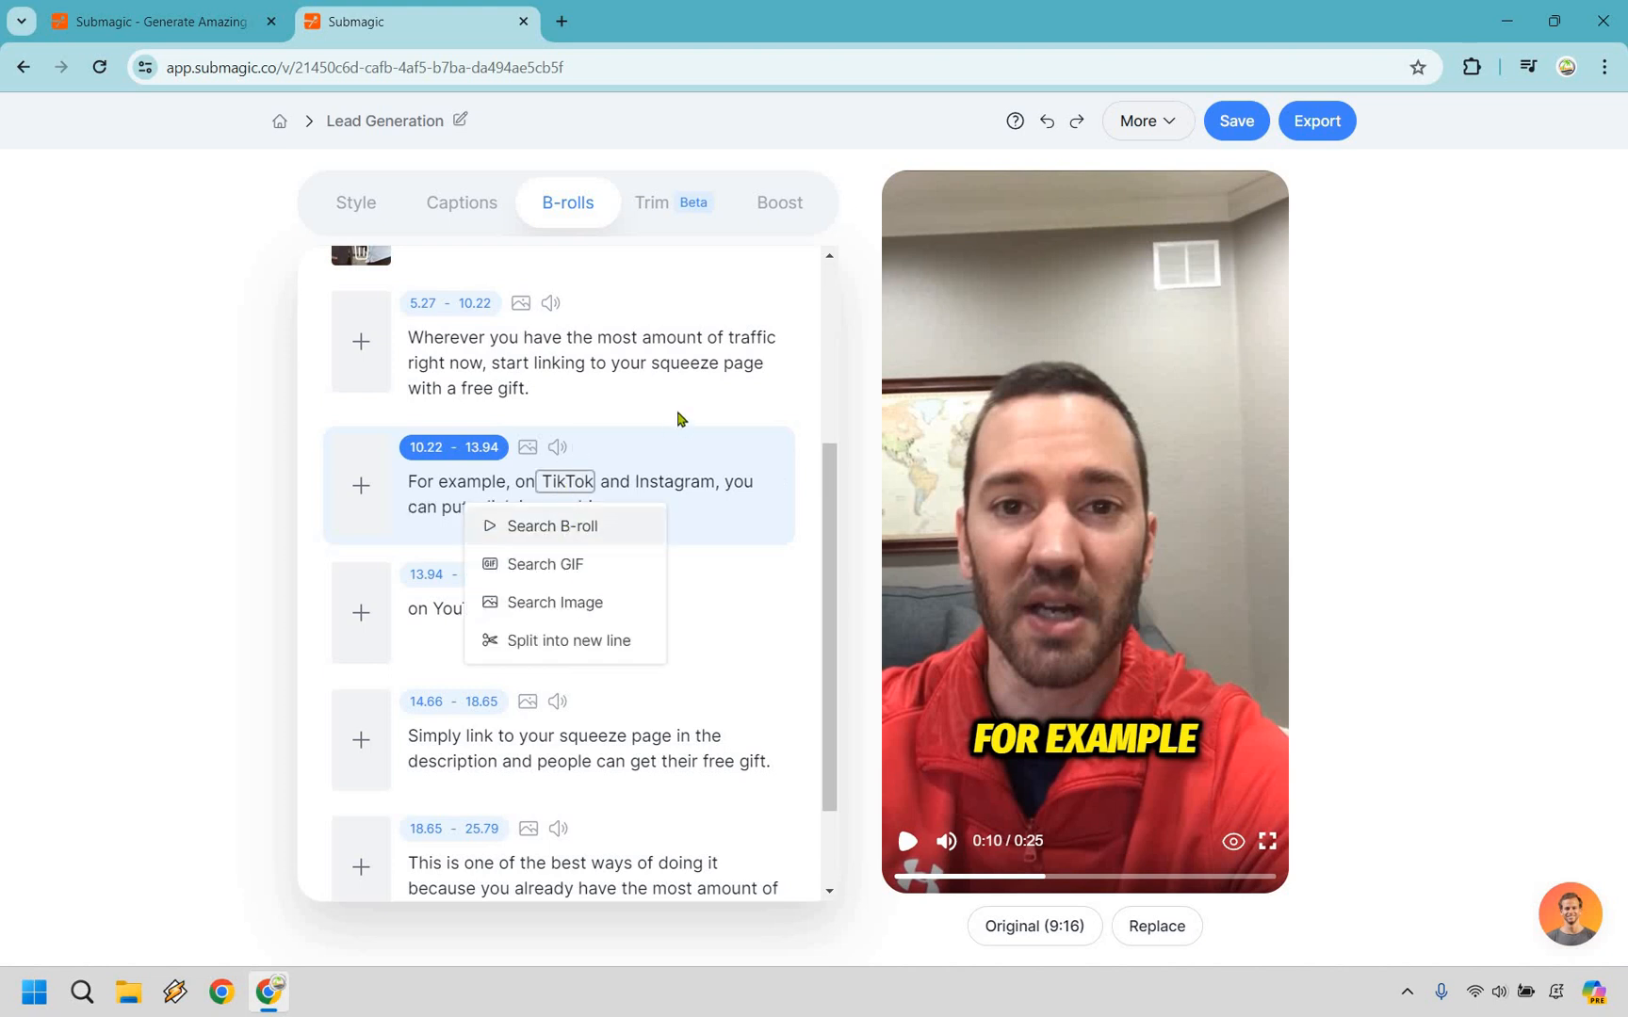
Search stock B-roll for 'TikTok' and choose the hand-scrolling phone clip
left_click(550, 525)
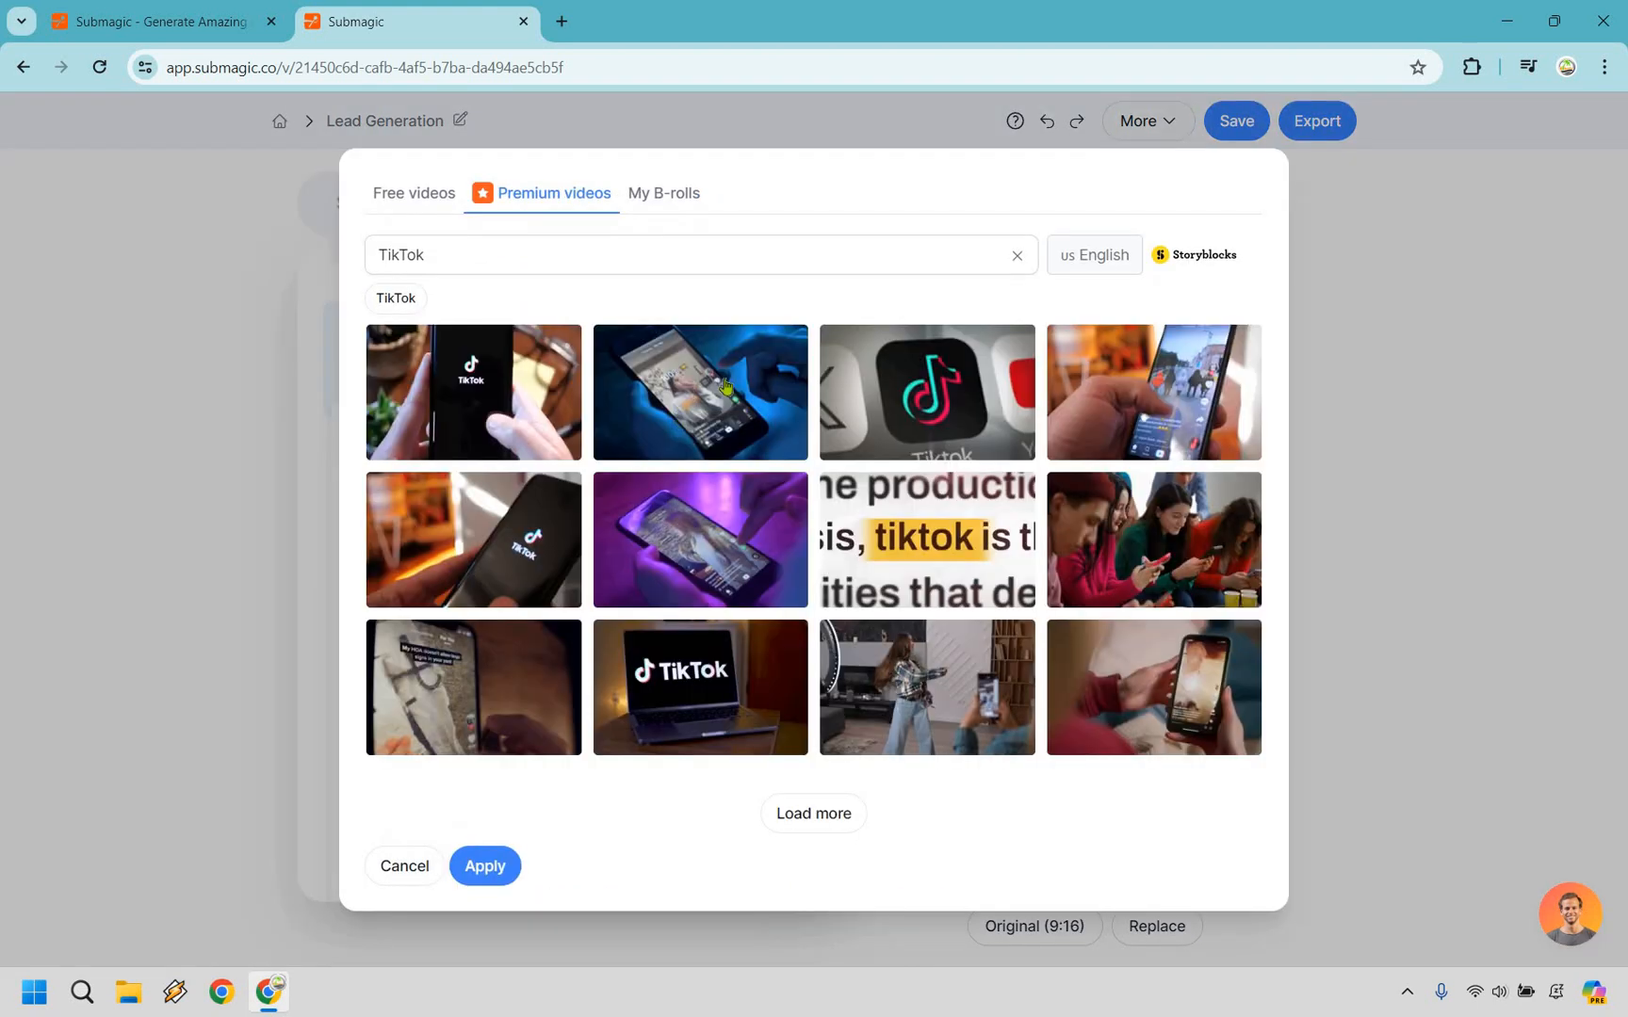
mouse_move(1016, 380)
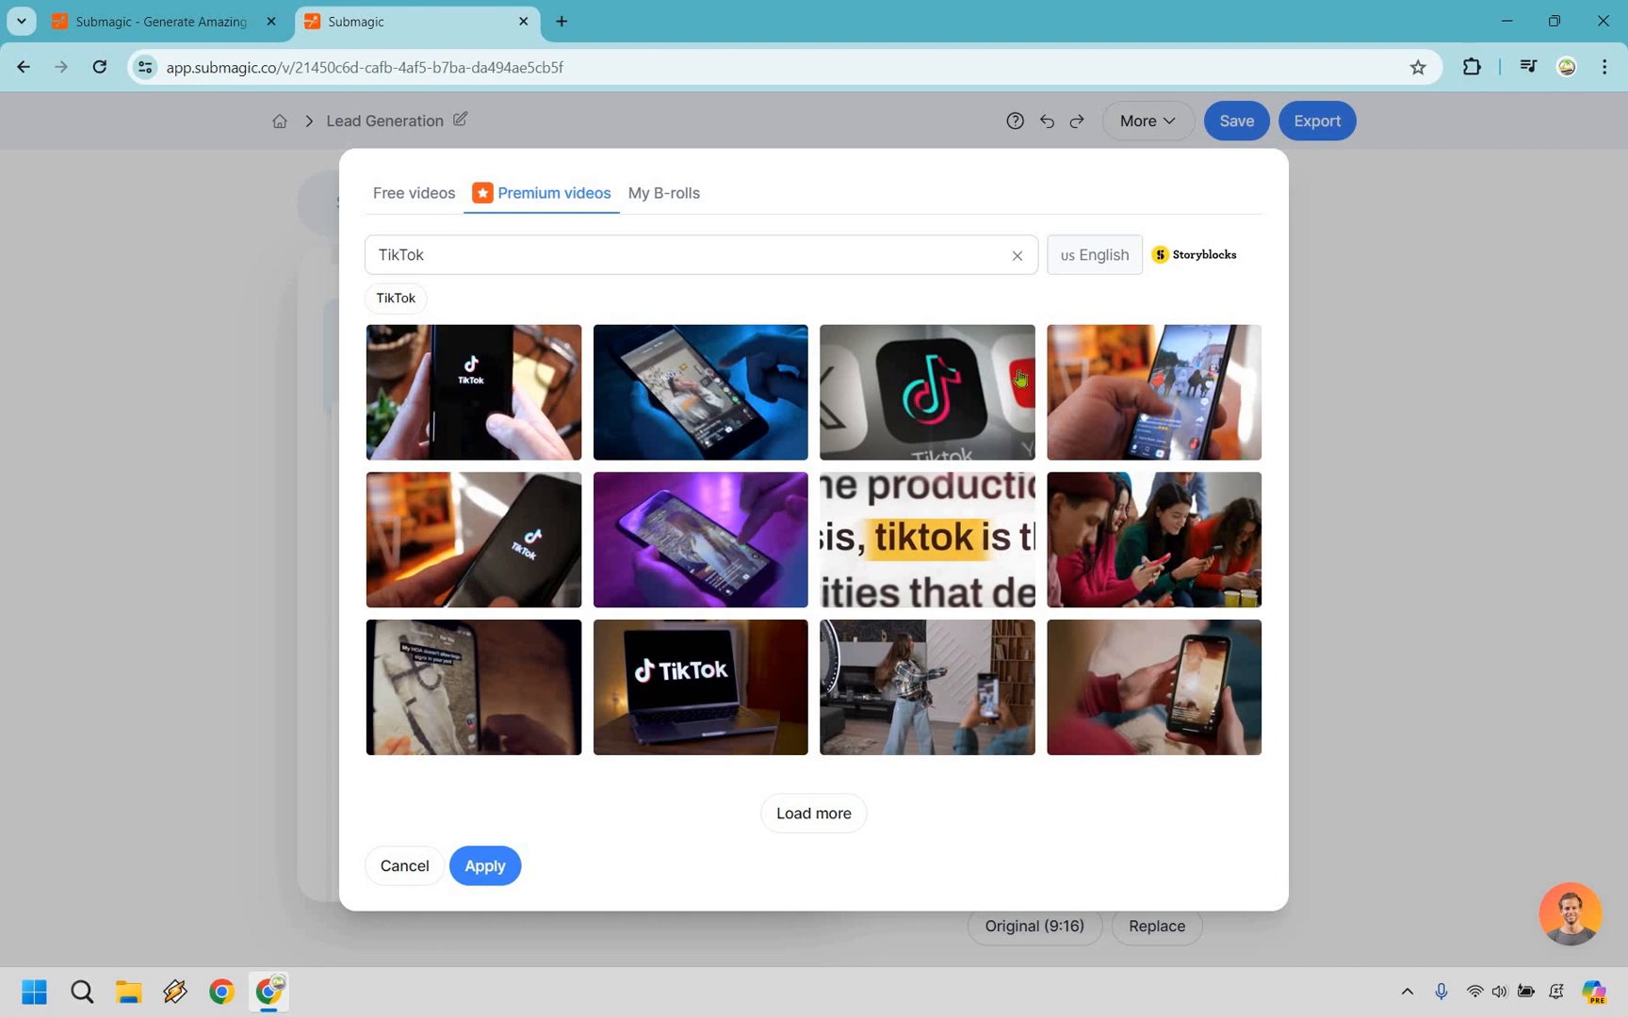
left_click(1153, 392)
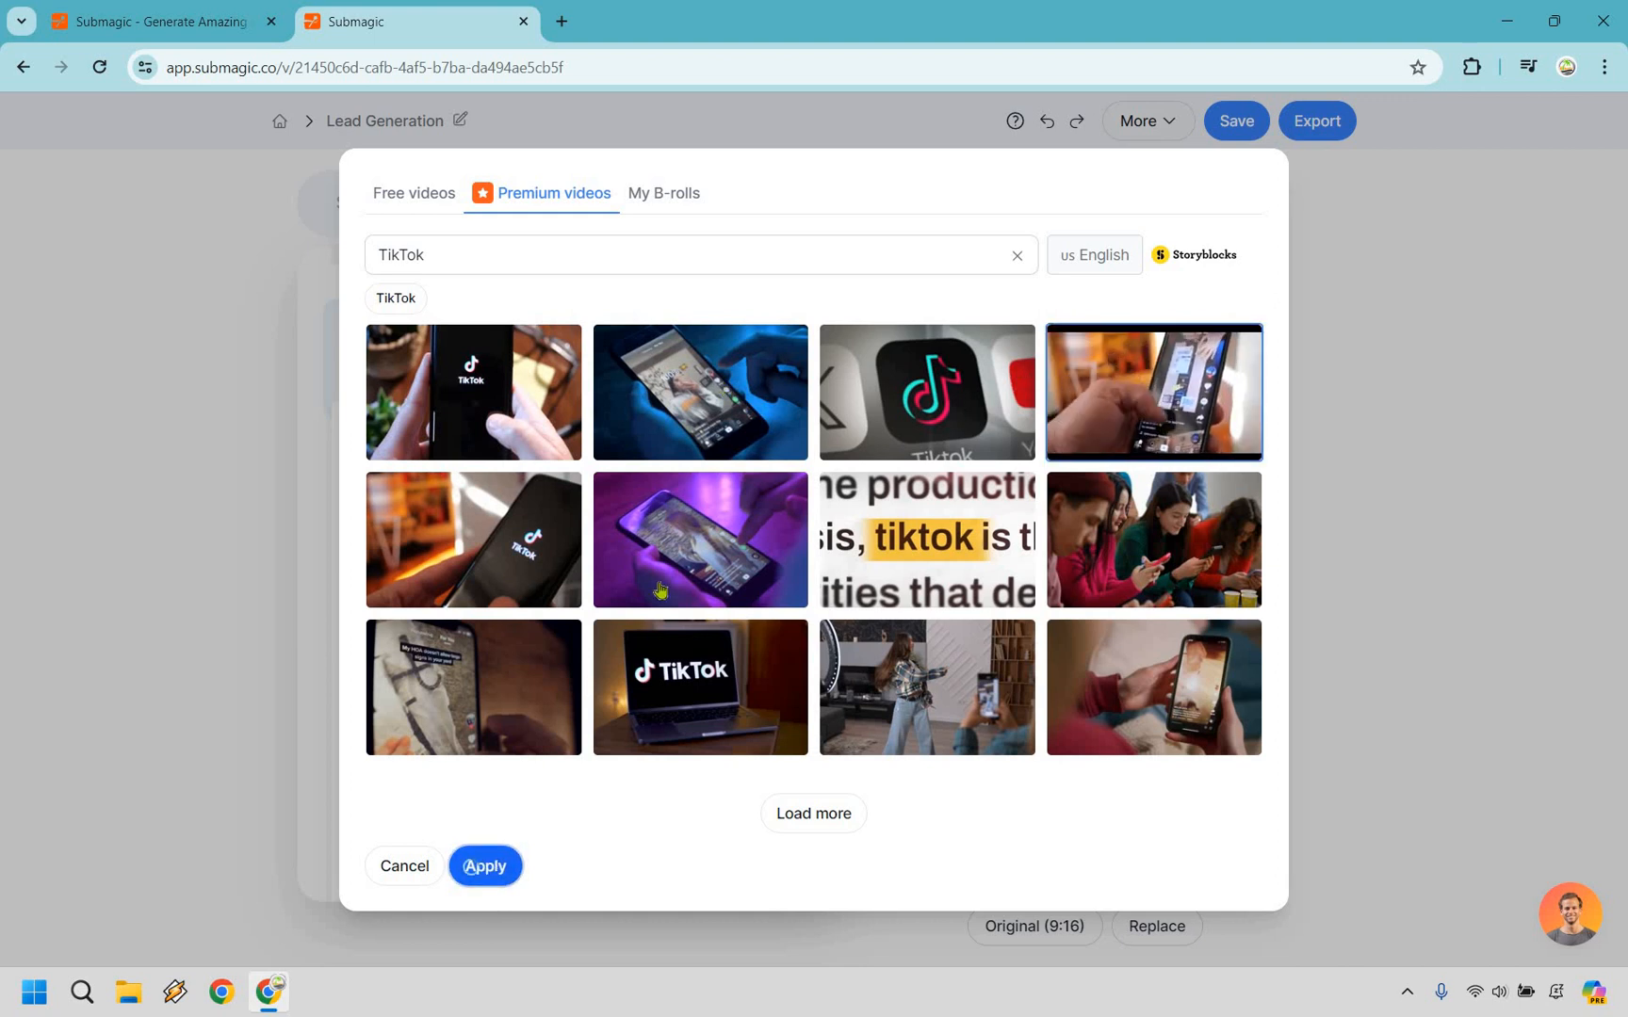
Apply the TikTok clip at 71% left with a Vintage transition, then preview it
left_click(484, 866)
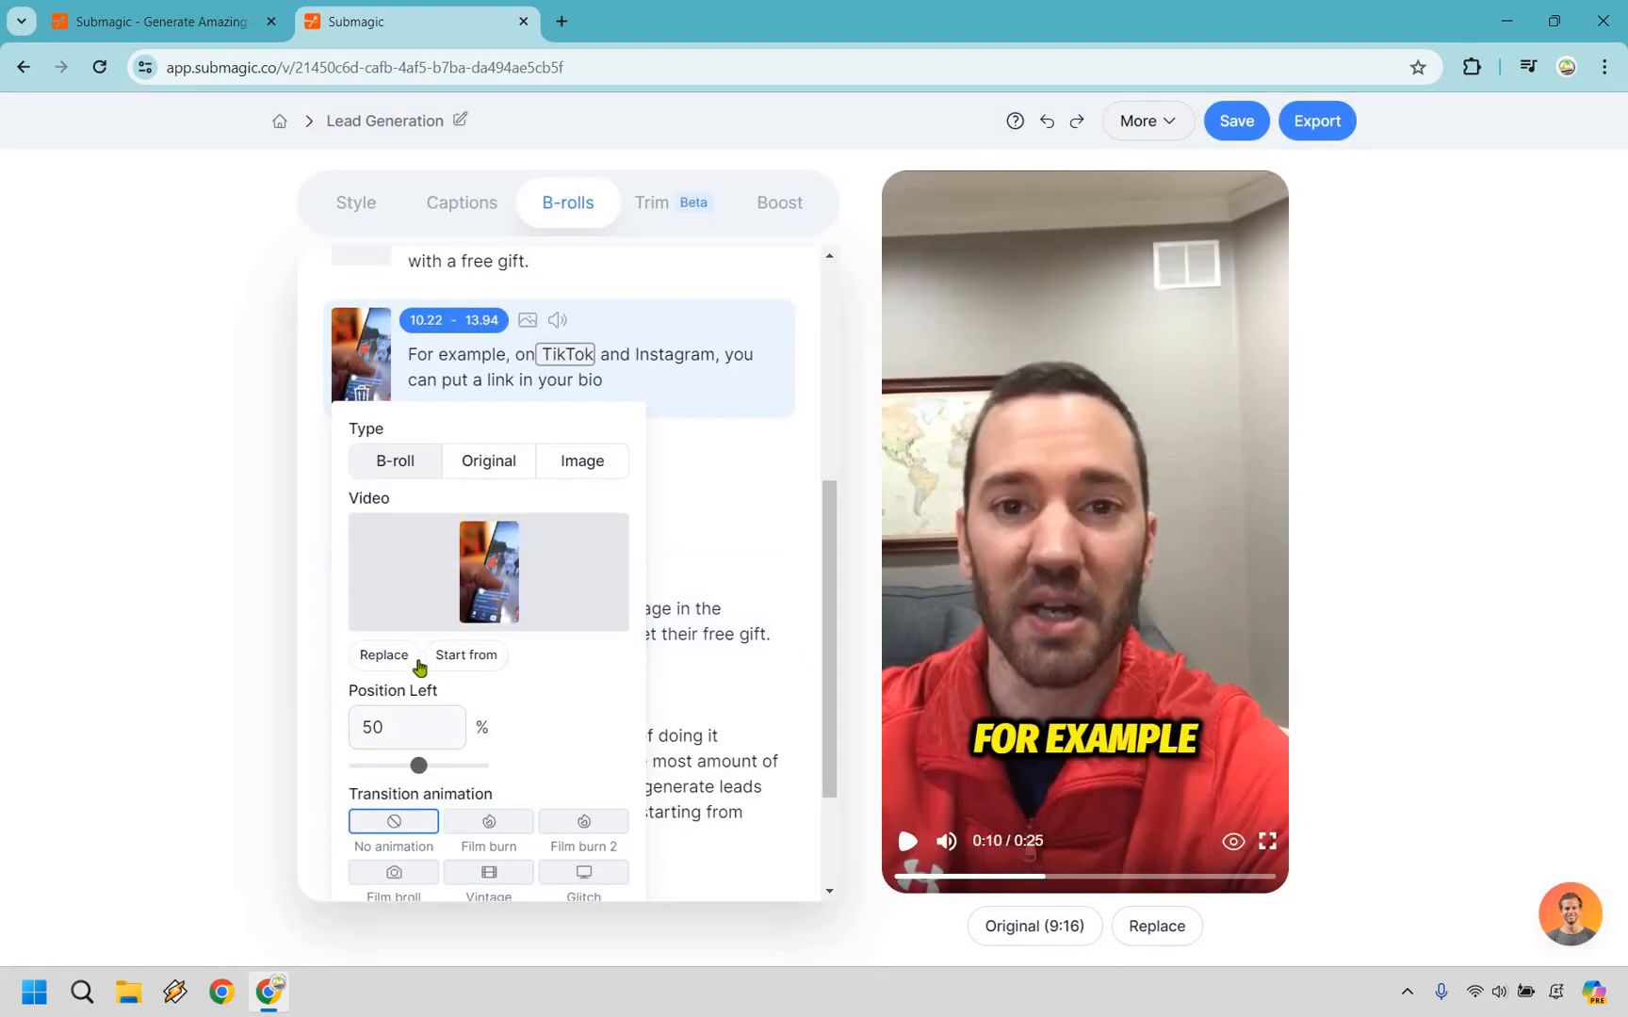
left_click_drag(419, 765, 444, 661)
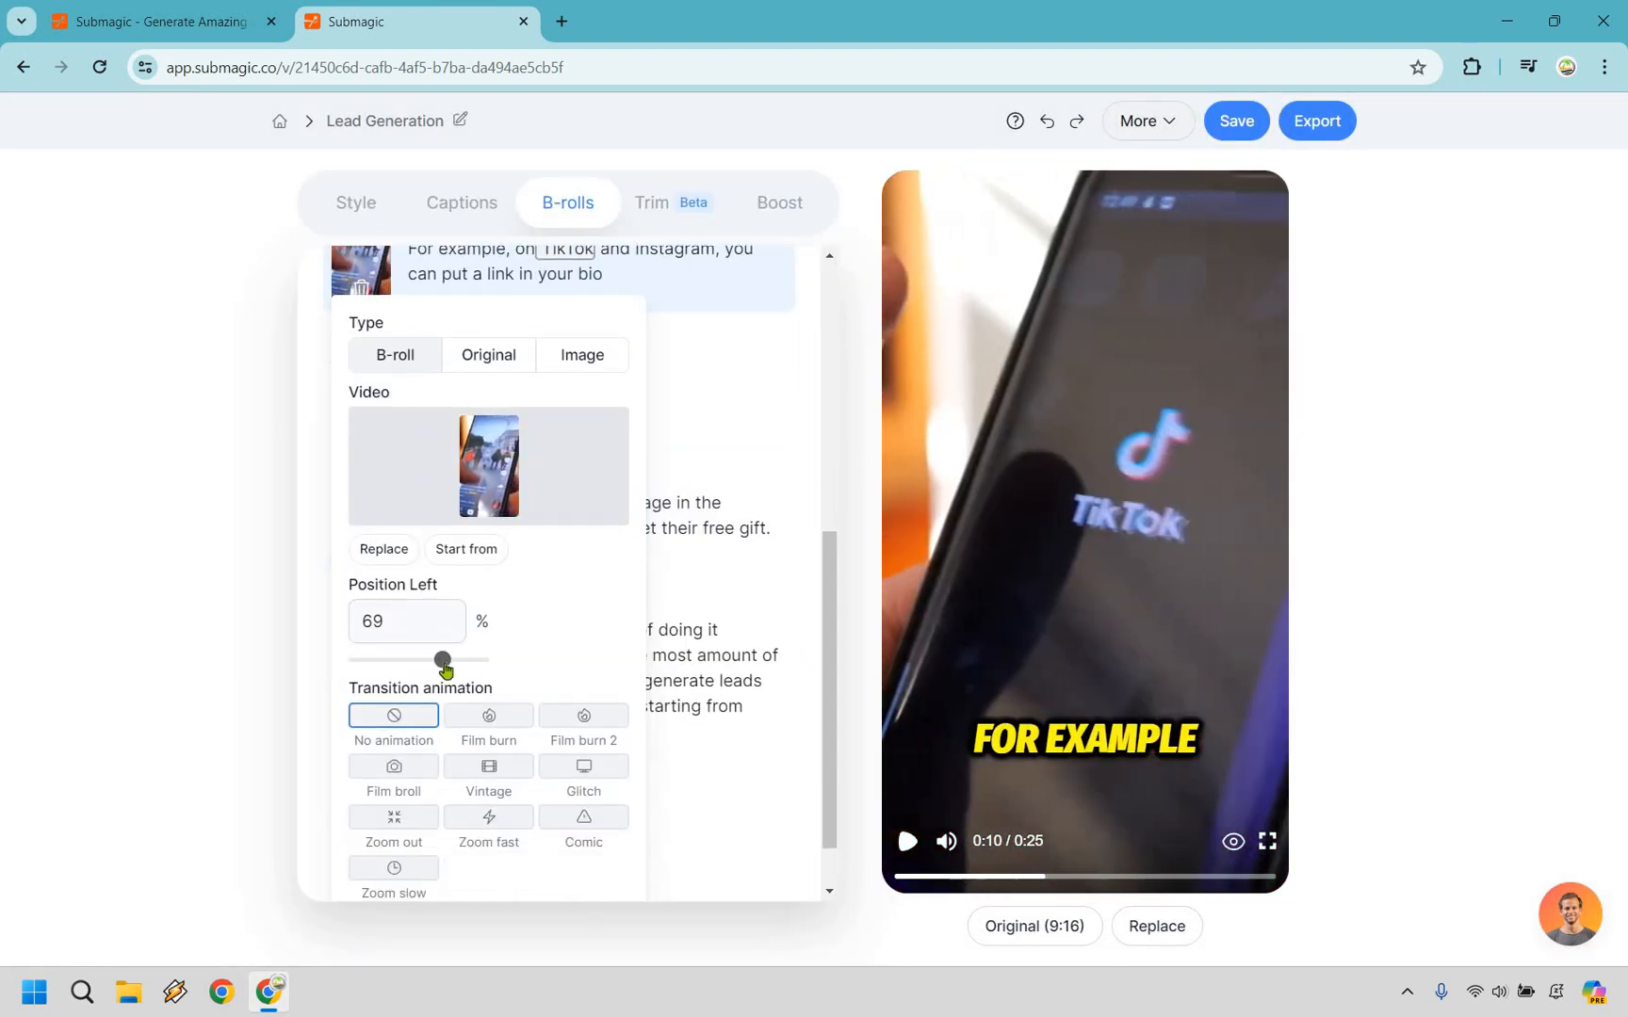
left_click_drag(438, 659, 444, 660)
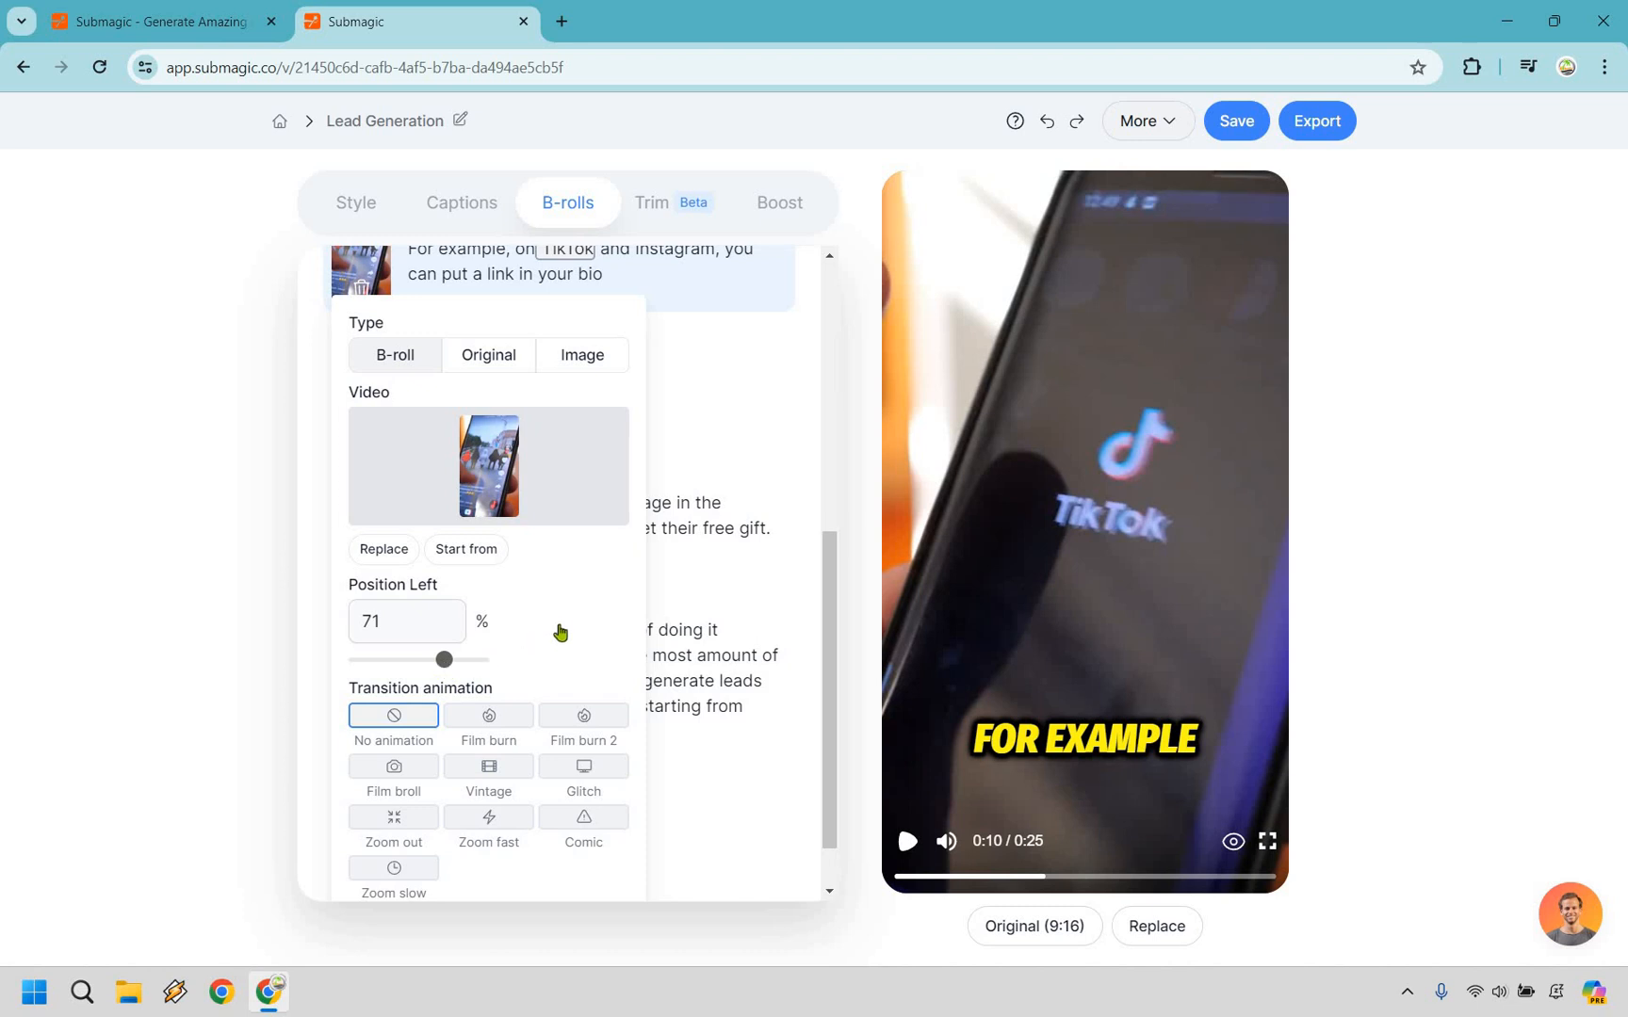
scroll("down", 3)
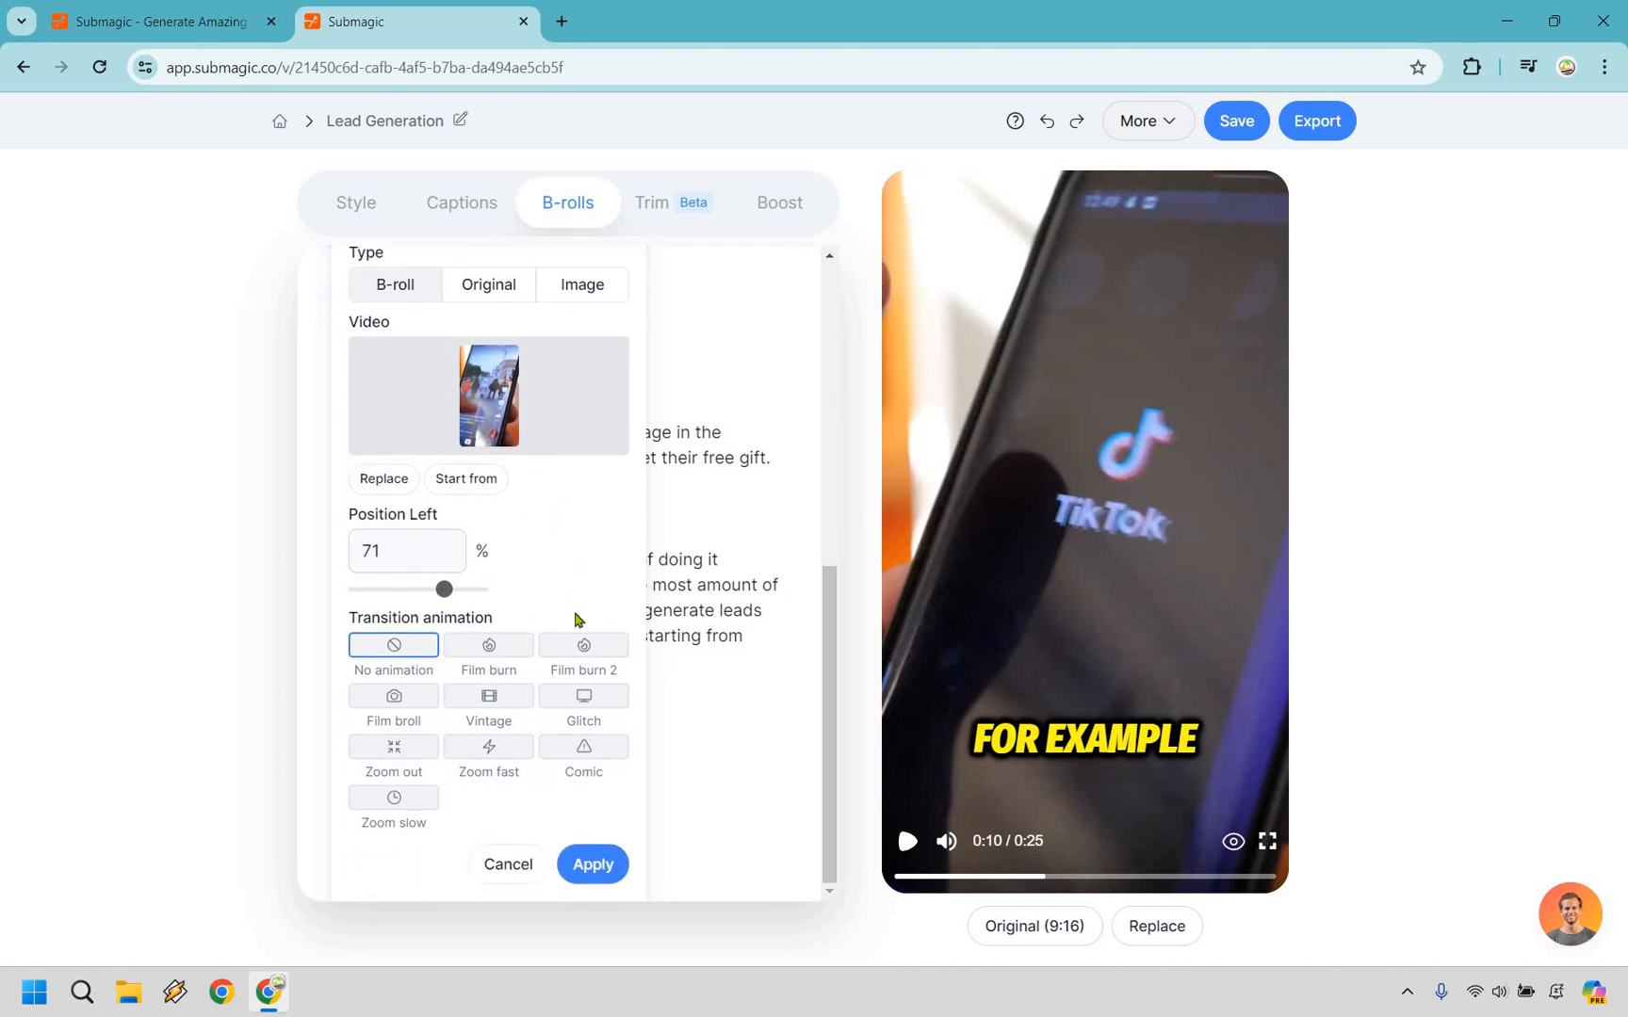
left_click(583, 696)
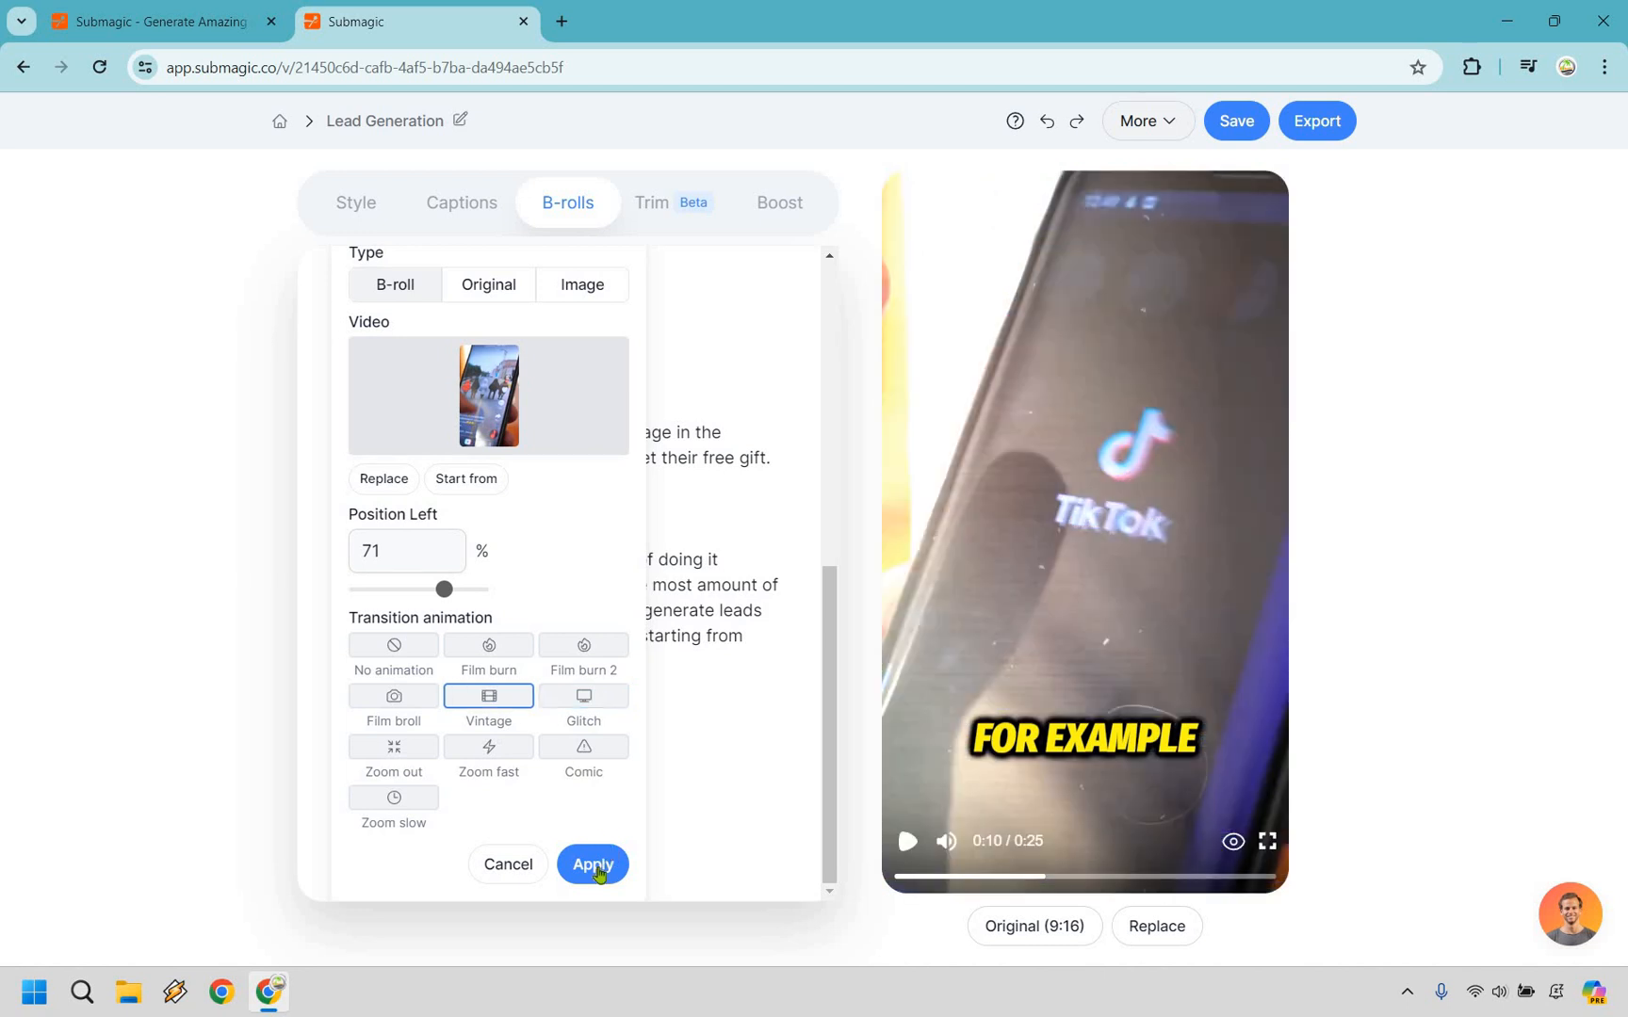
left_click(592, 864)
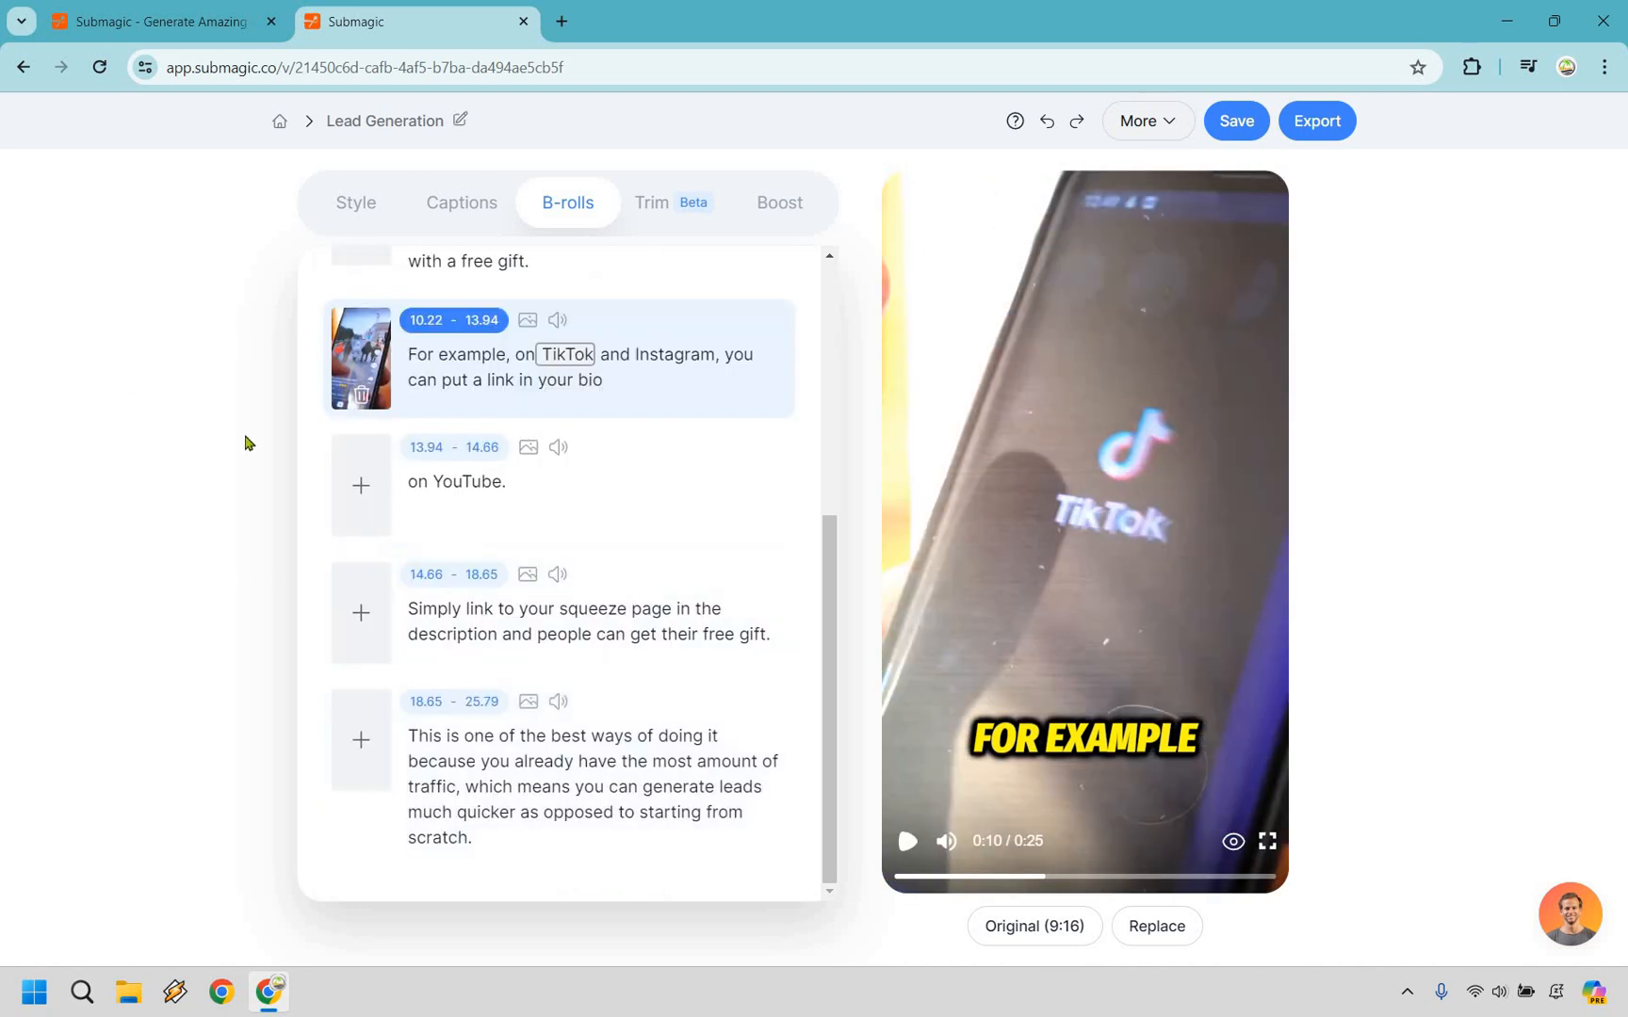
mouse_move(667, 246)
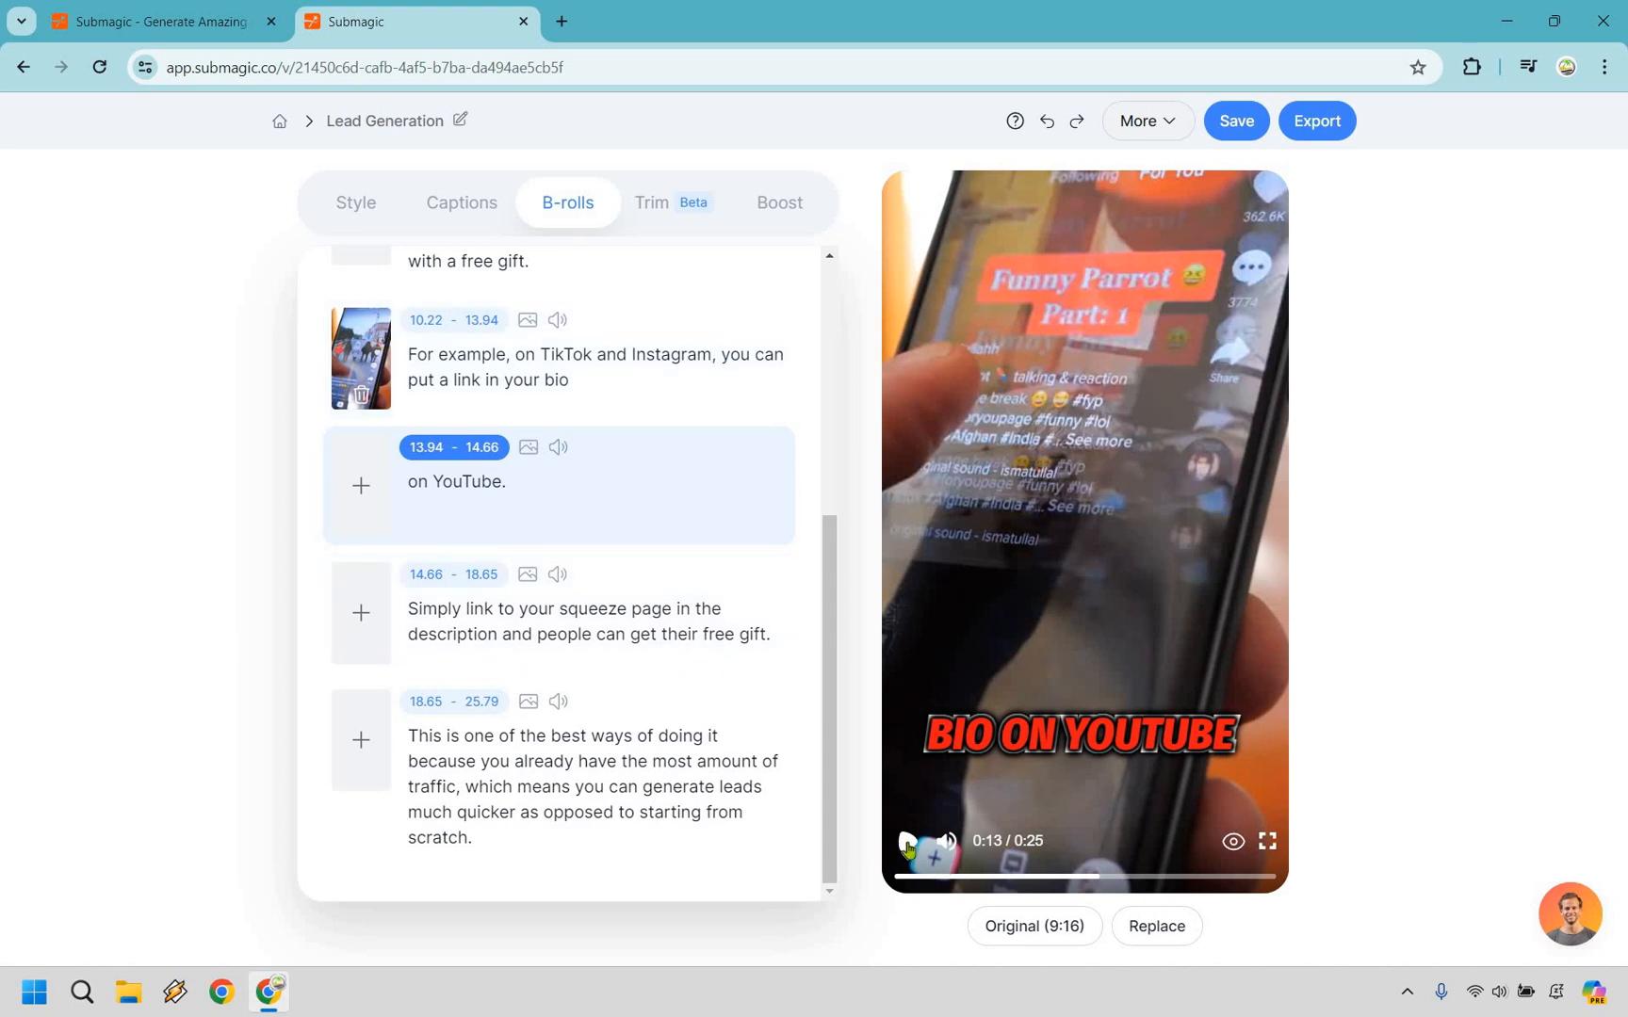
left_click(908, 842)
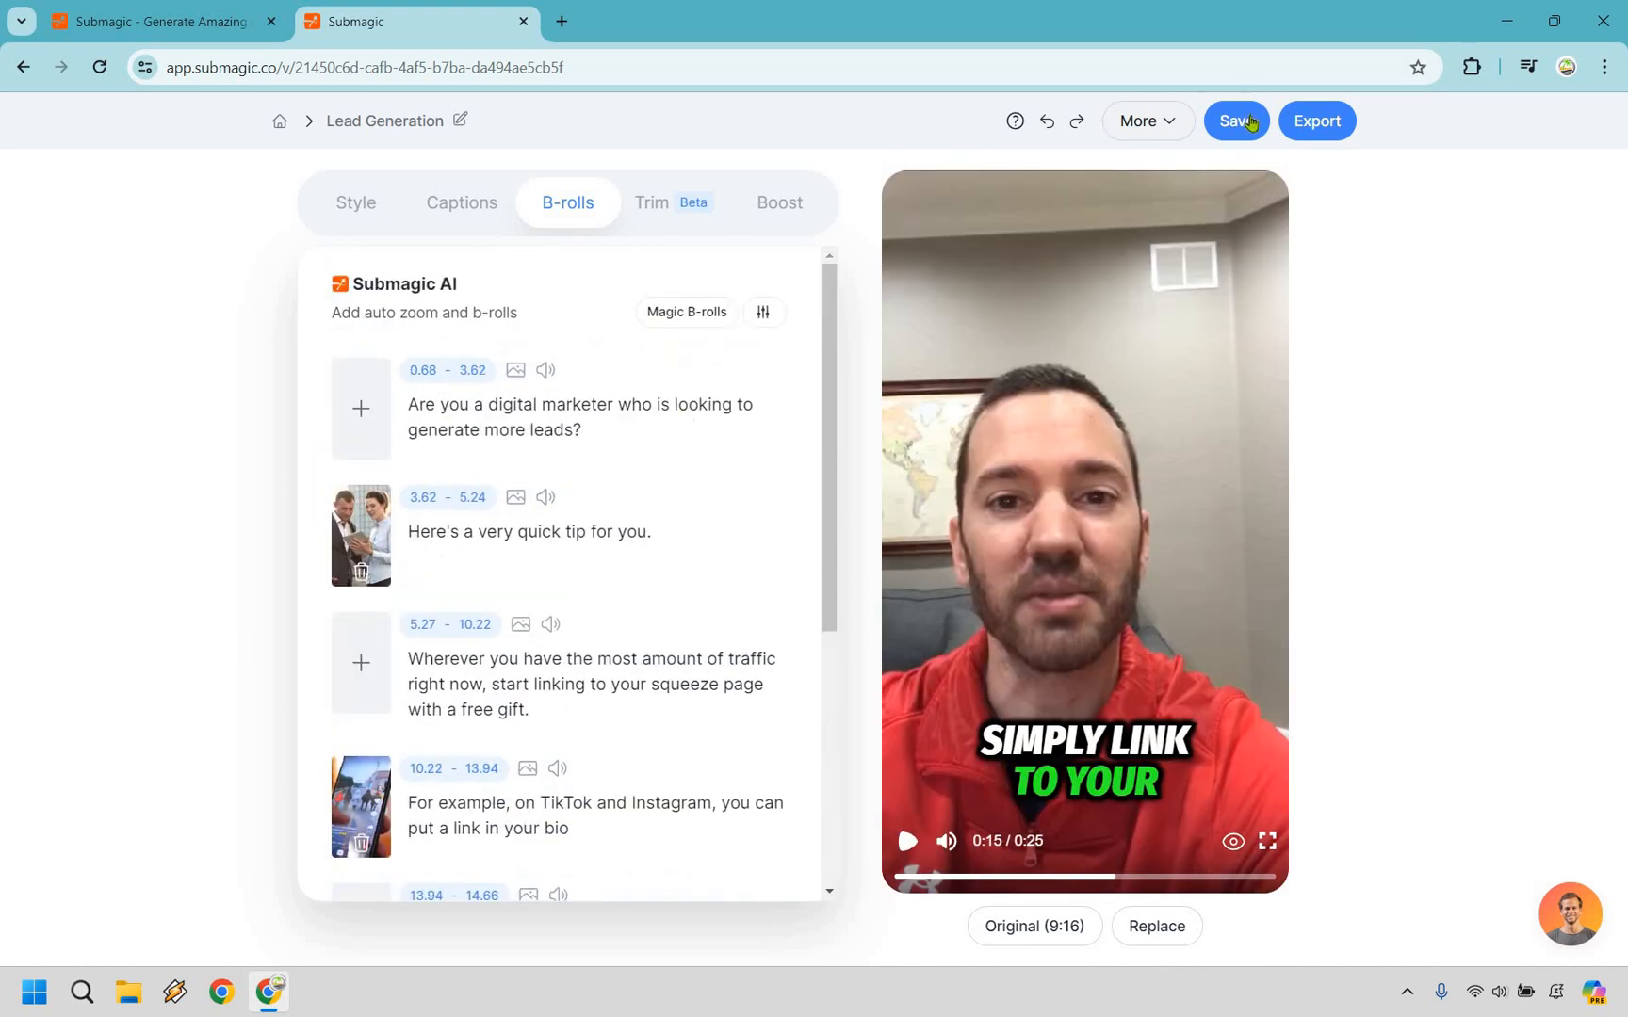
Save the project and show the Boost options for hook title, description, branding and music
left_click(1236, 120)
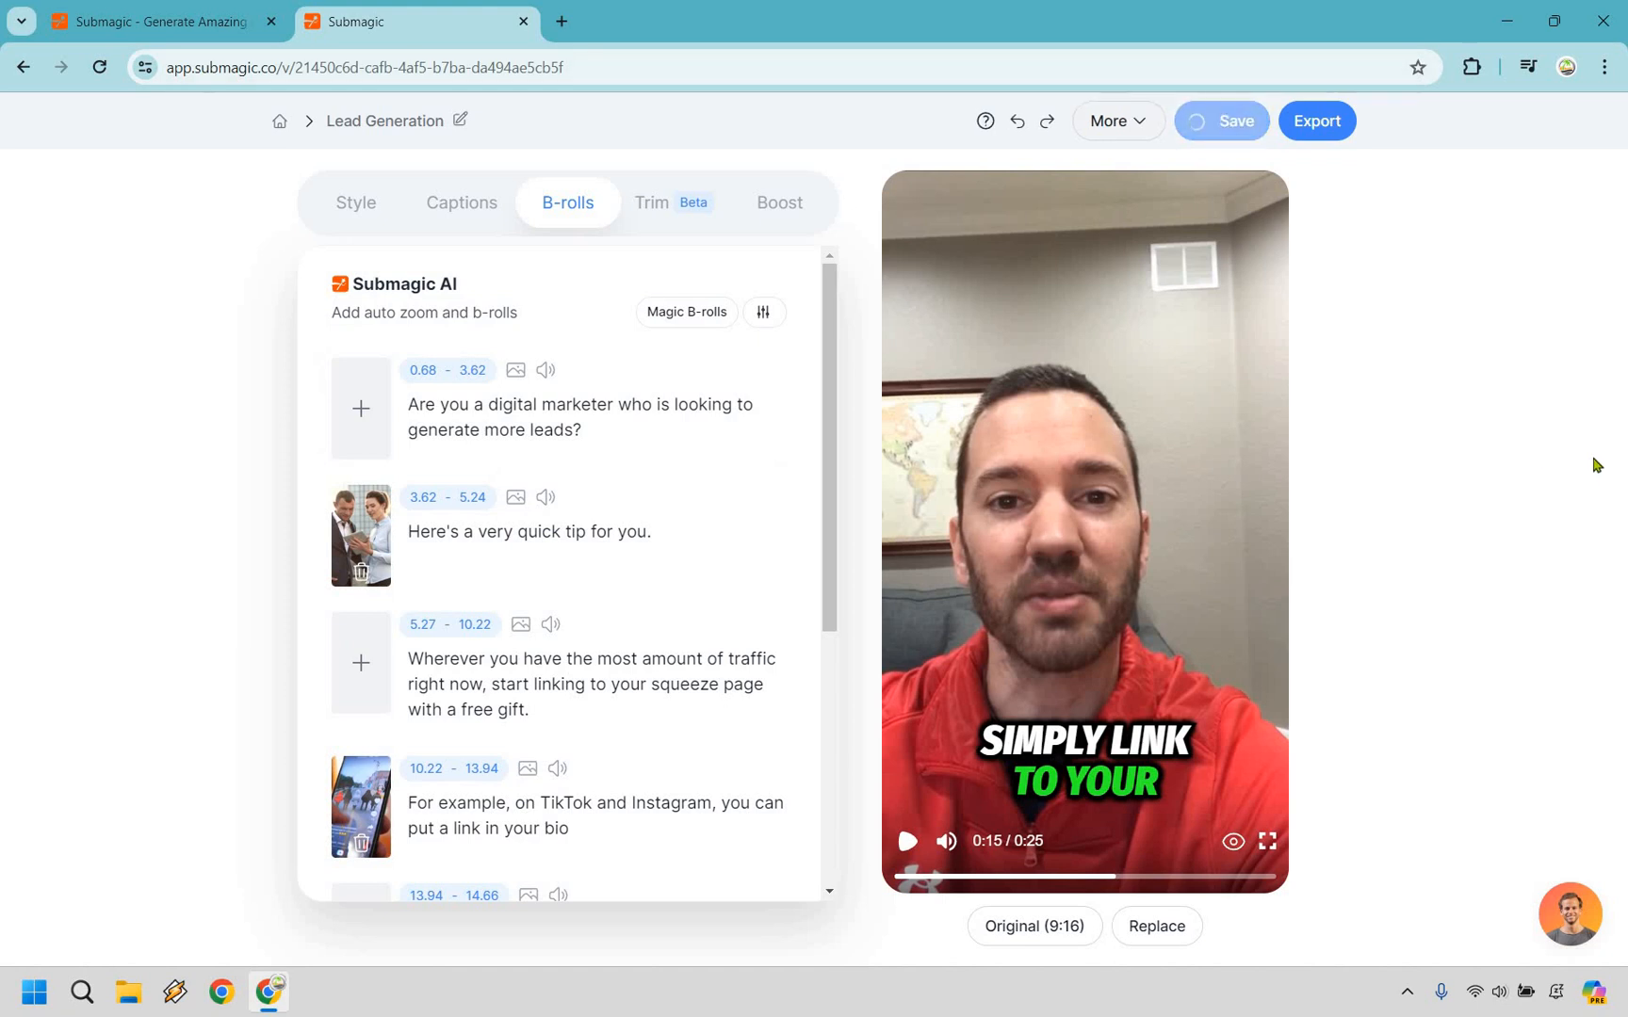
left_click(779, 203)
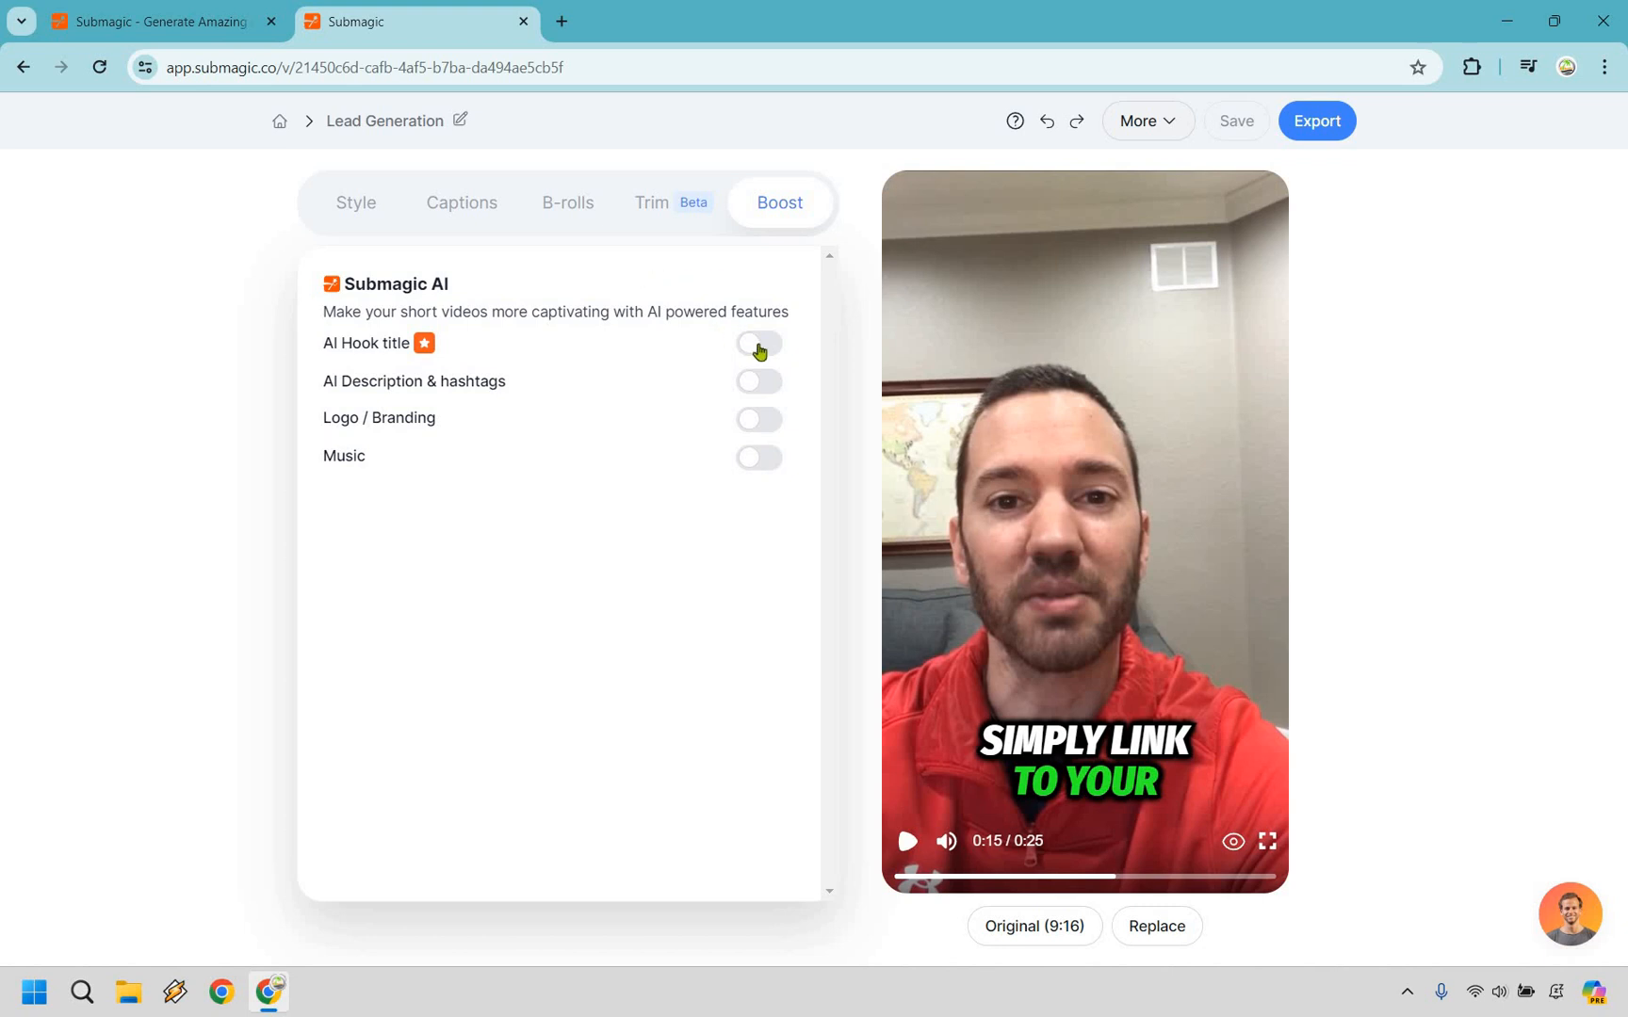
left_click(757, 344)
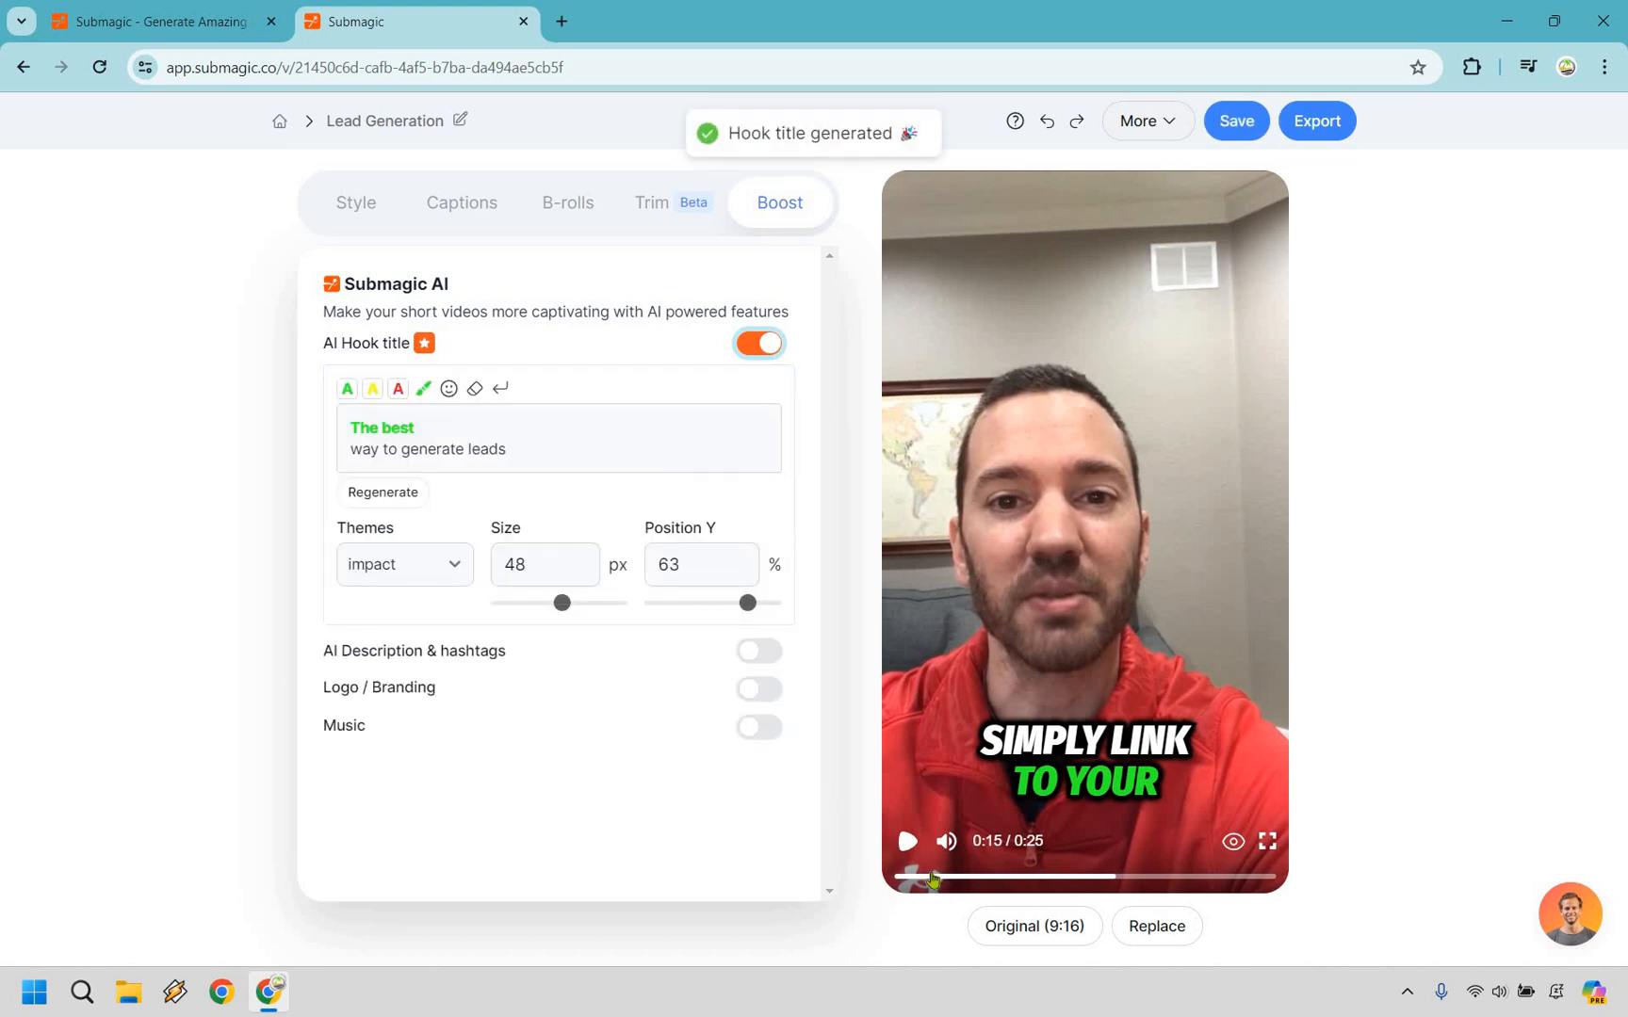
left_click(899, 876)
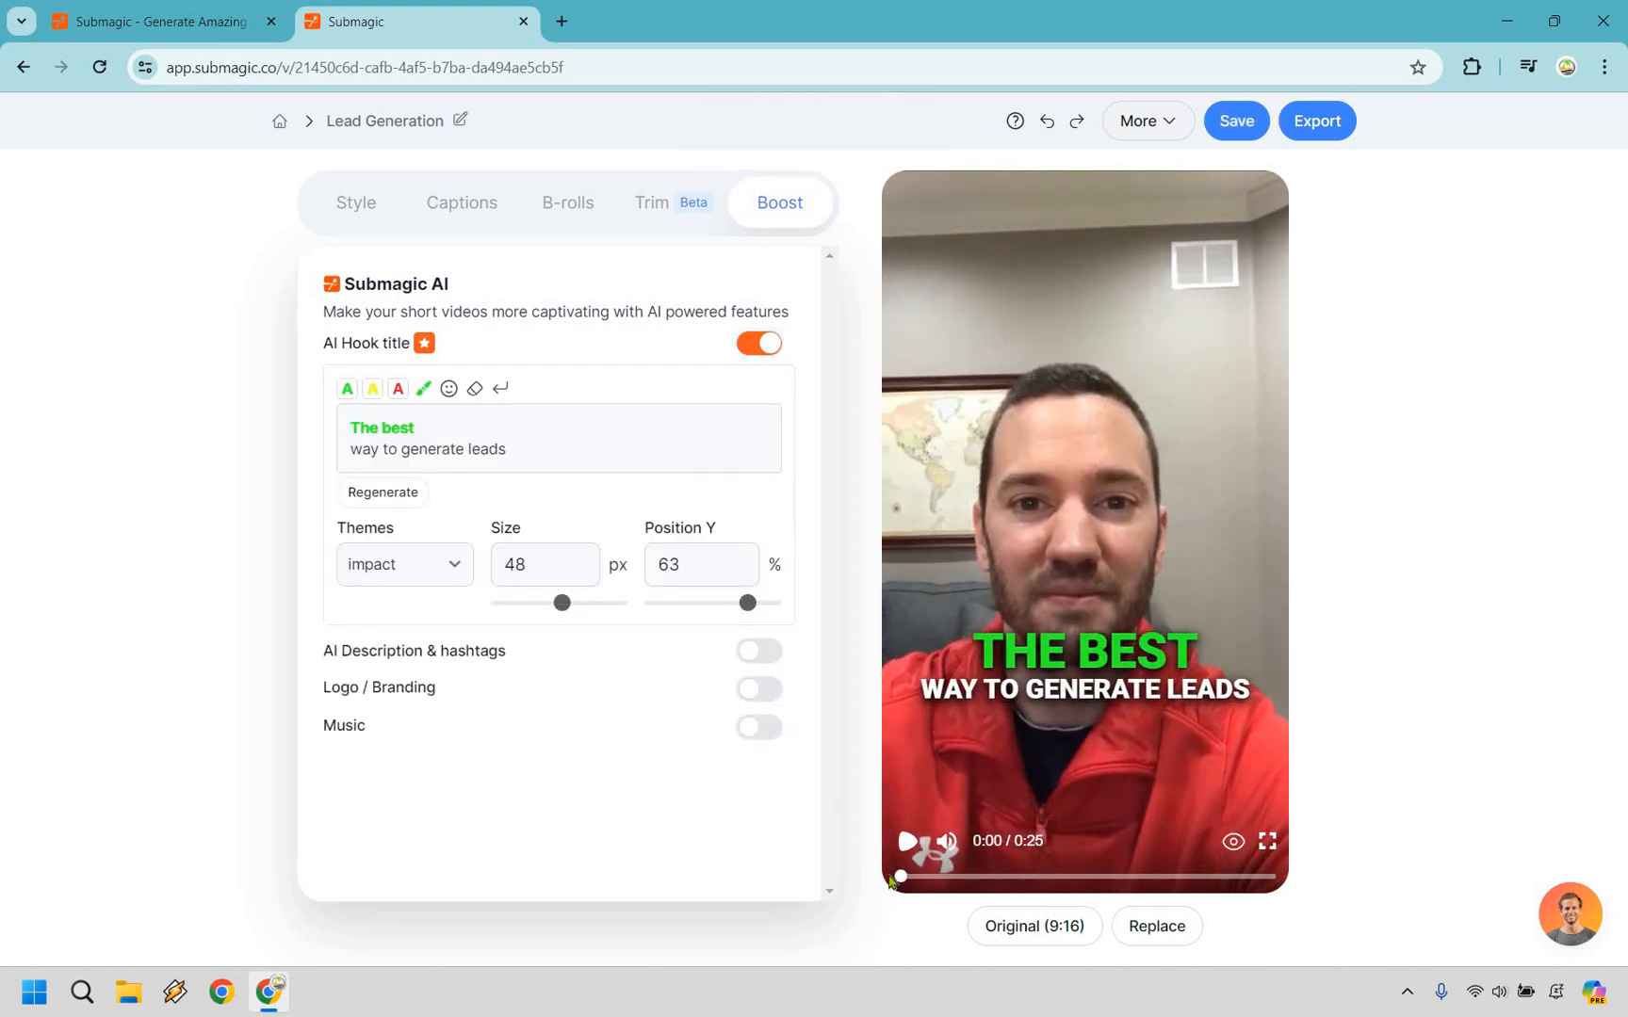
left_click(908, 841)
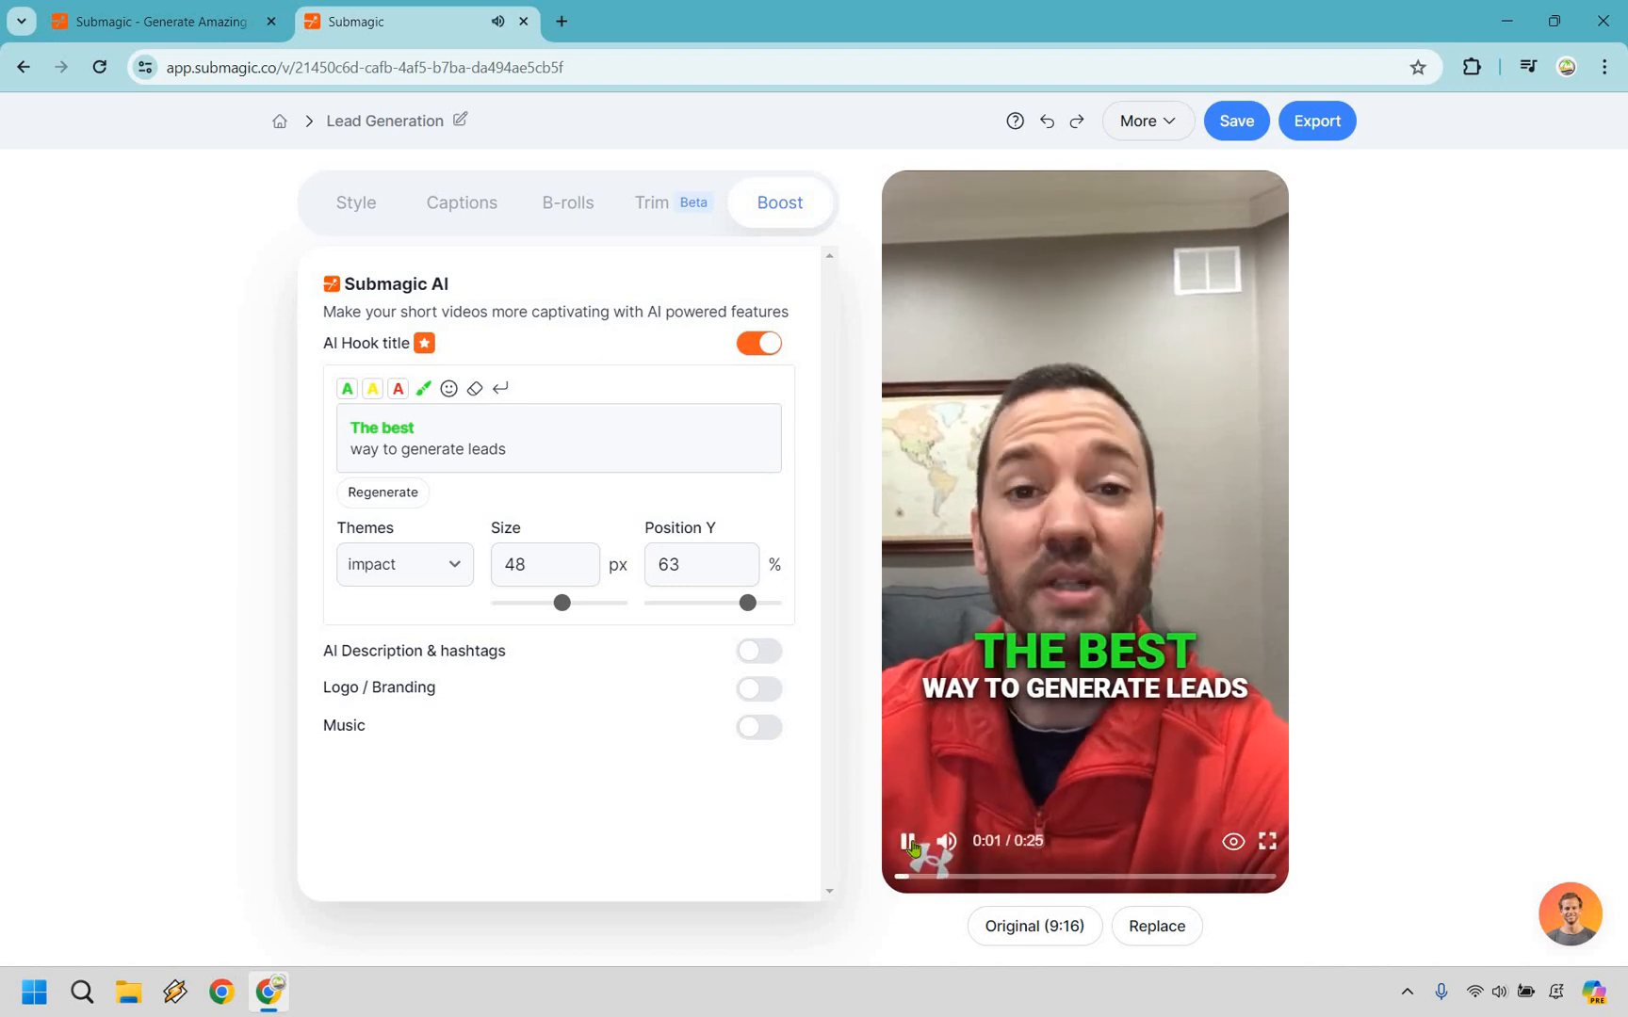
left_click(909, 841)
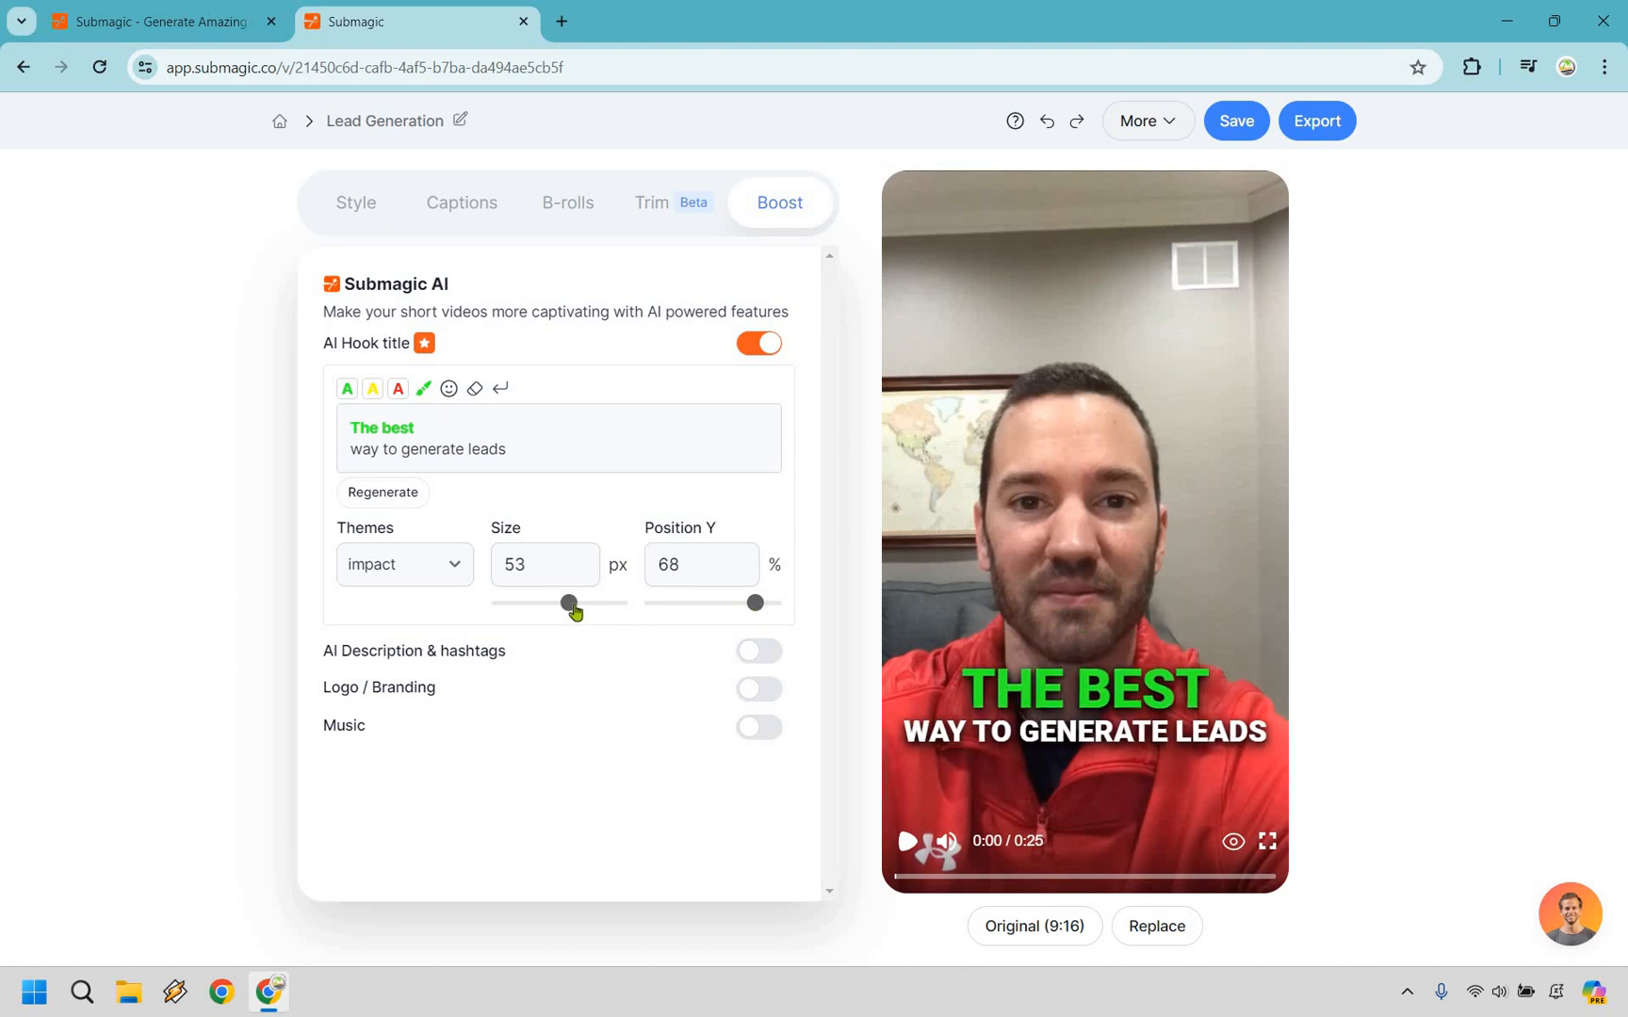
left_click_drag(567, 602, 574, 602)
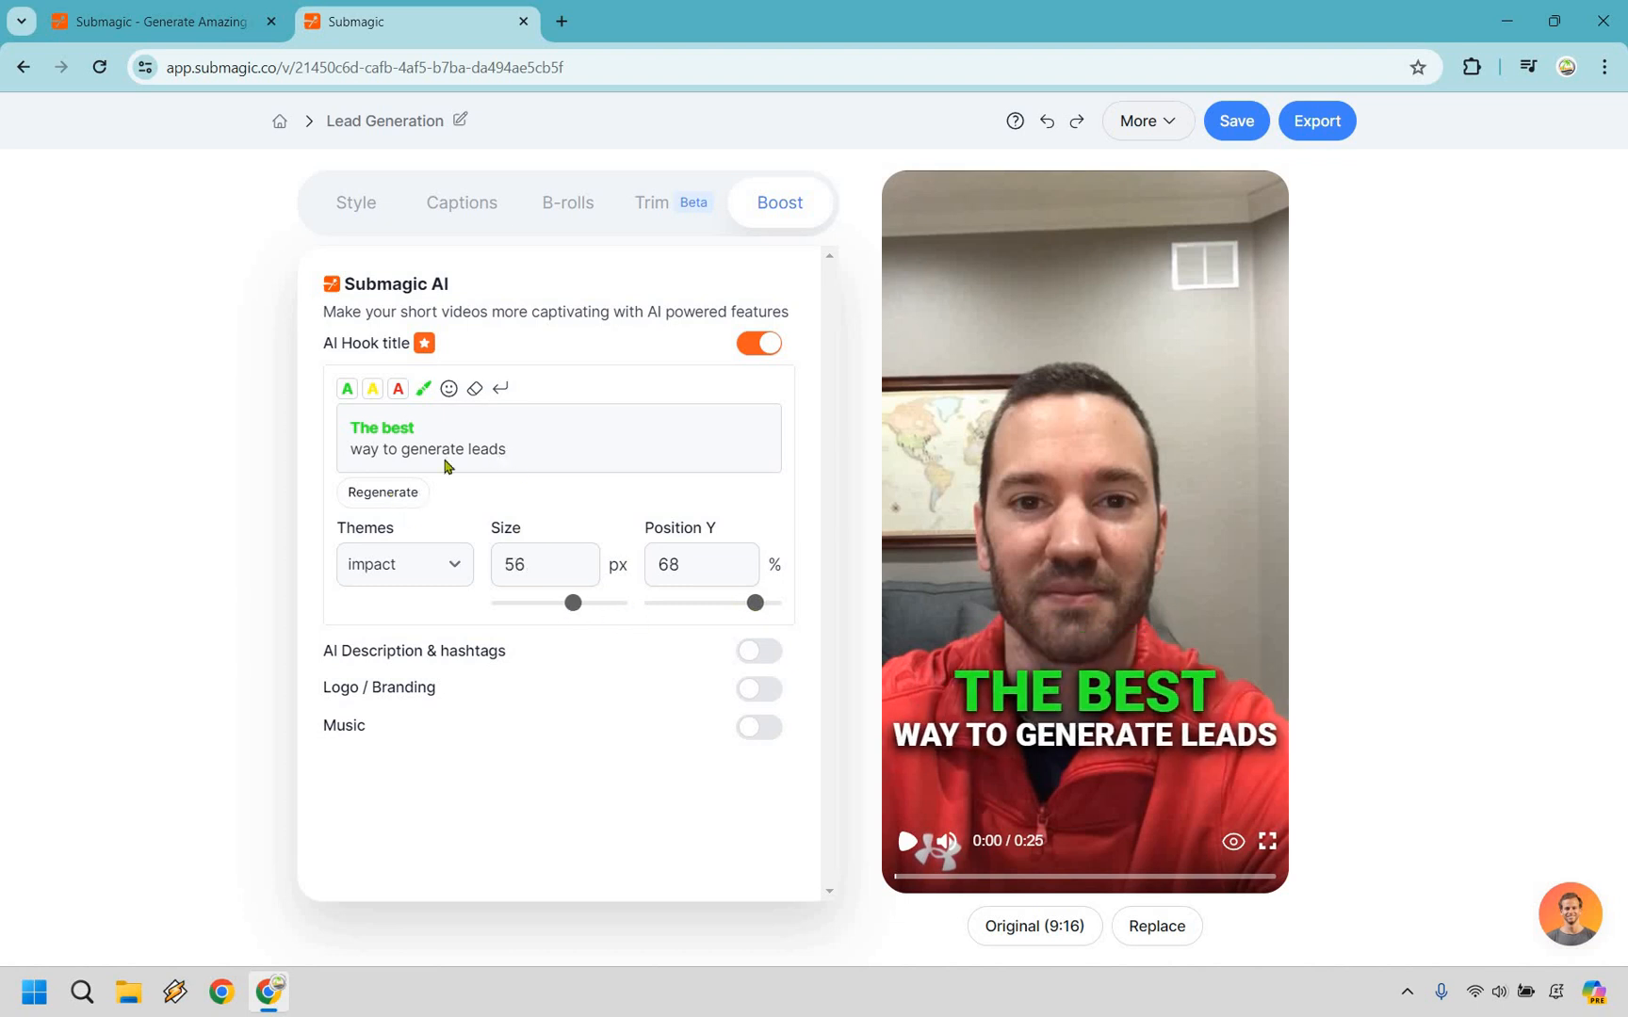
left_click(382, 493)
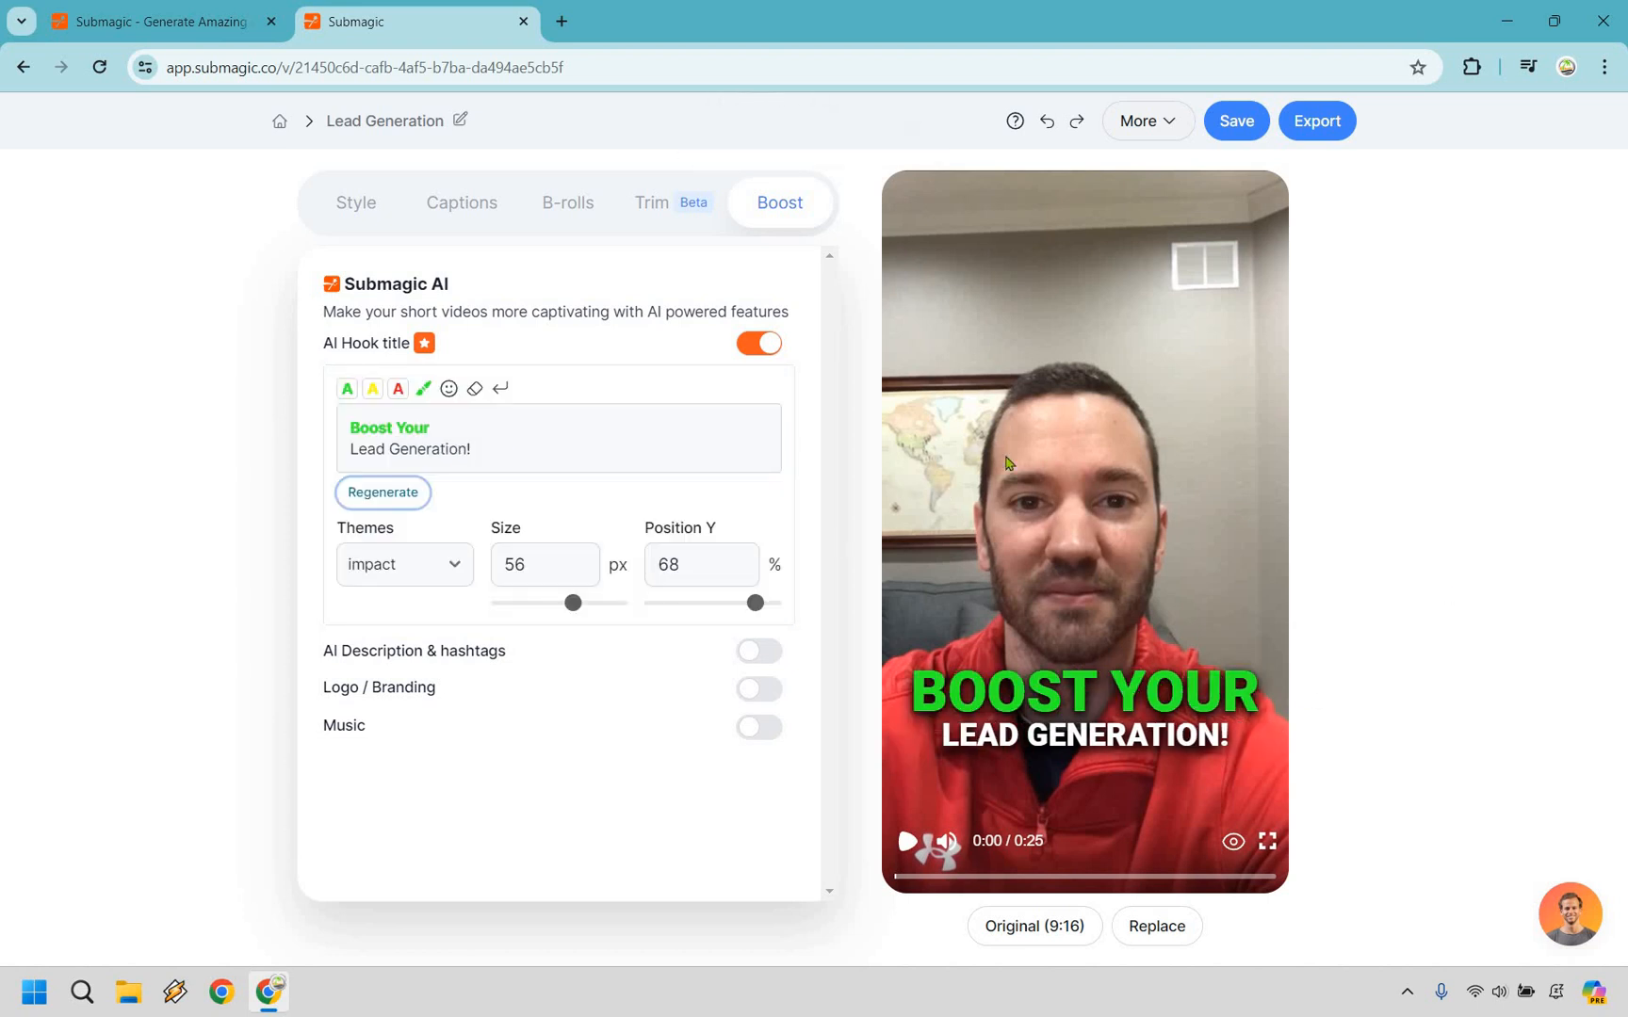
mouse_move(1445, 464)
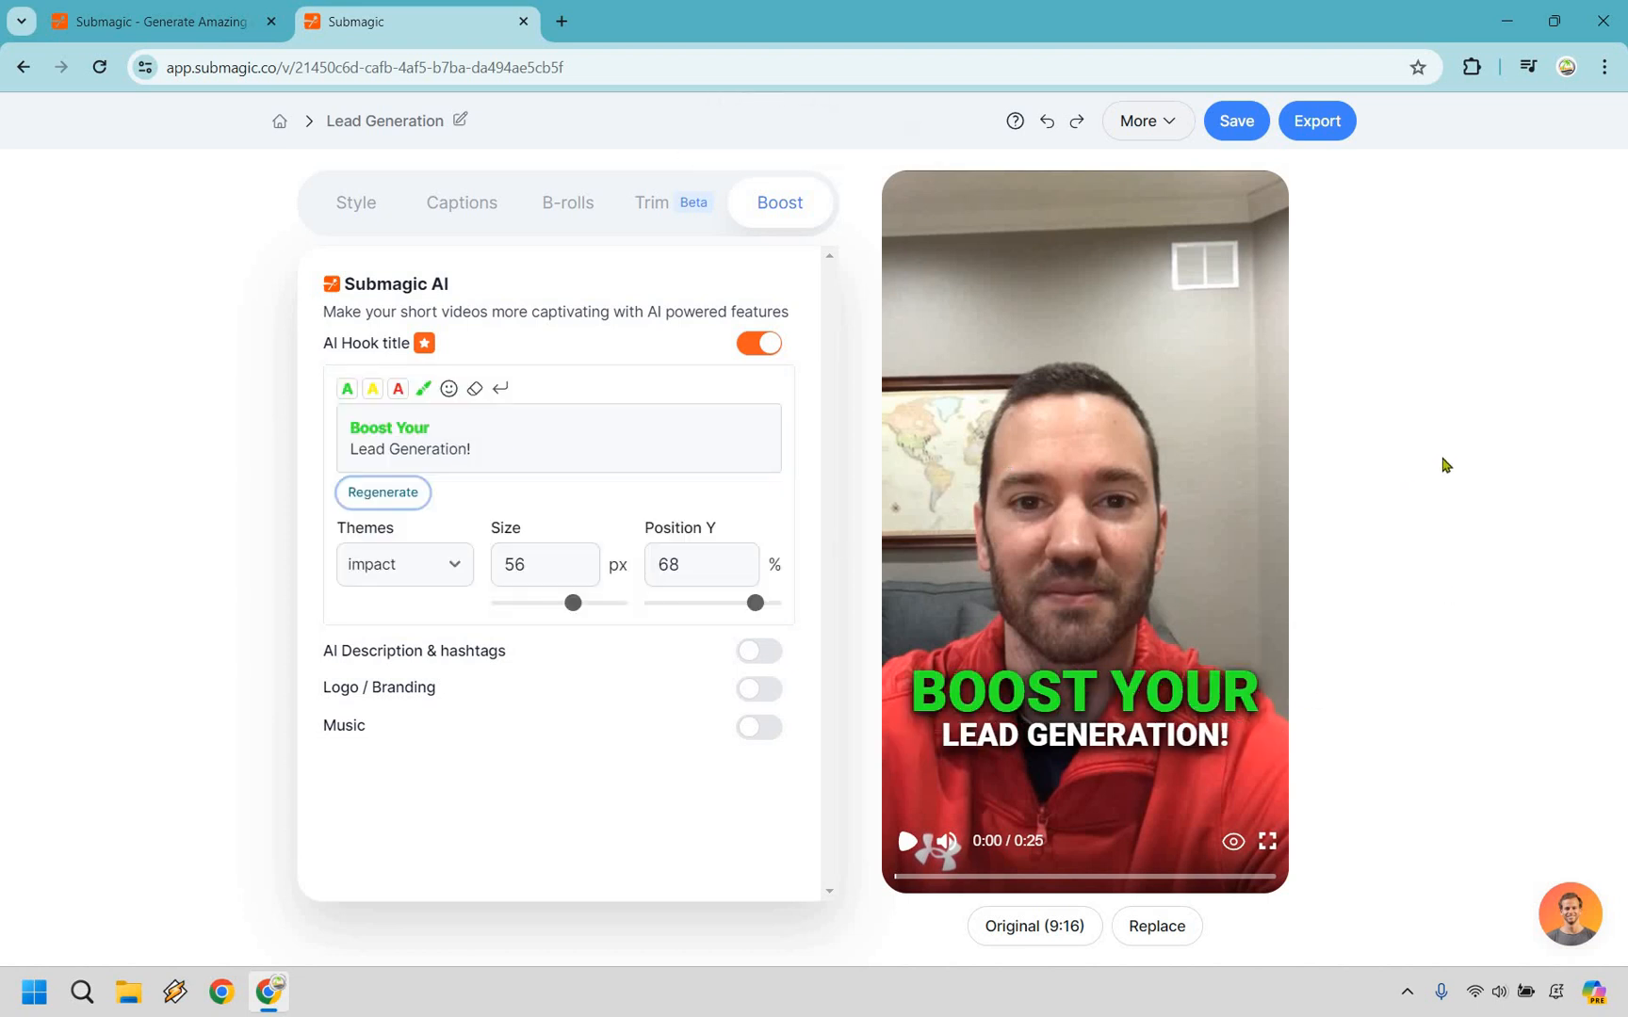
mouse_move(1440, 462)
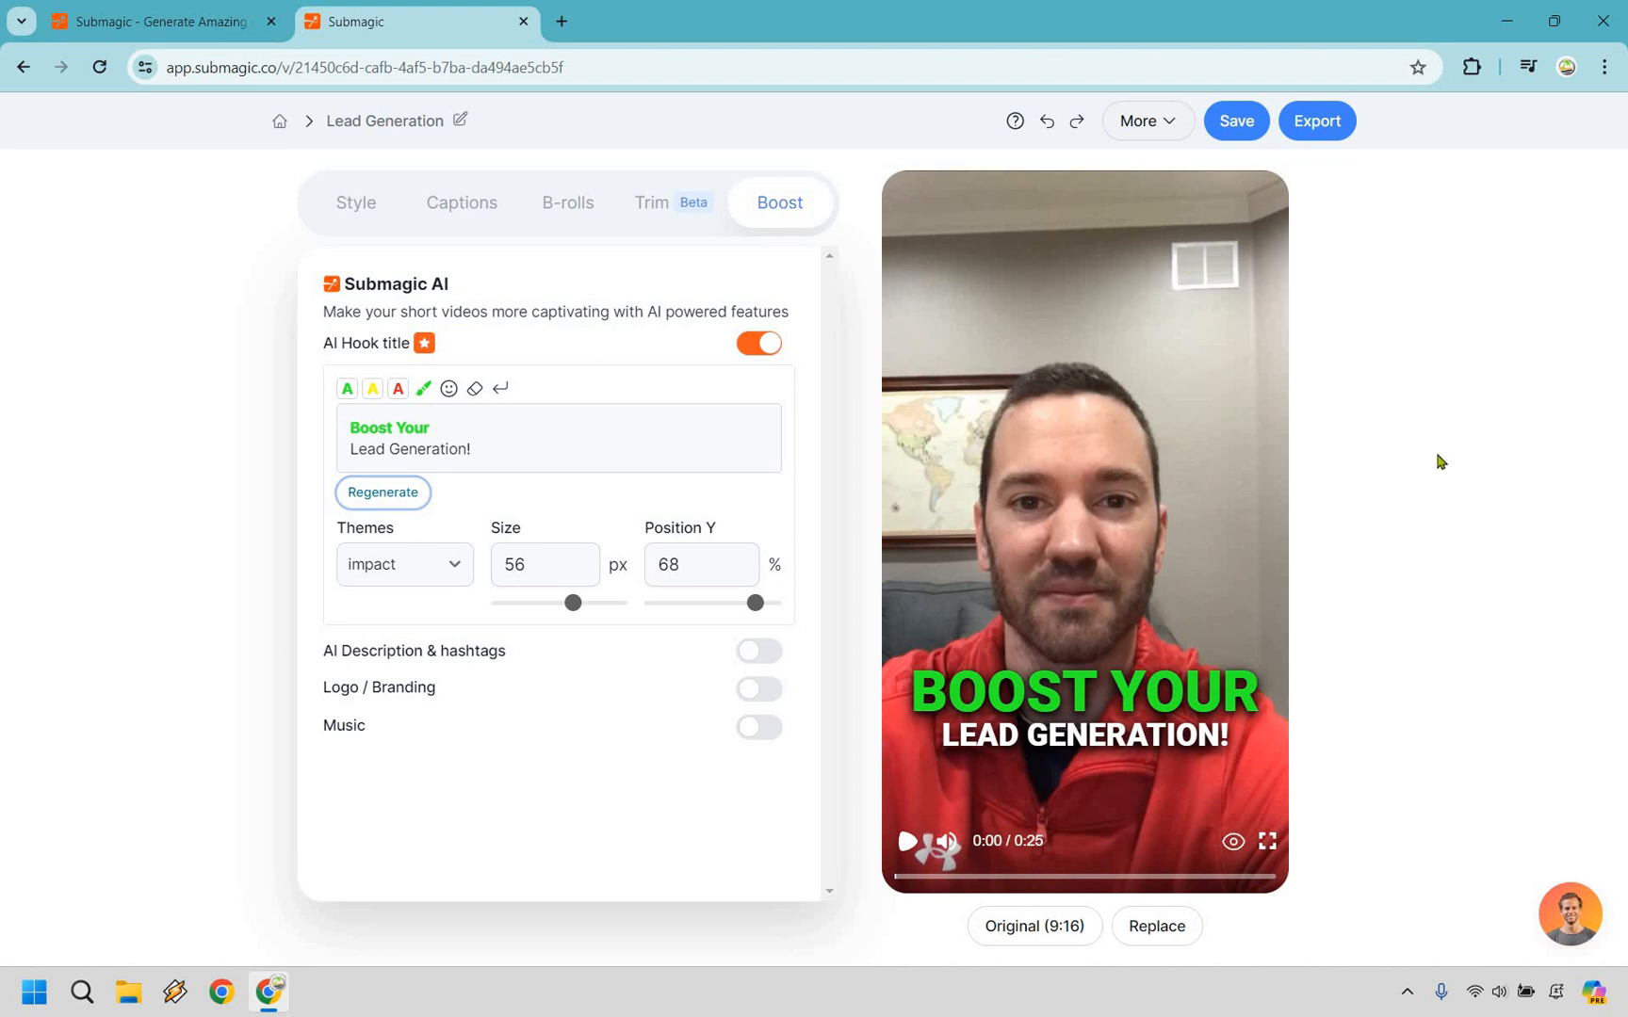
mouse_move(1518, 541)
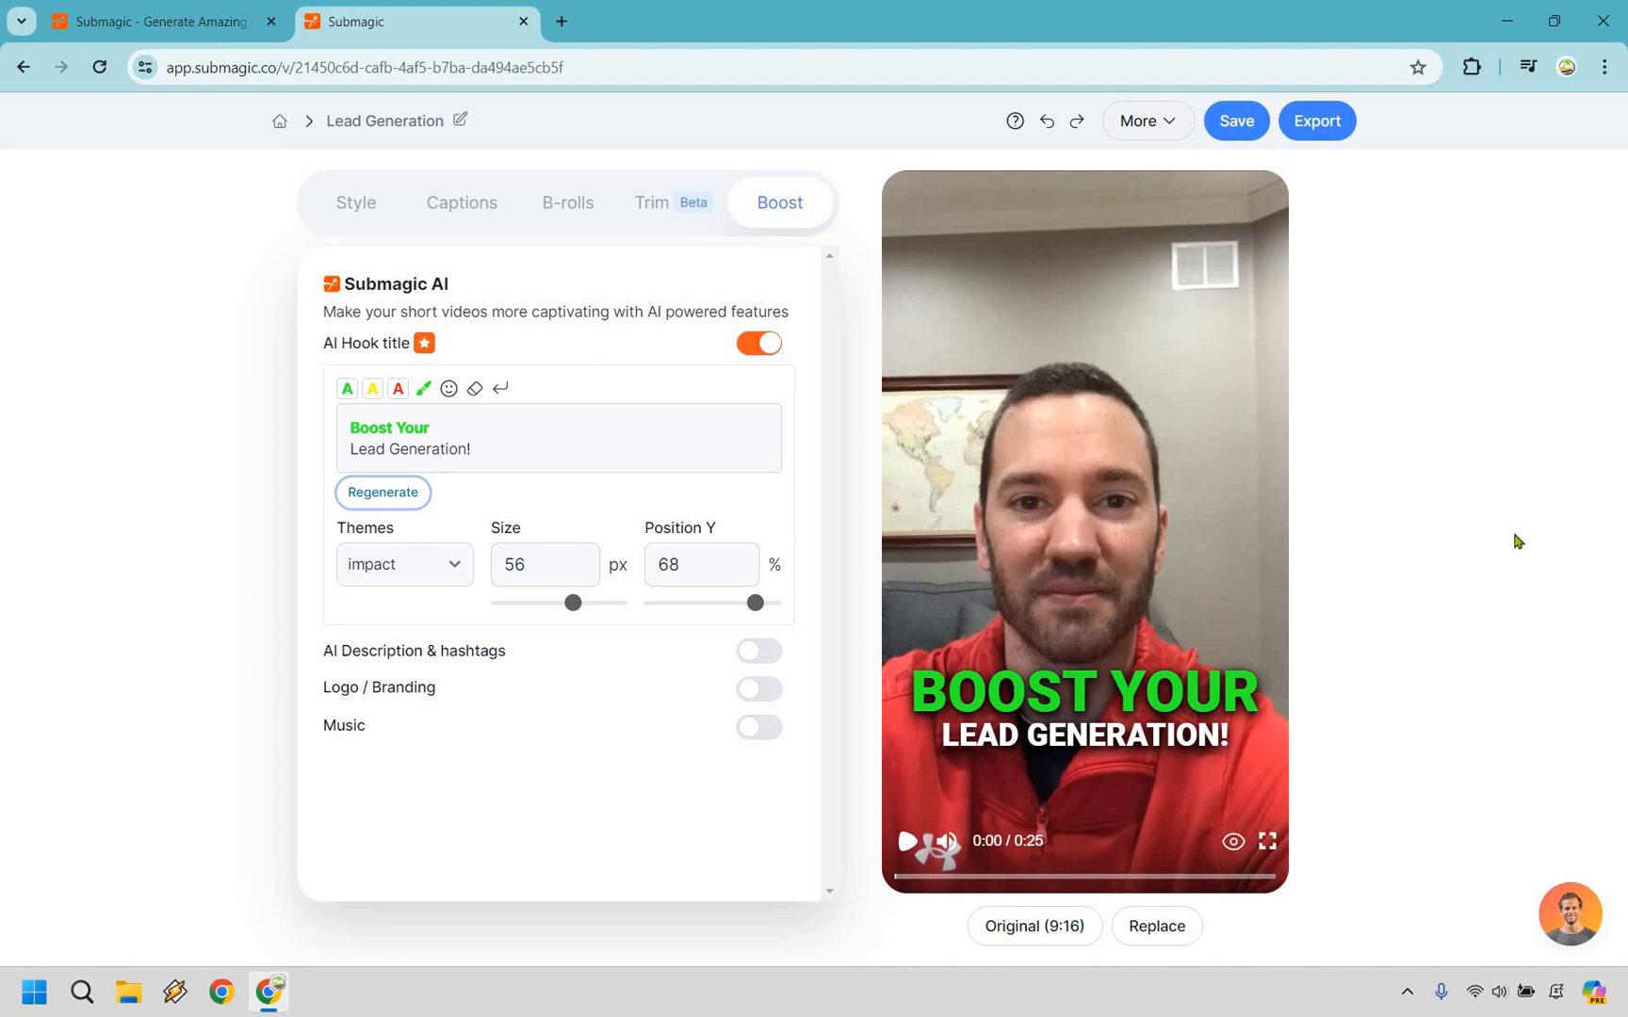
mouse_move(1496, 536)
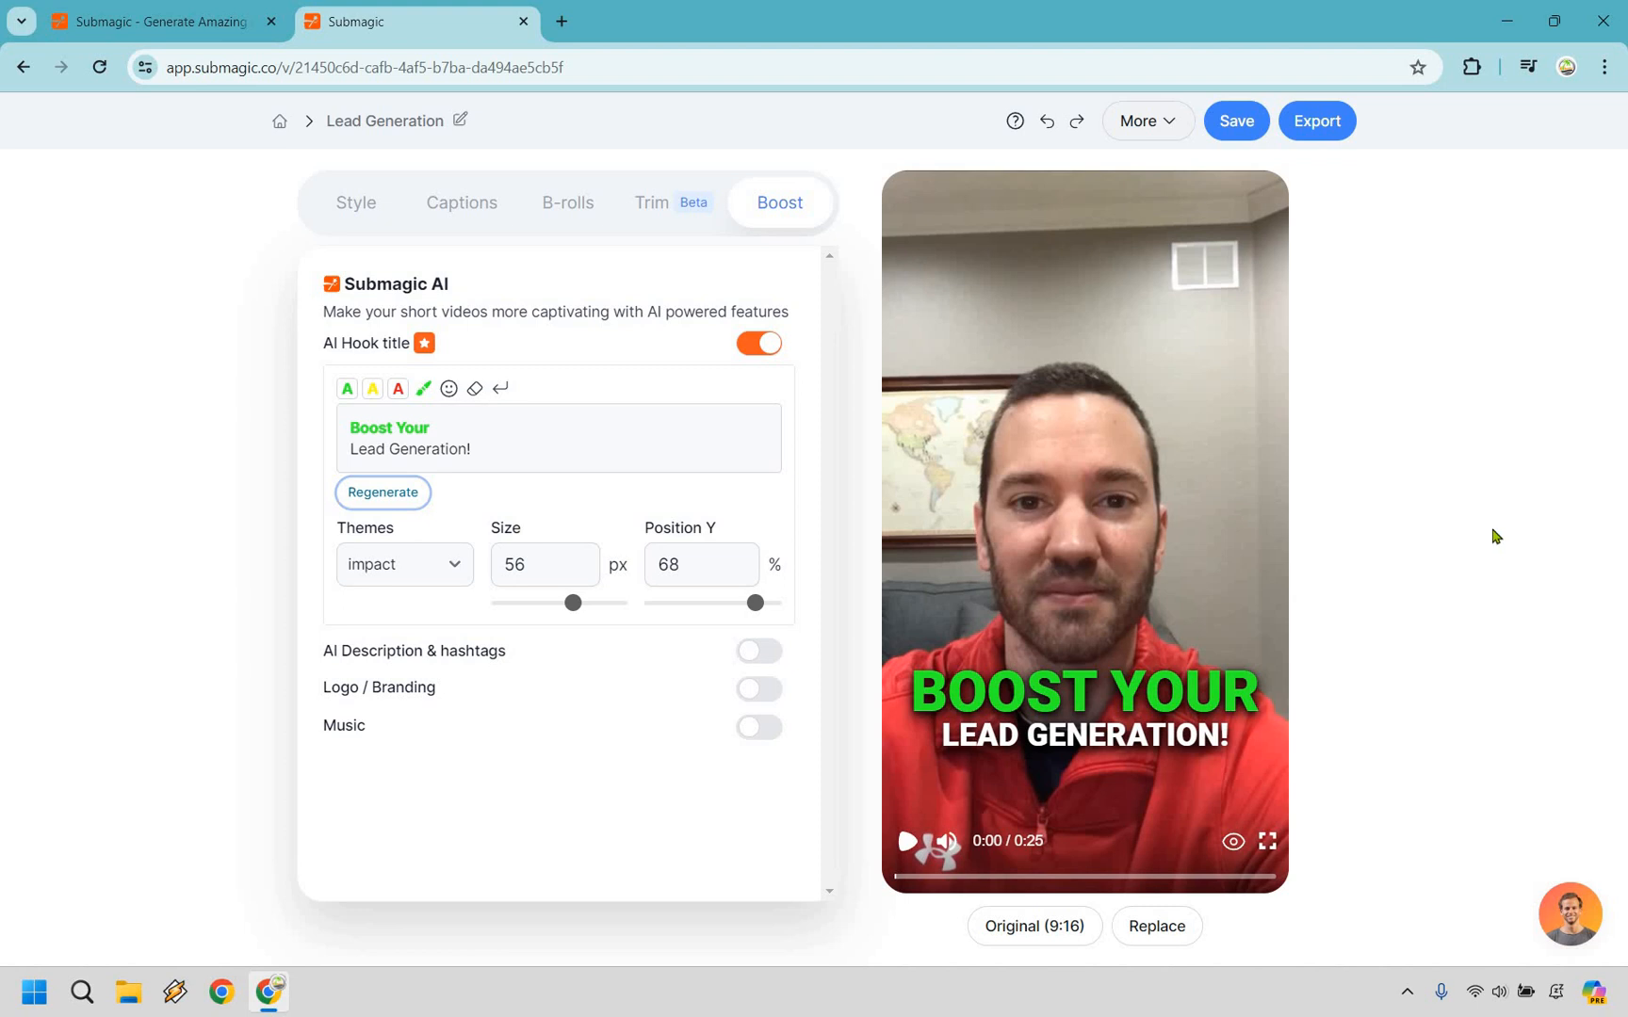
mouse_move(1173, 750)
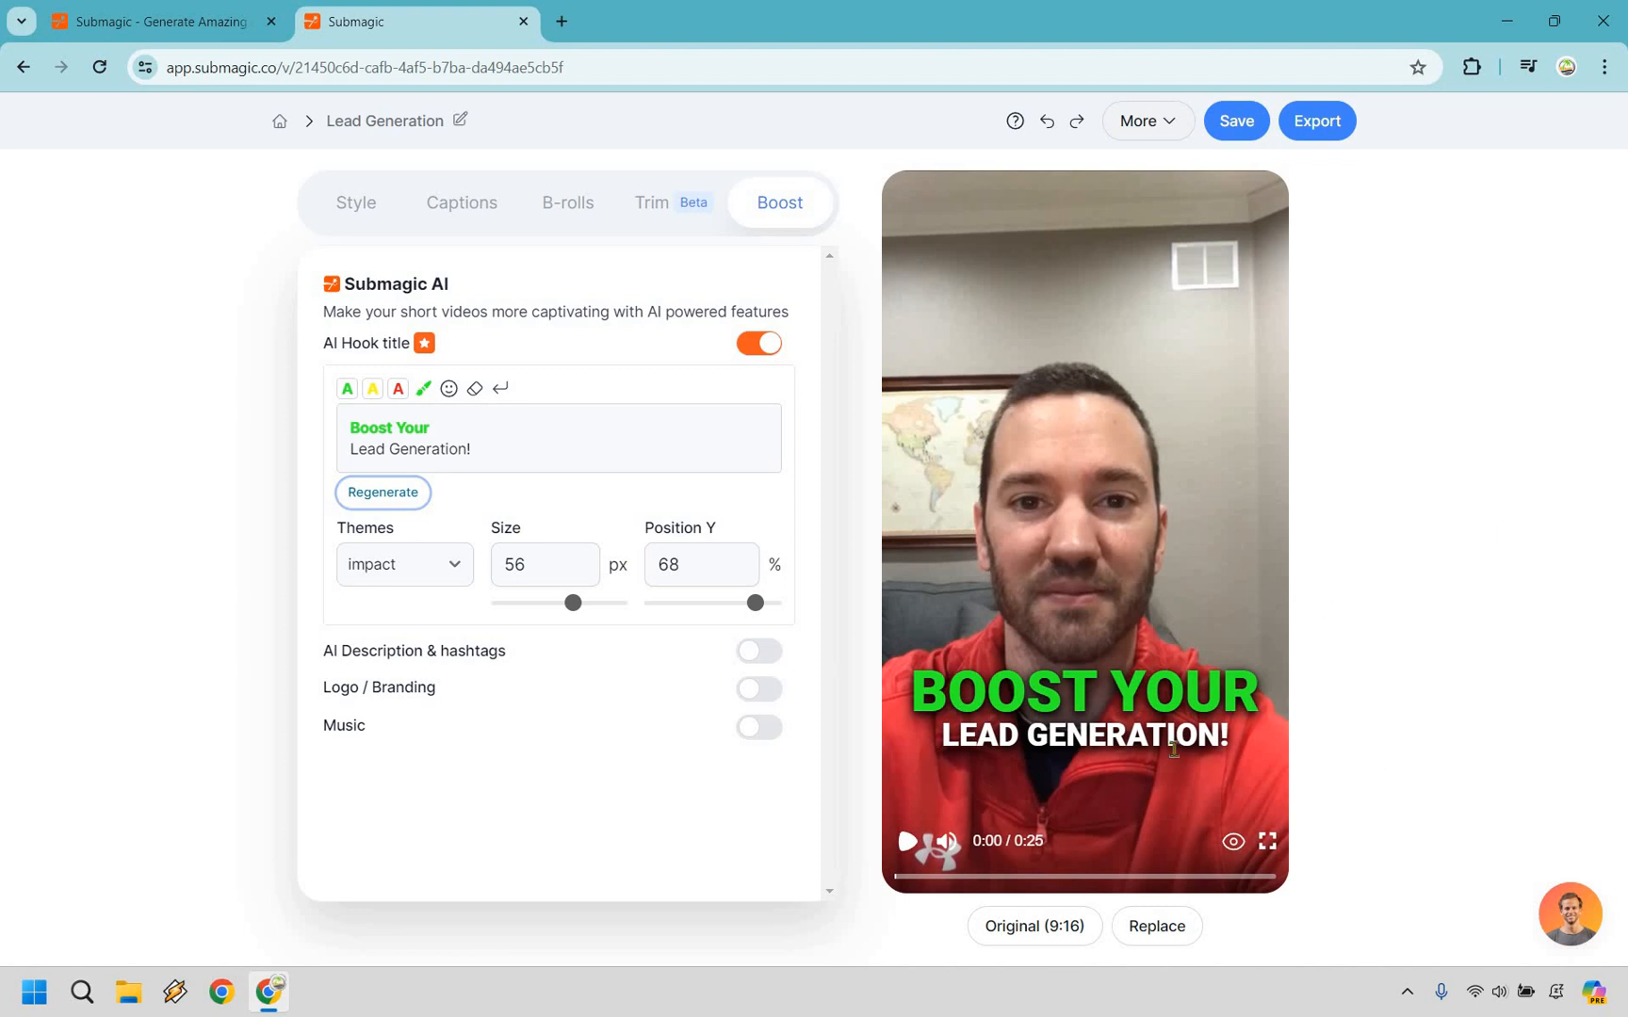
mouse_move(1520, 606)
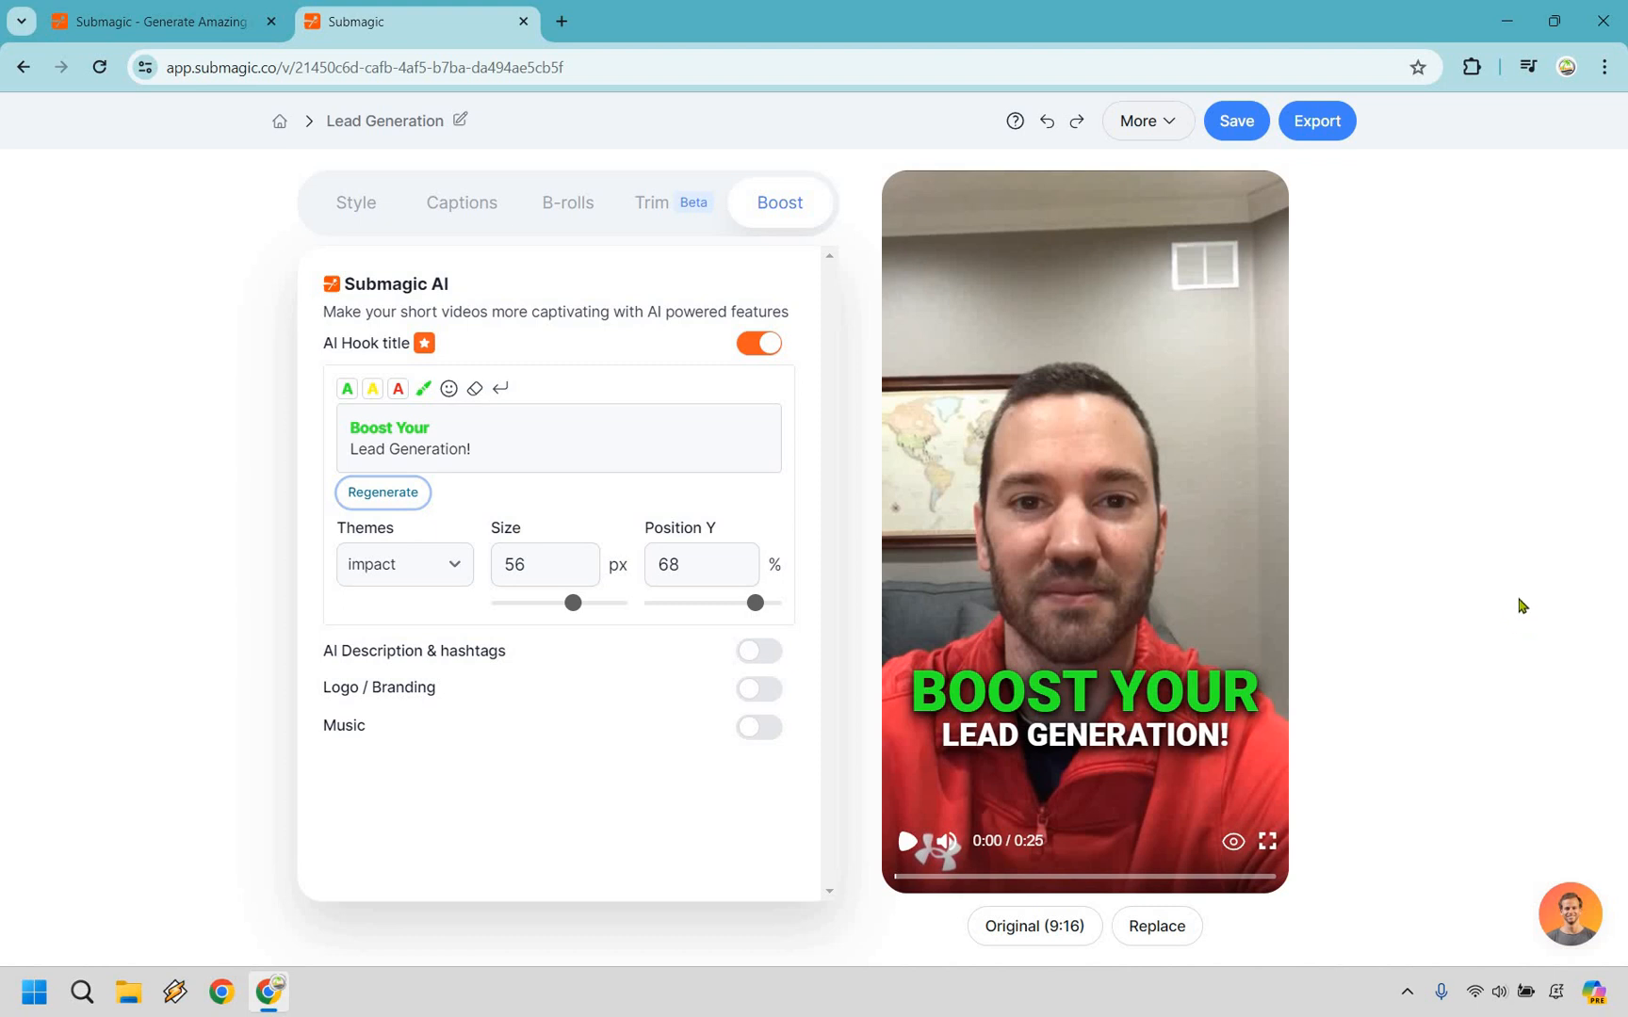
mouse_move(1197, 515)
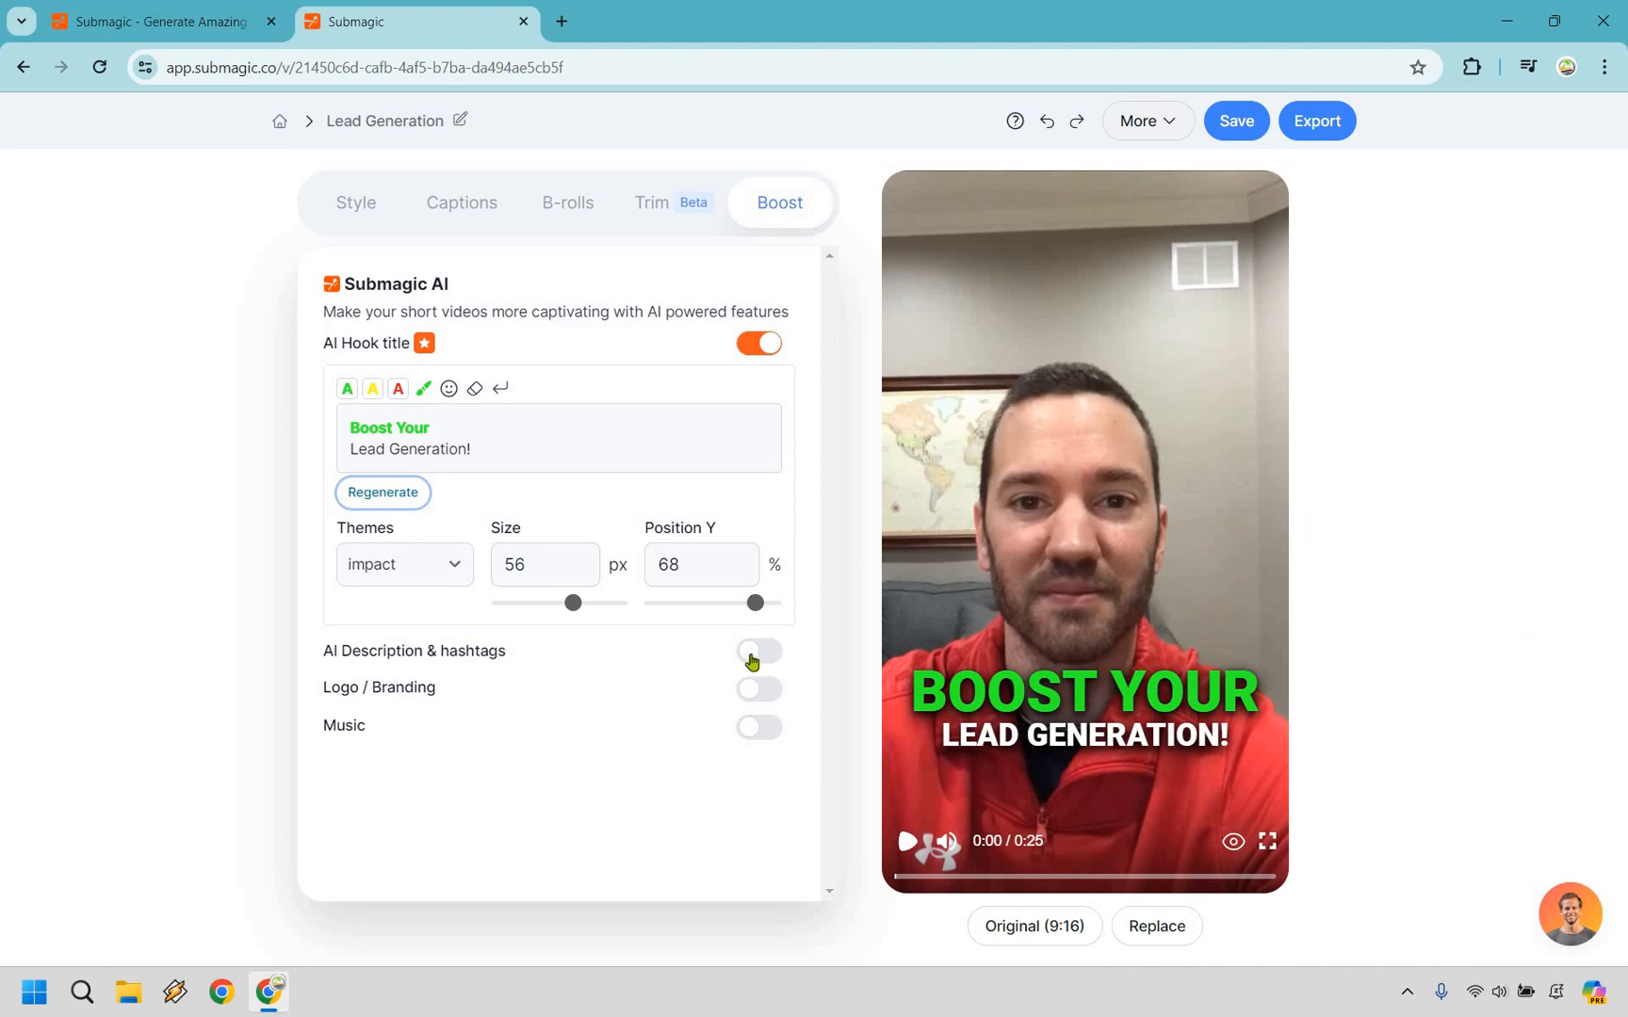
Generate an AI description with hashtags and enable background music
left_click(758, 651)
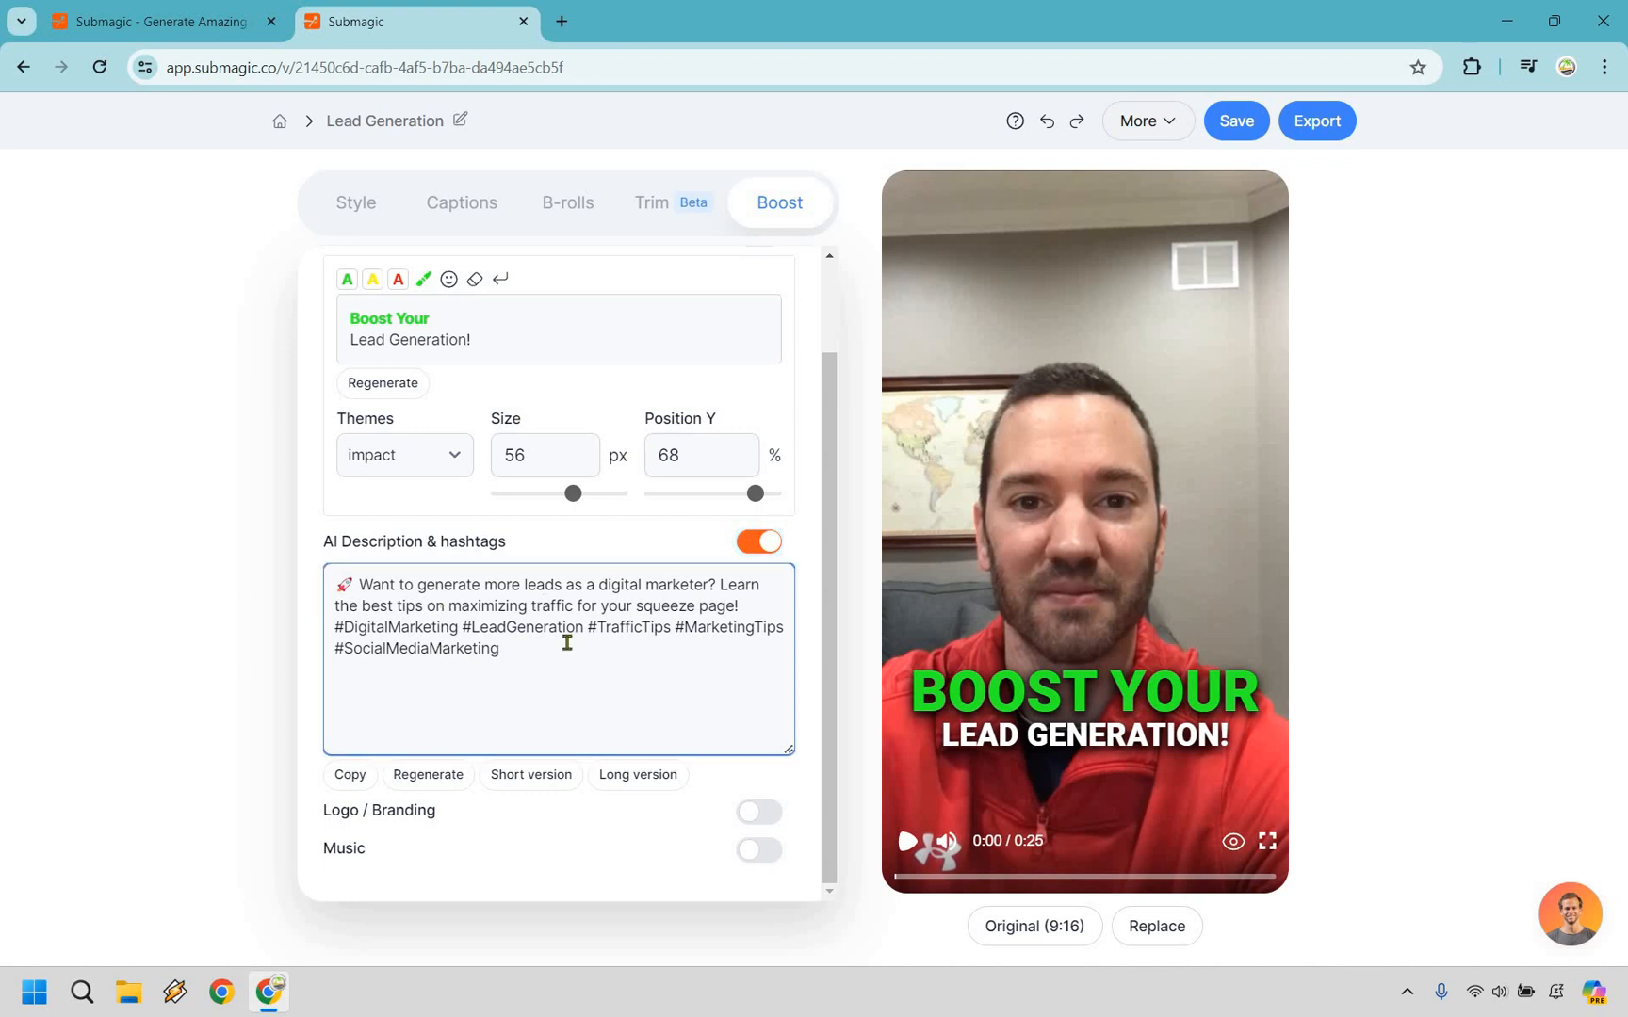
mouse_move(578, 615)
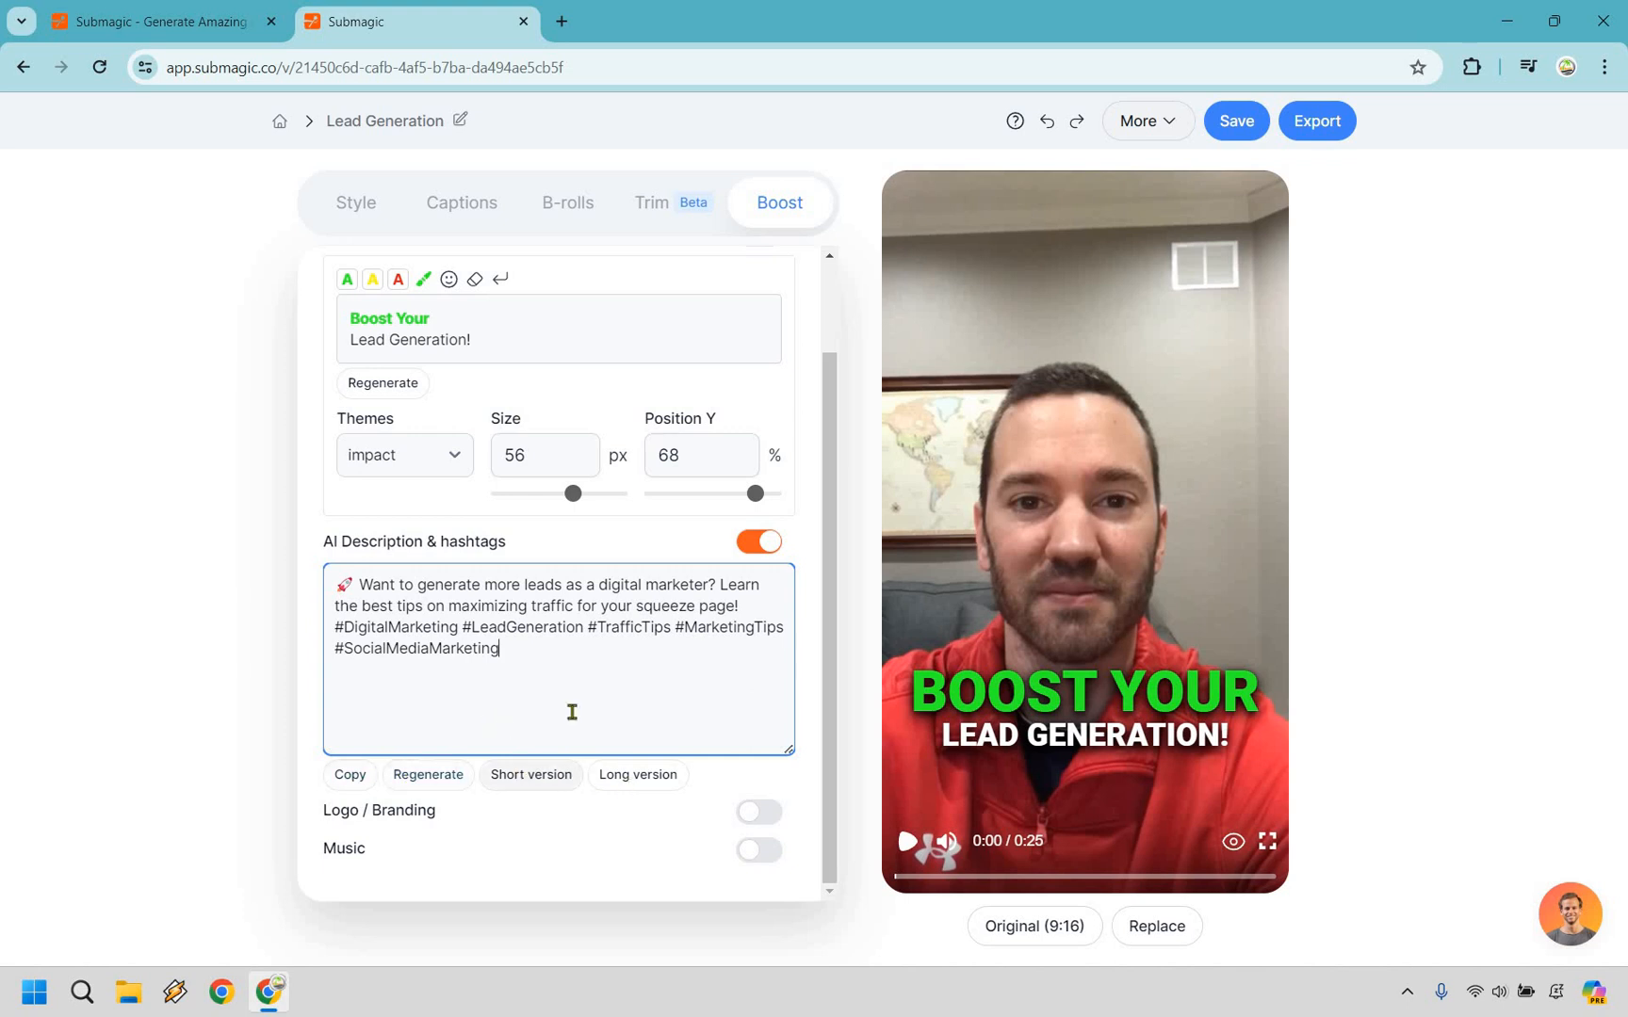
mouse_move(663, 547)
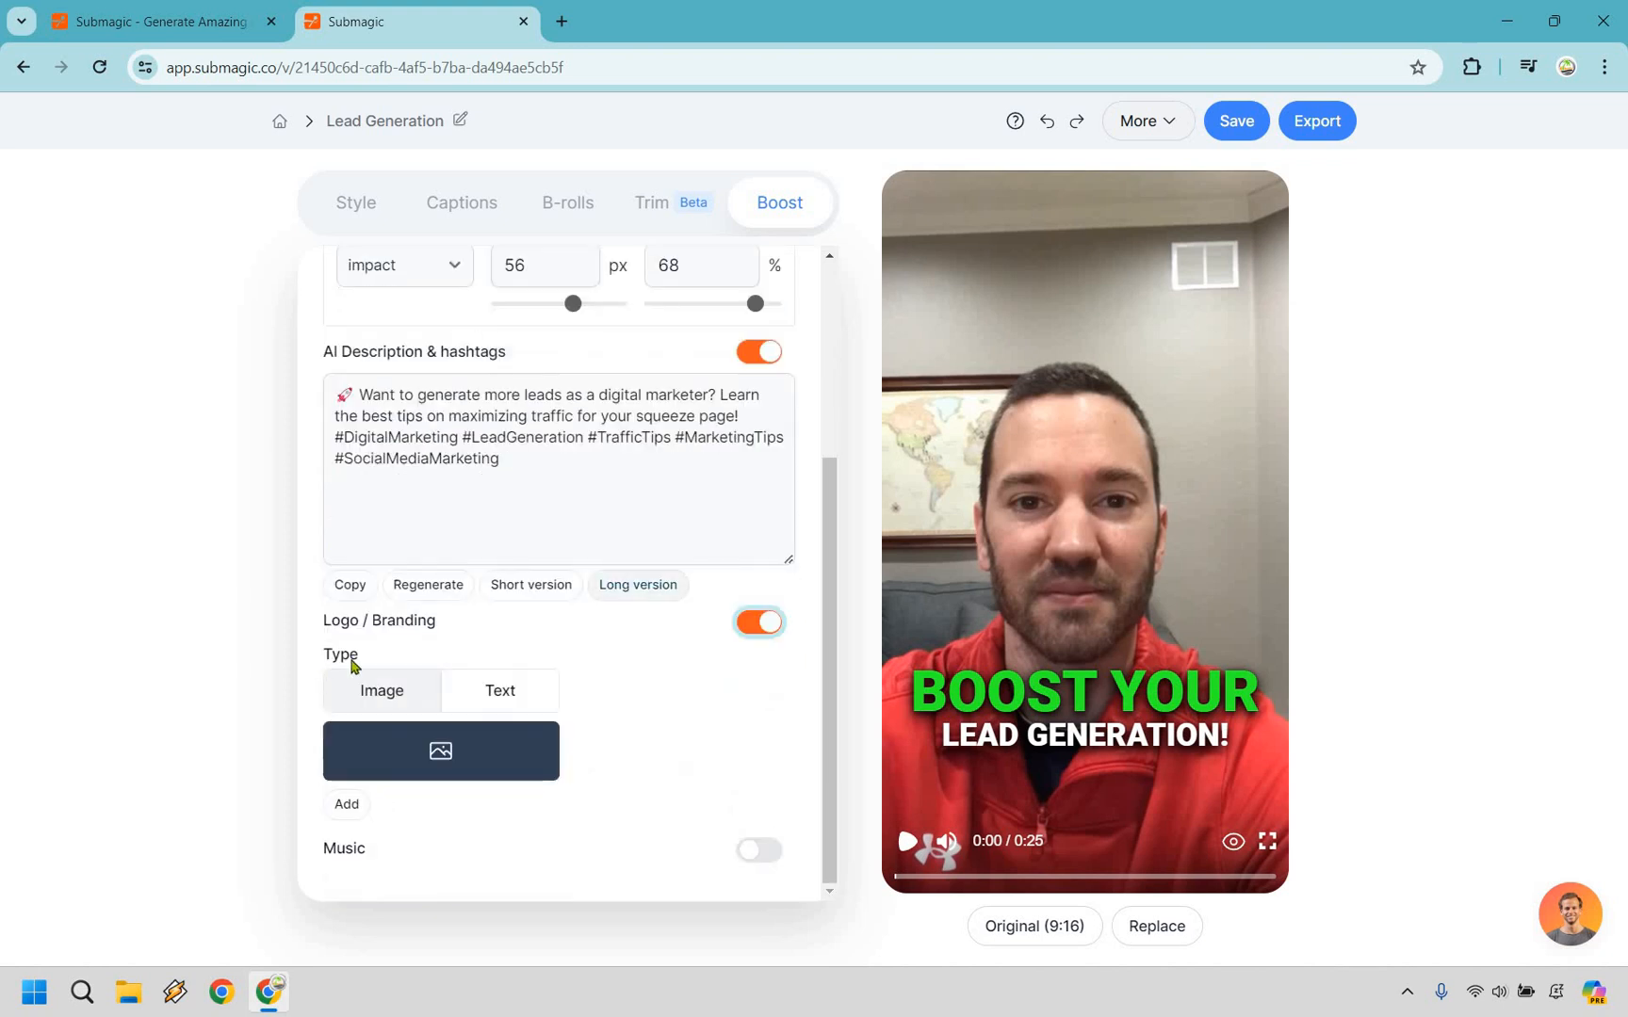
mouse_move(643, 748)
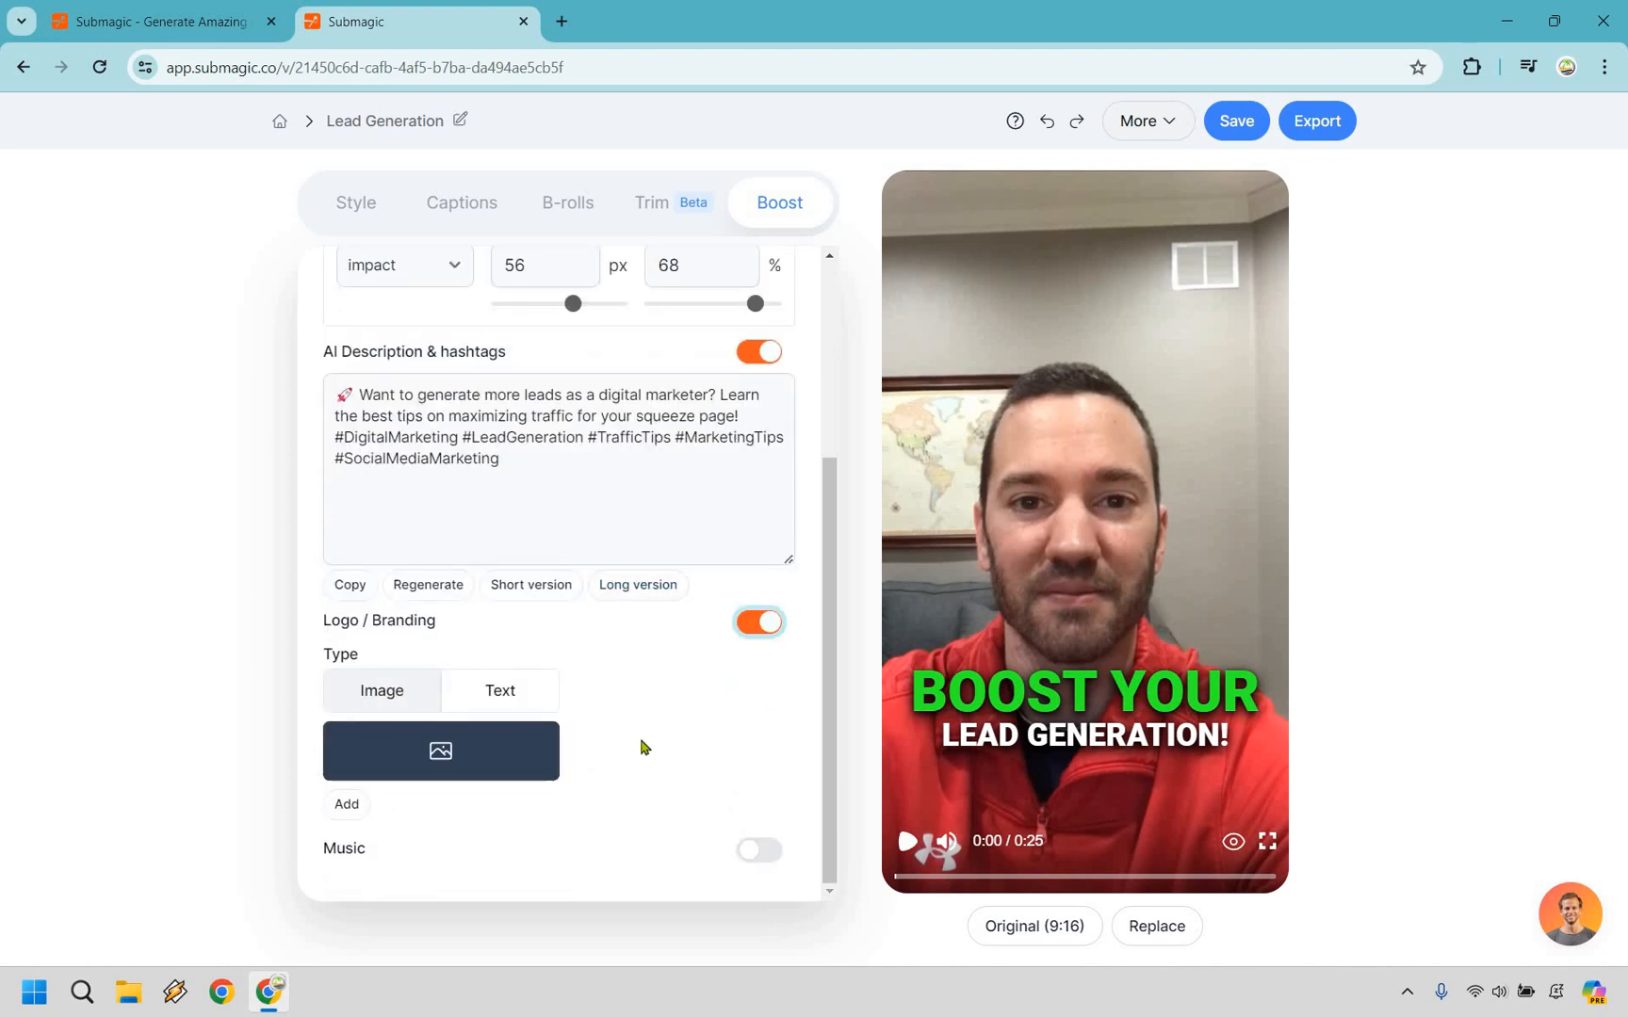
left_click(758, 850)
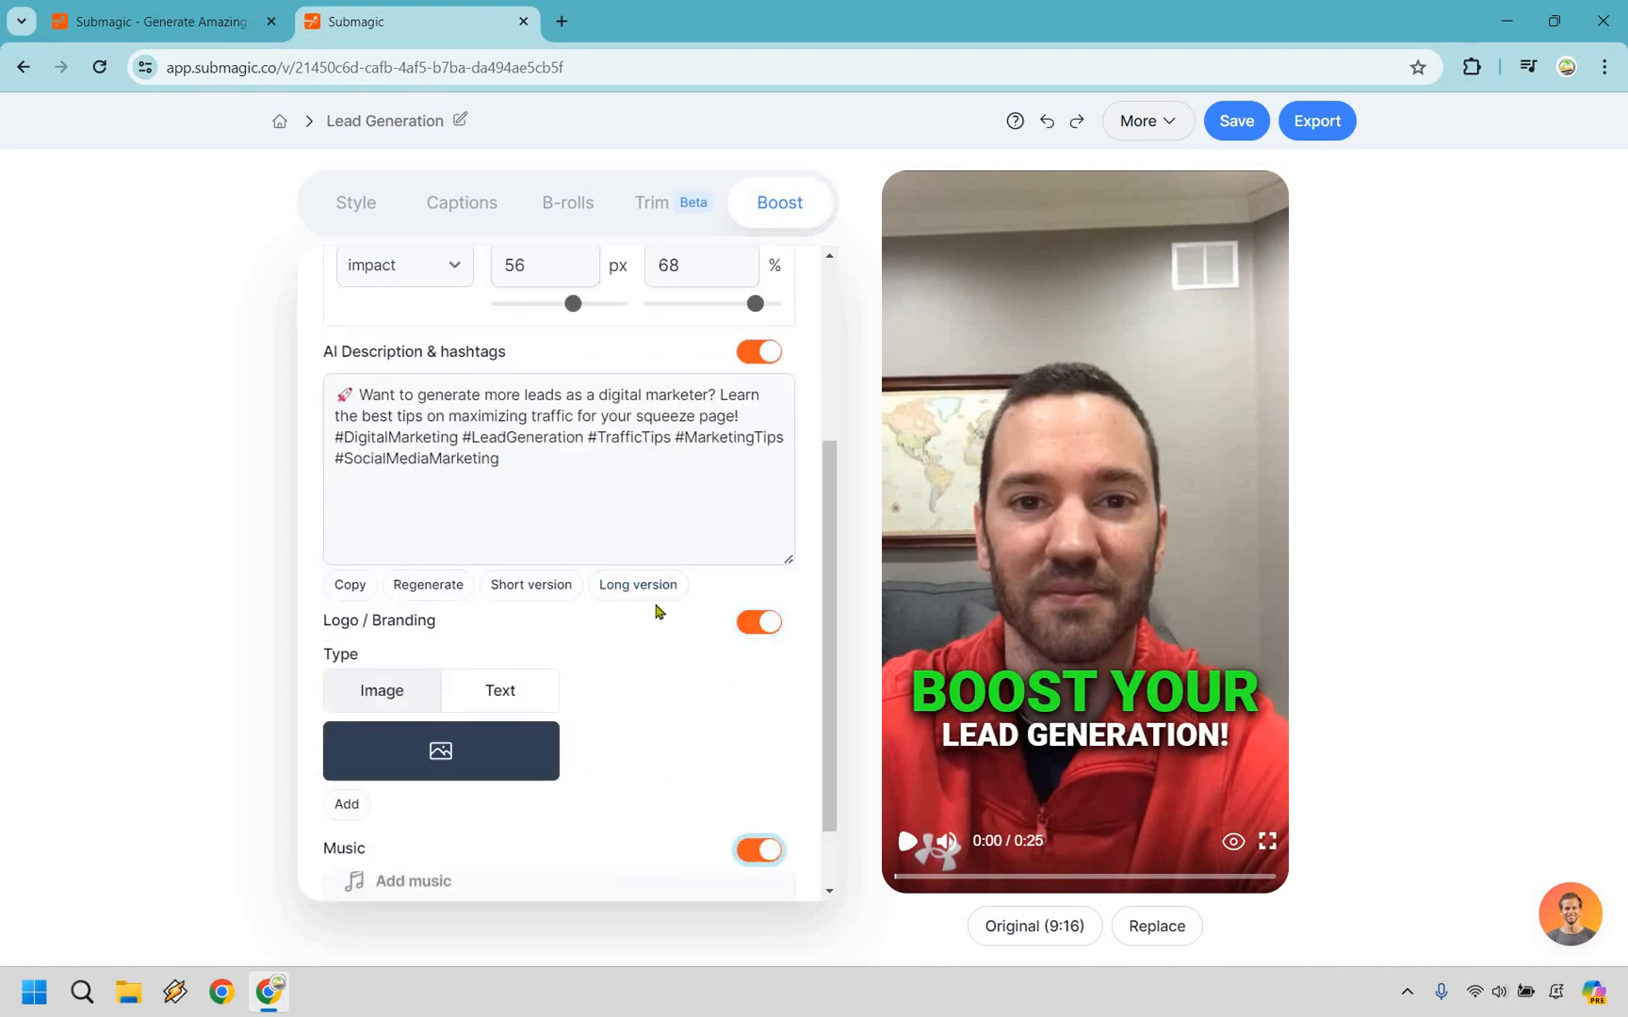
scroll("down", 3)
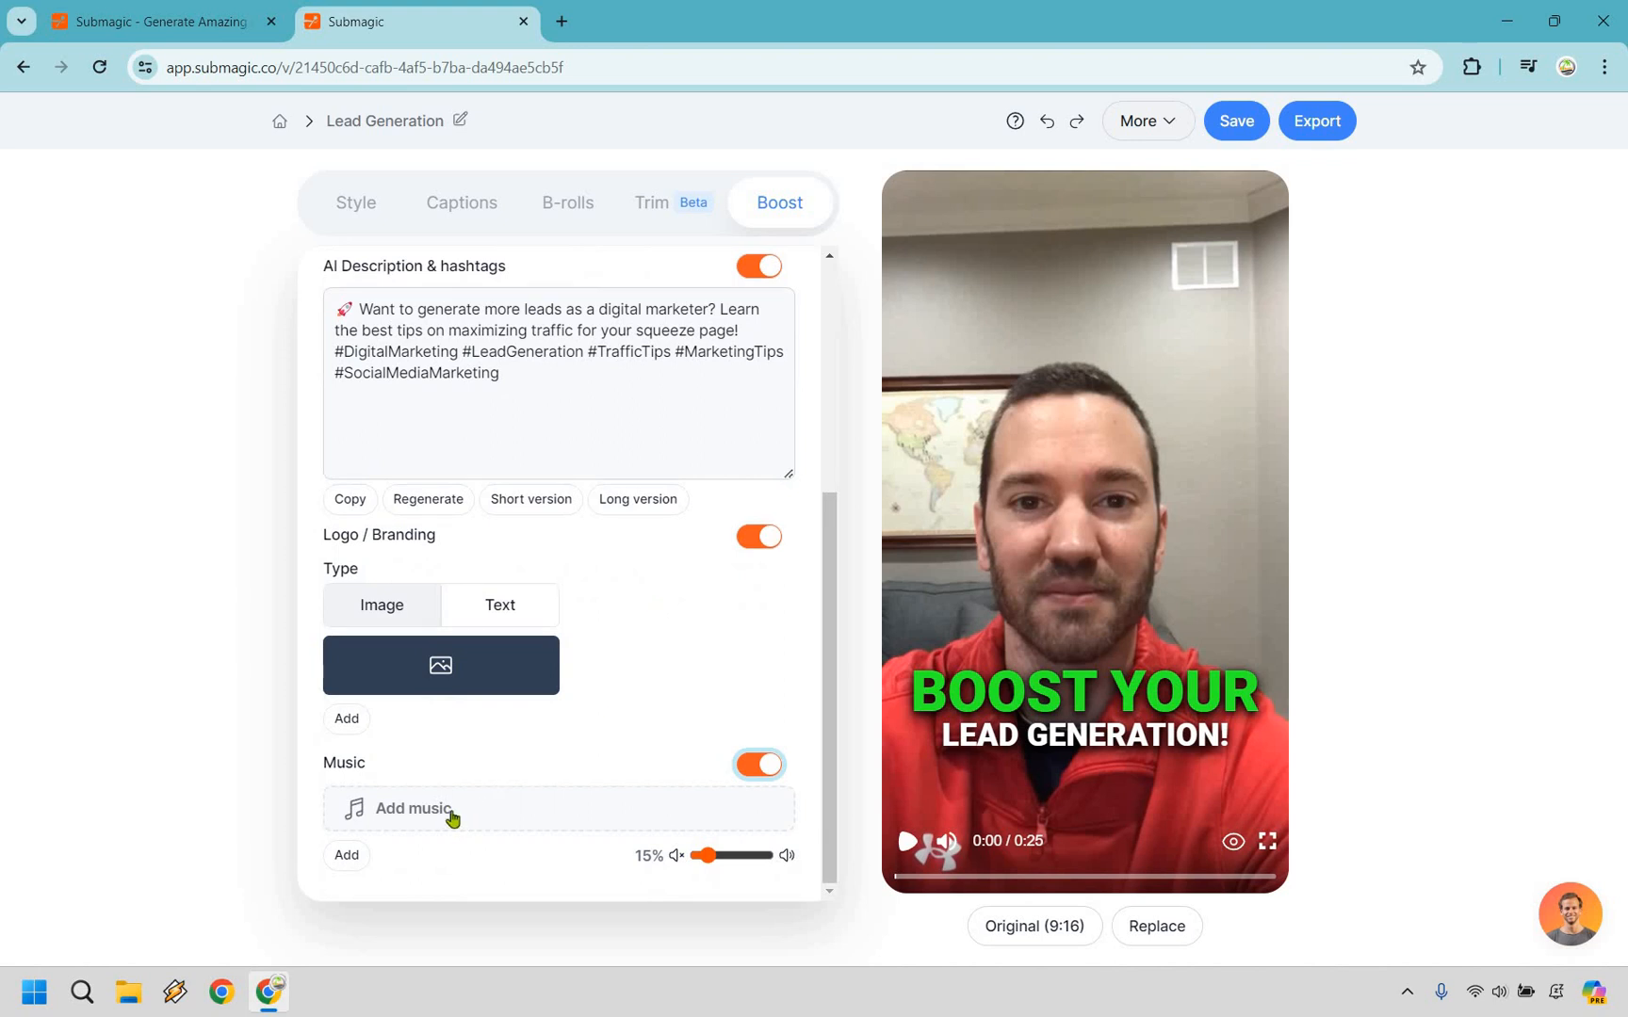
left_click(412, 809)
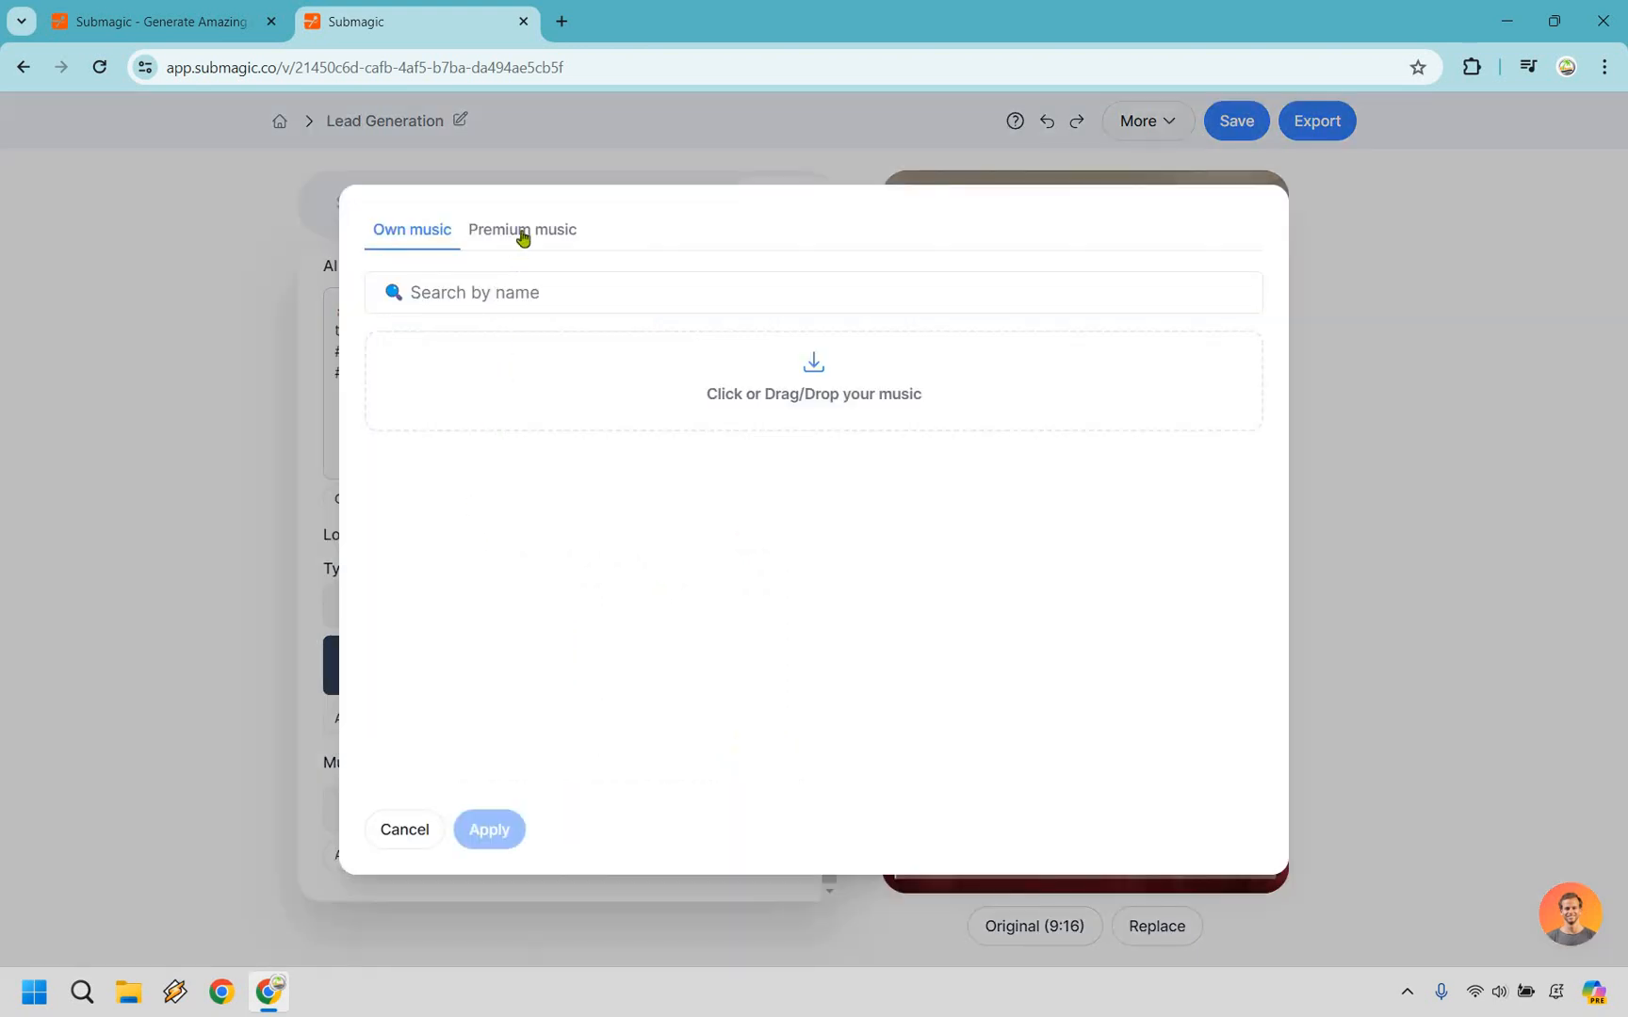
left_click(522, 230)
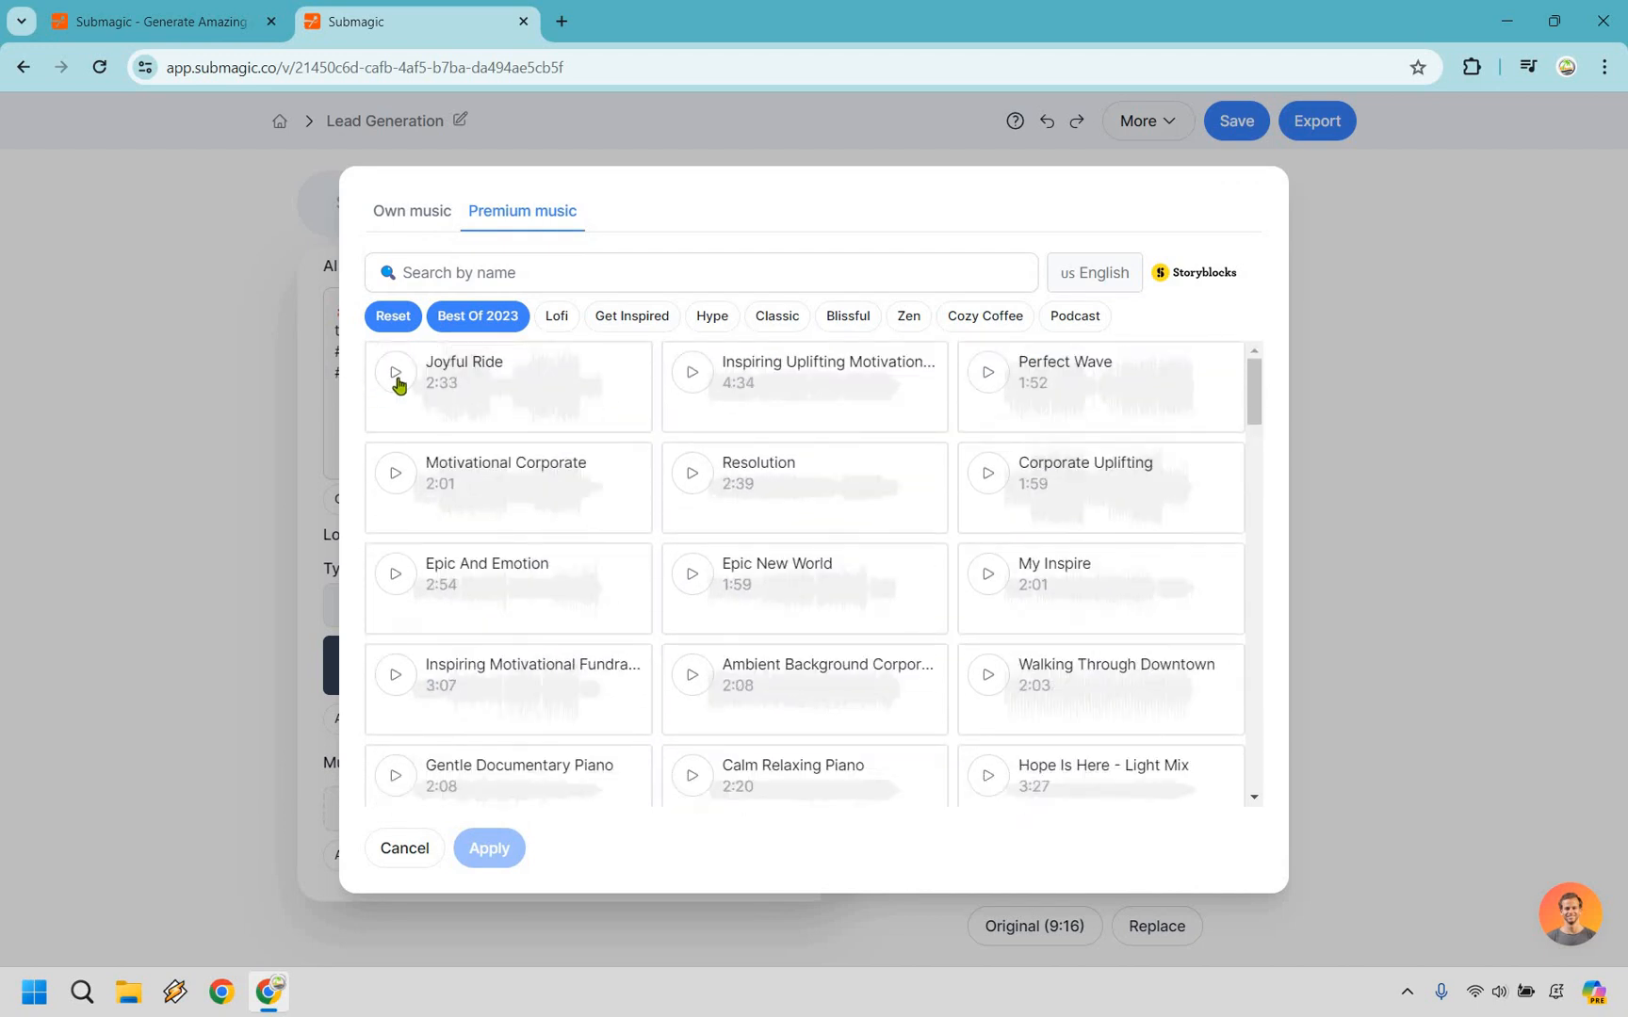
left_click(394, 372)
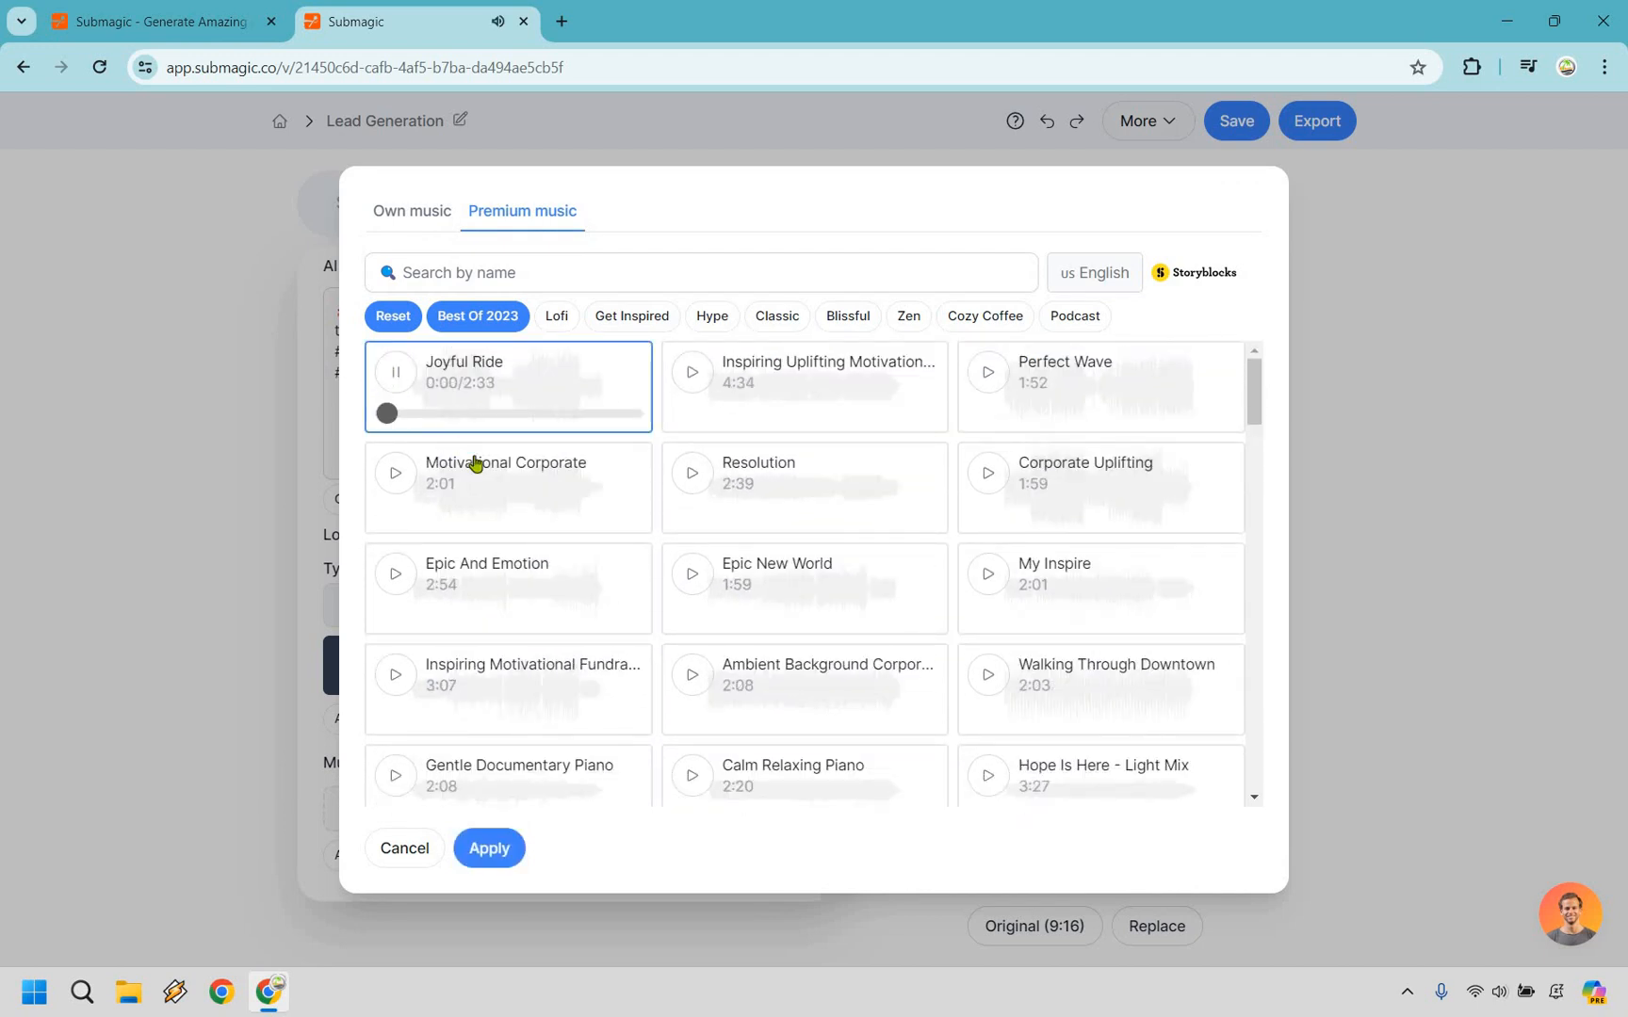
left_click(395, 372)
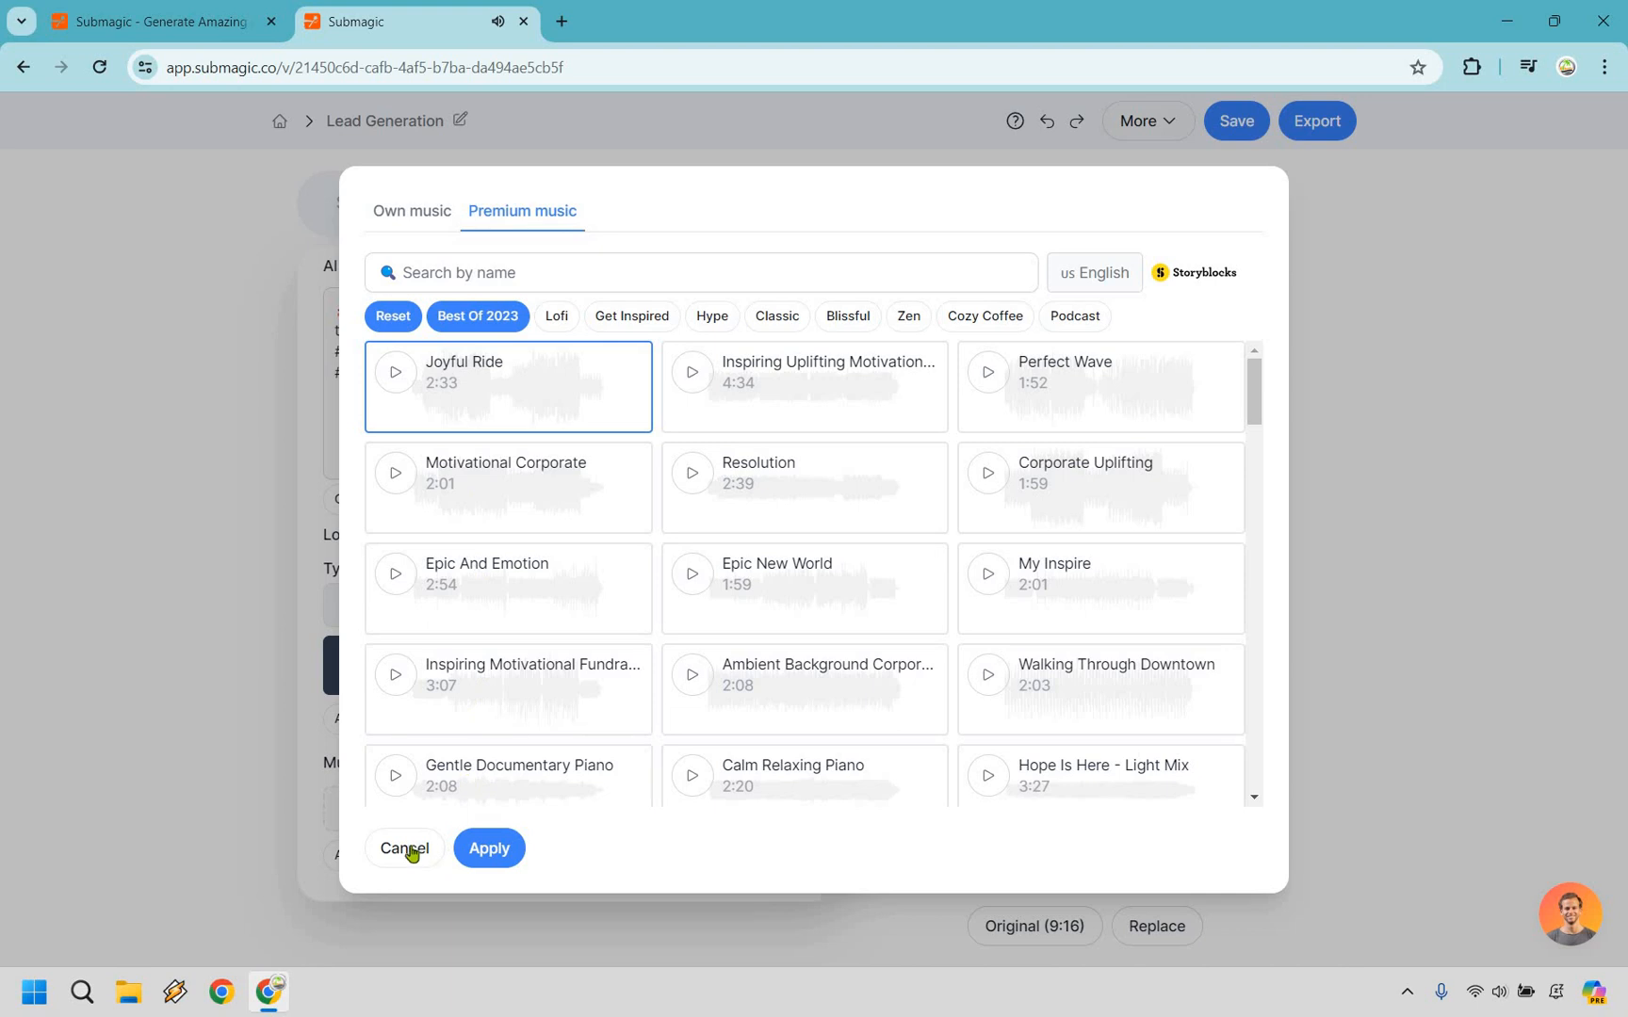
left_click(404, 848)
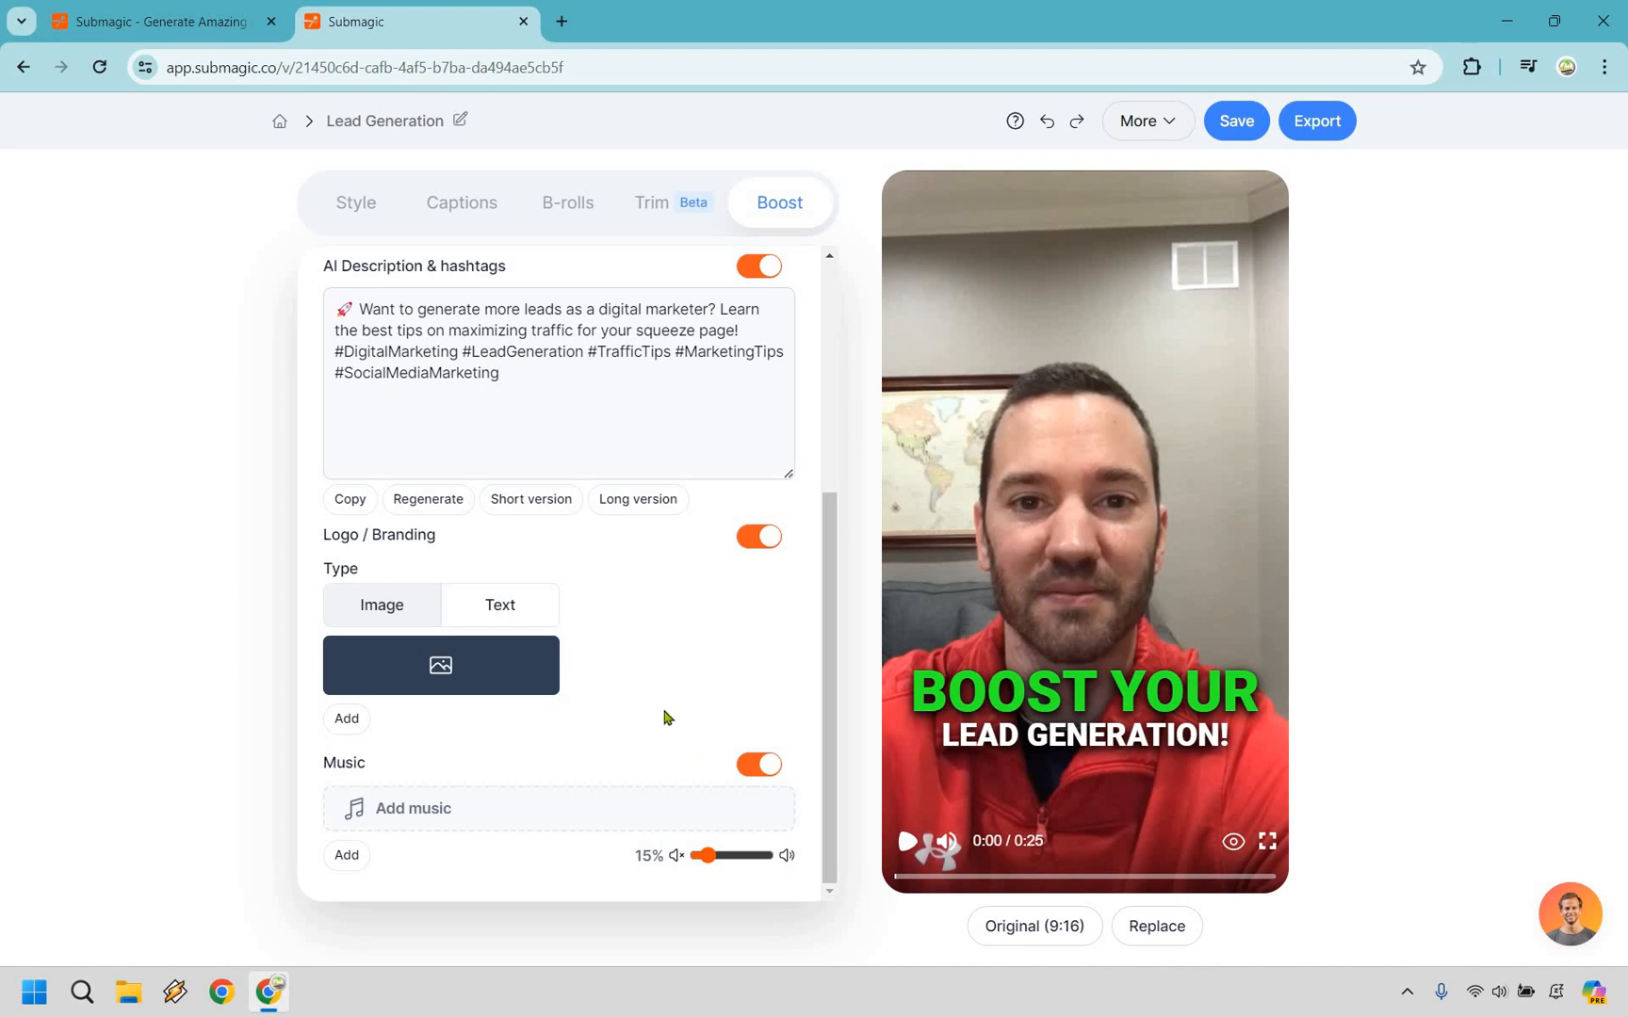
mouse_move(120, 569)
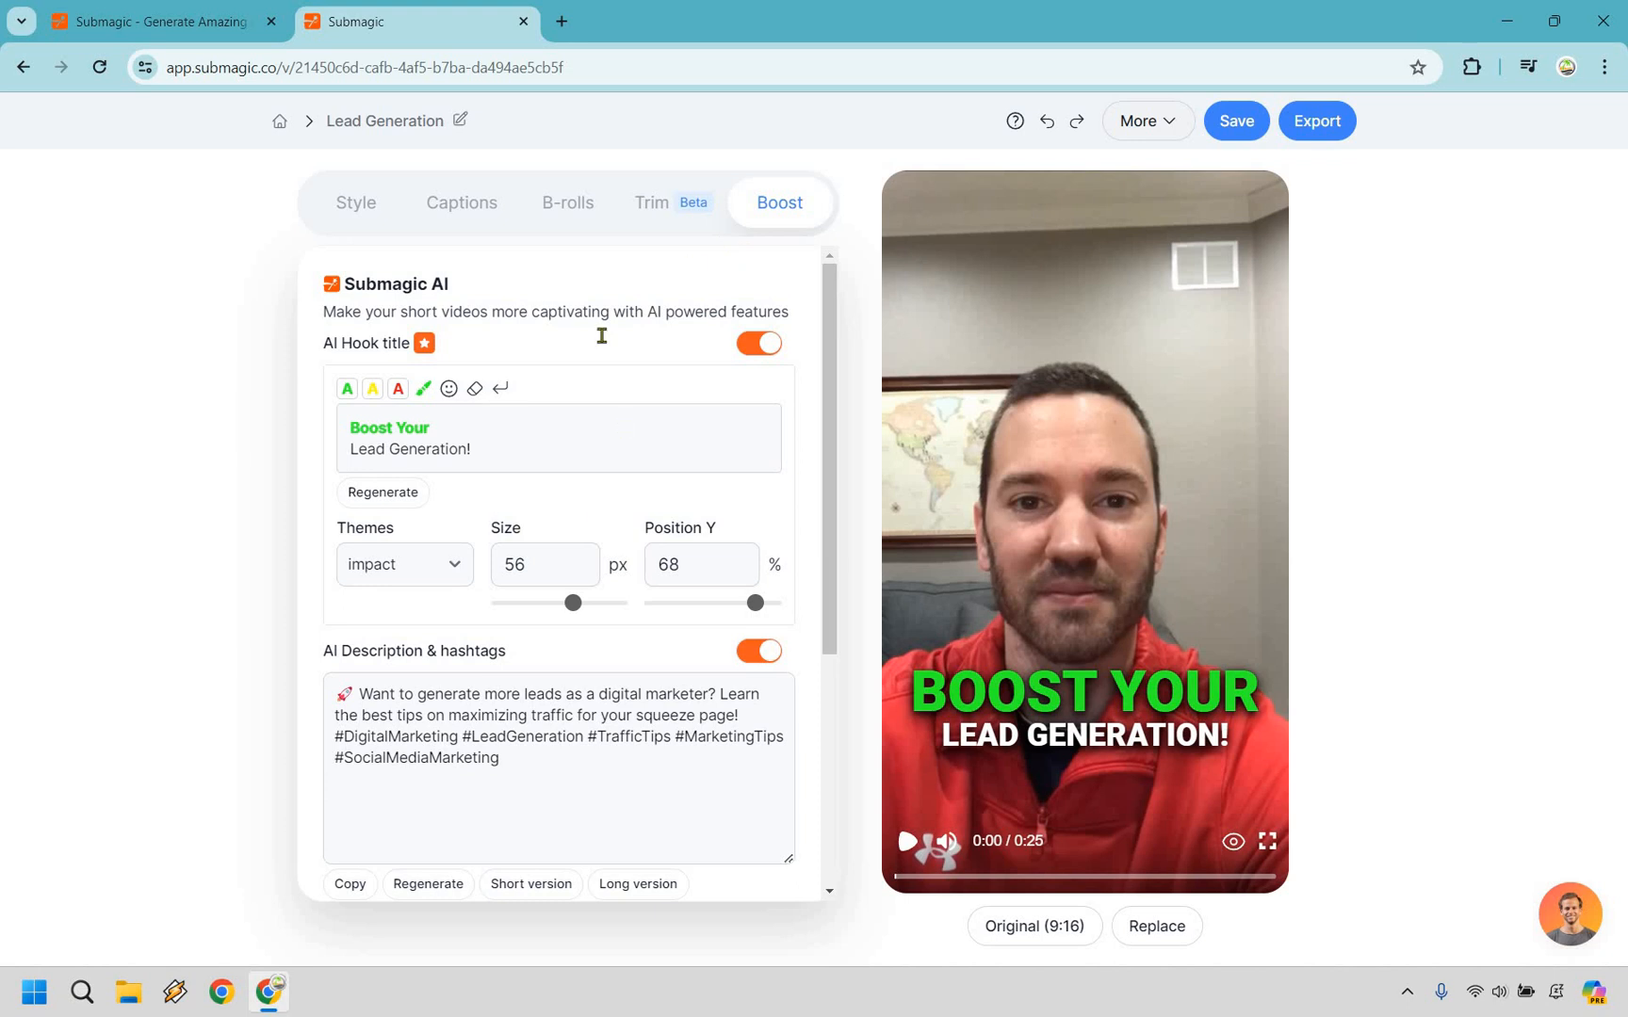
mouse_move(564, 449)
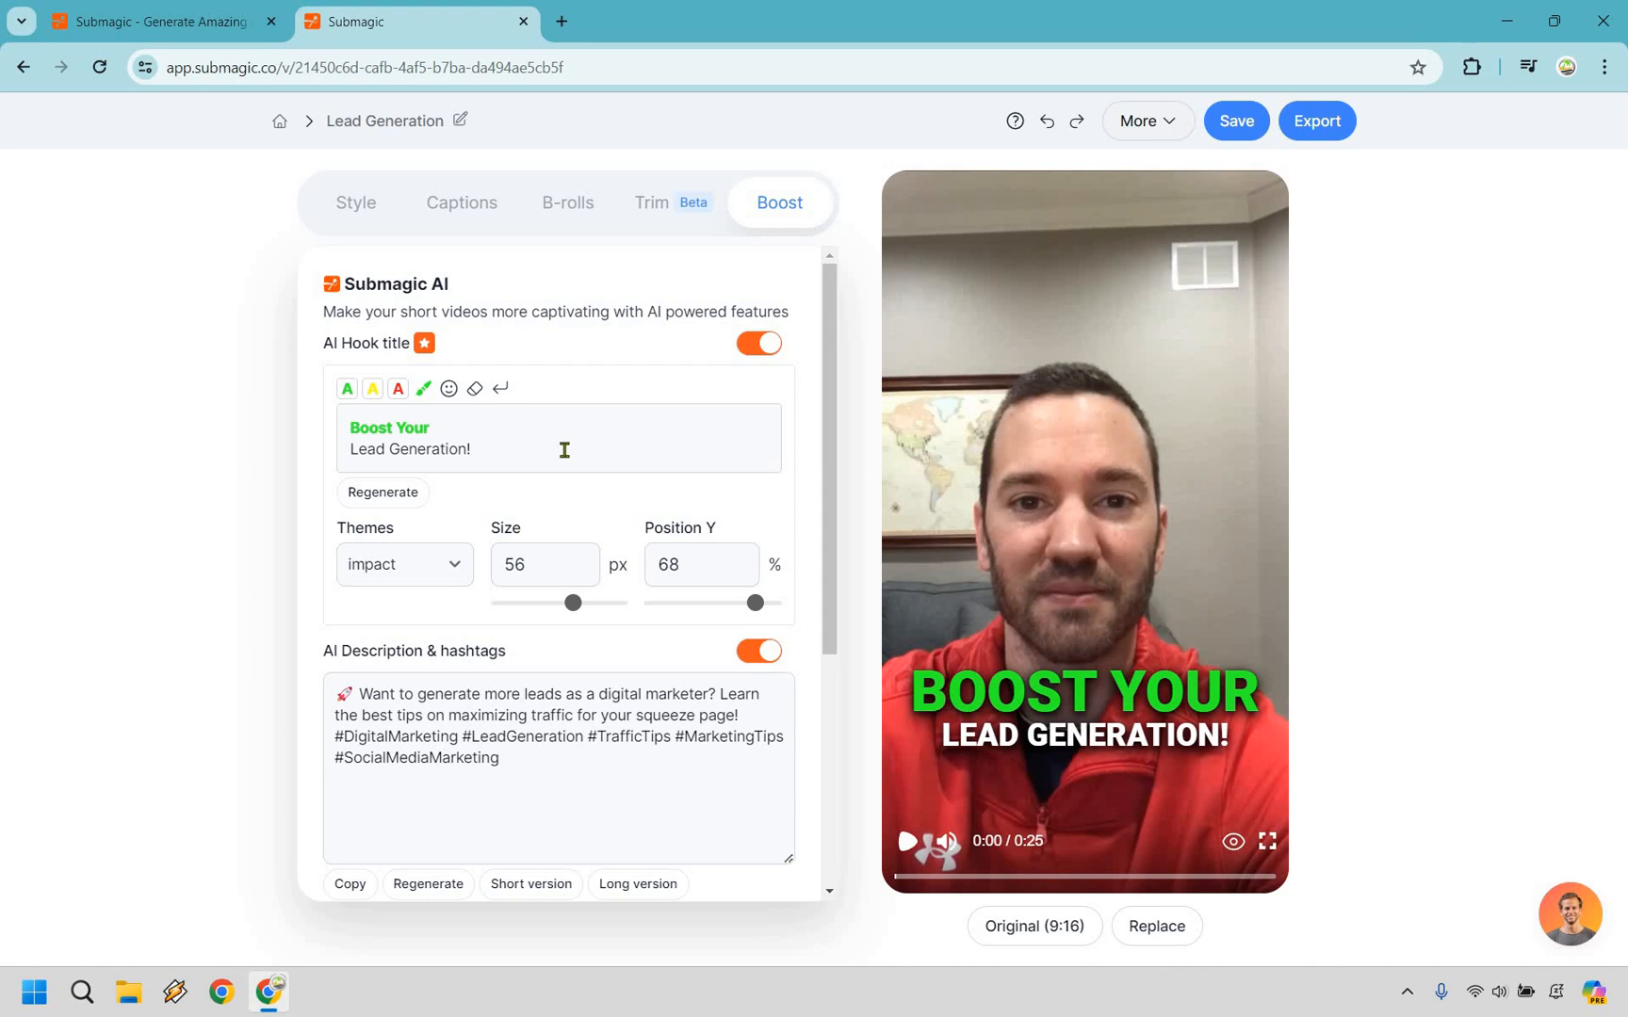
mouse_move(561, 772)
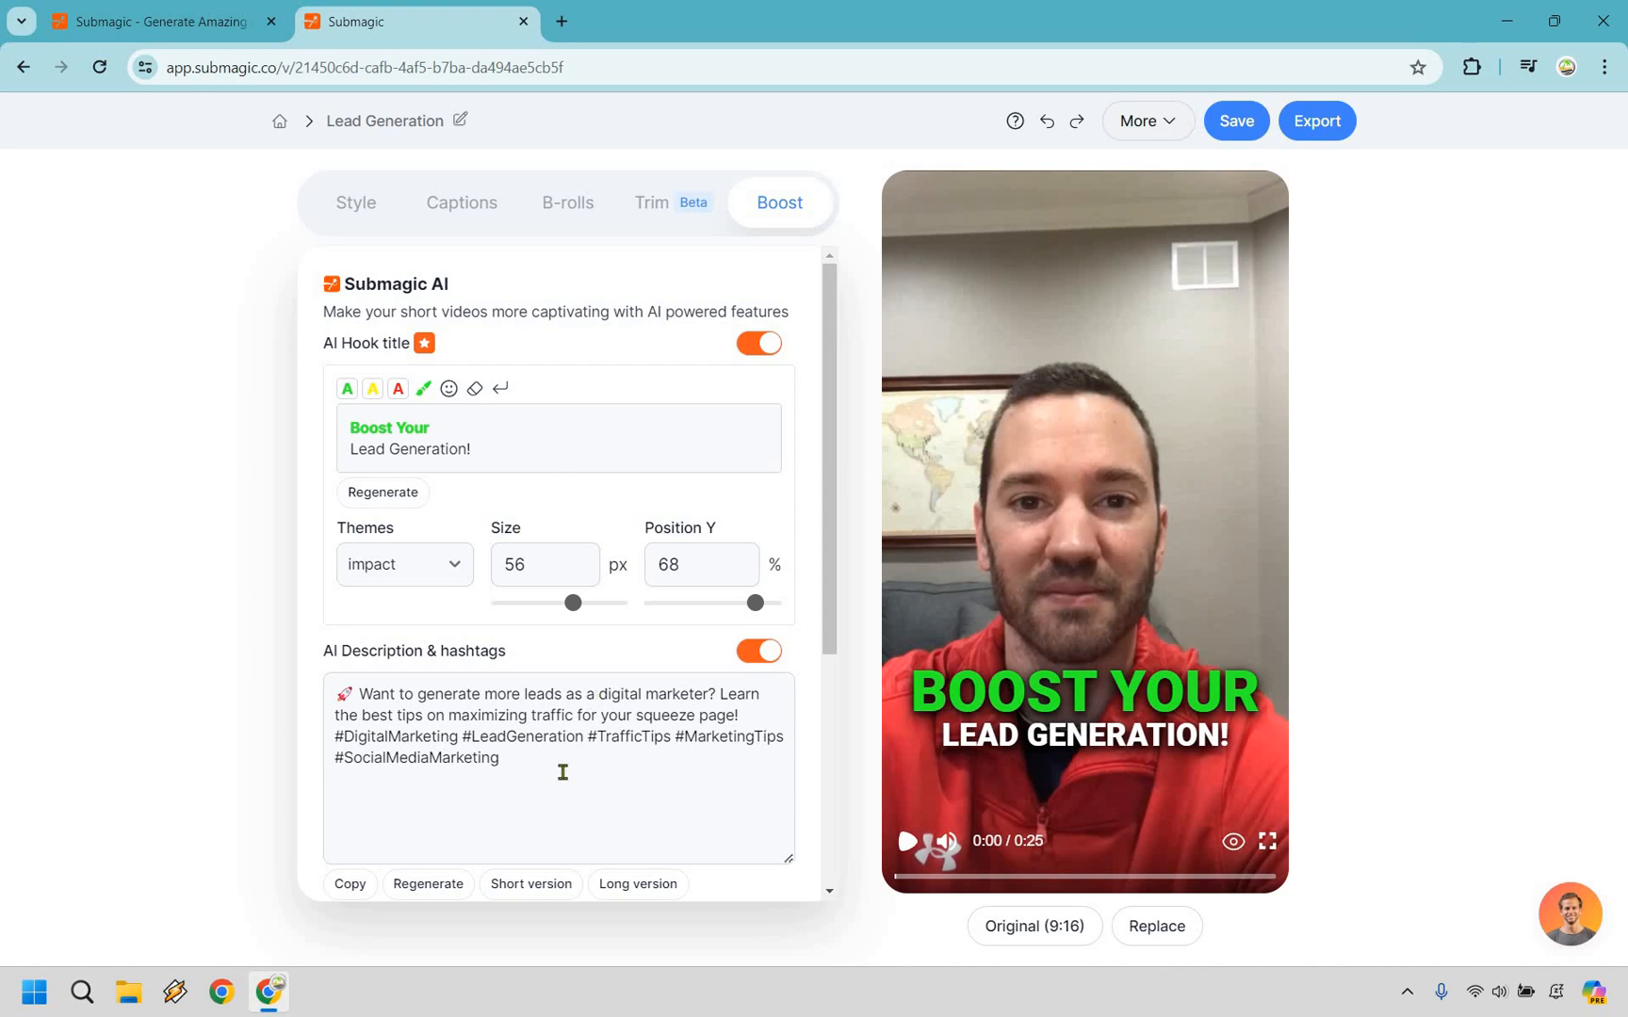
mouse_move(1155, 225)
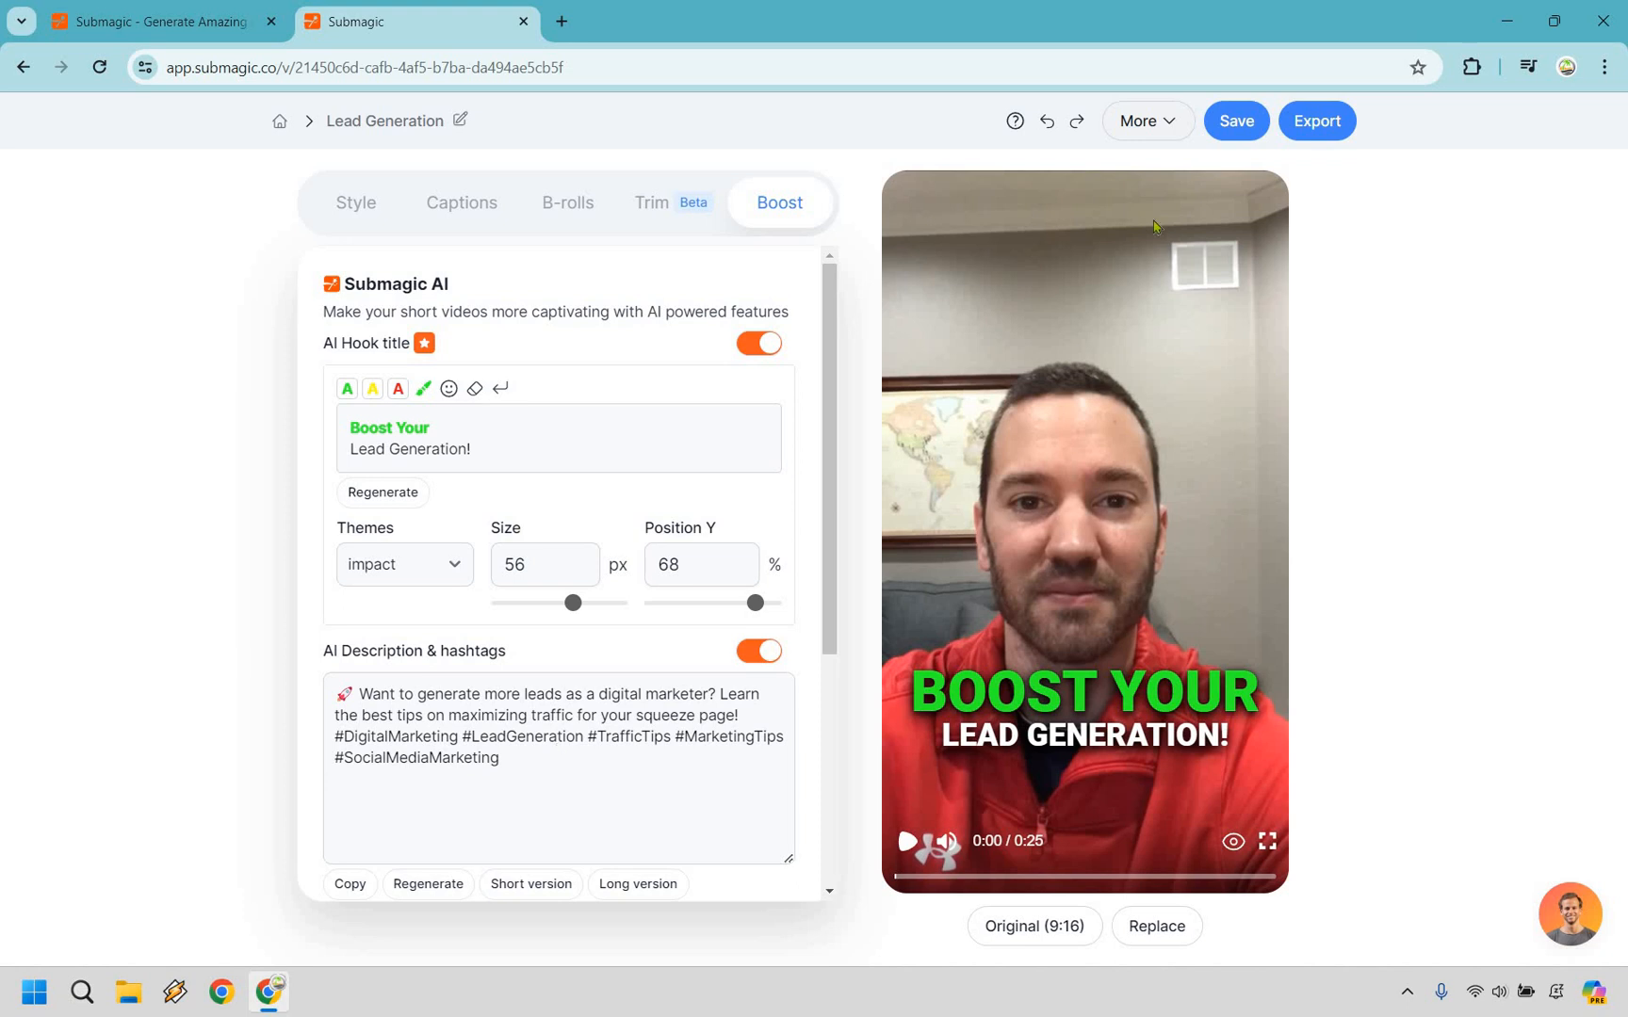
Save the Lead Generation project with its hook title, description and Boost settings
left_click(1236, 121)
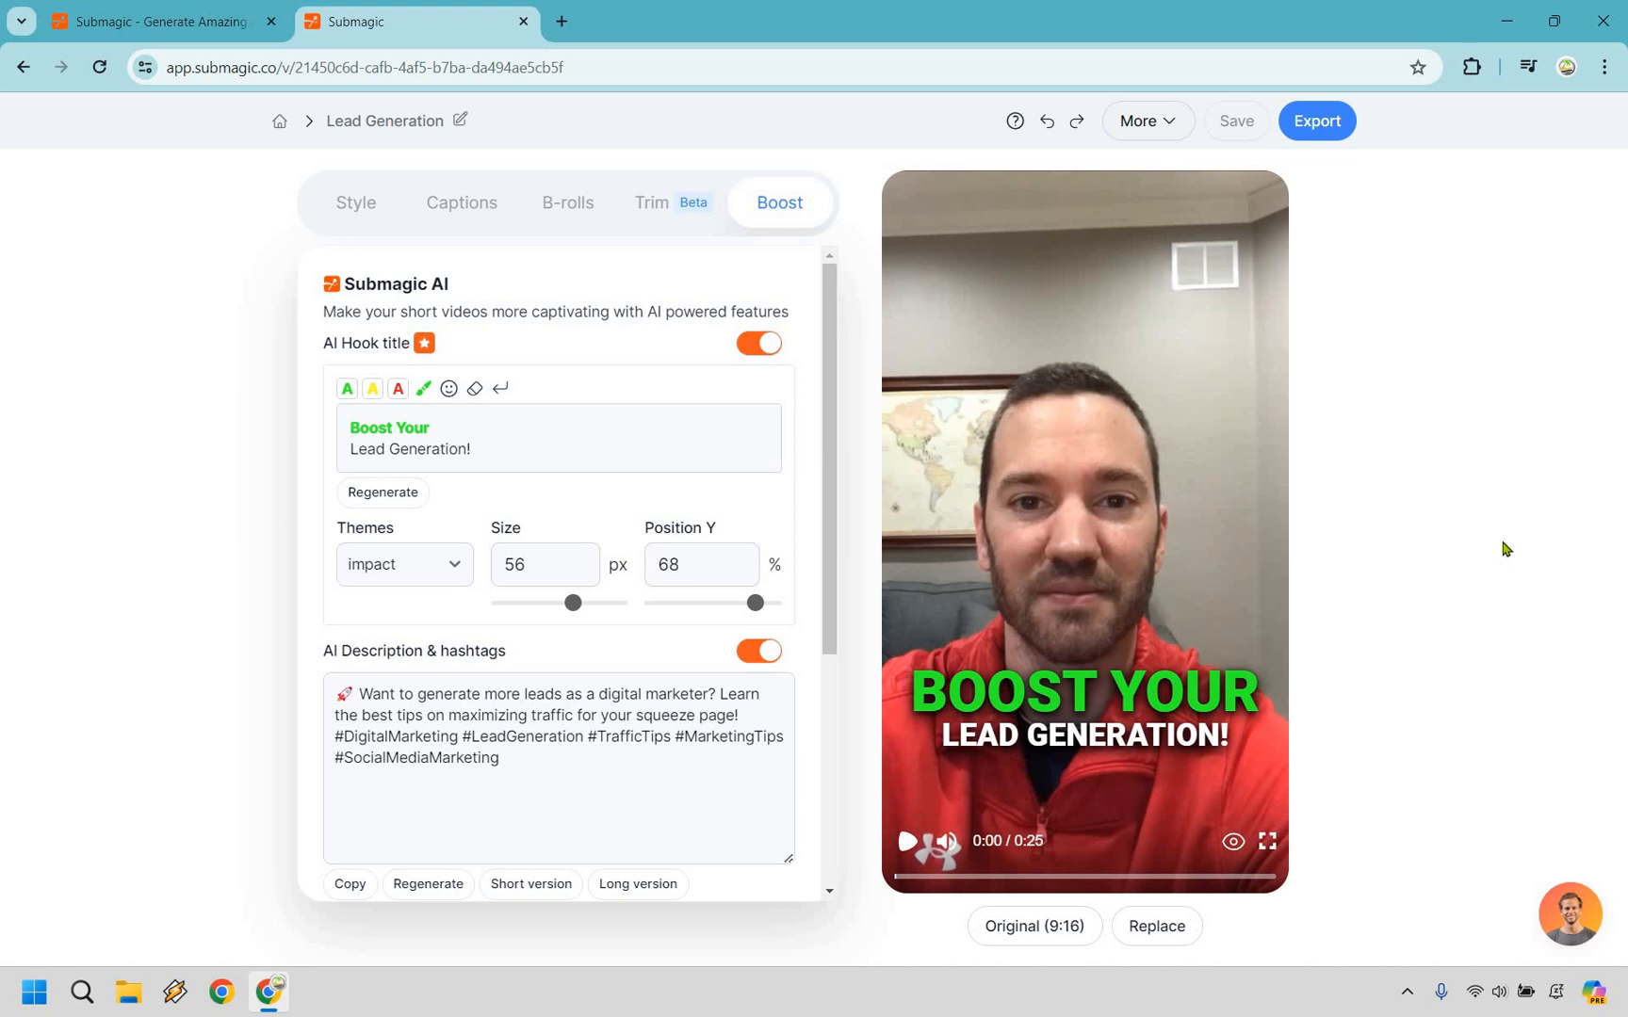
mouse_move(1469, 638)
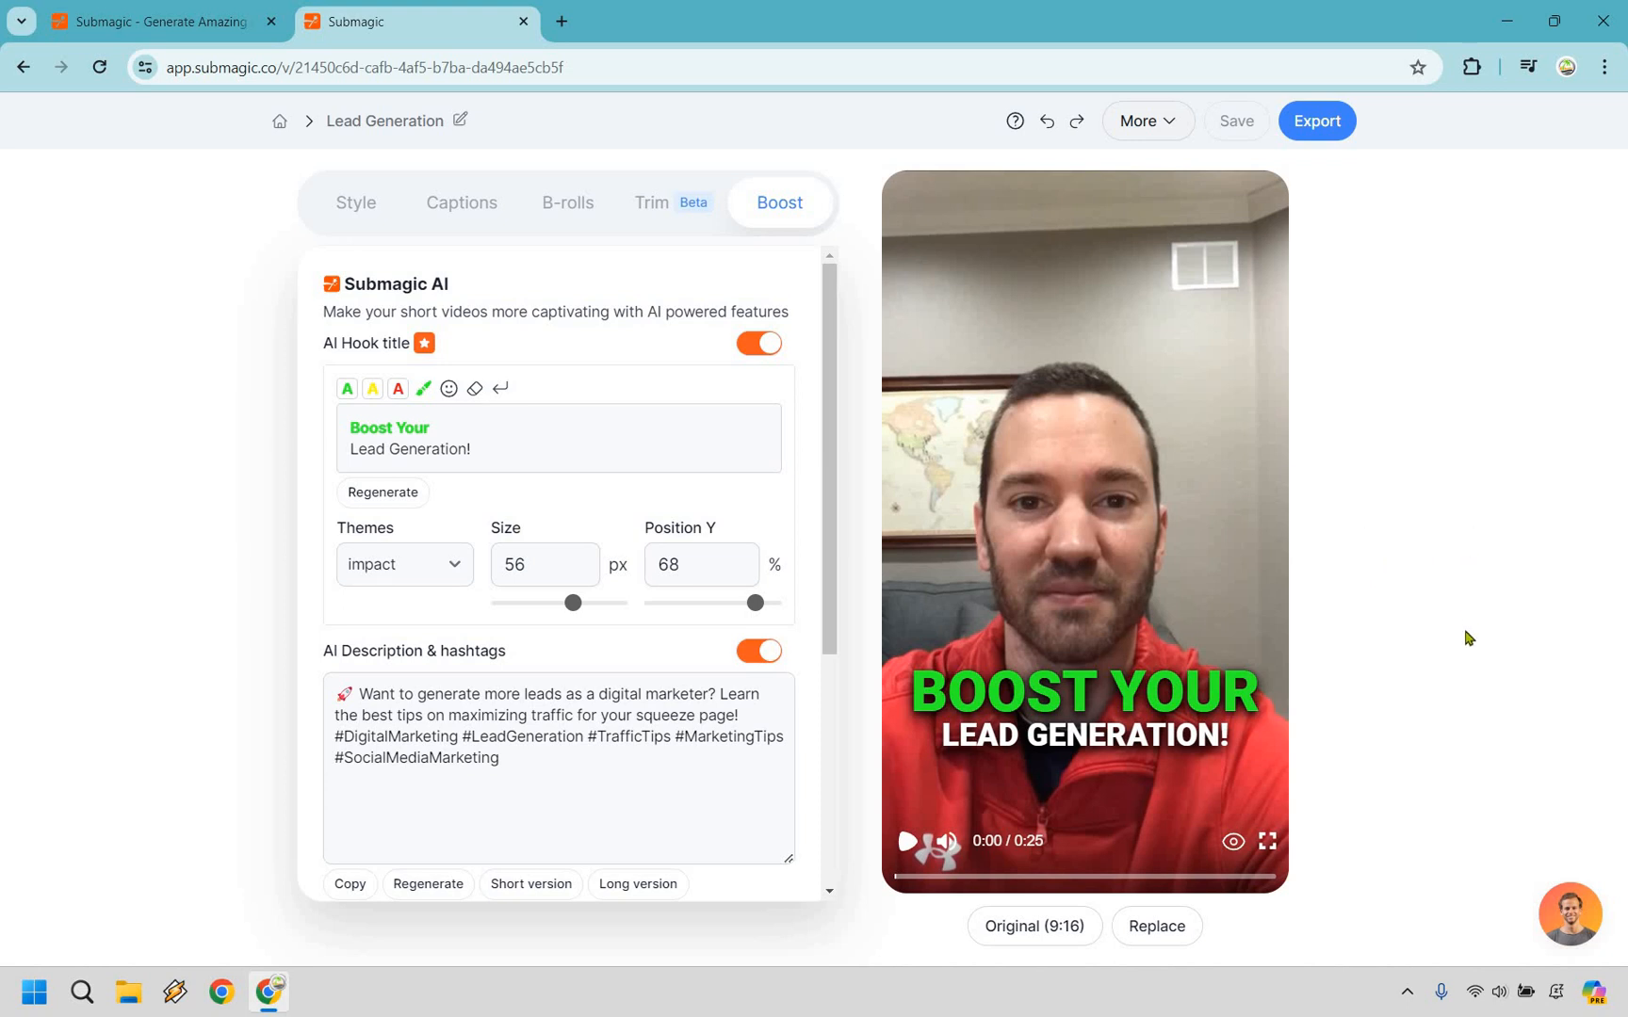
mouse_move(908, 866)
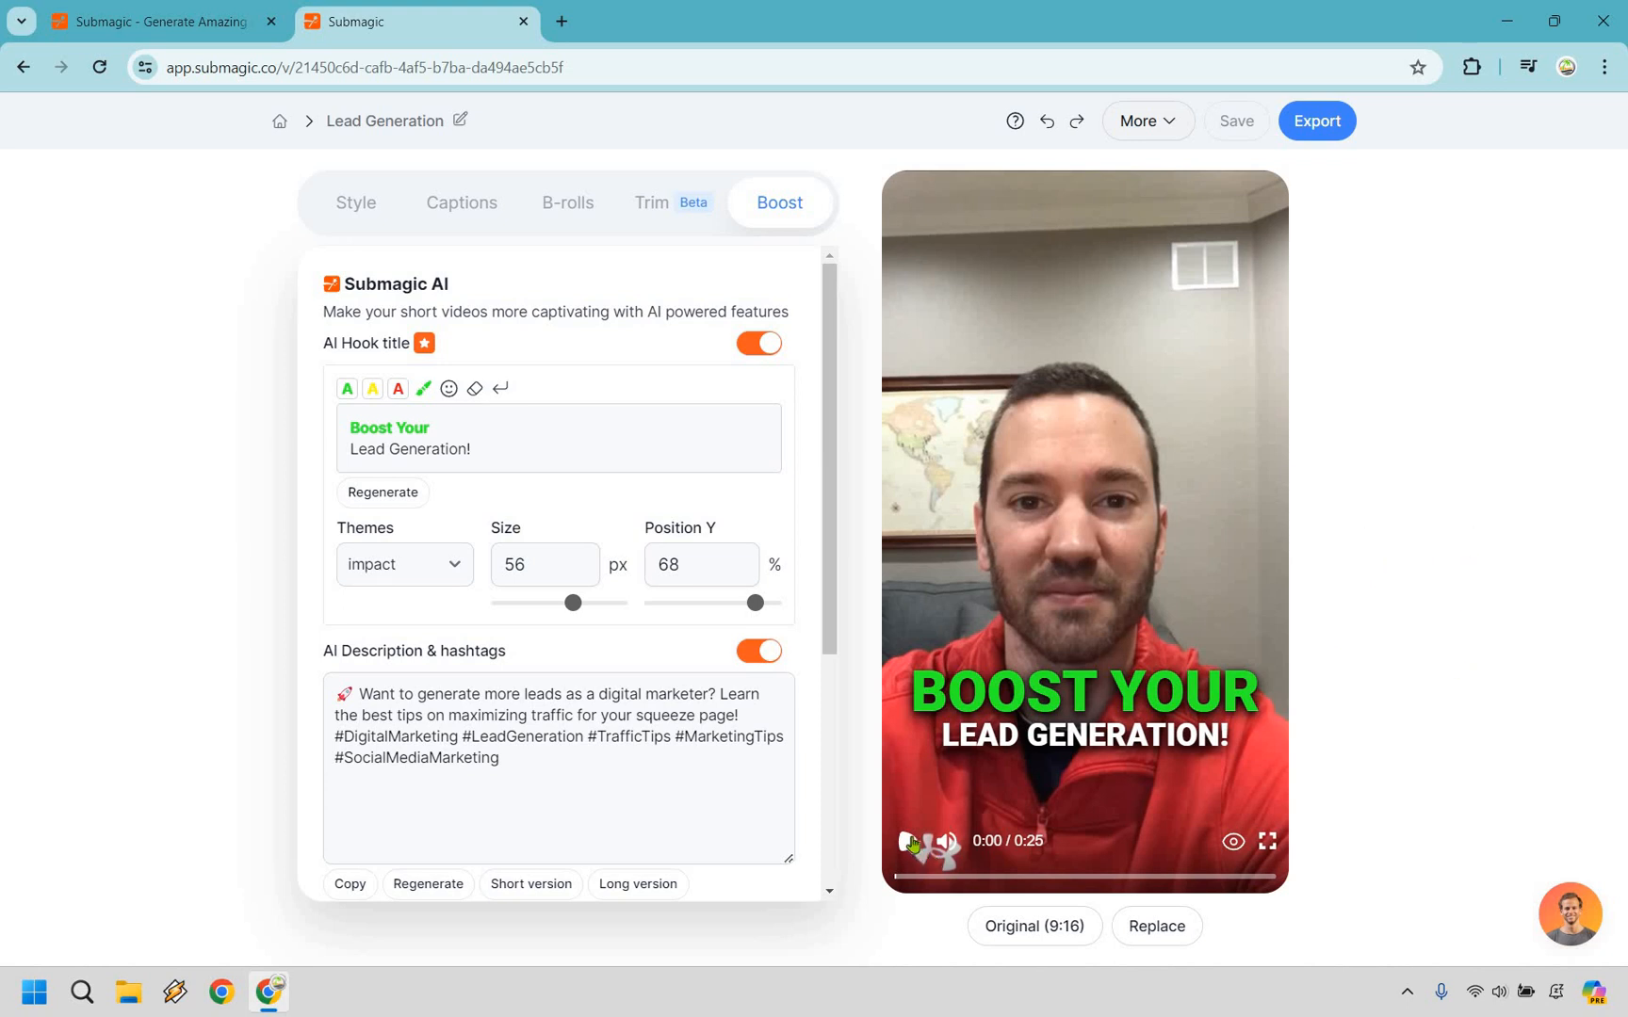
Play the video preview showing the 'Boost Your Lead Generation!' hook title
left_click(908, 841)
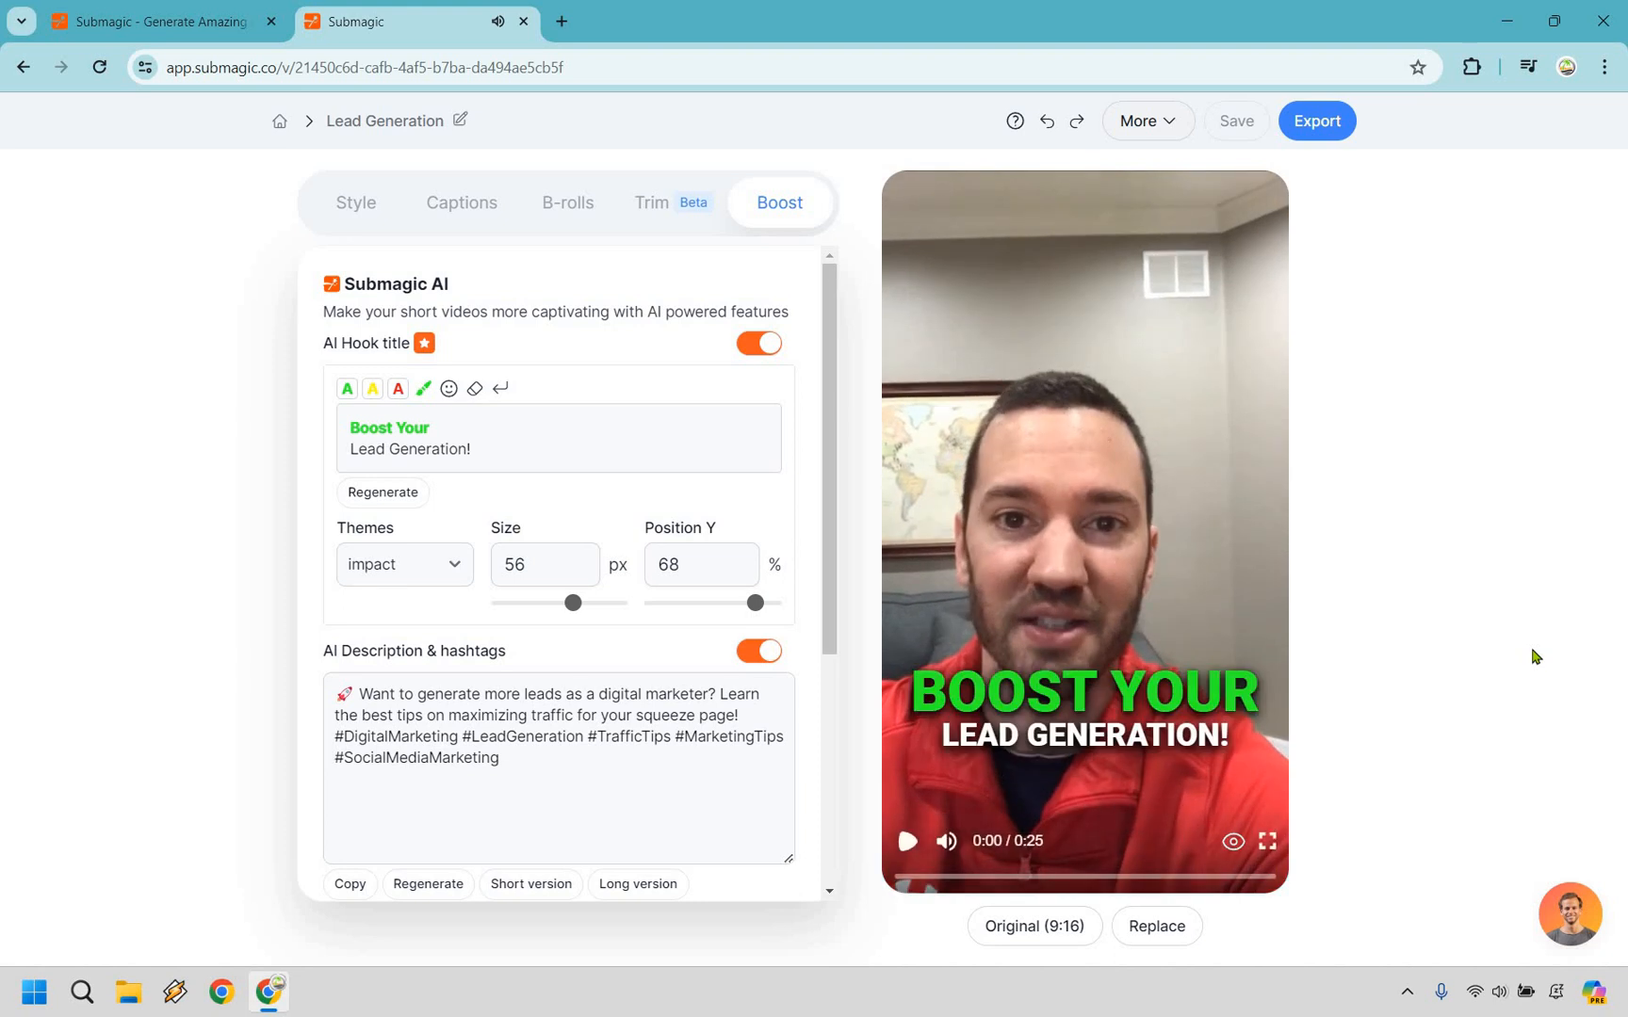
mouse_move(1434, 641)
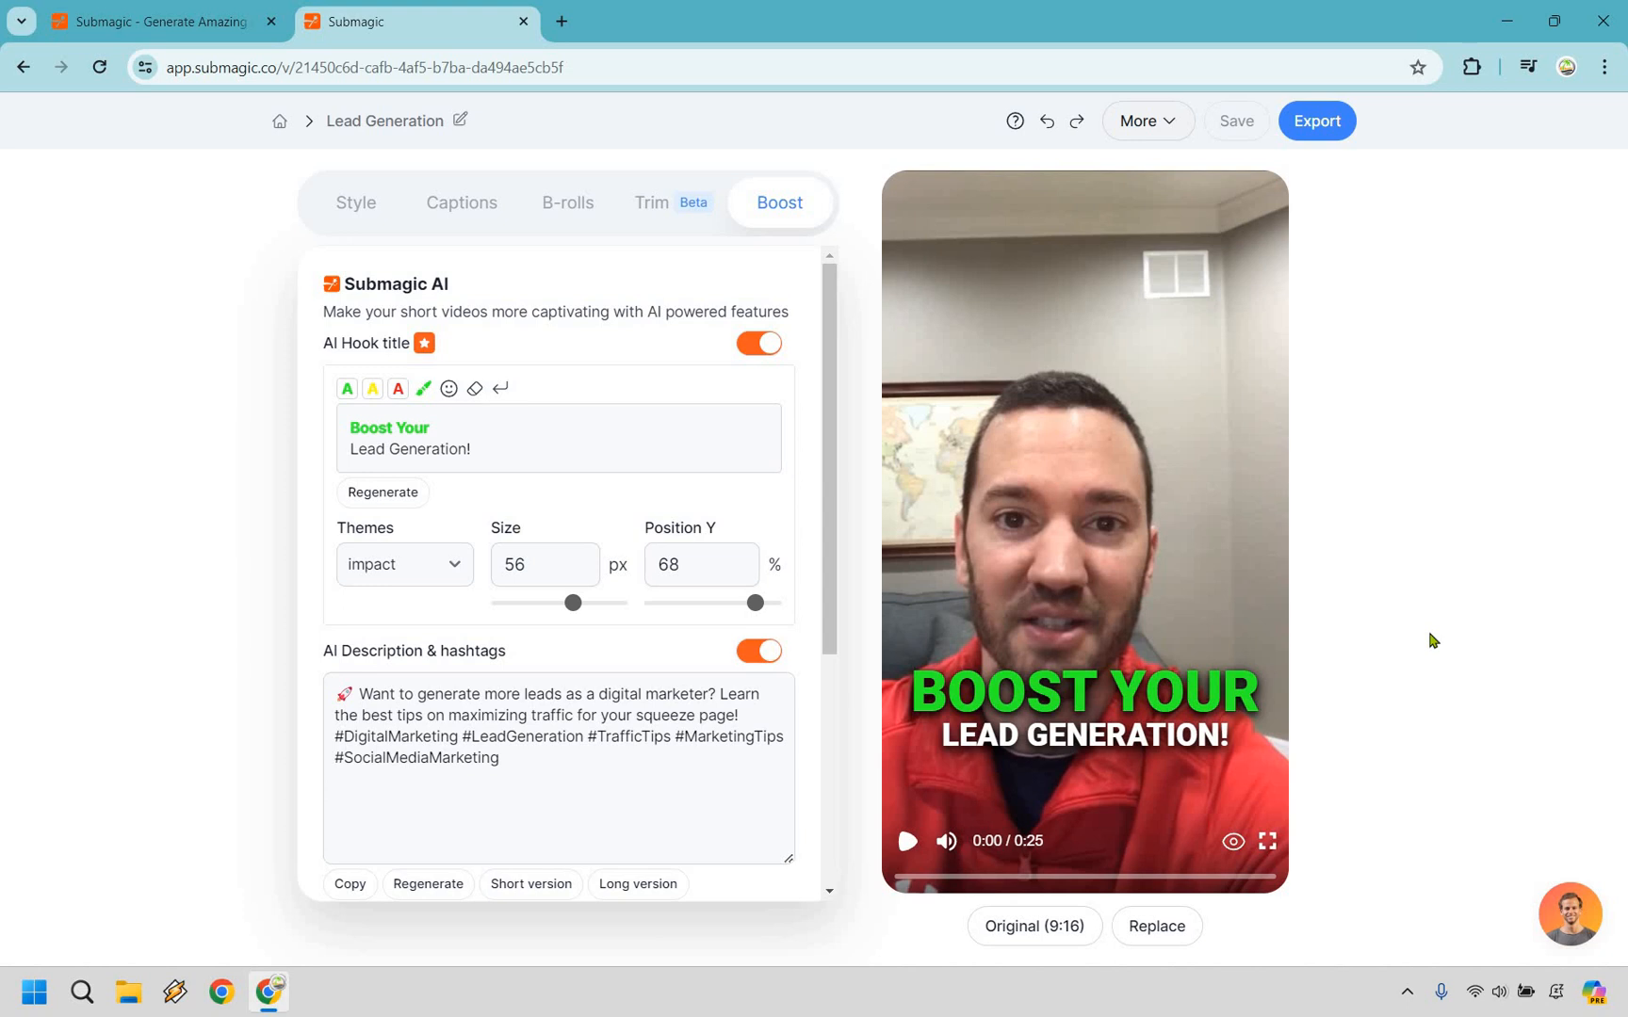
mouse_move(352, 559)
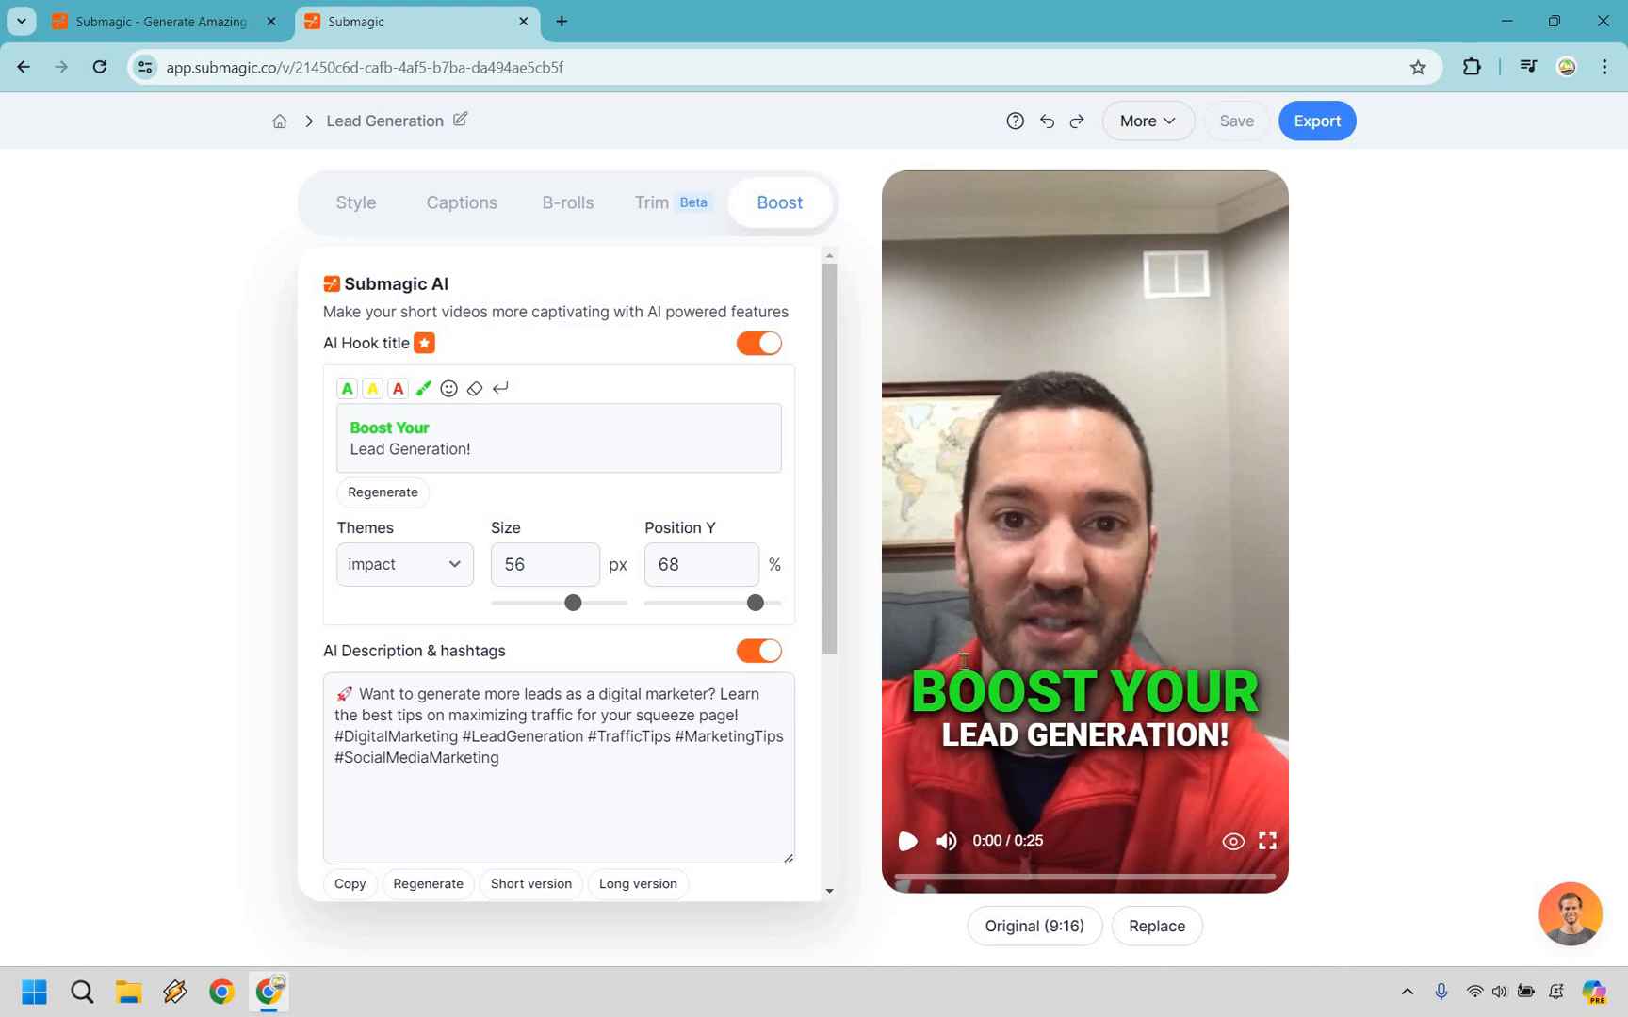
mouse_move(1517, 560)
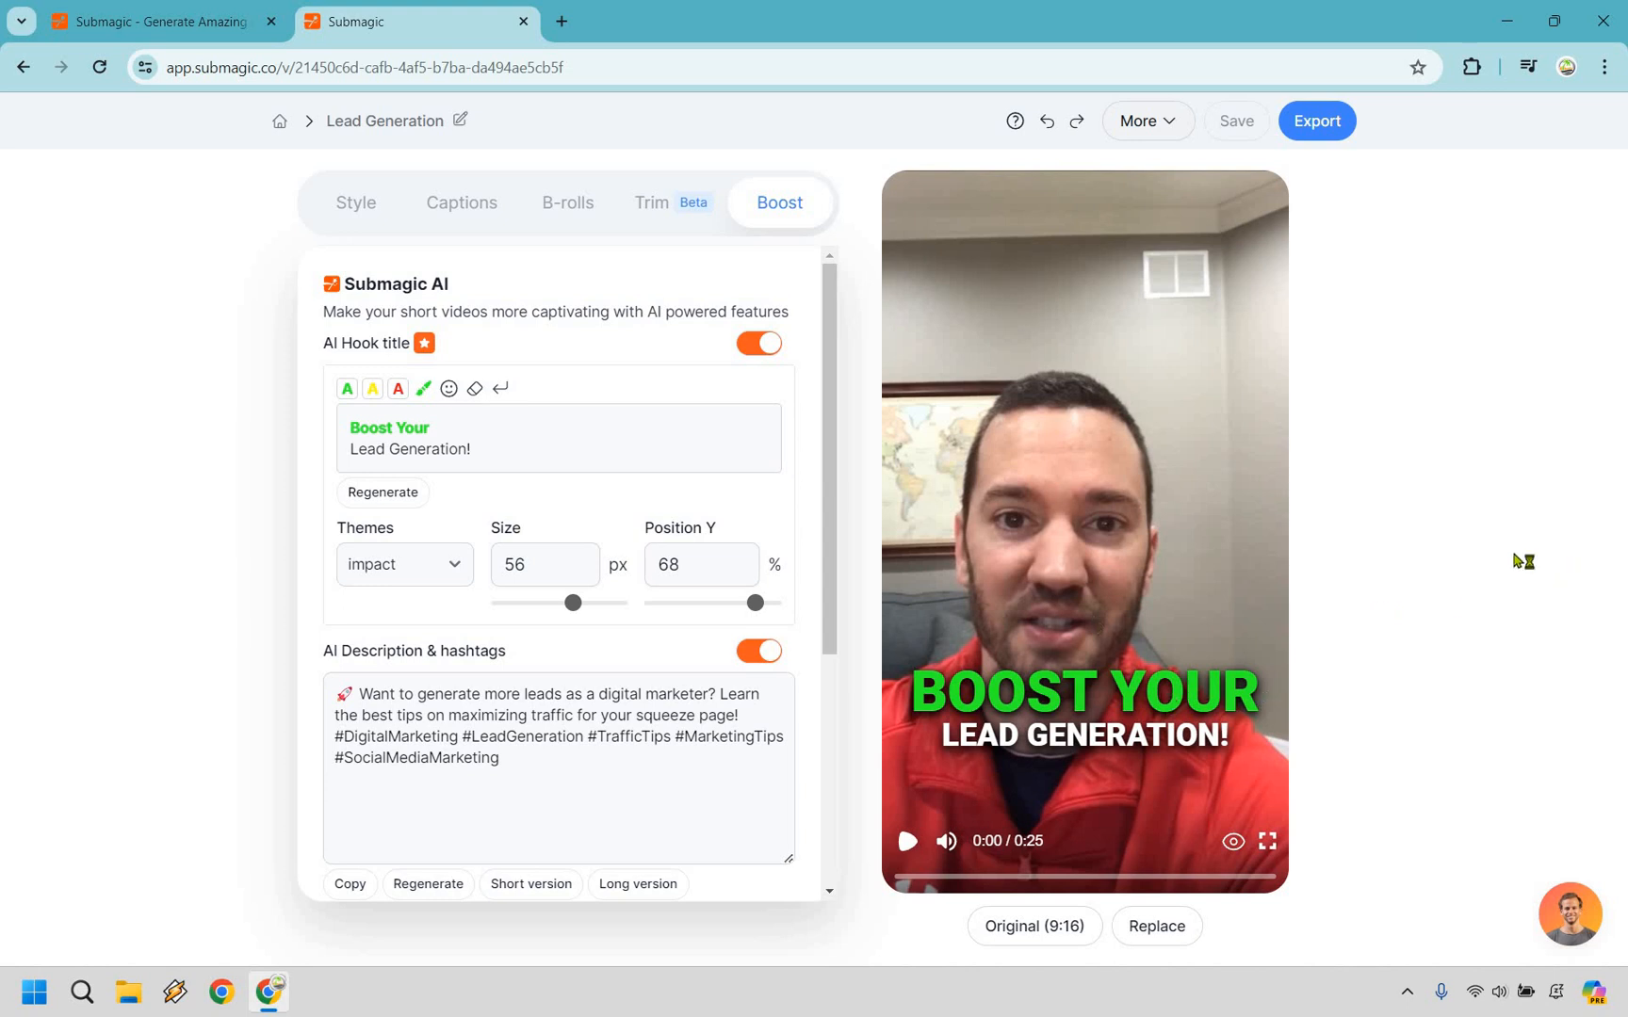
mouse_move(1517, 560)
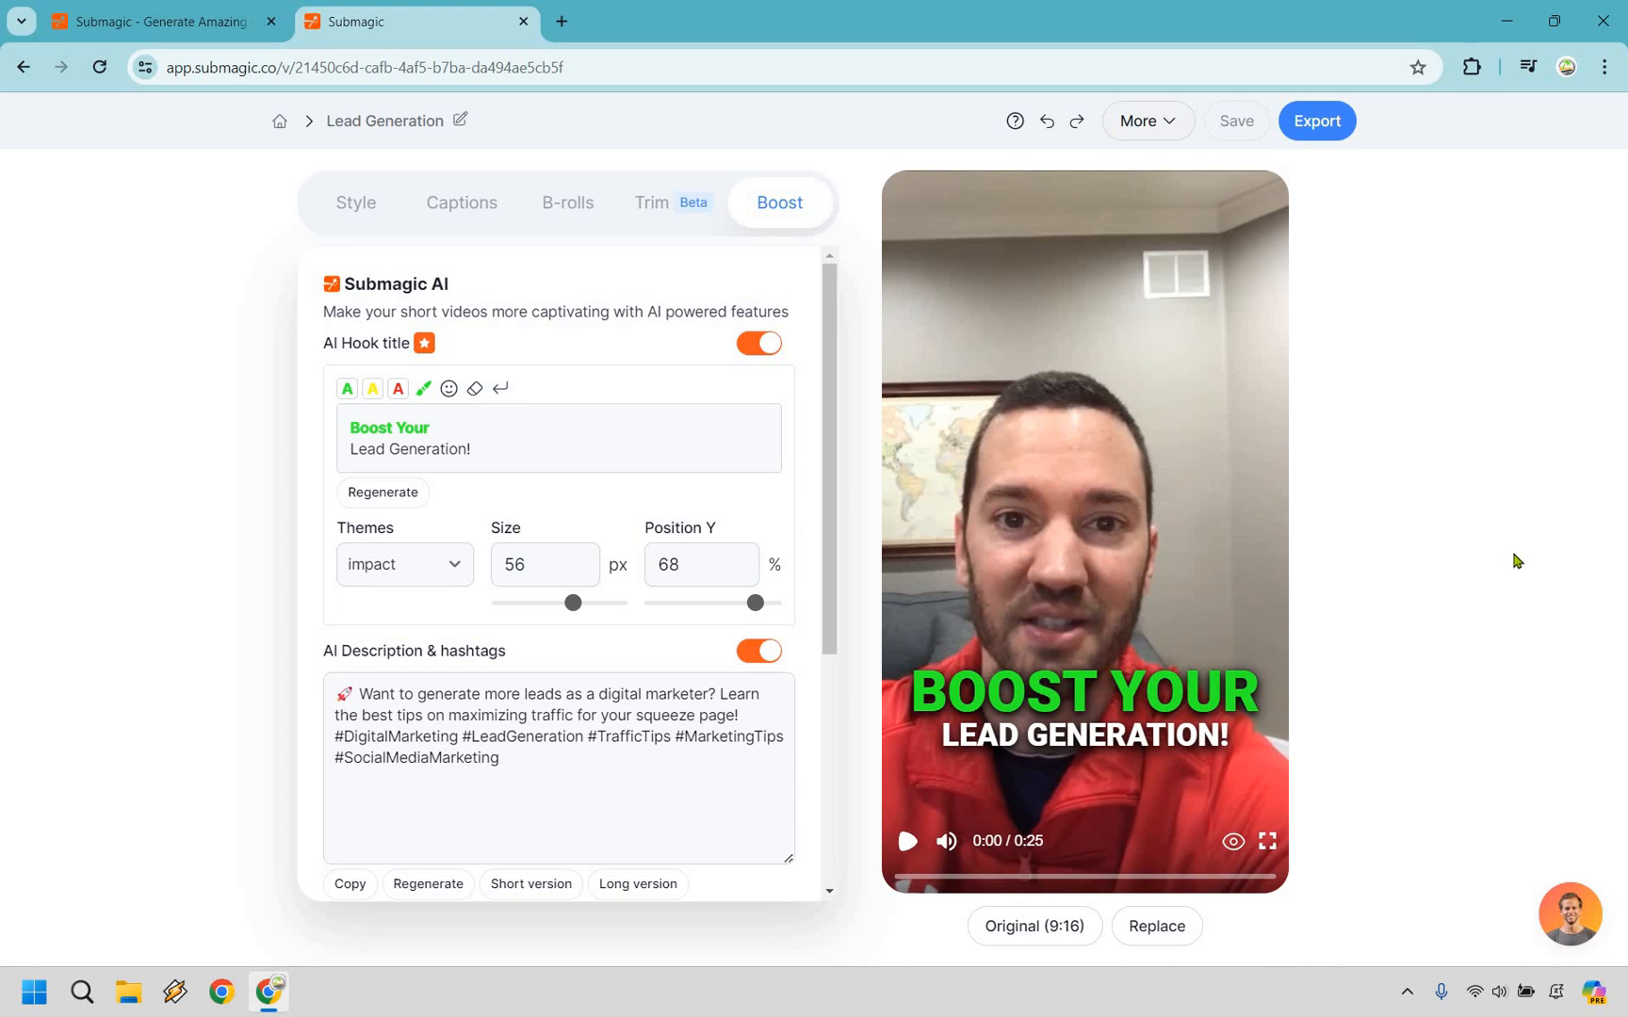